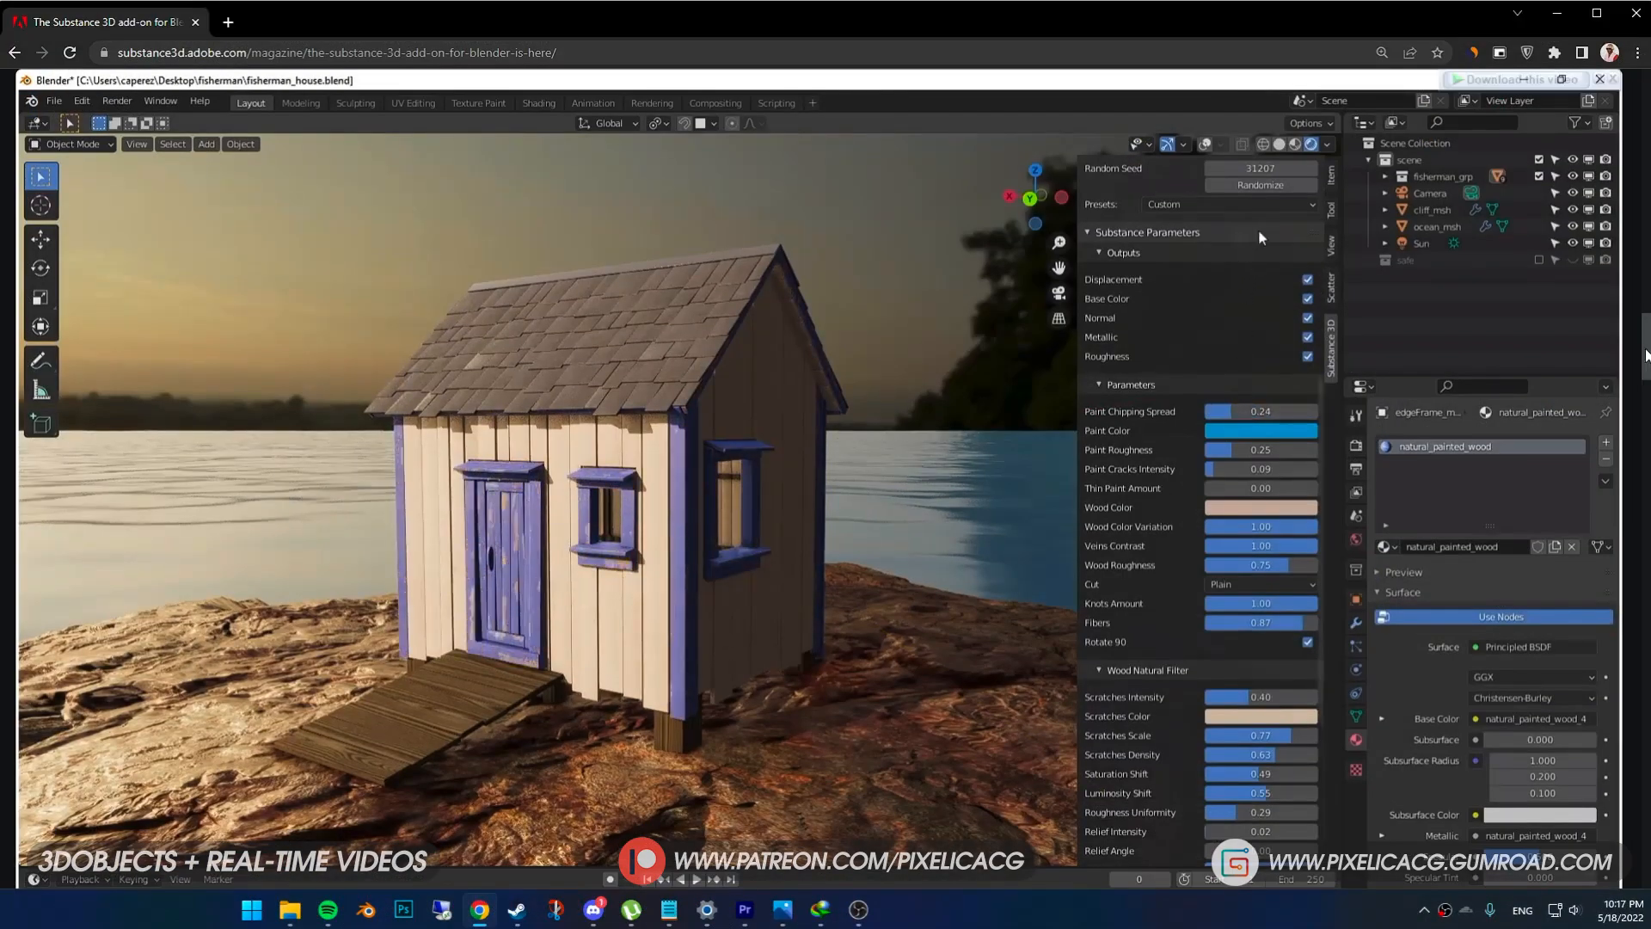
# - Scroll through the YouTube results for 'uv unwrapping blender' tutorials
pyautogui.click(1259, 431)
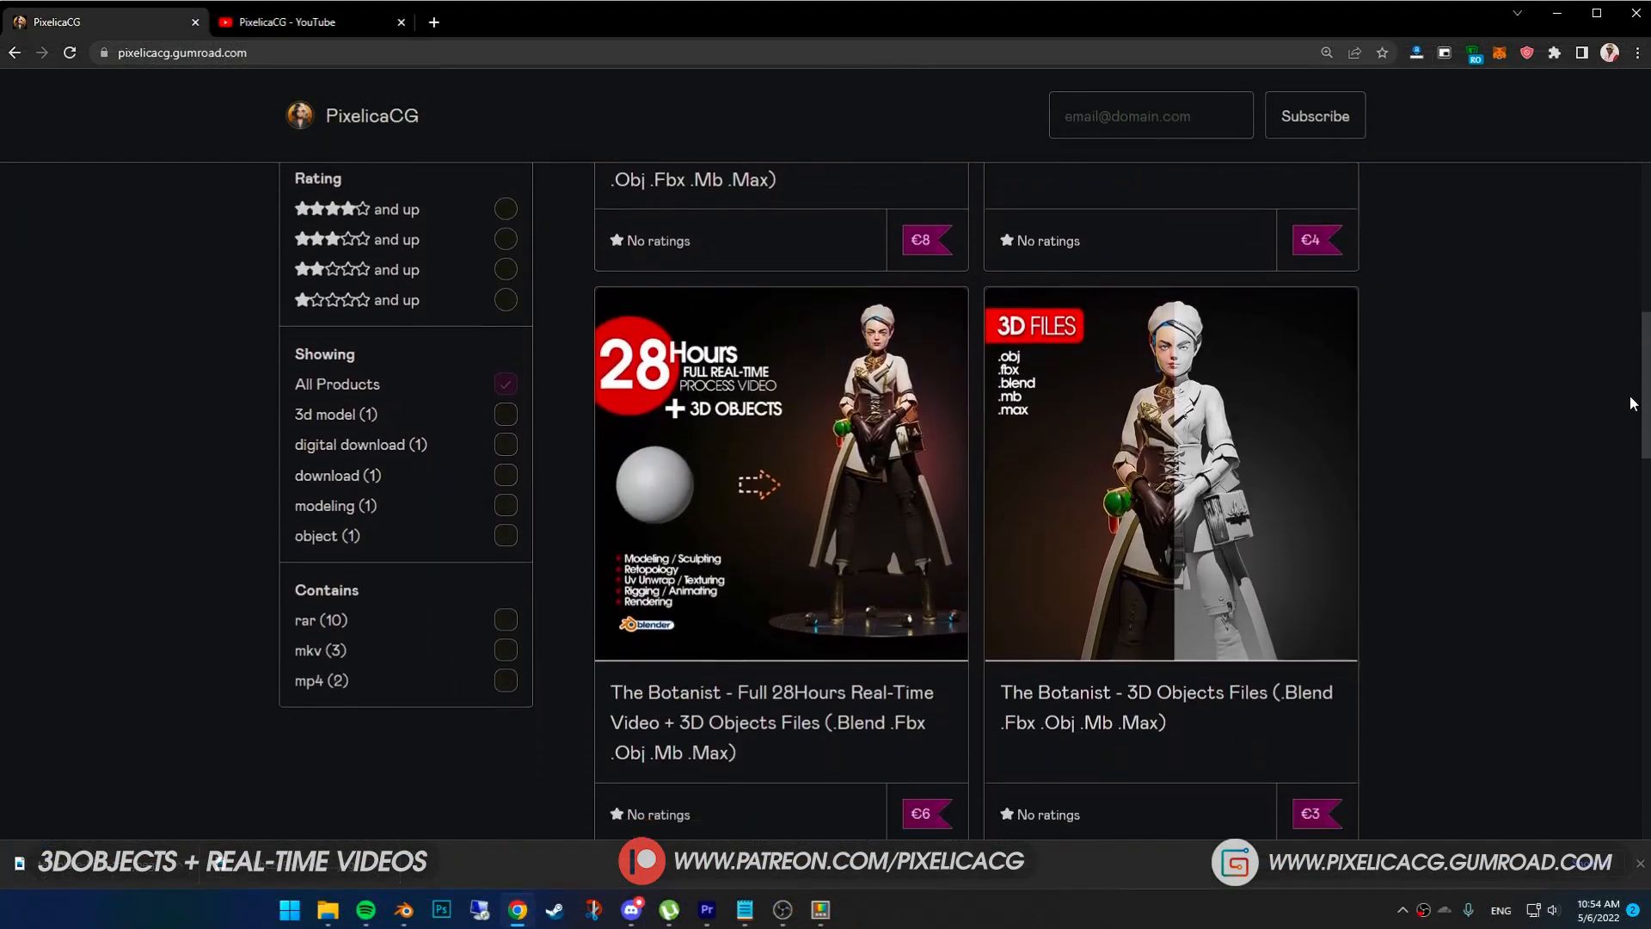
pyautogui.scroll(-3)
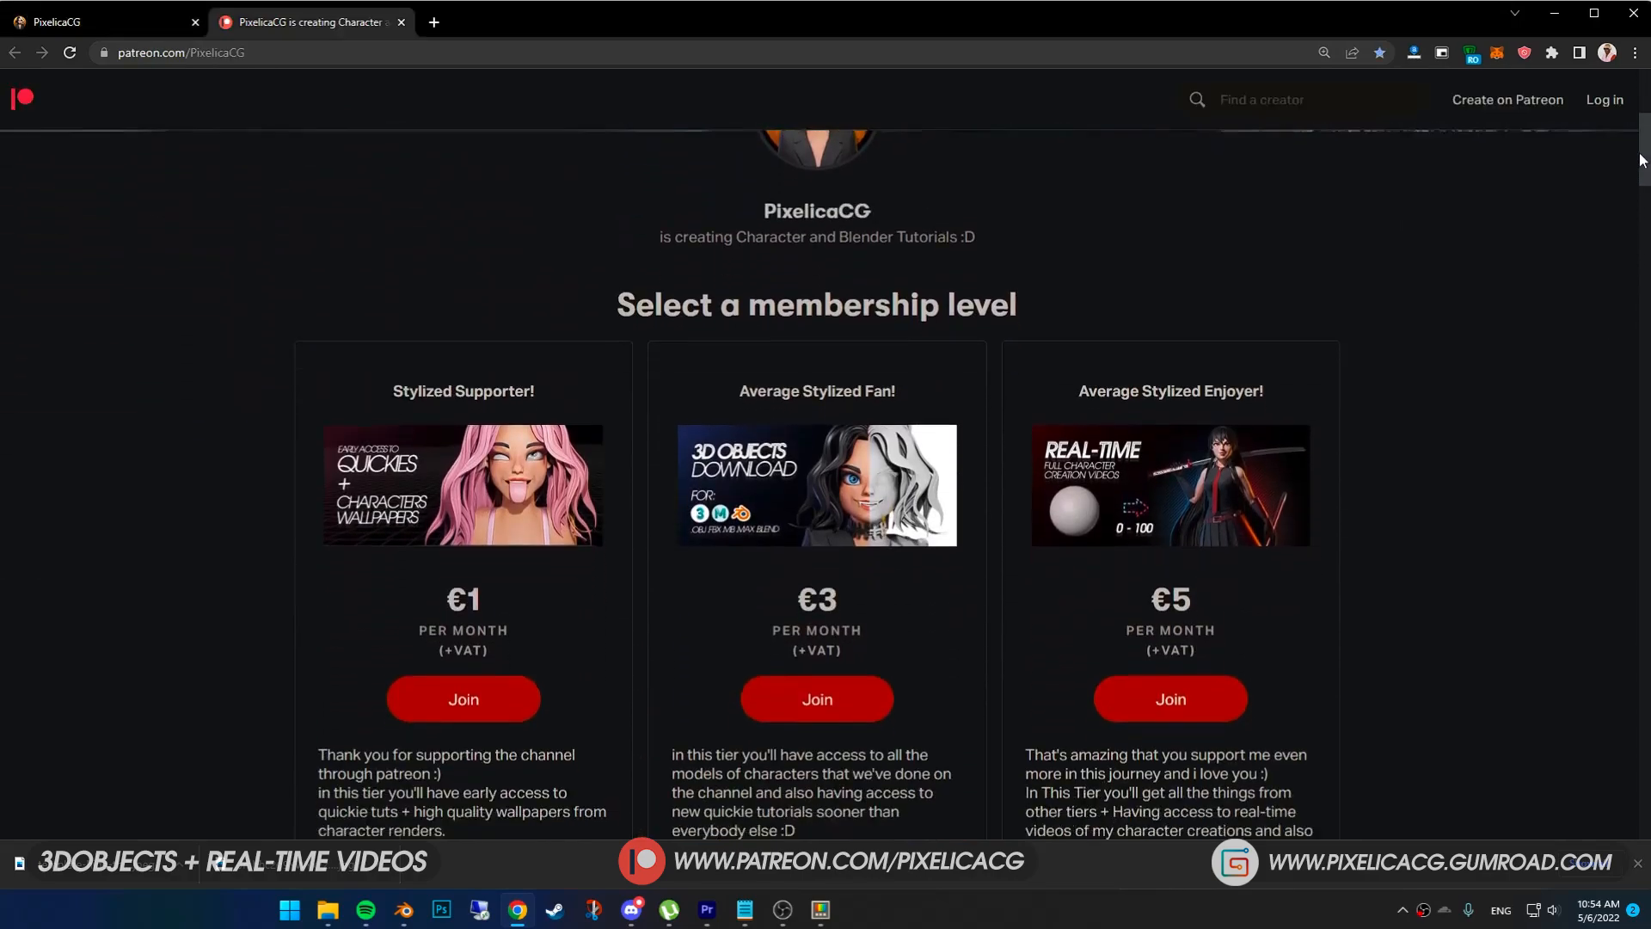
pyautogui.scroll(-3)
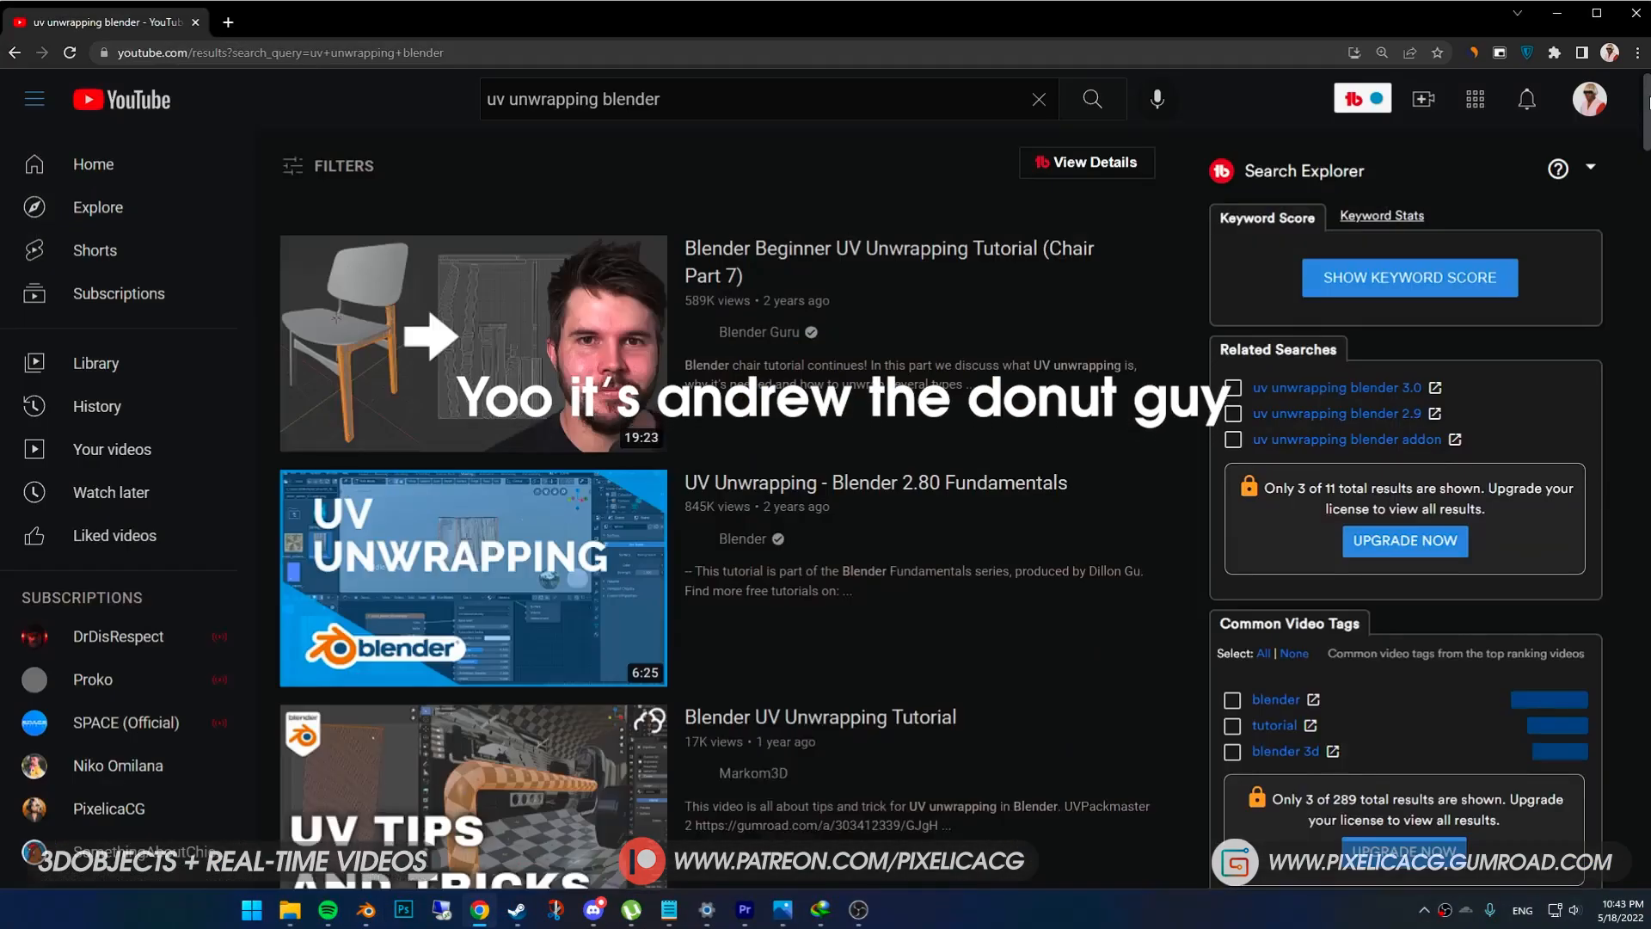
pyautogui.scroll(-3)
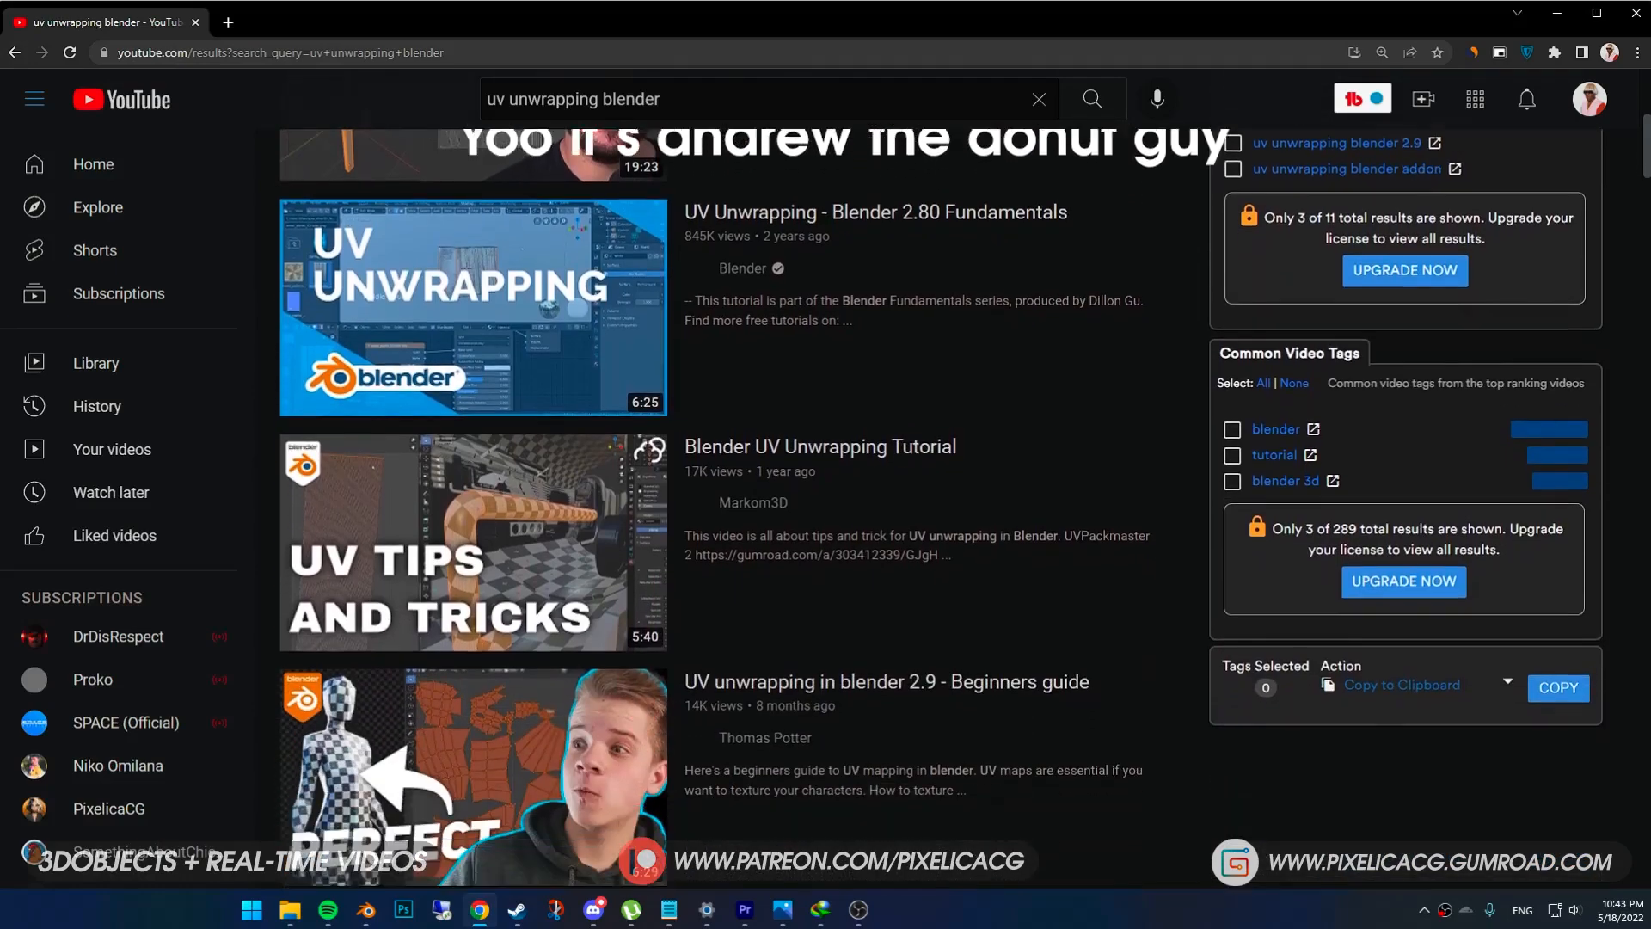
pyautogui.scroll(-3)
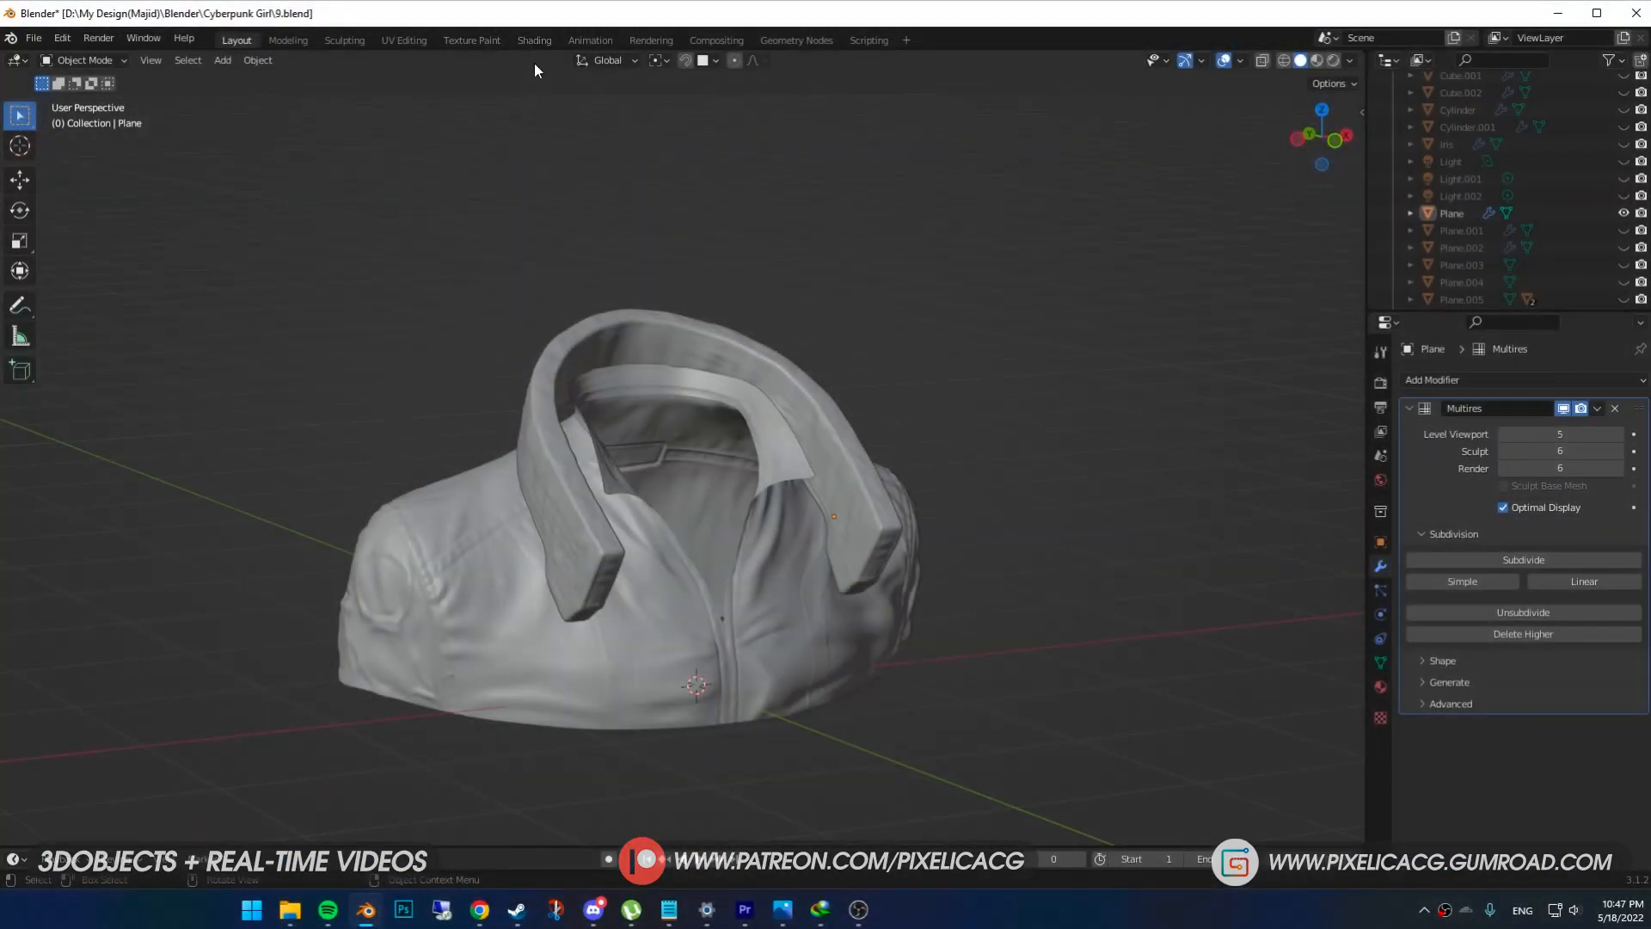
# - In the Shading workspace, give the jacket a new material with an Image Texture node
pyautogui.click(534, 40)
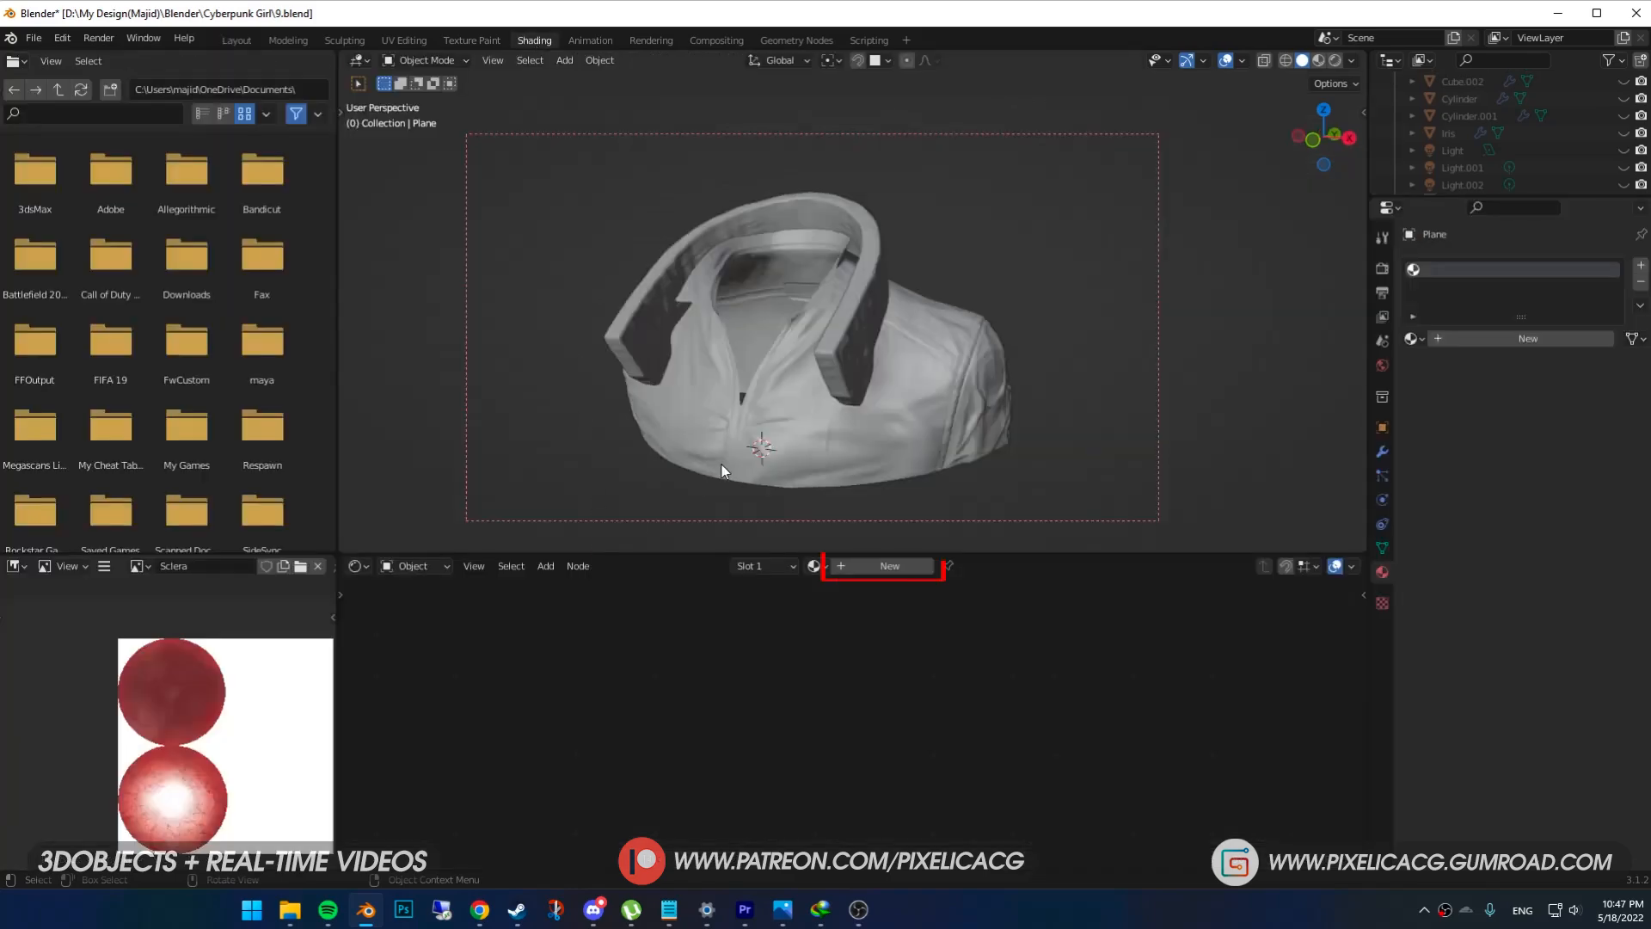
pyautogui.click(889, 566)
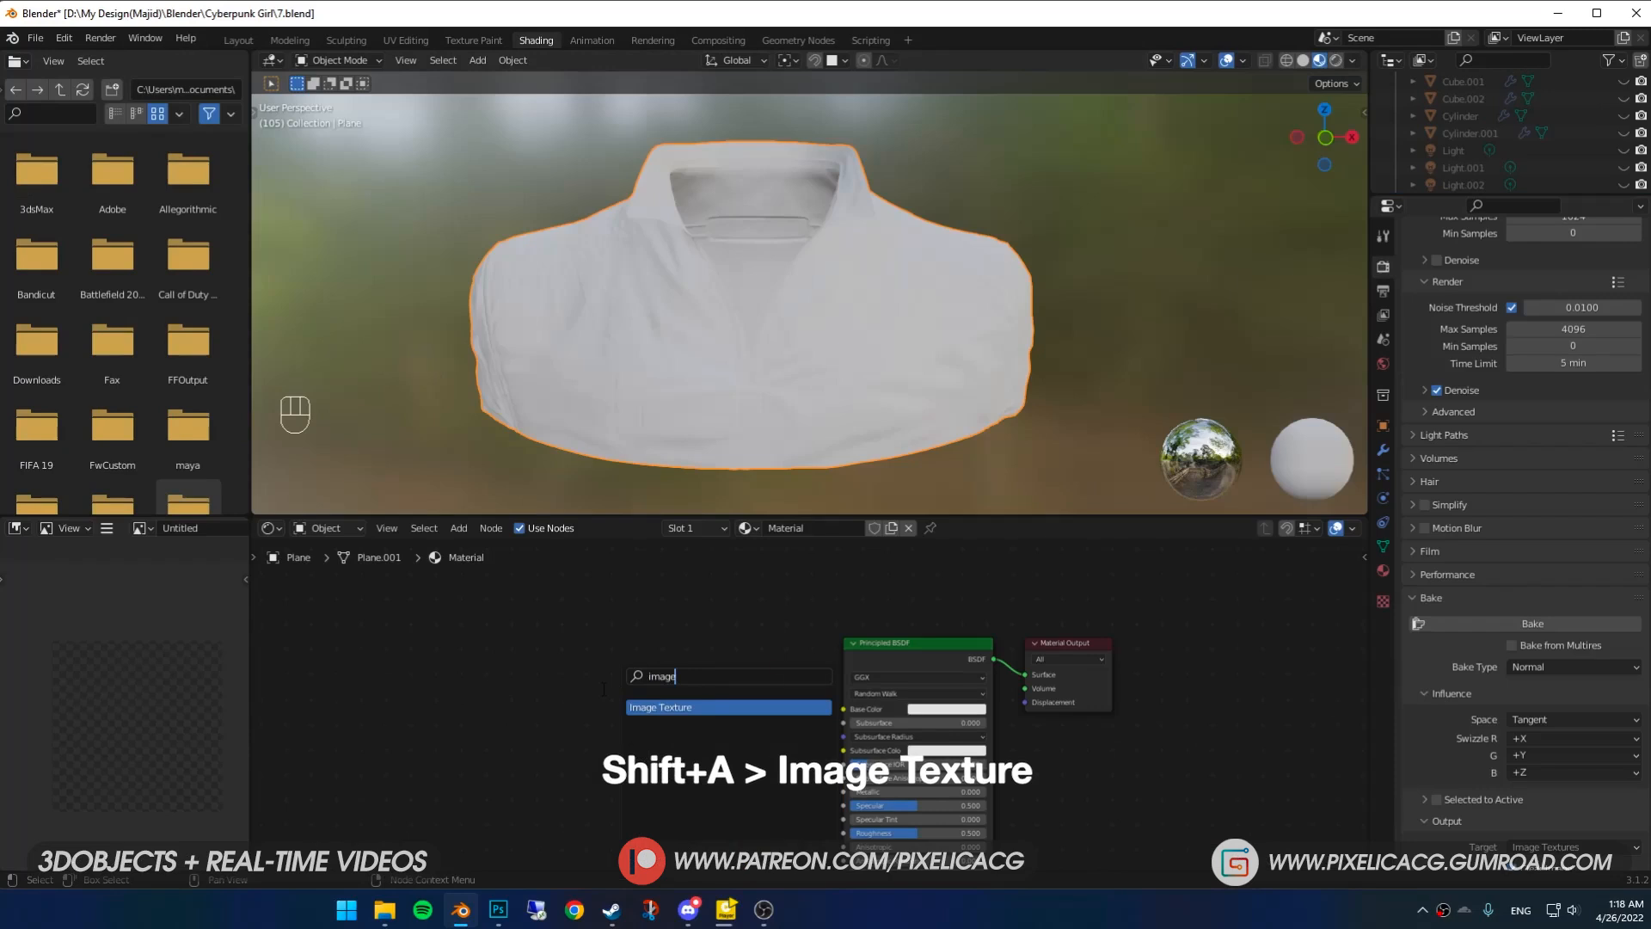
pyautogui.click(661, 707)
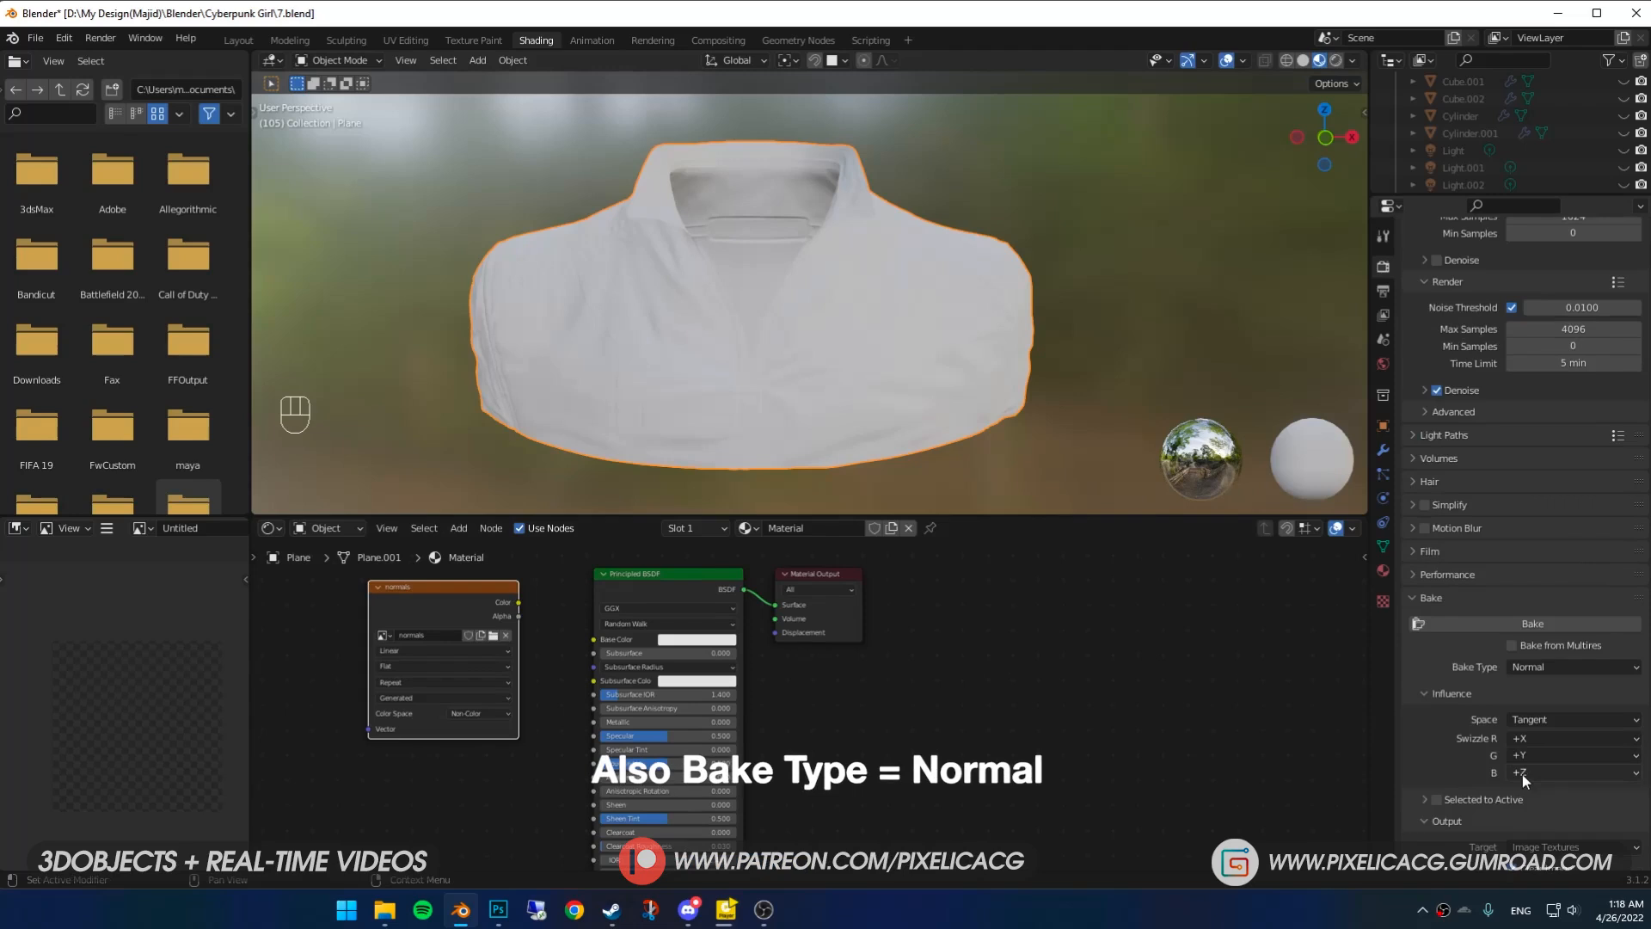
# - Bake a Normal map from the Multires sculpt into the normals image
pyautogui.click(1569, 666)
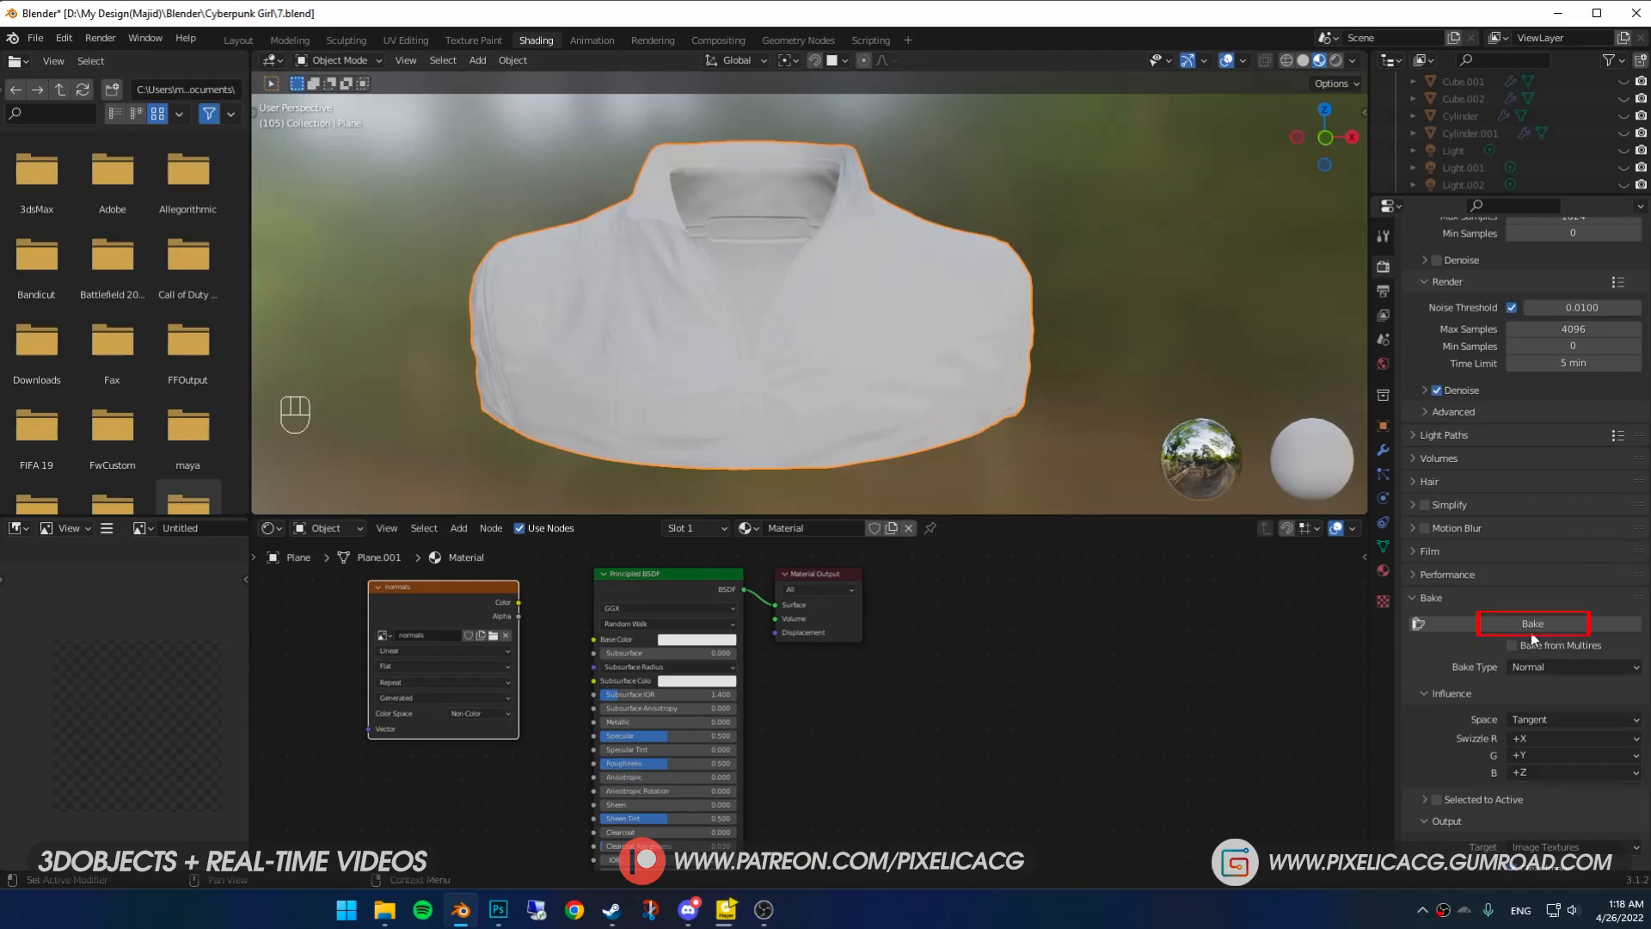
pyautogui.click(1533, 622)
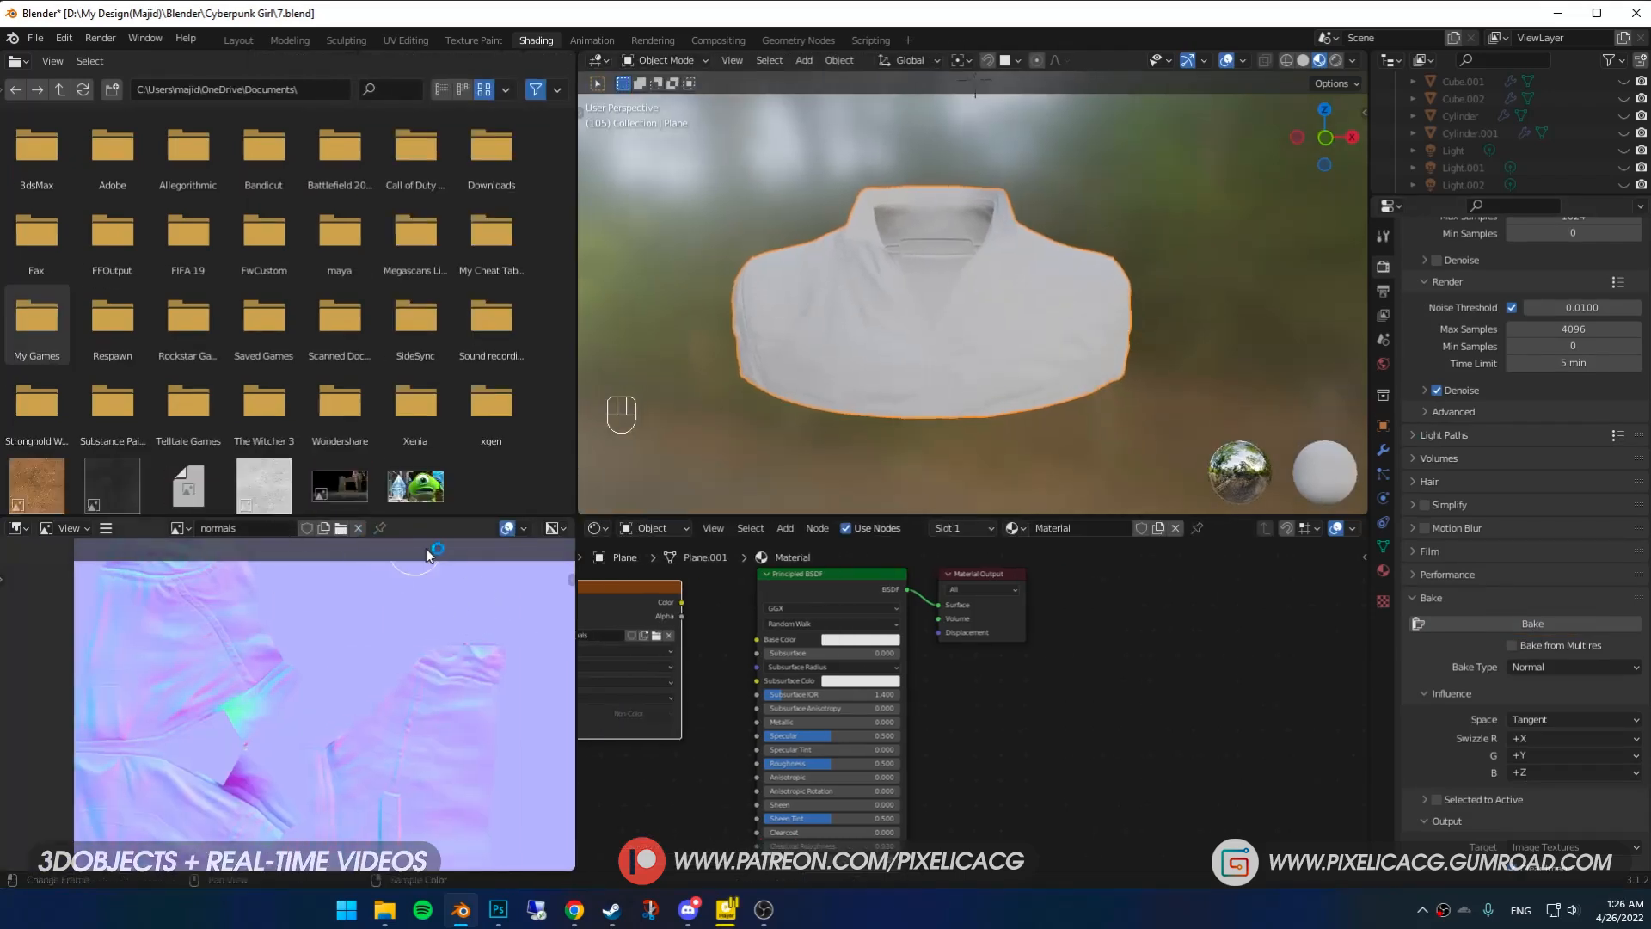
pyautogui.click(405, 38)
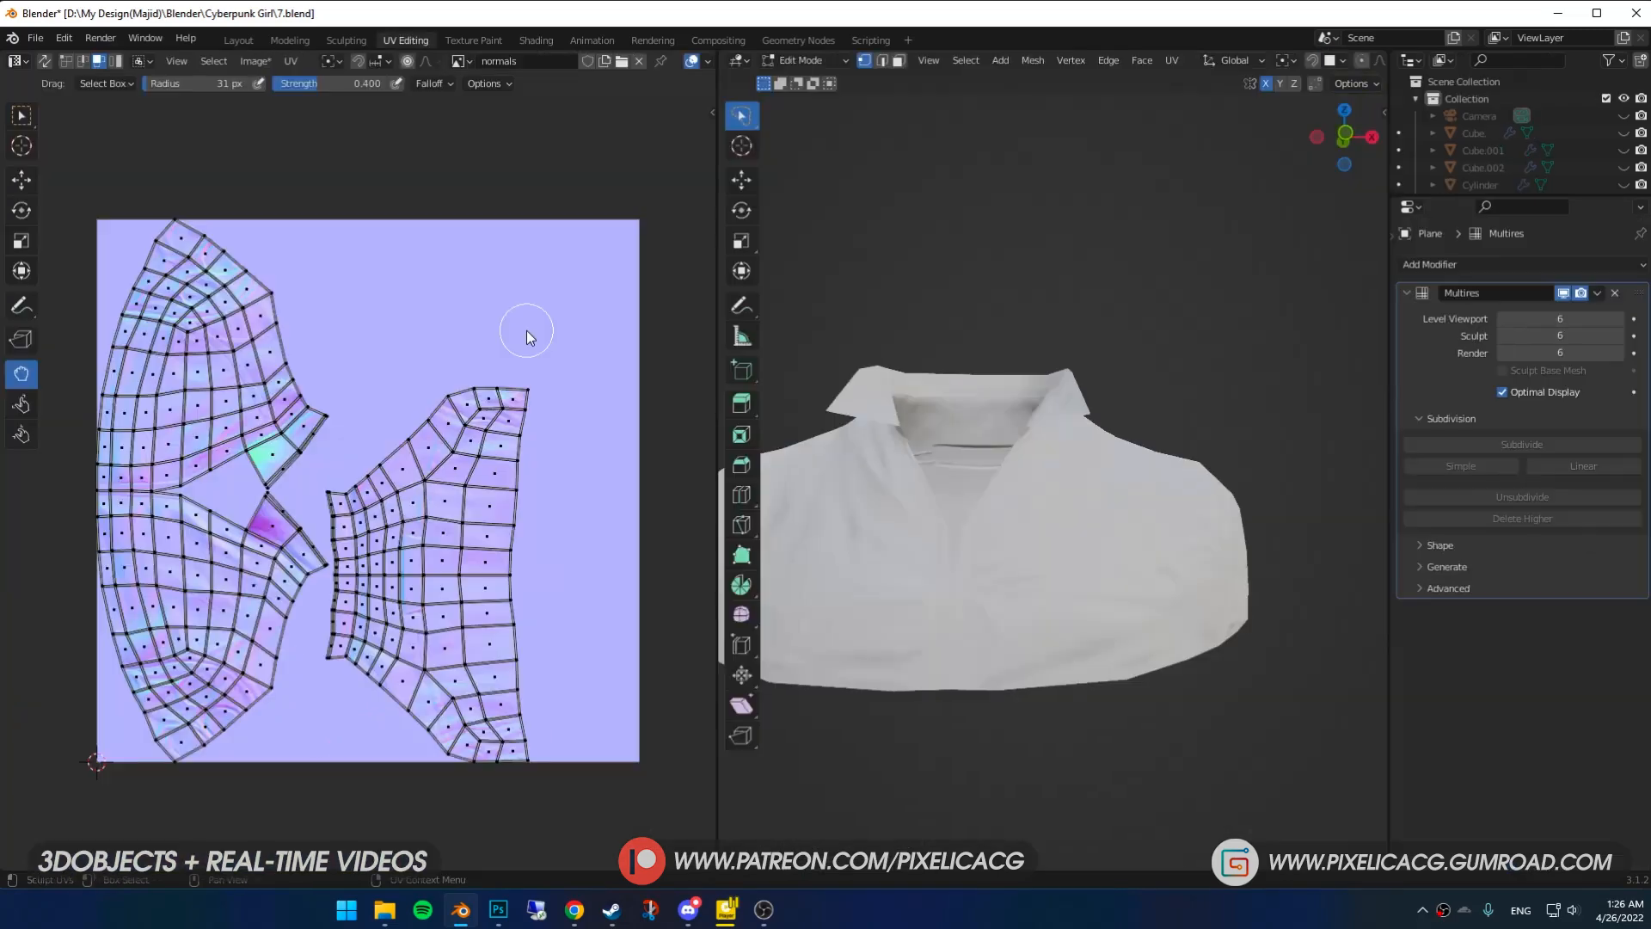
pyautogui.click(254, 60)
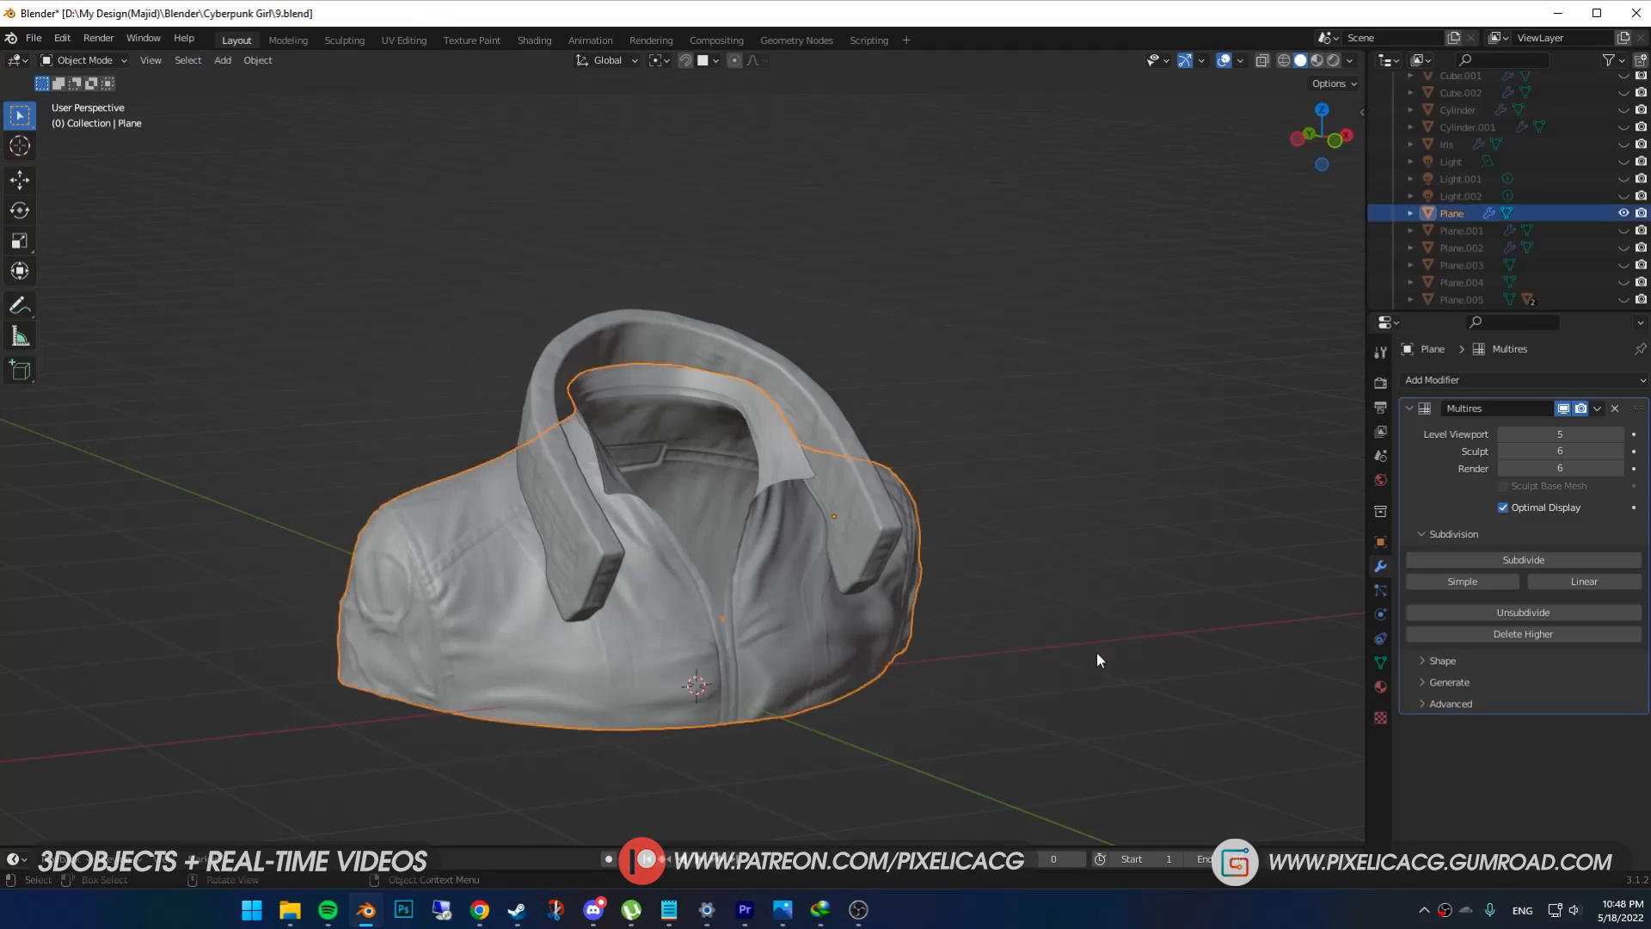
# - Set Multires Level Viewport to 1 and export the jacket as a Wavefront OBJ
pyautogui.click(1558, 433)
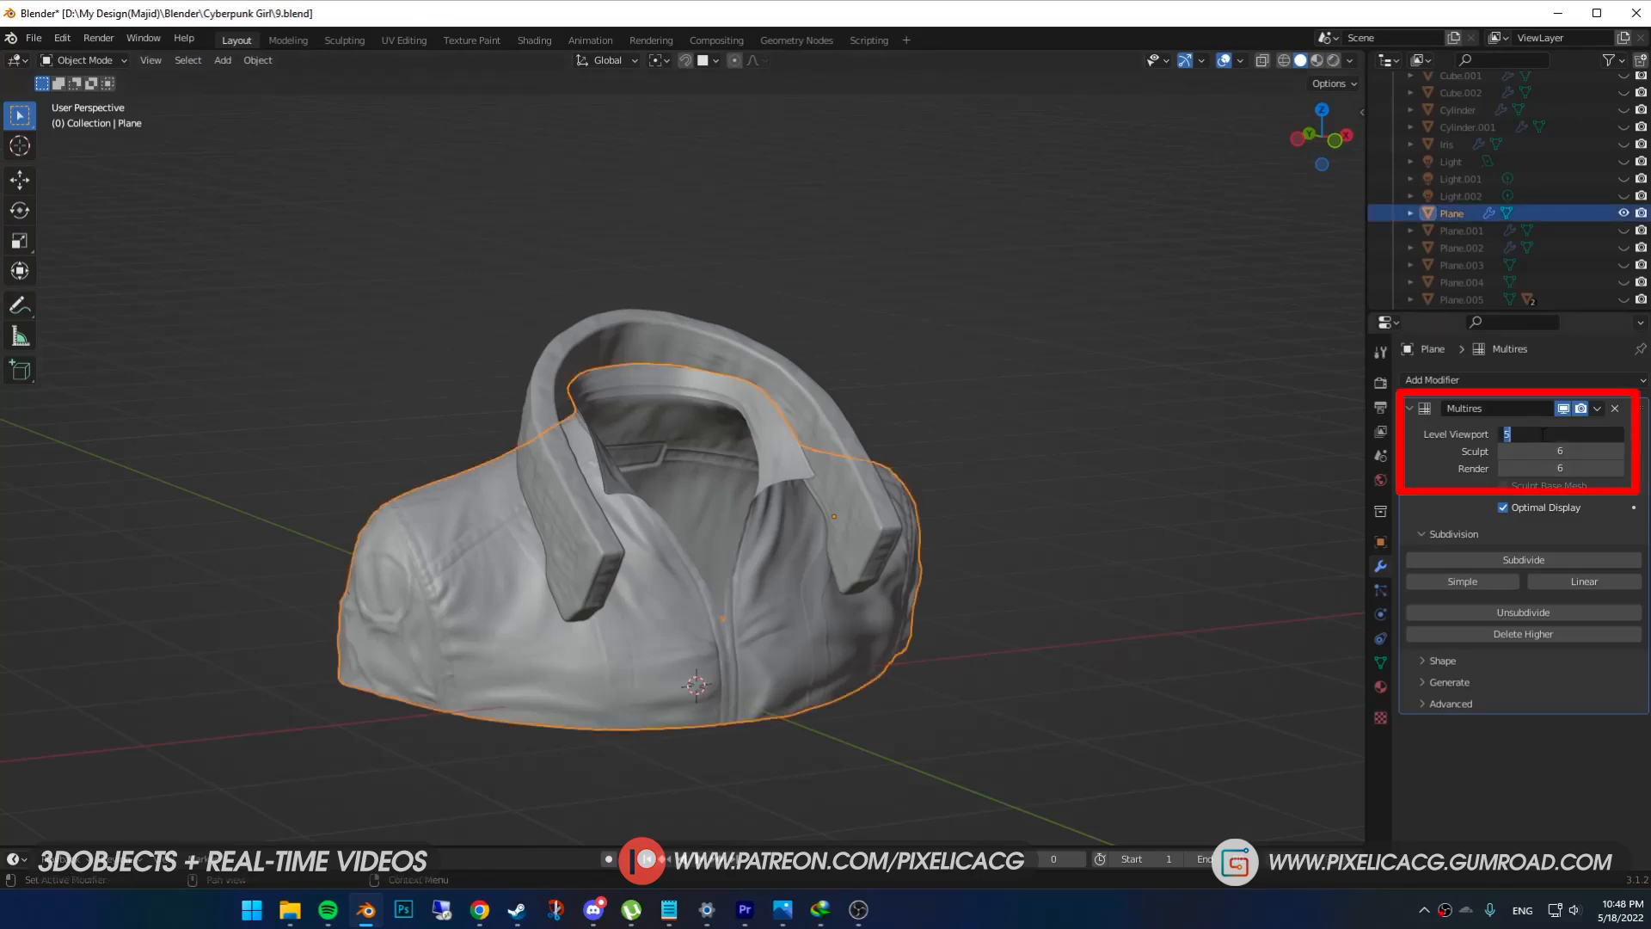
pyautogui.click(33, 38)
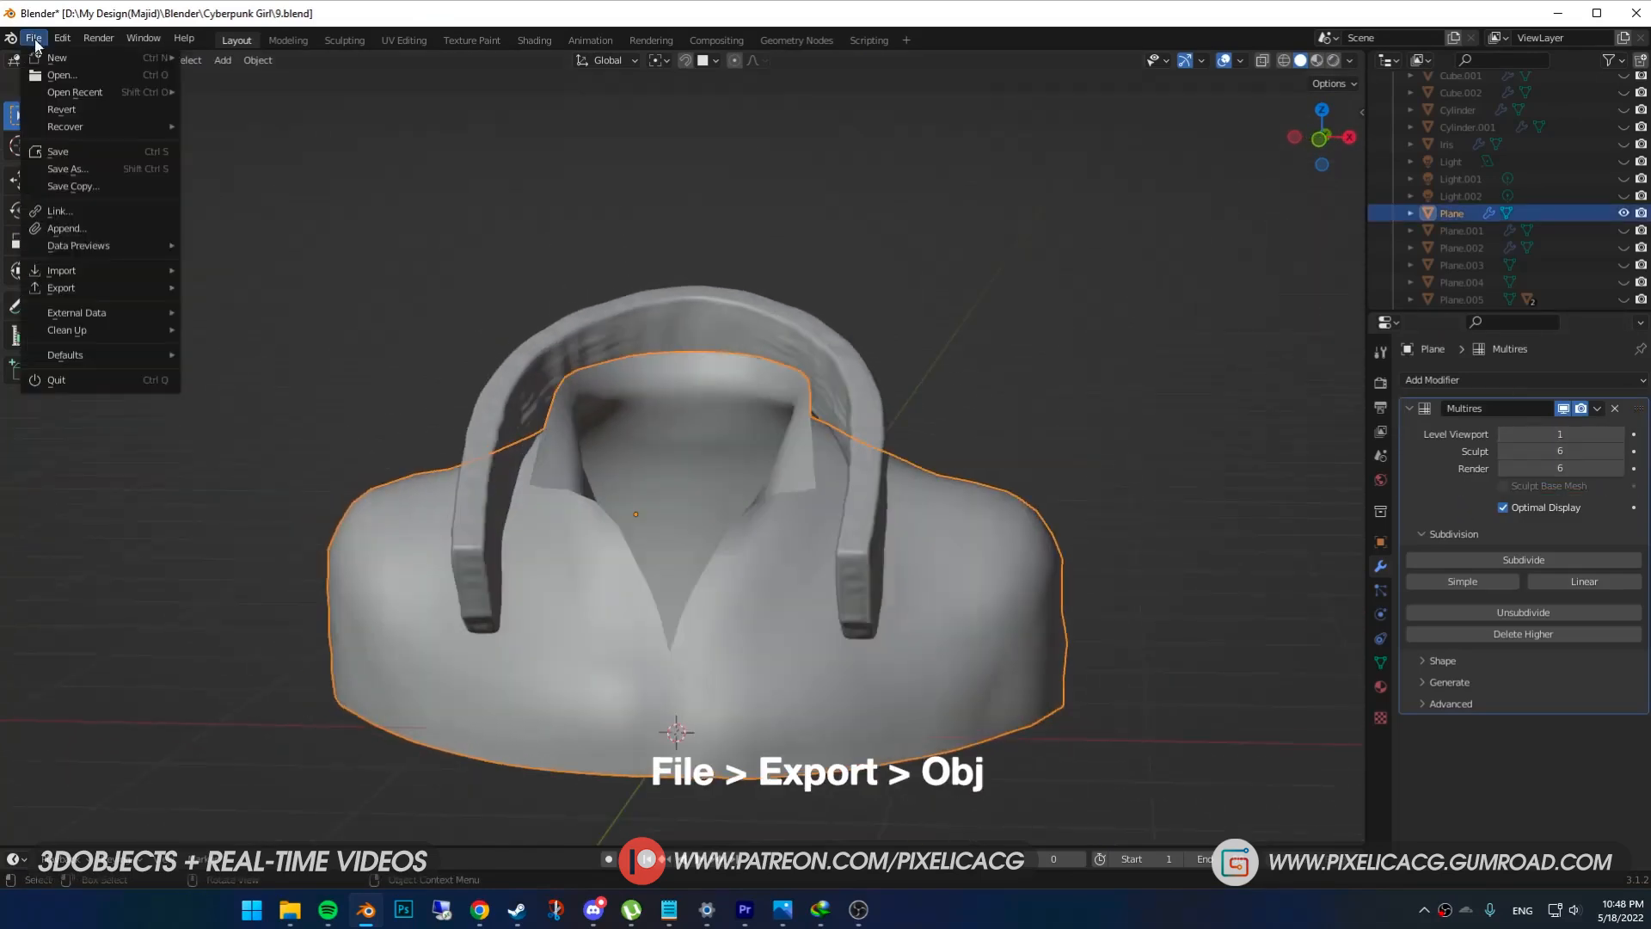
pyautogui.click(60, 288)
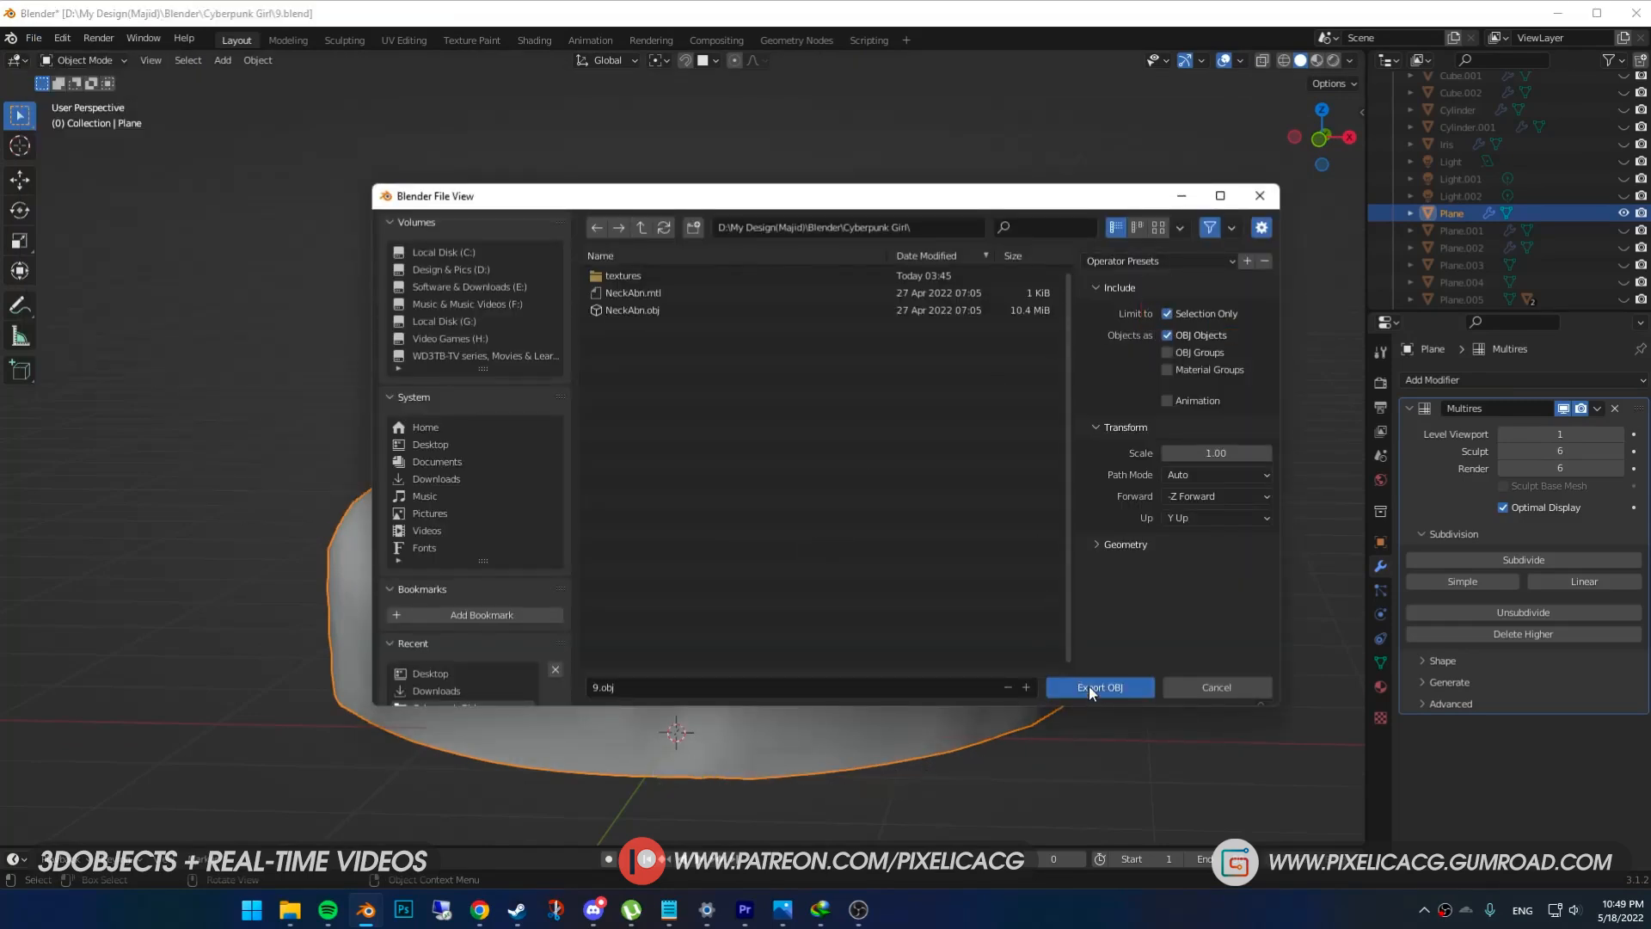
pyautogui.click(1098, 686)
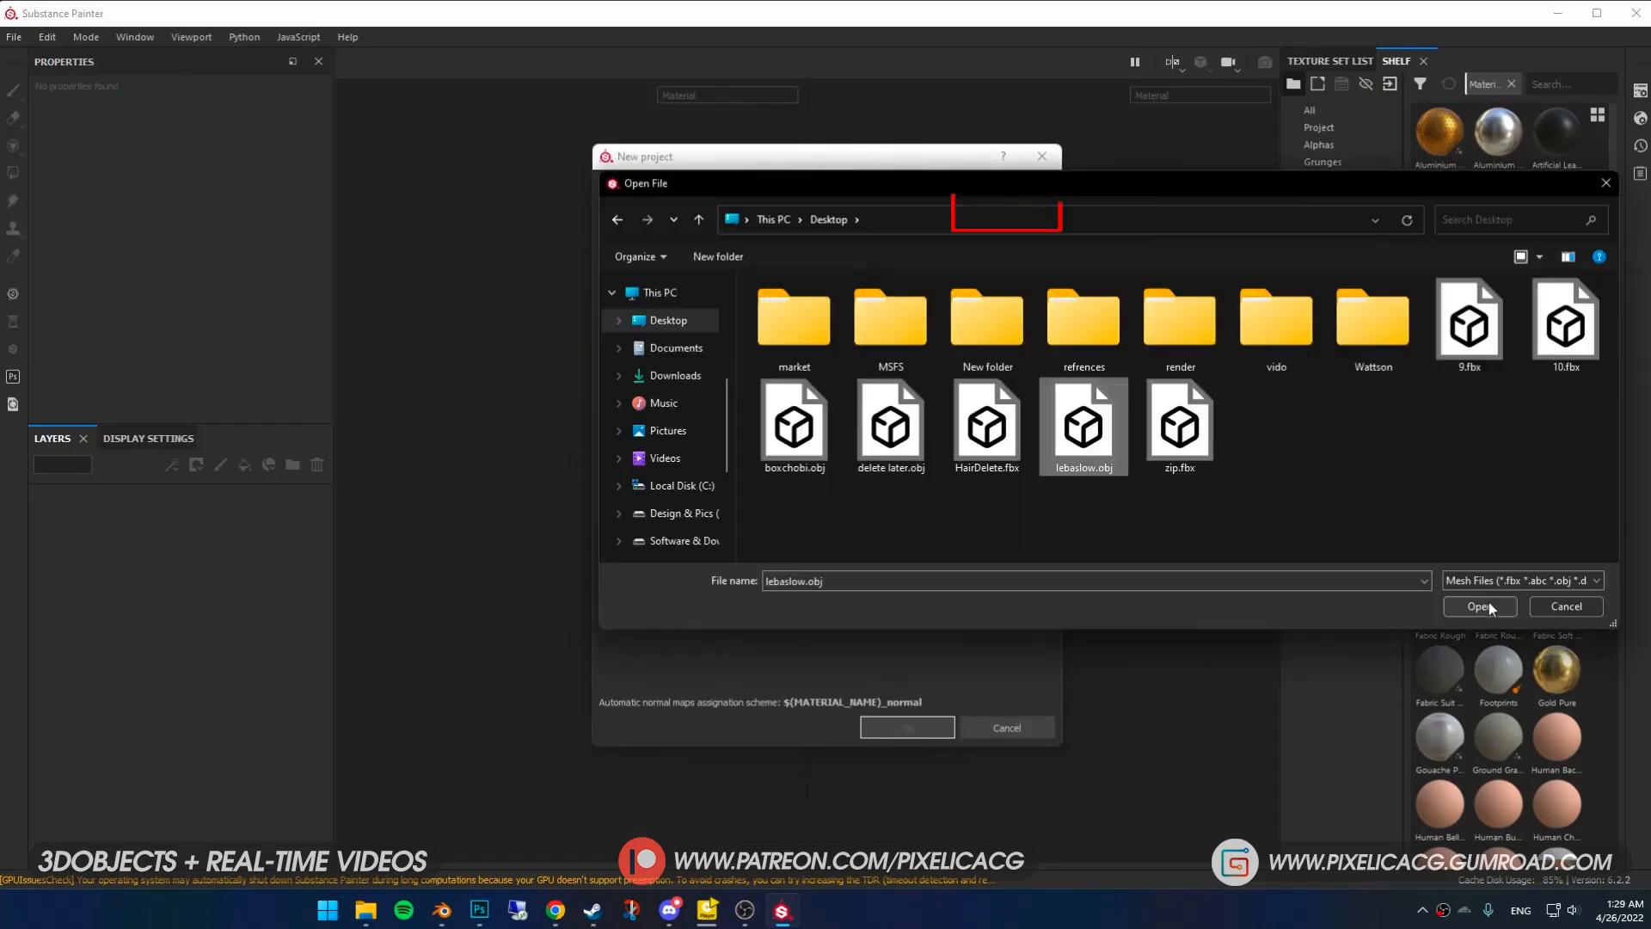
# - Create a new project from lebaslow.obj with normals2.png added as a baked map
pyautogui.click(1479, 605)
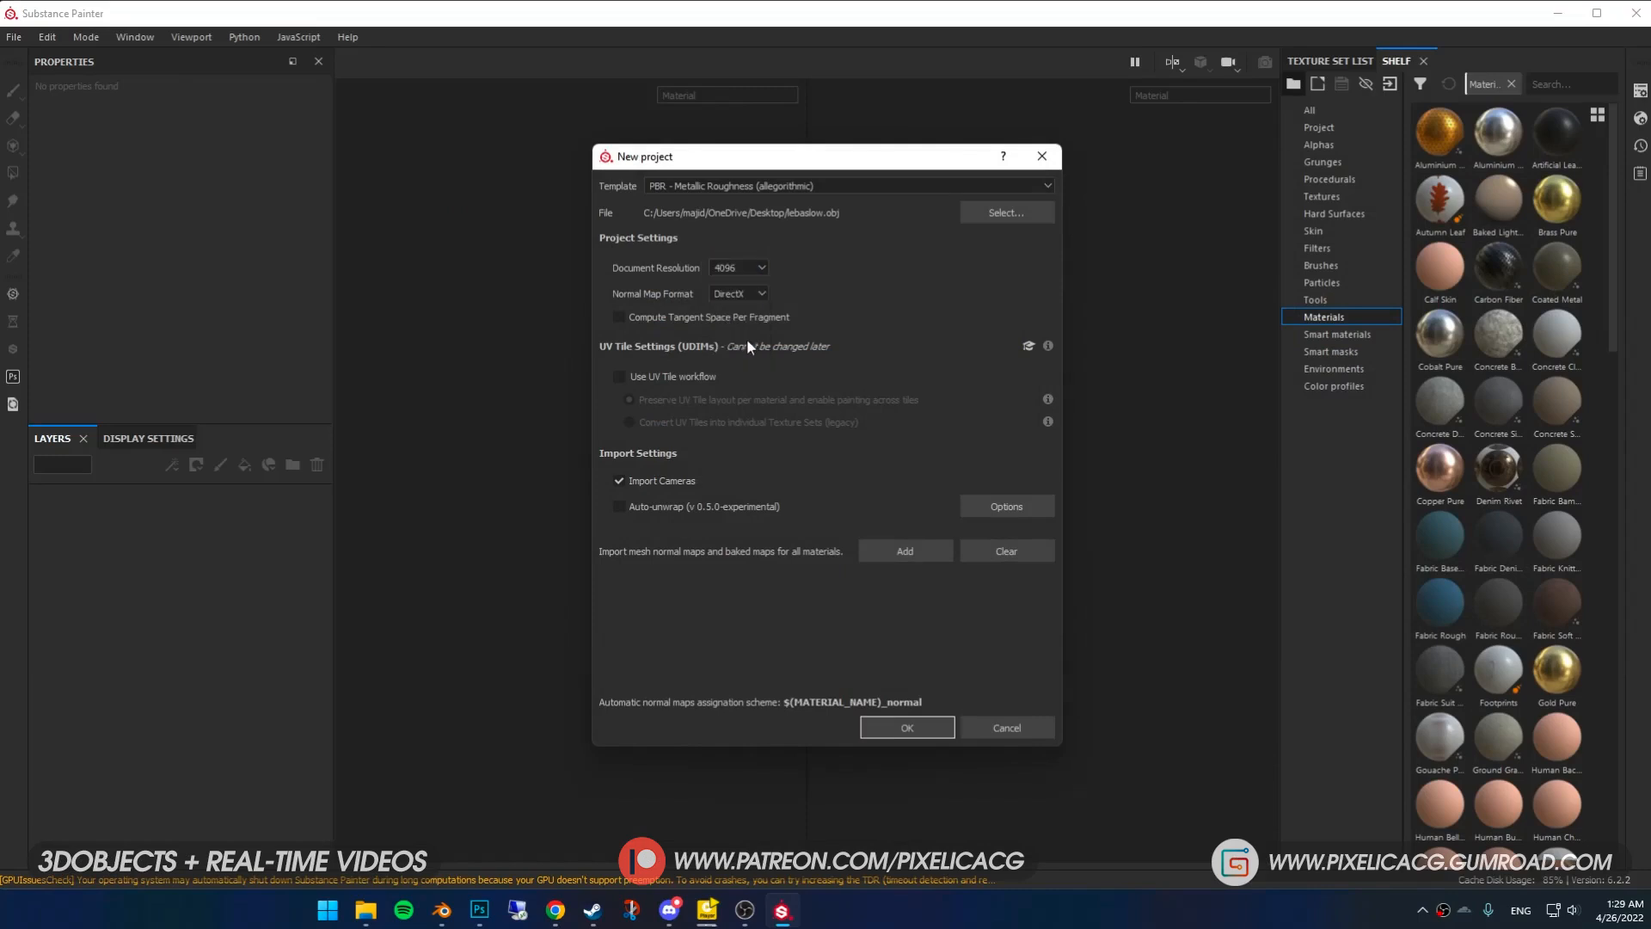
pyautogui.moveTo(902, 551)
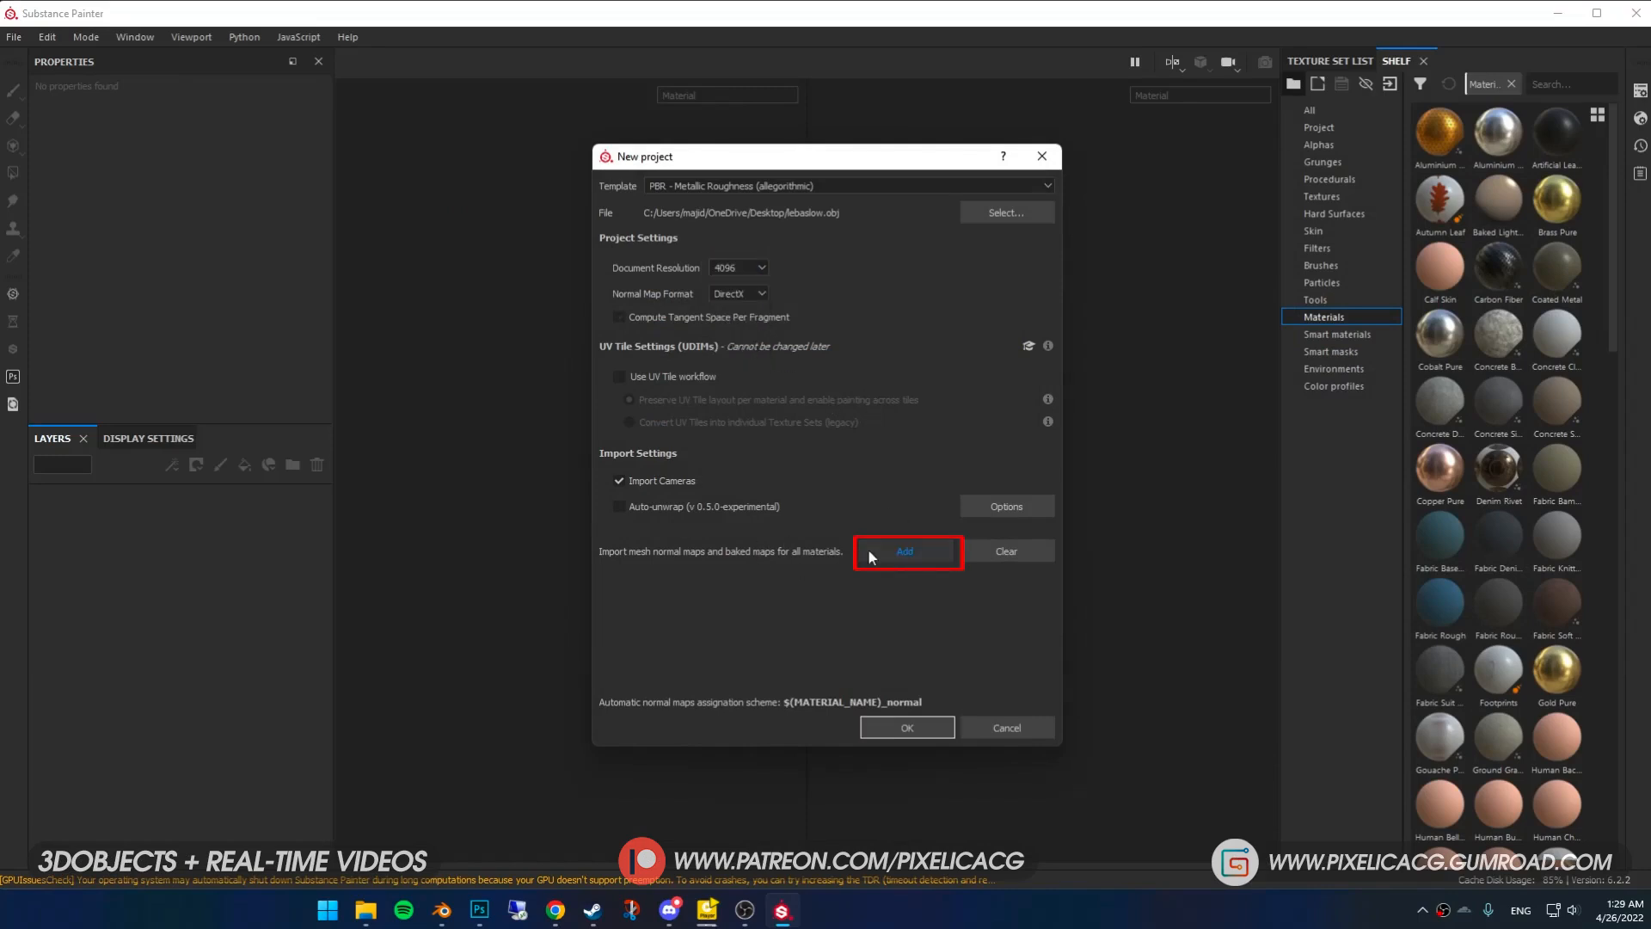
pyautogui.click(904, 550)
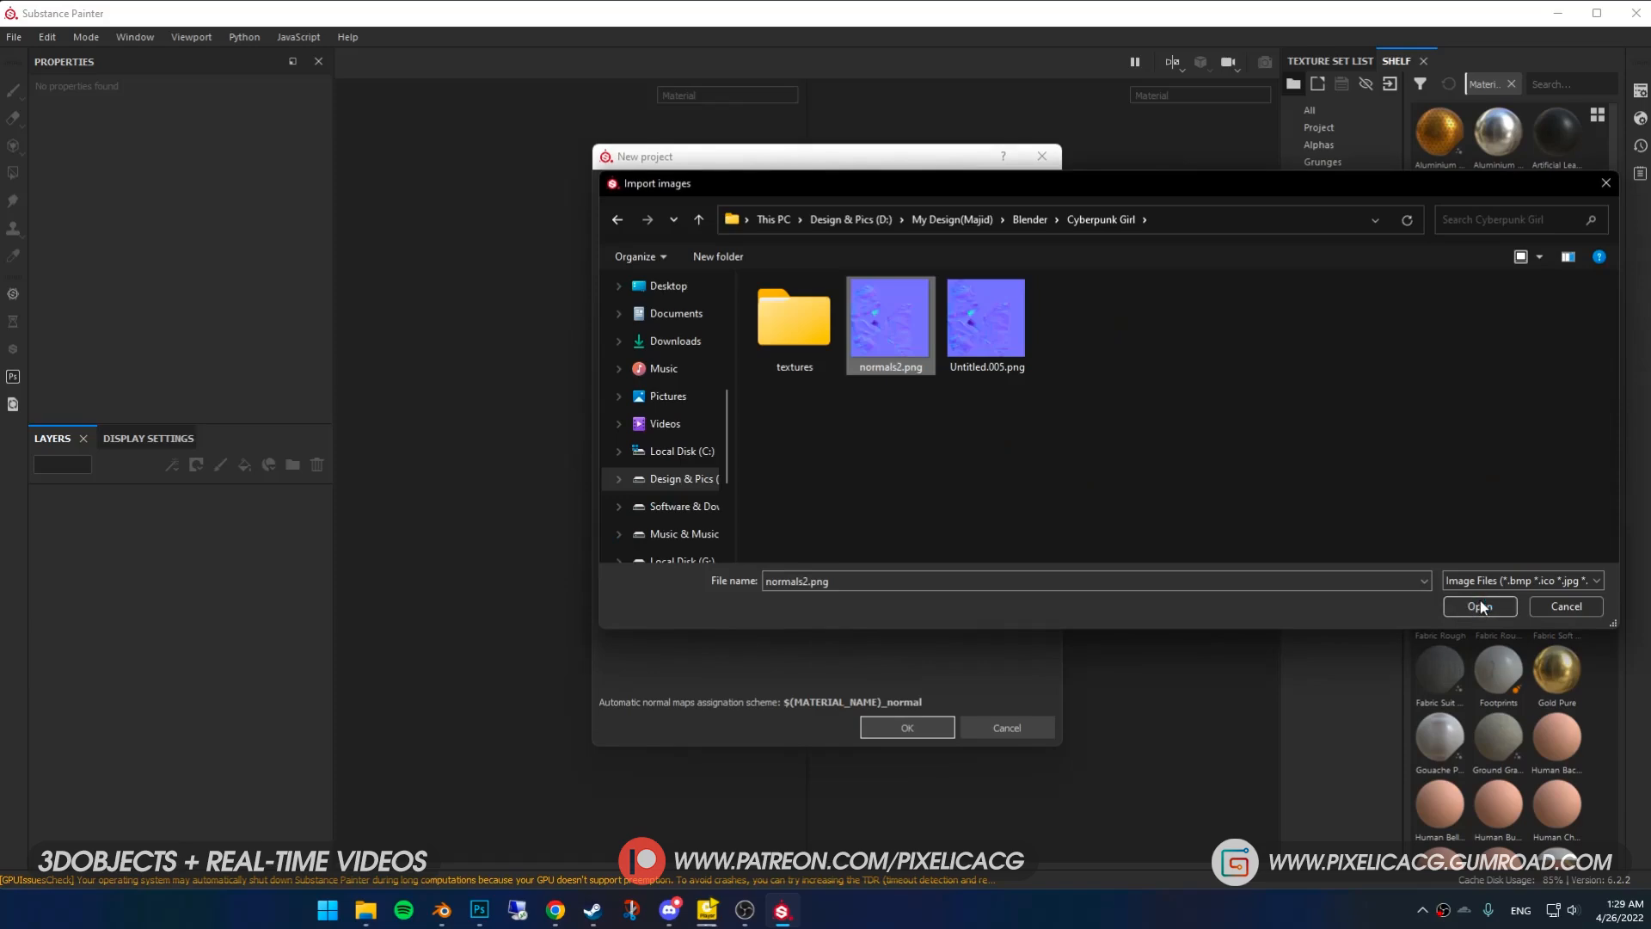
pyautogui.click(1478, 606)
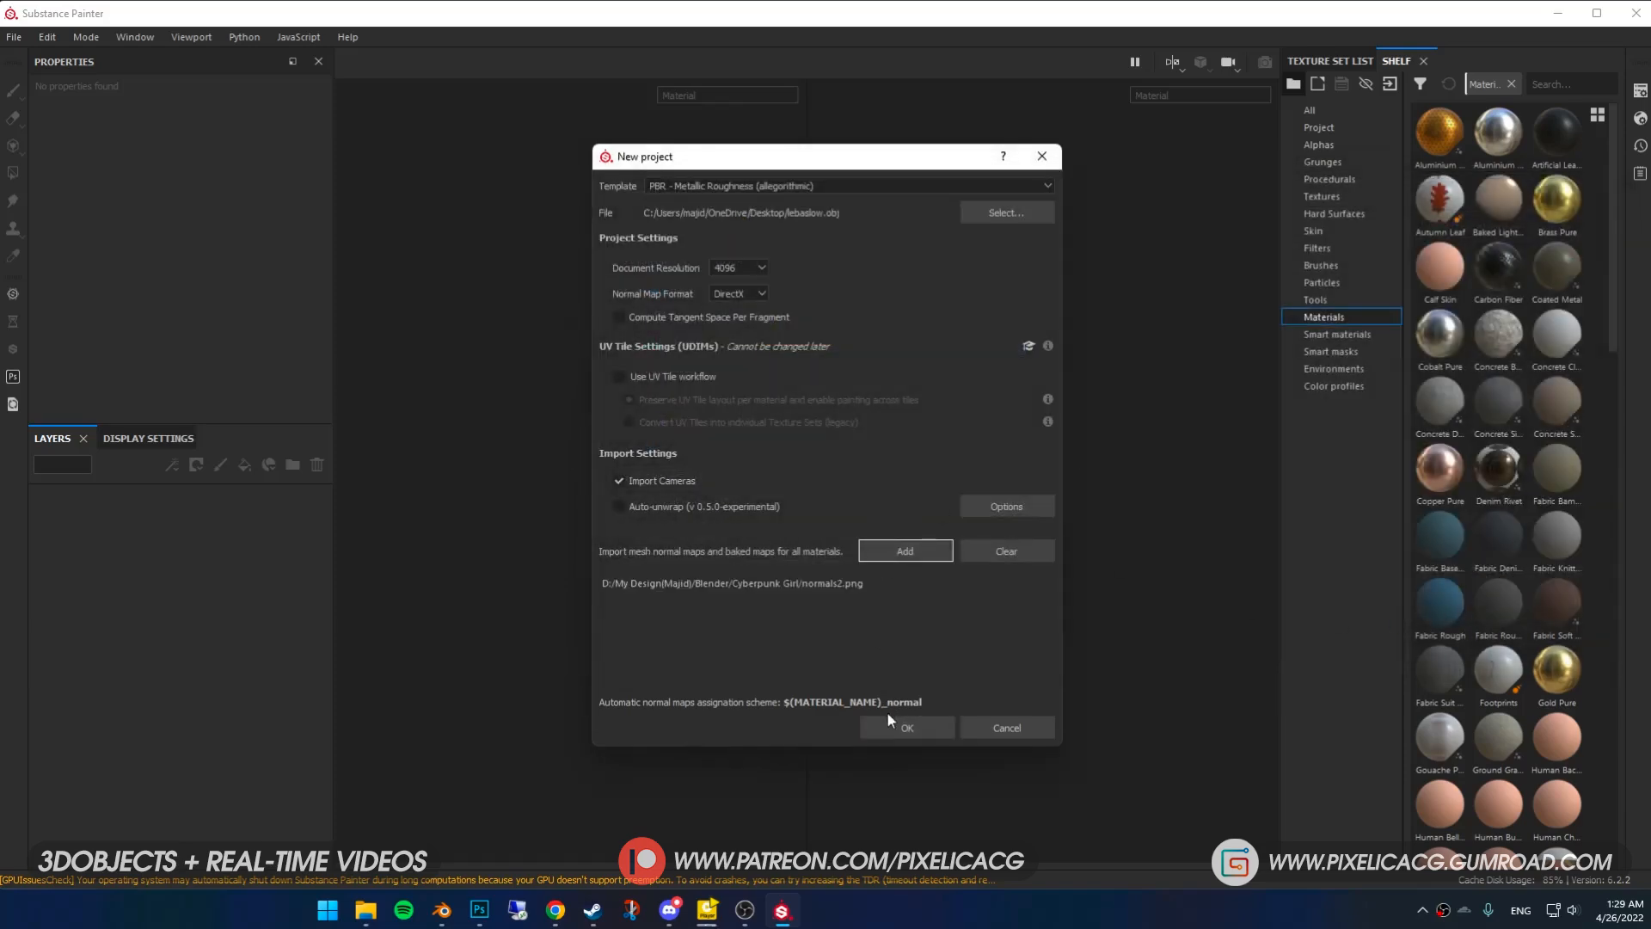
pyautogui.click(906, 727)
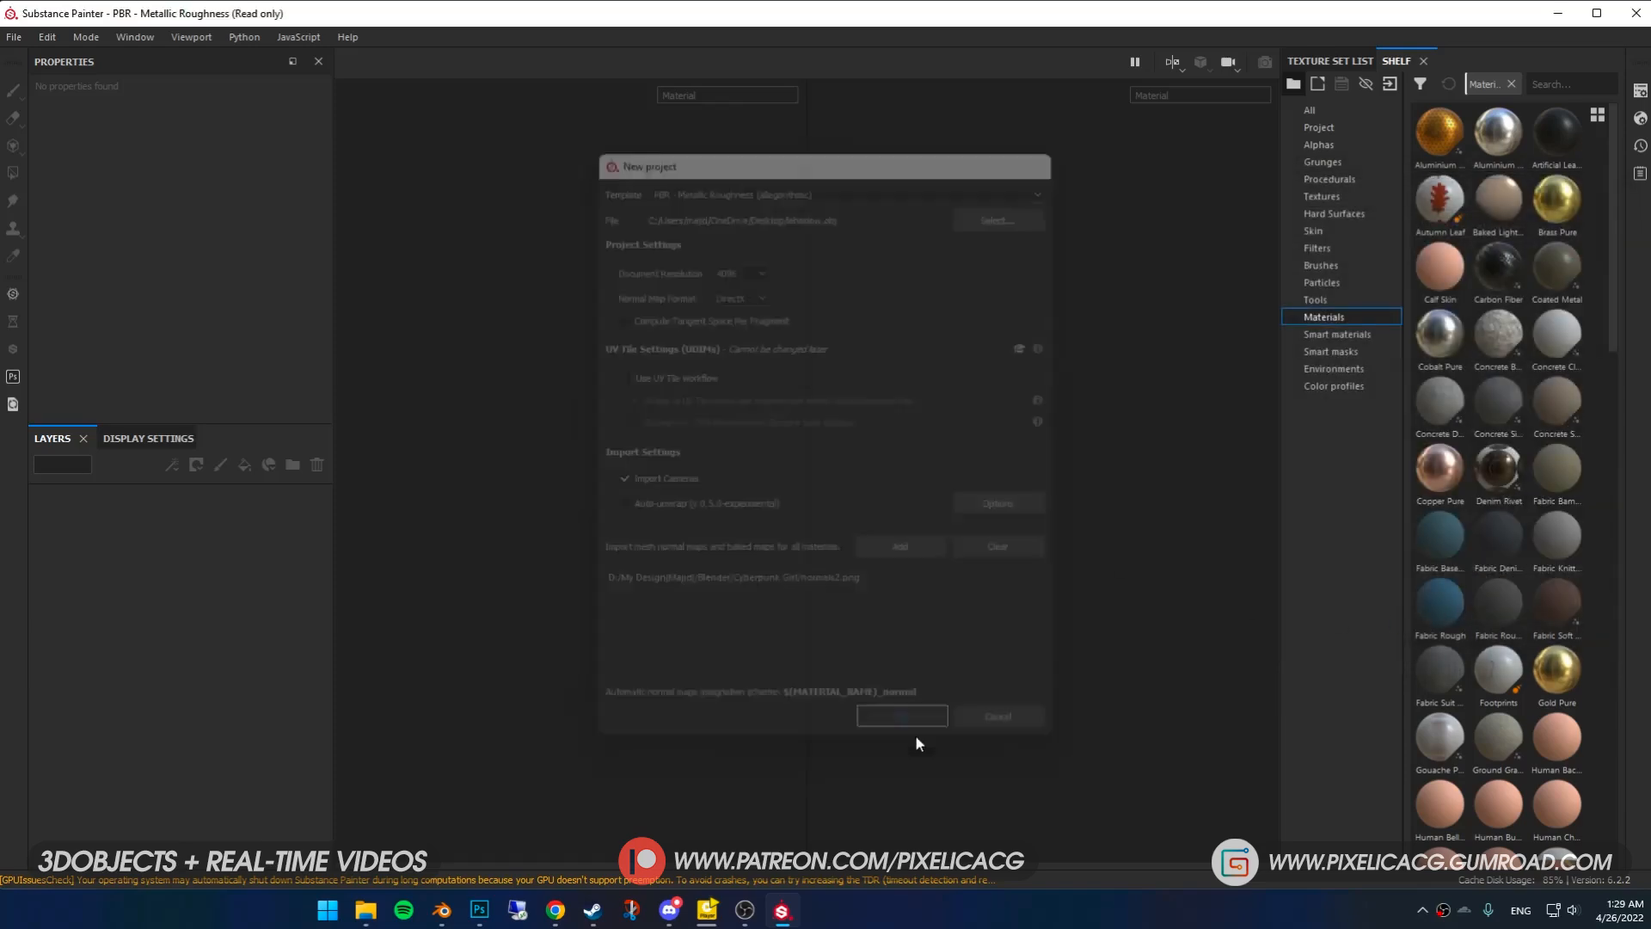
pyautogui.click(901, 717)
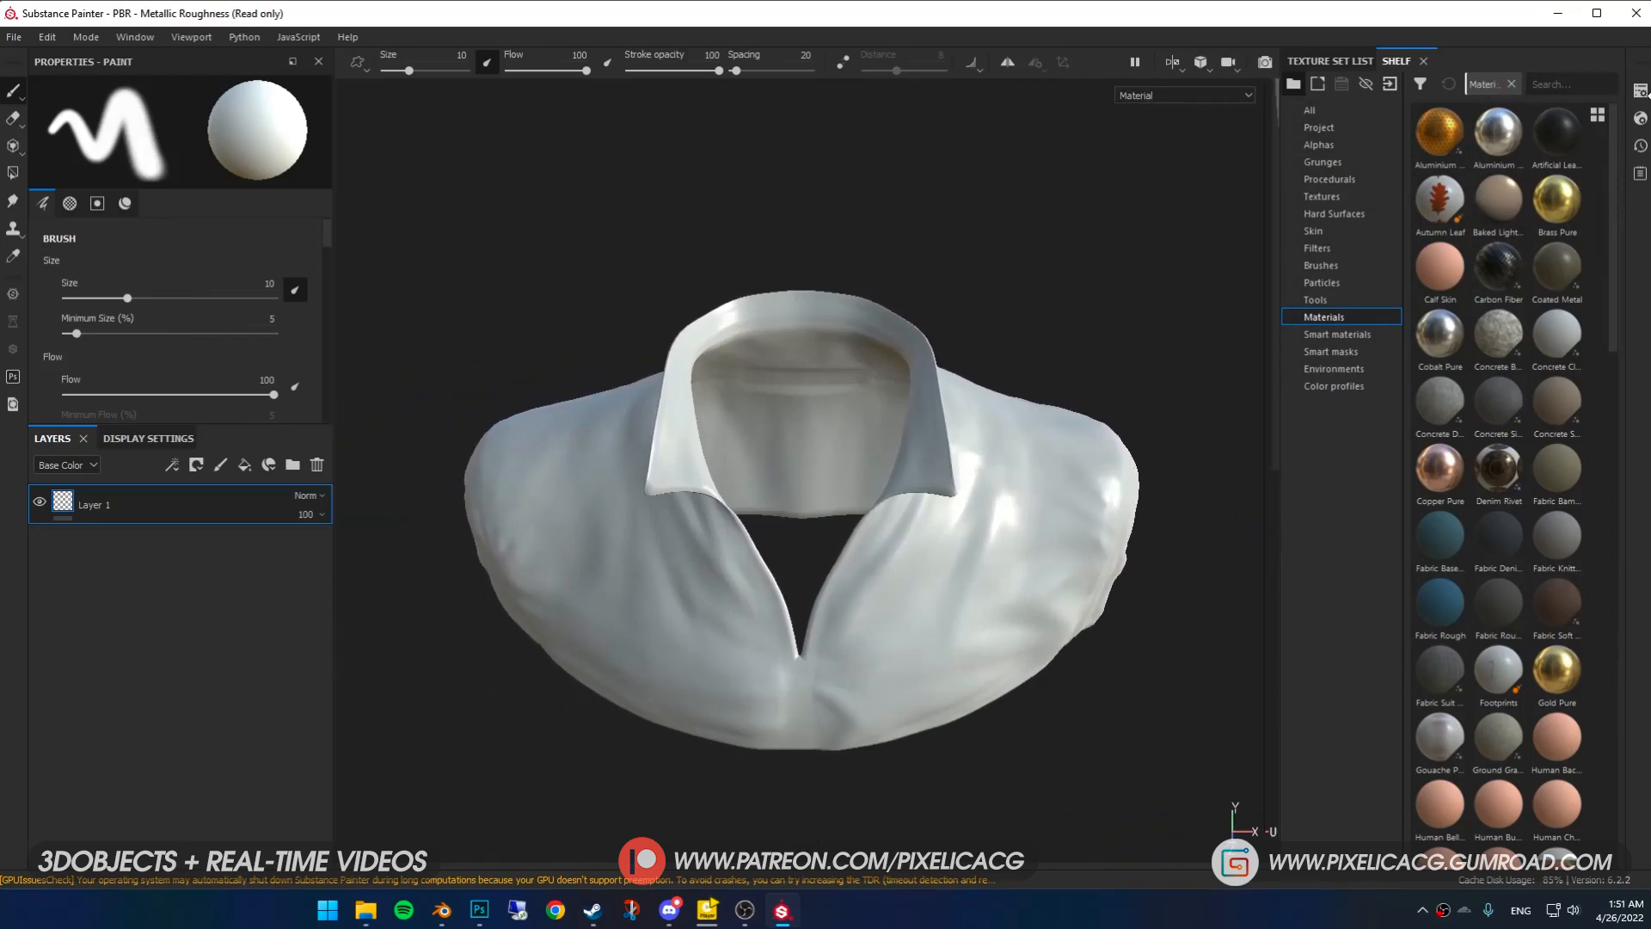
# - Assign normals2 as the normal mesh map in Texture Set Settings
pyautogui.click(1638, 92)
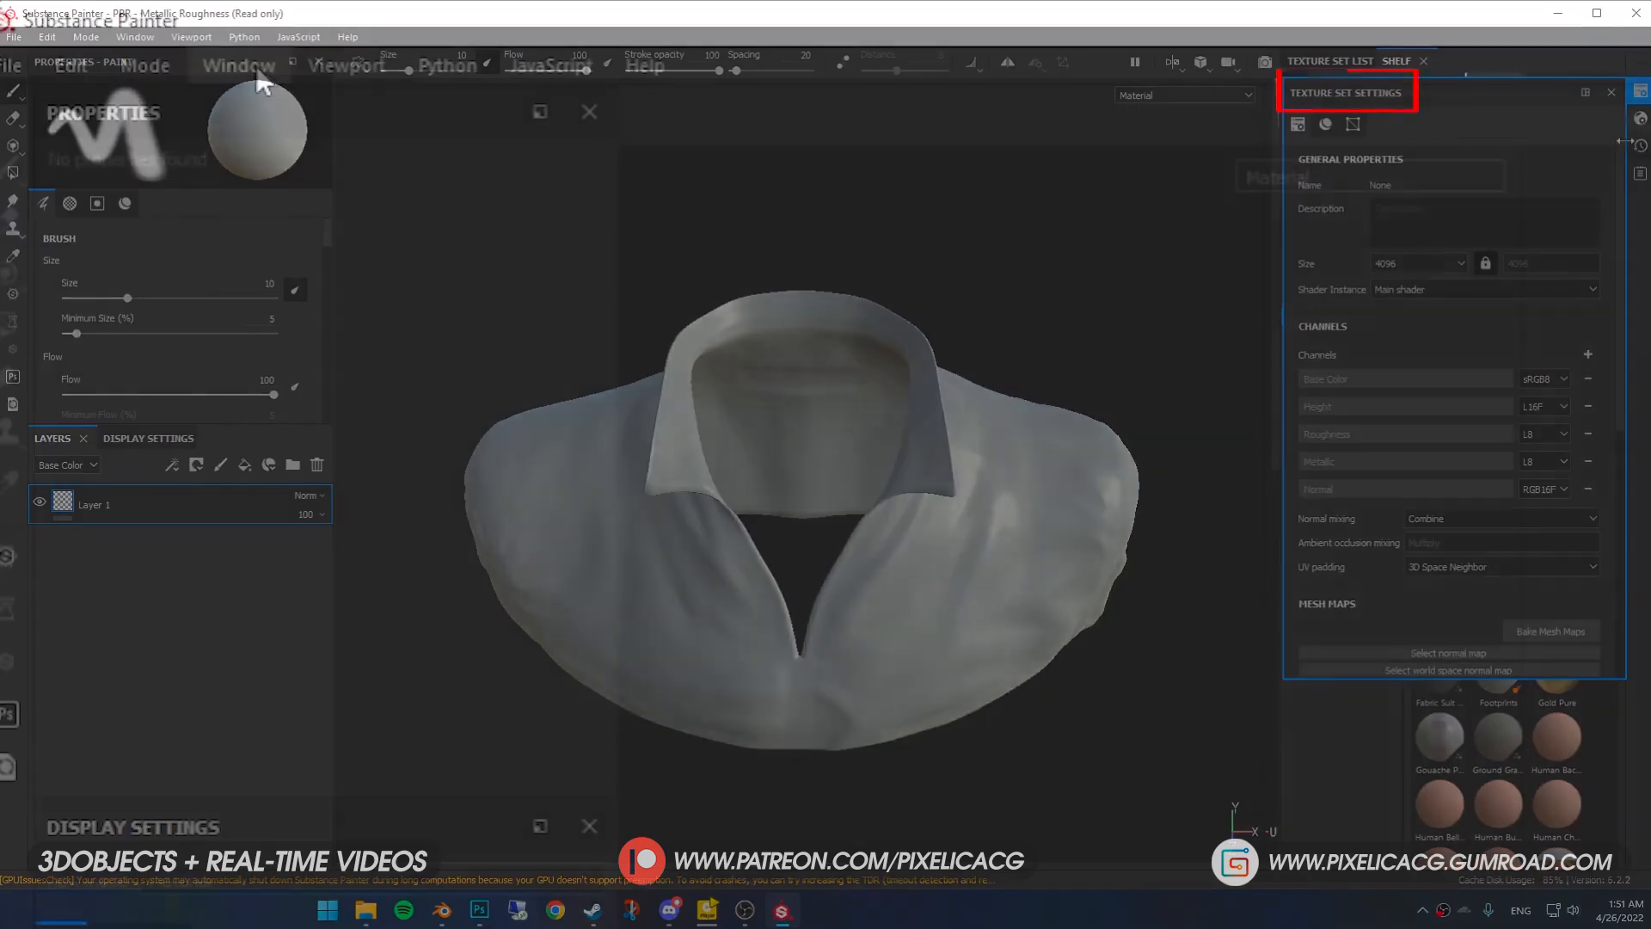
pyautogui.click(238, 66)
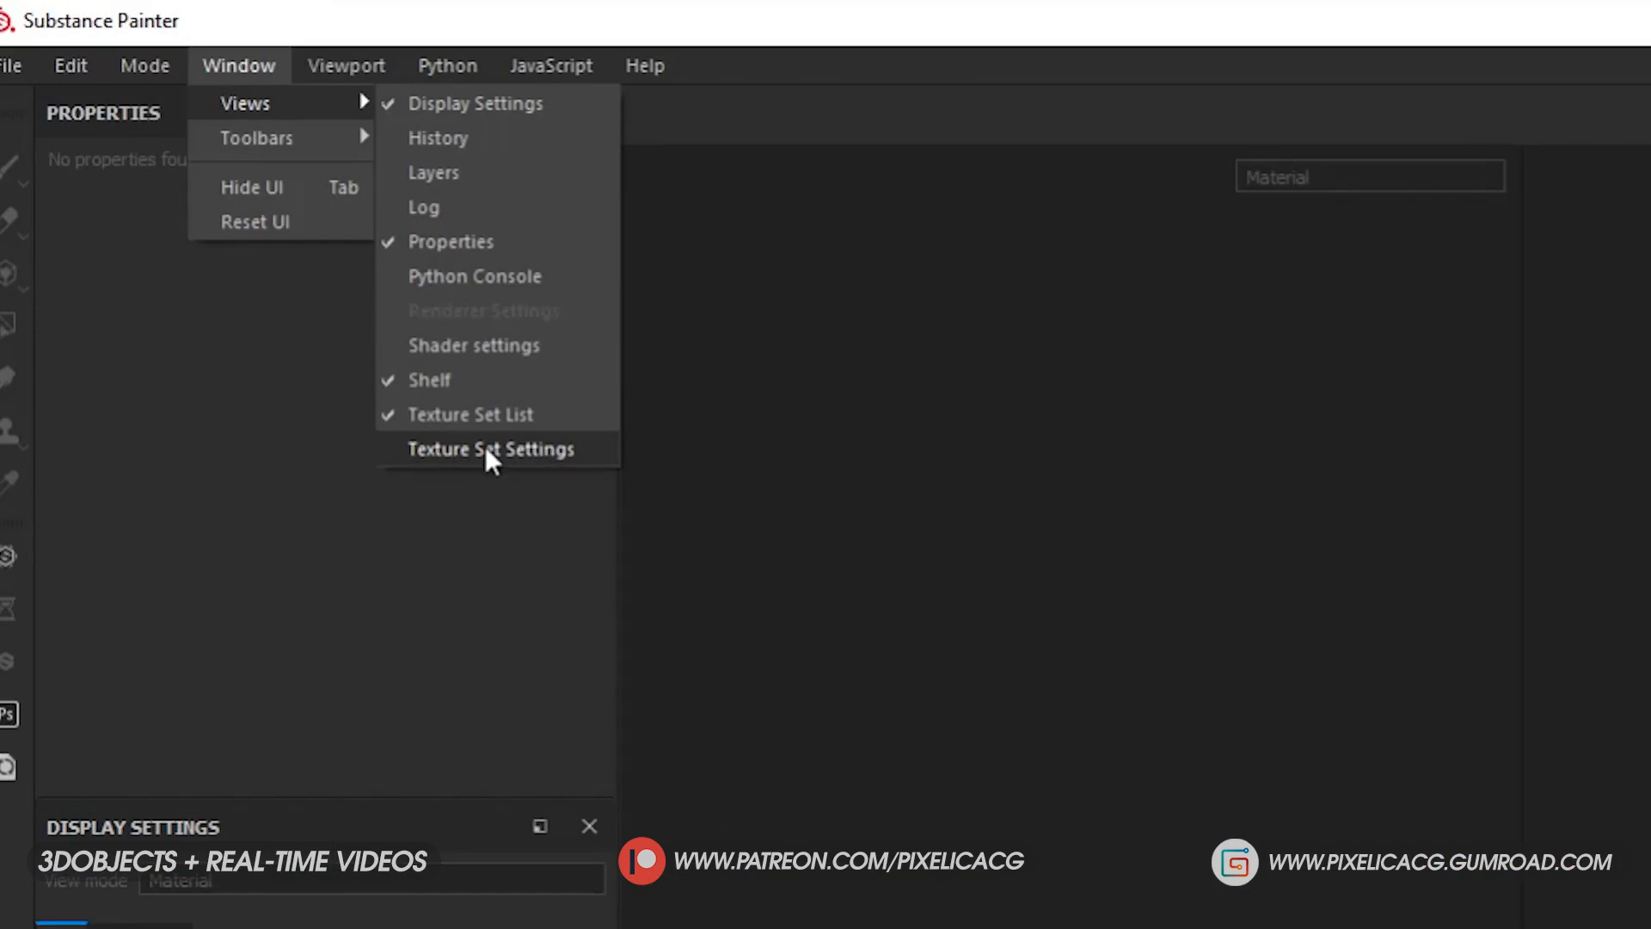
pyautogui.click(490, 449)
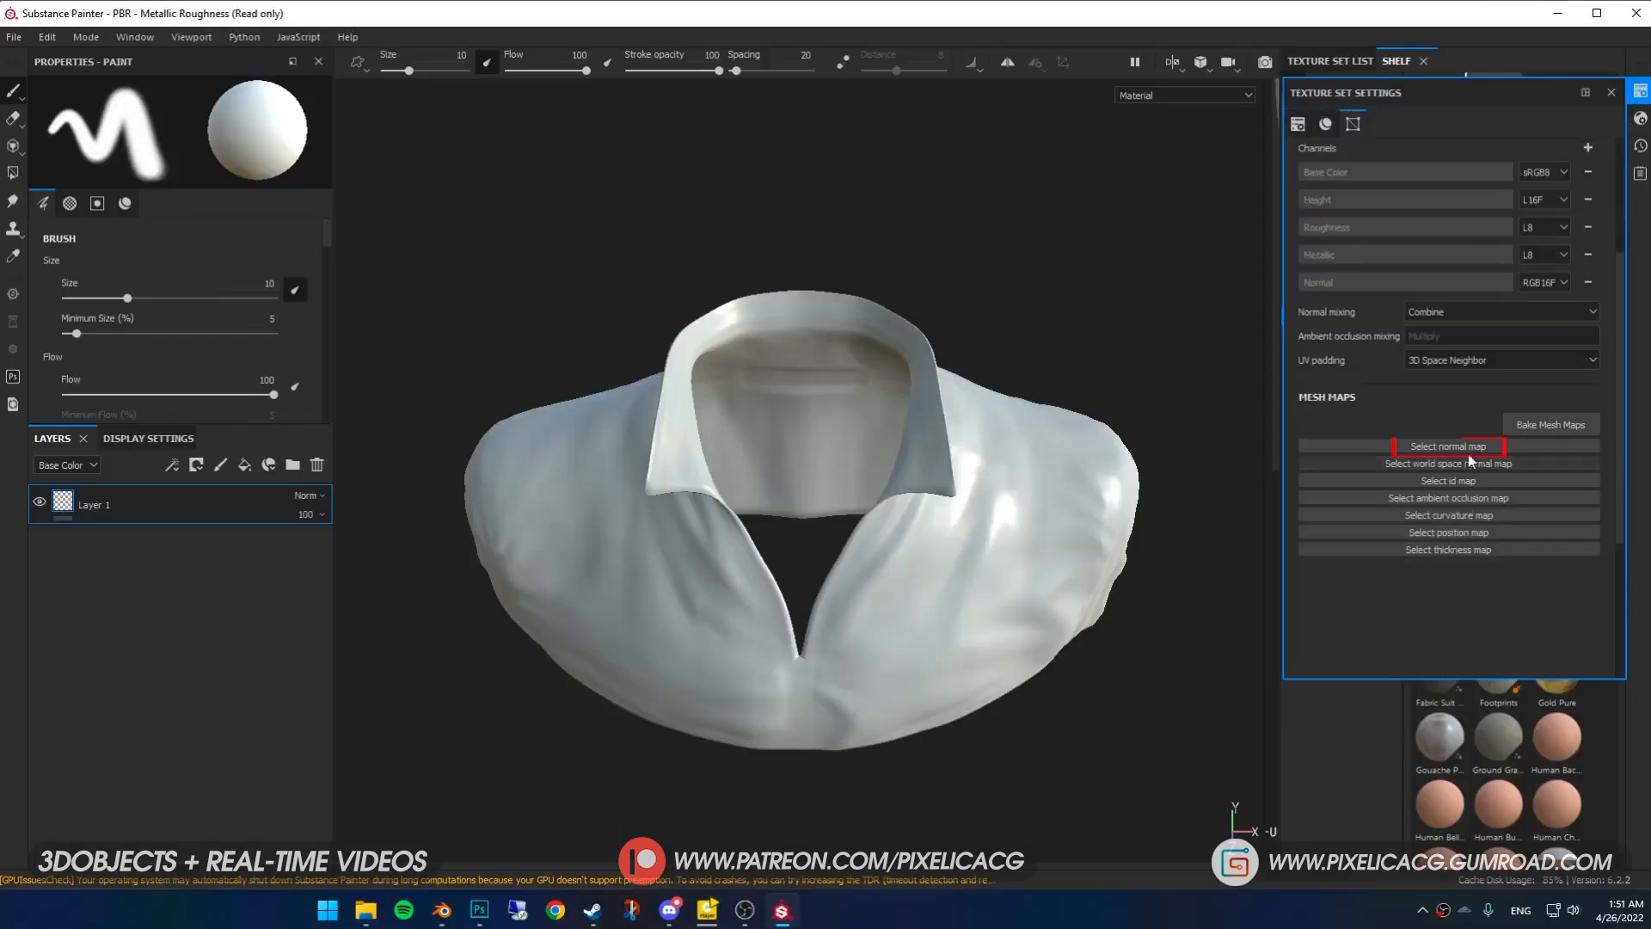
pyautogui.click(1448, 445)
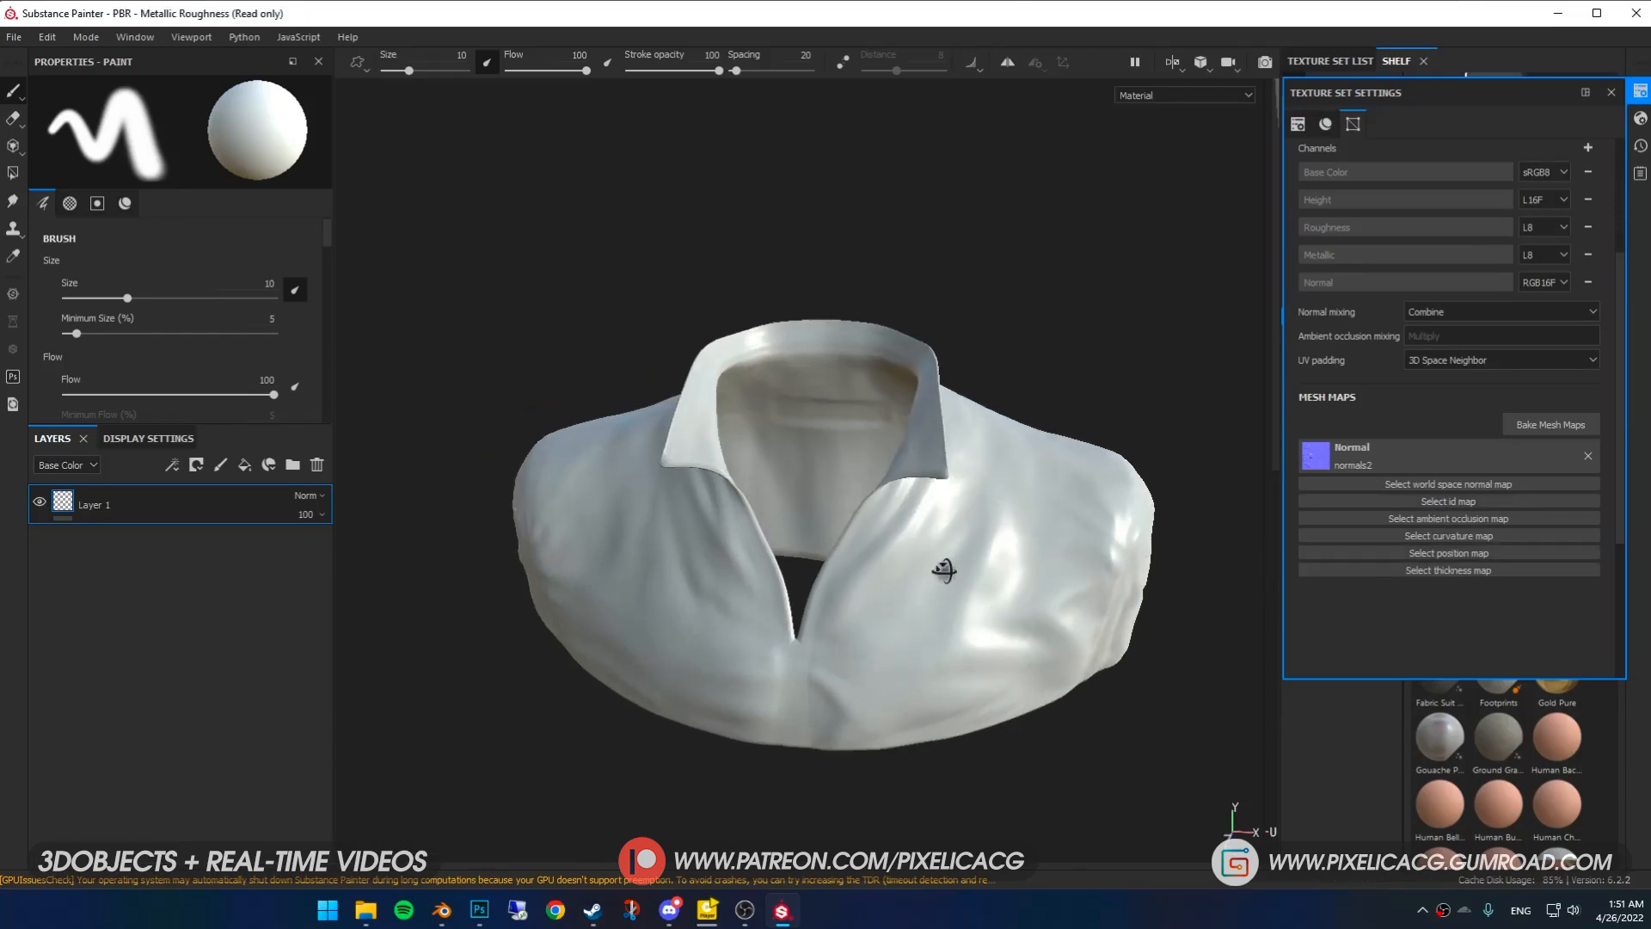
pyautogui.moveTo(938, 568); pyautogui.dragTo(905, 585)
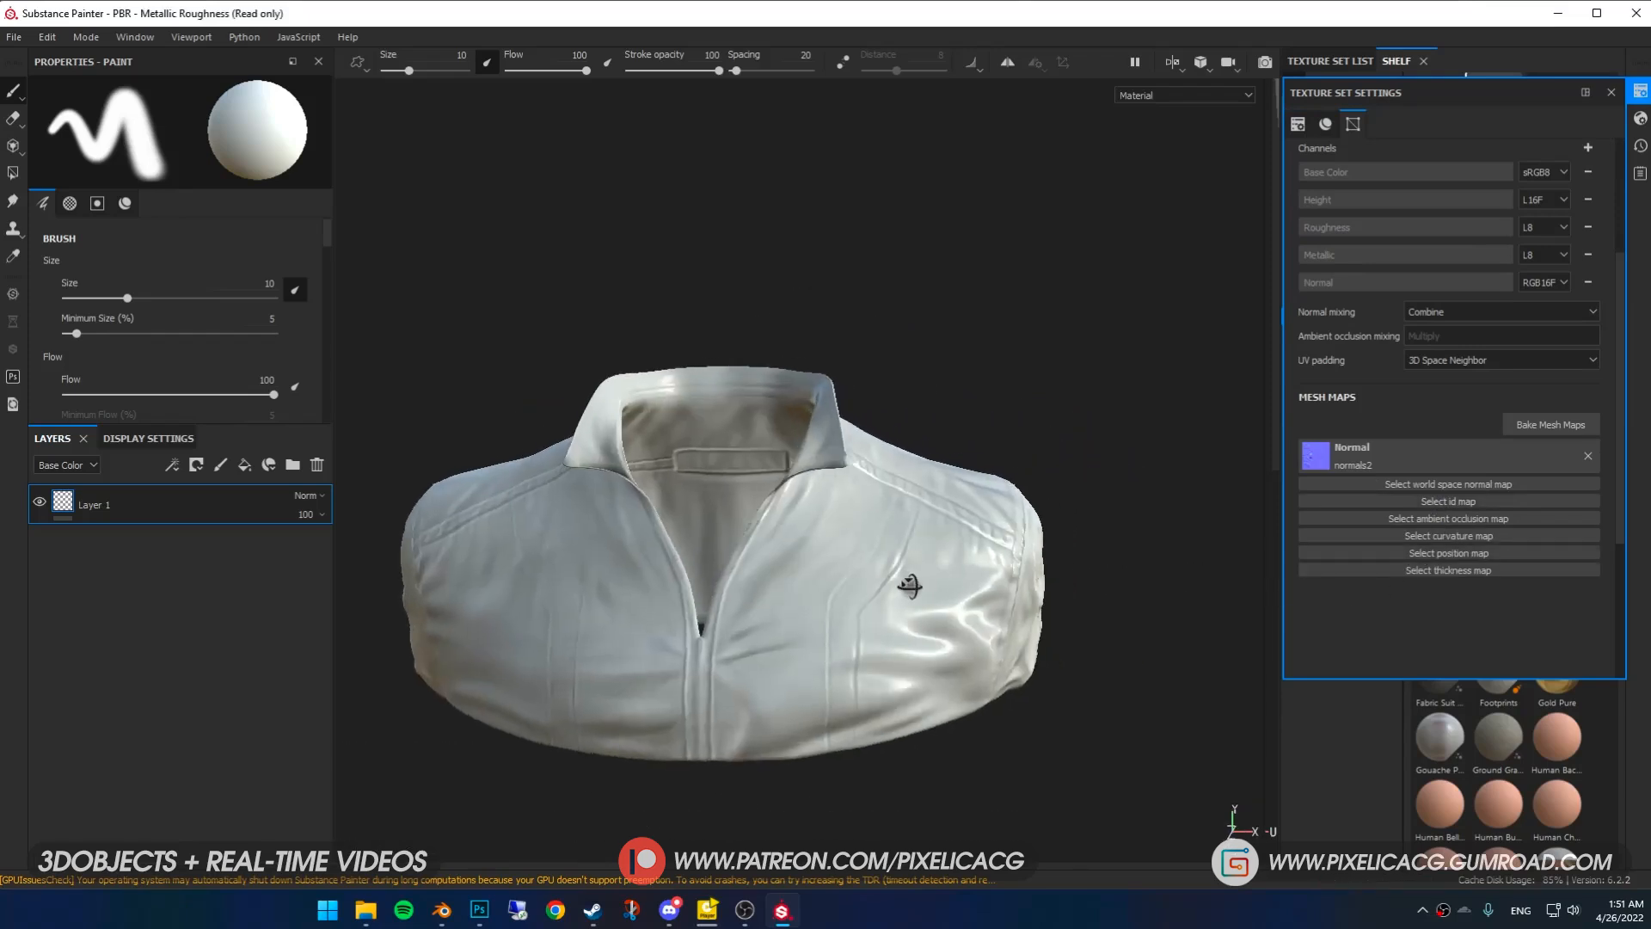
pyautogui.click(1395, 61)
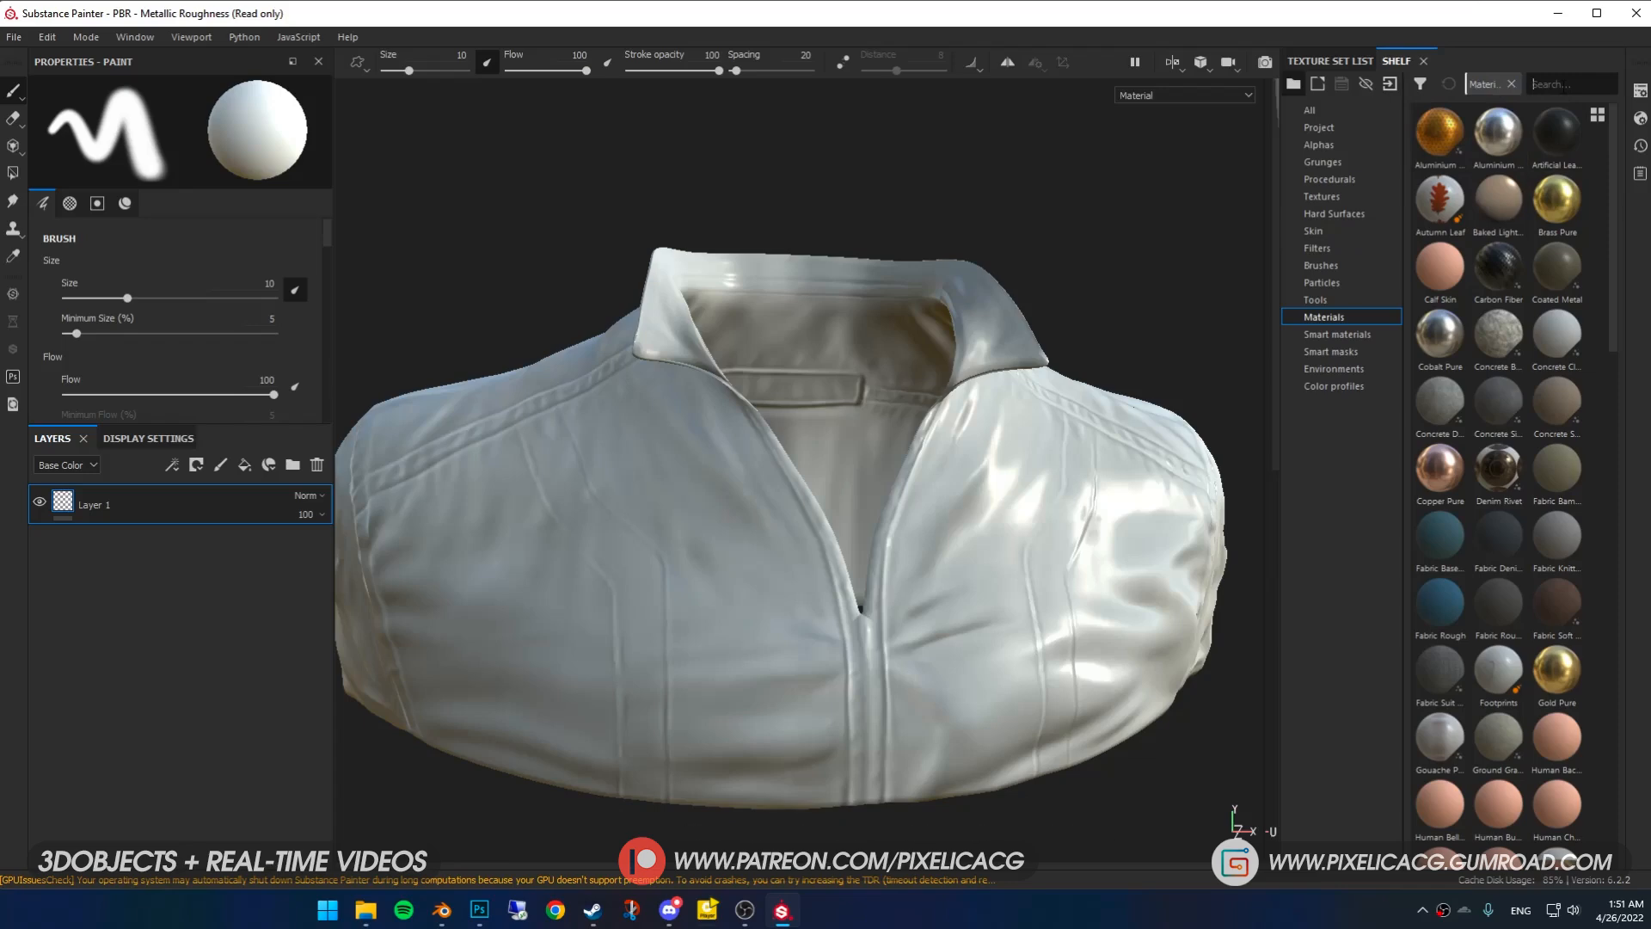
# - Find the Leather Big Grain fill, raise its UV Scale and lower Roughness
pyautogui.write('leath')
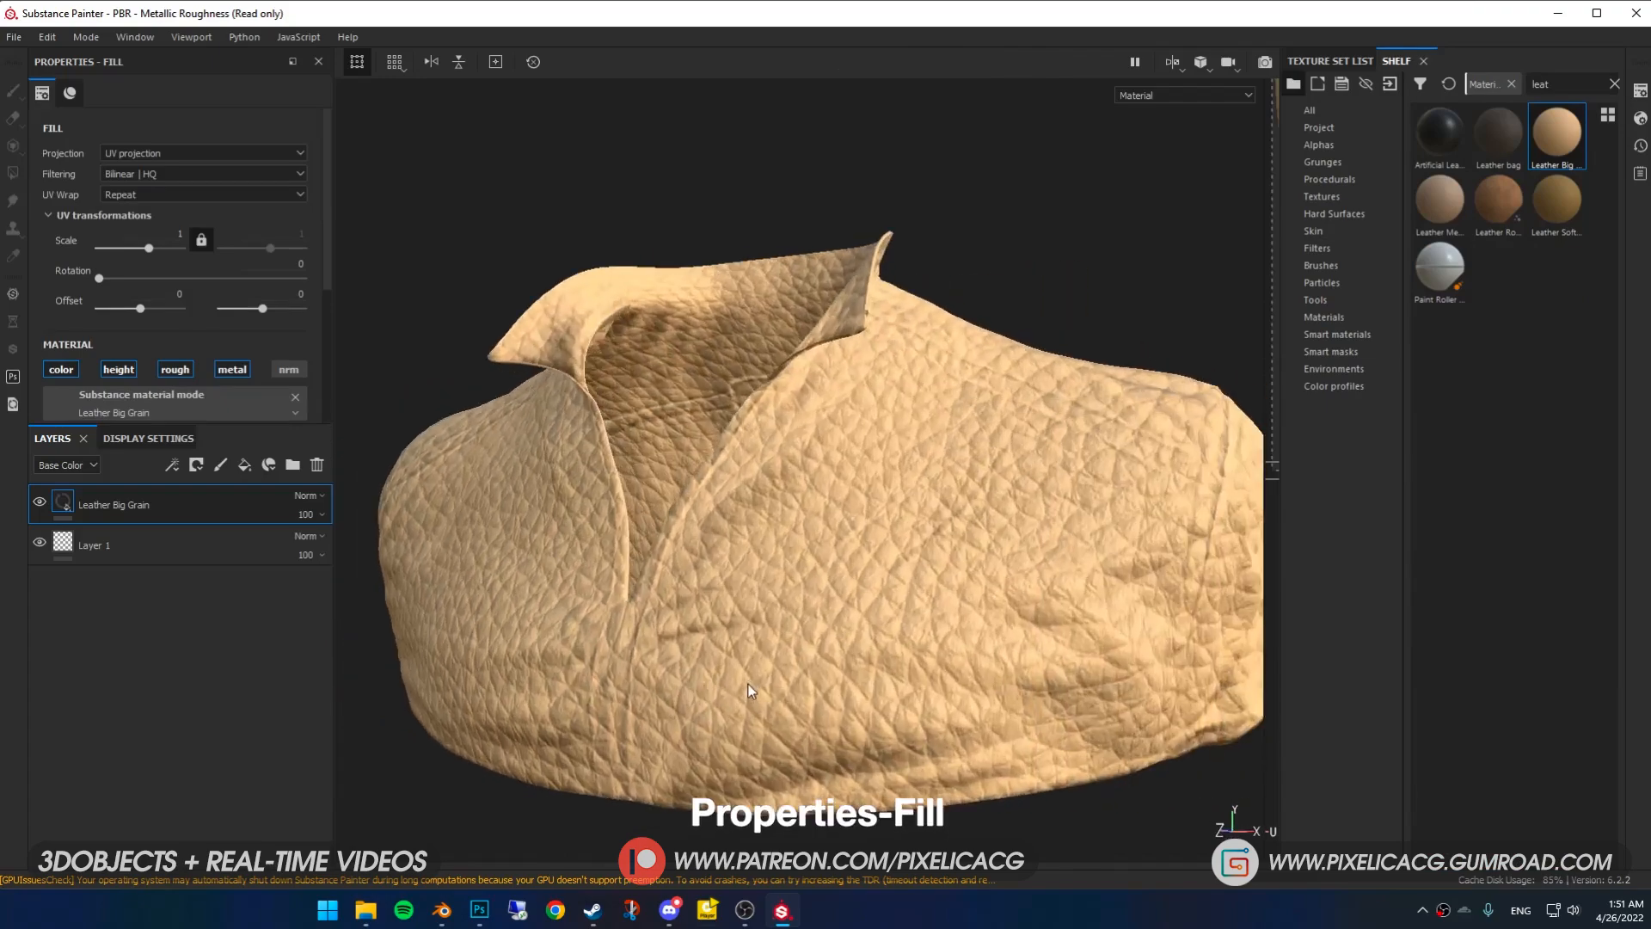
pyautogui.moveTo(150, 247); pyautogui.dragTo(165, 250)
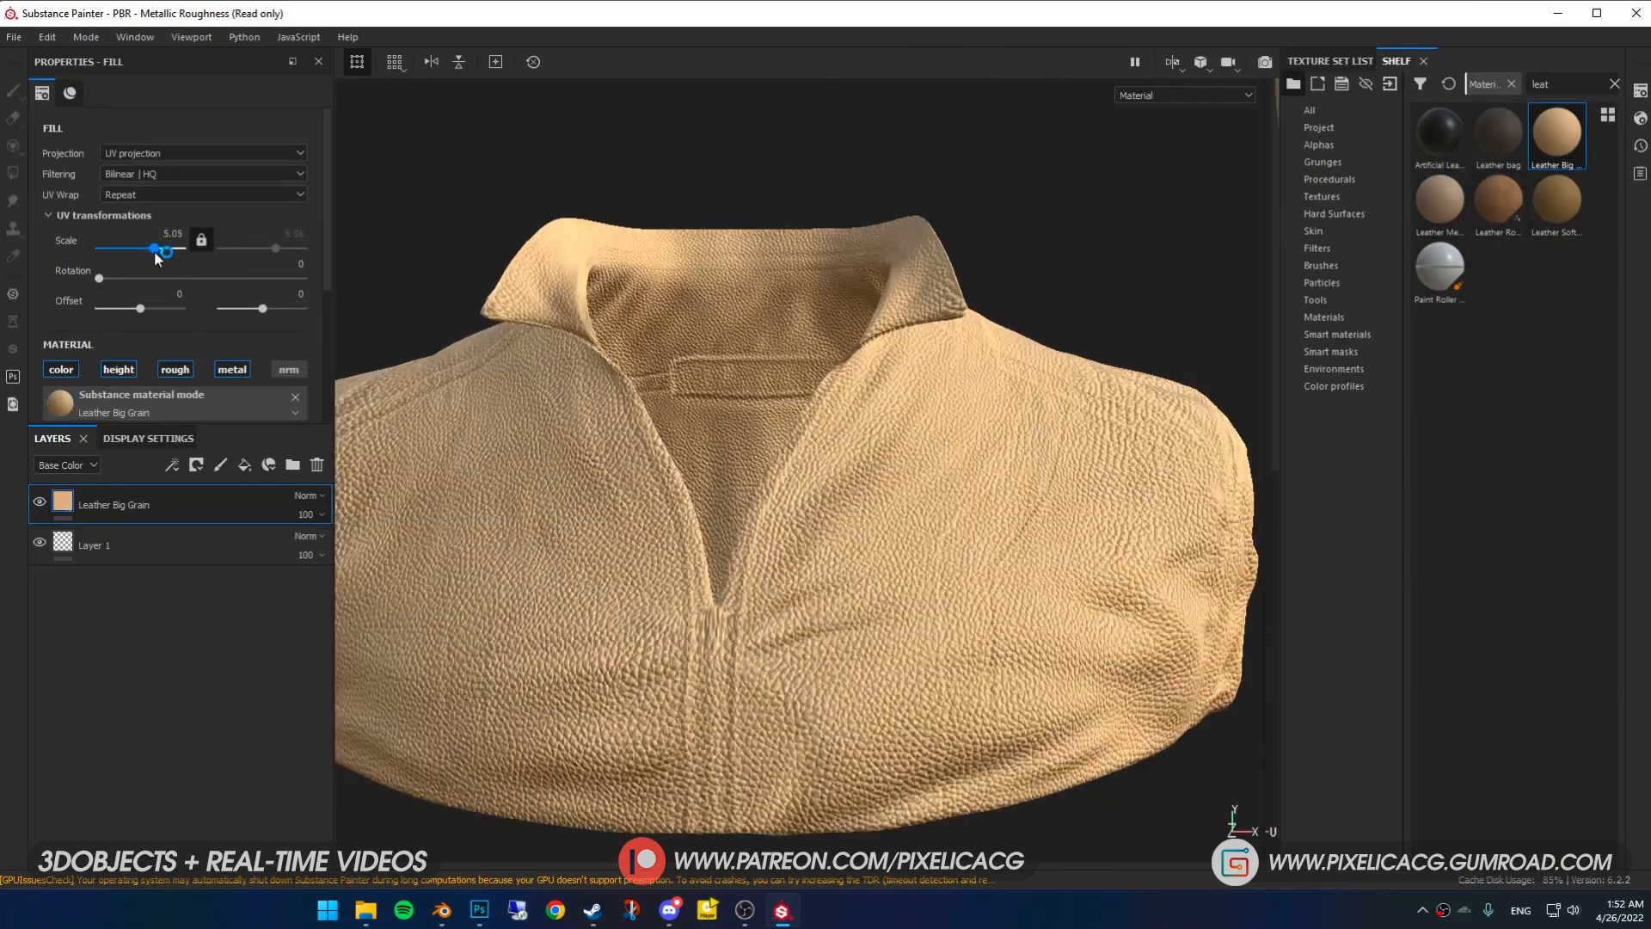
pyautogui.moveTo(155, 249); pyautogui.dragTo(159, 248)
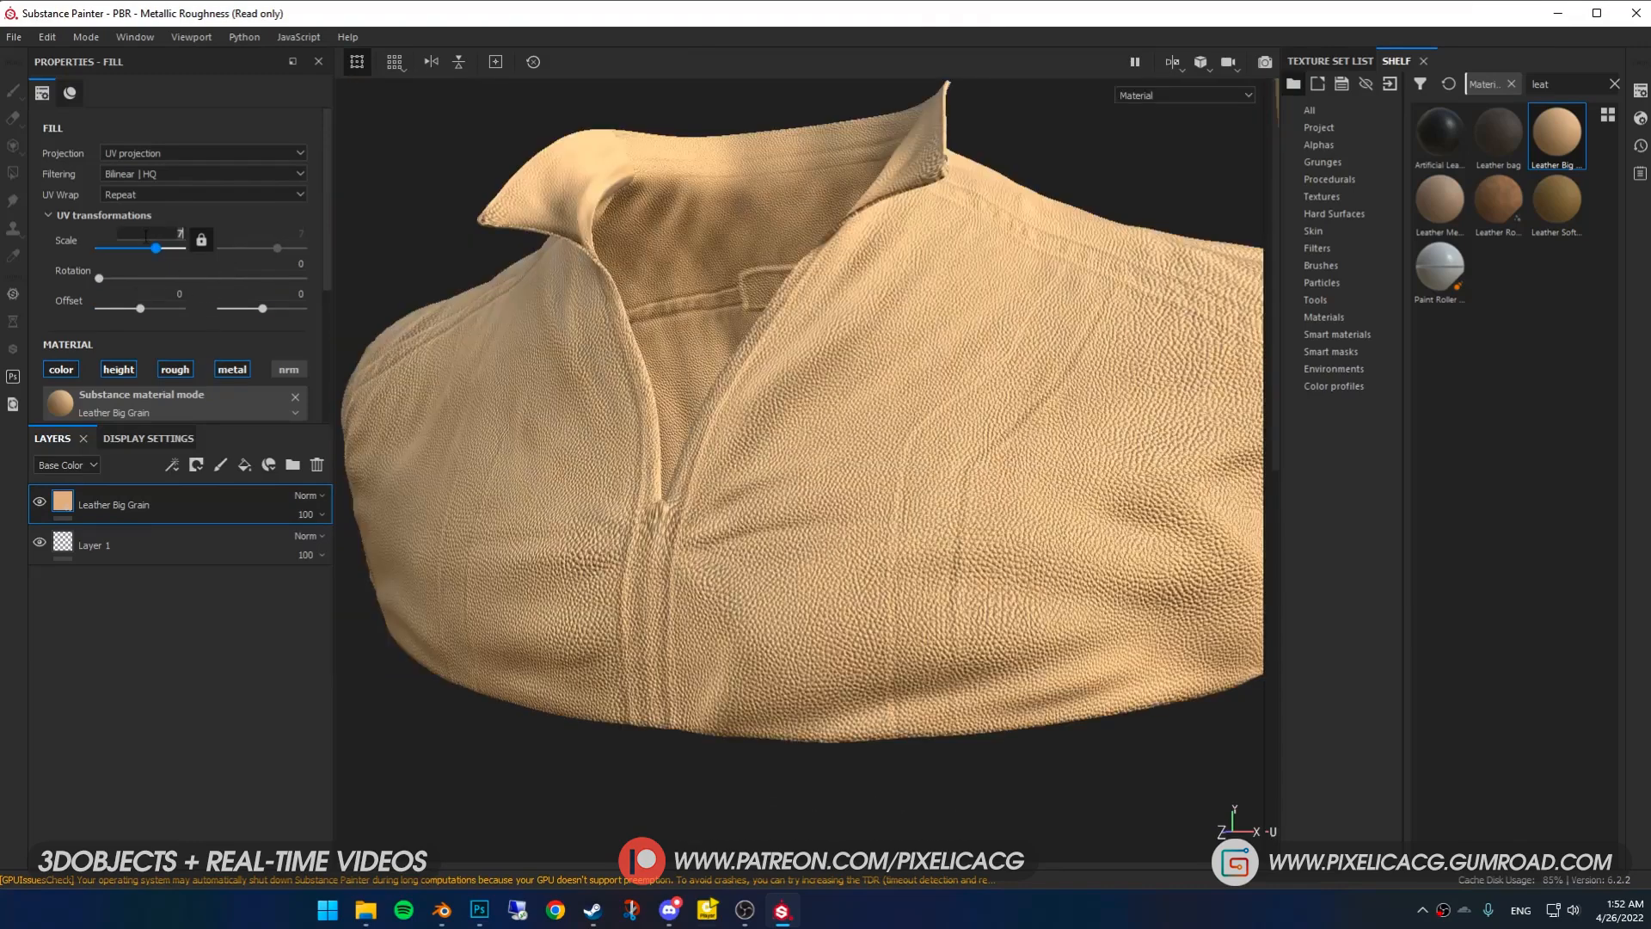
pyautogui.moveTo(159, 247); pyautogui.dragTo(150, 247)
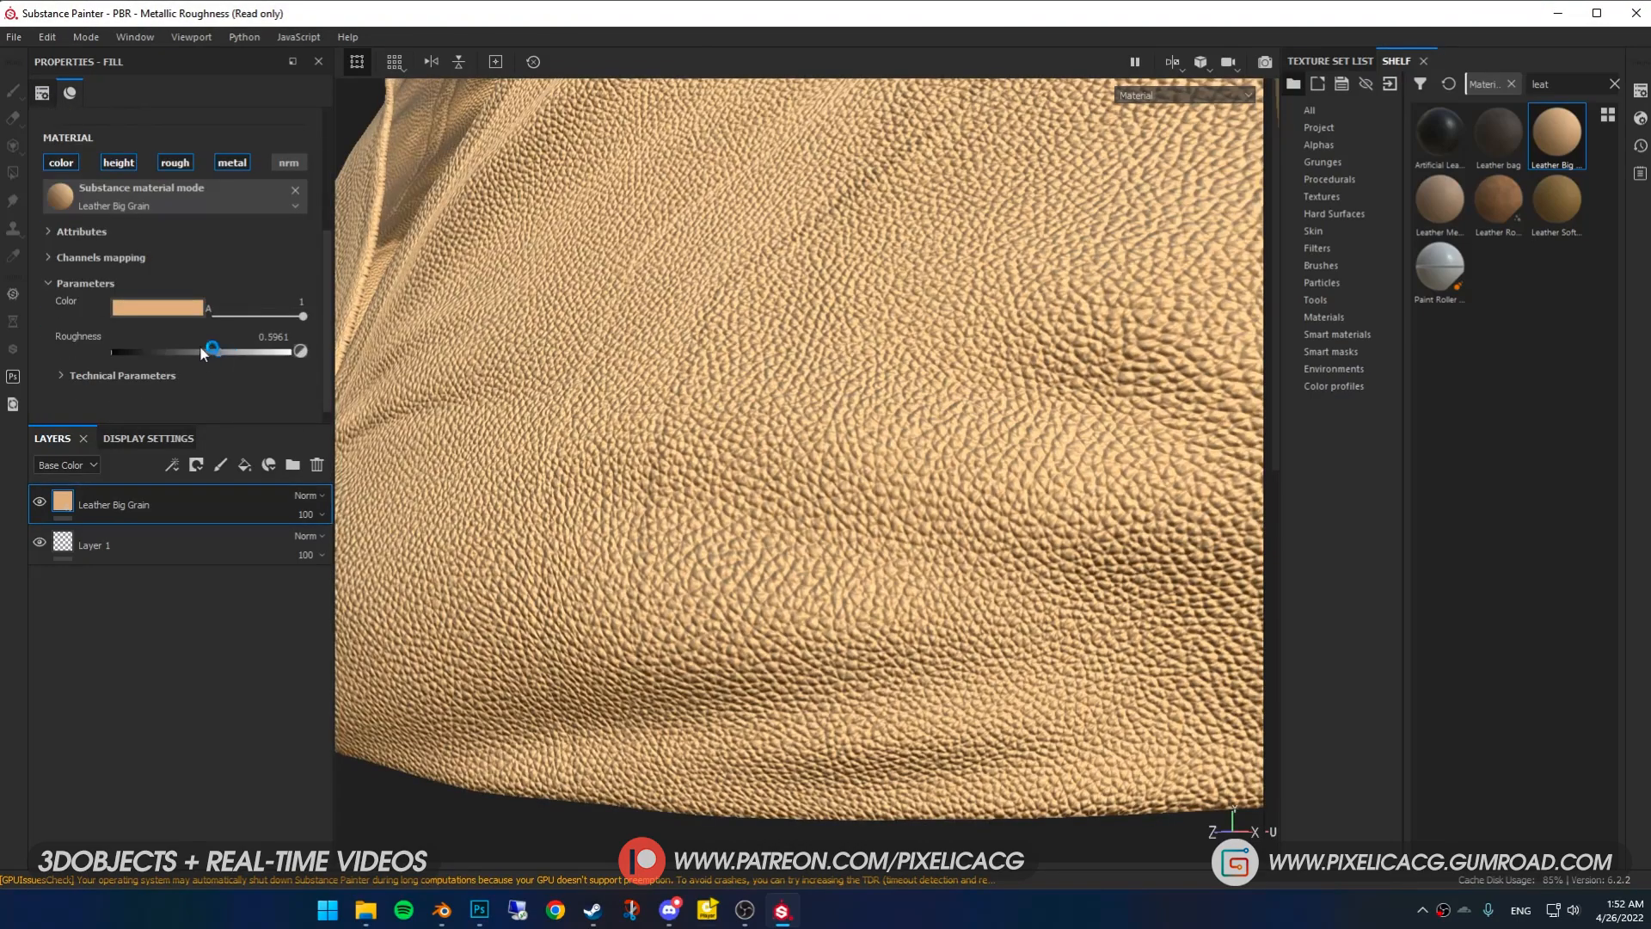
pyautogui.moveTo(213, 351); pyautogui.dragTo(187, 334)
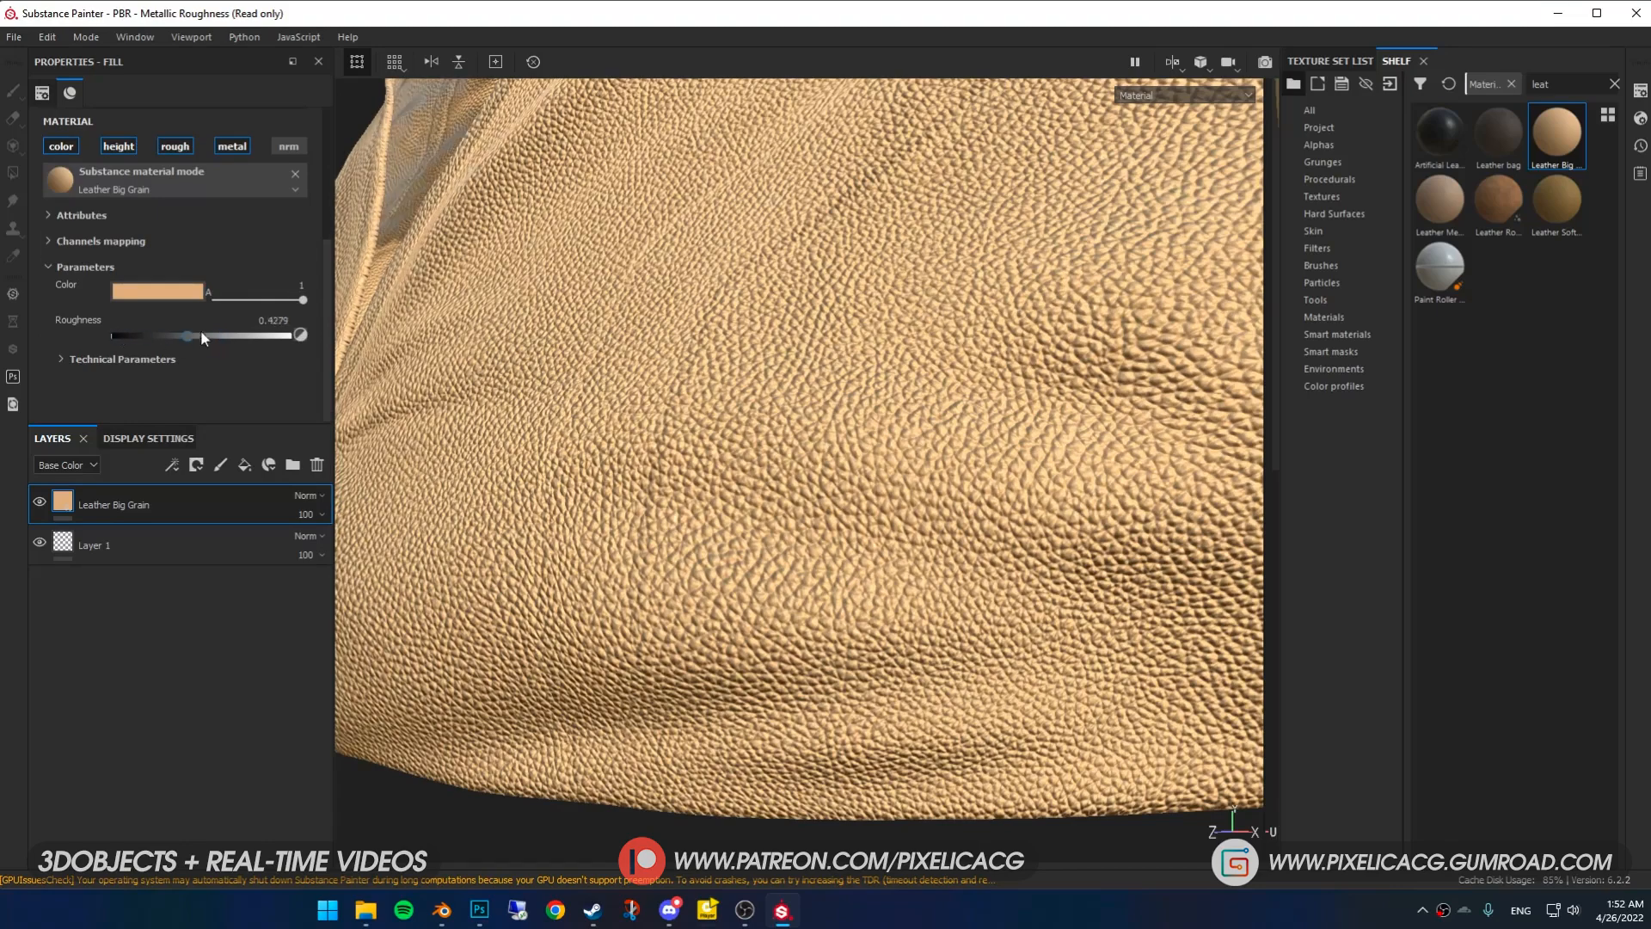
pyautogui.click(155, 290)
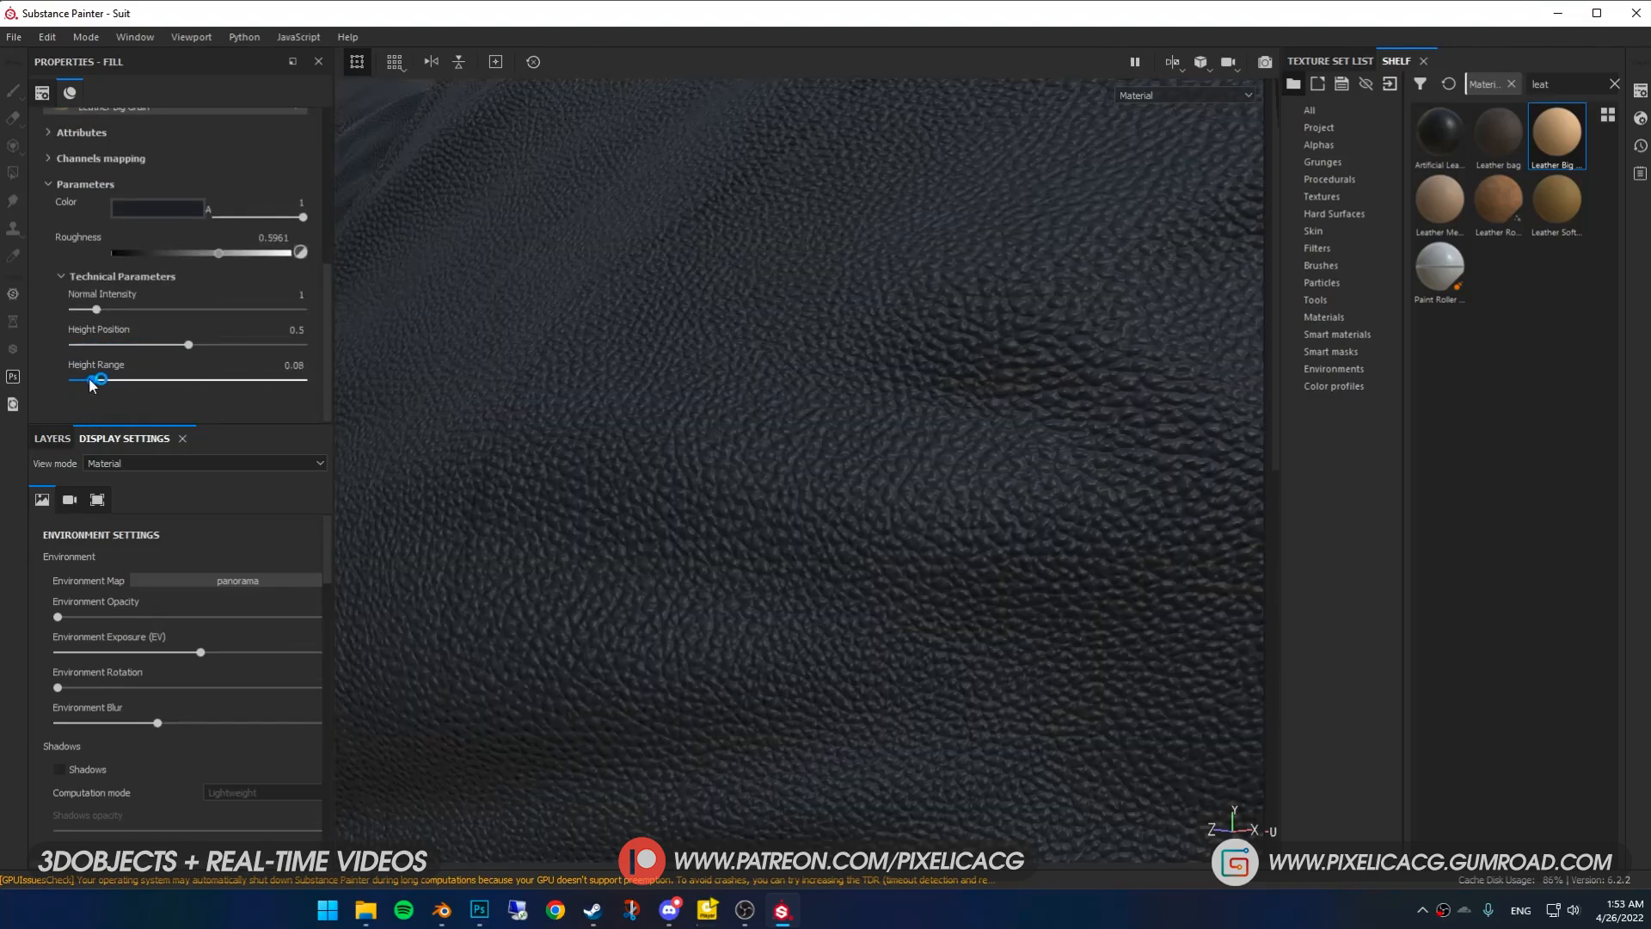
# - Drop the leather Height Range to 0.02, then raise it to about 0.06
pyautogui.moveTo(98, 378); pyautogui.dragTo(79, 378)
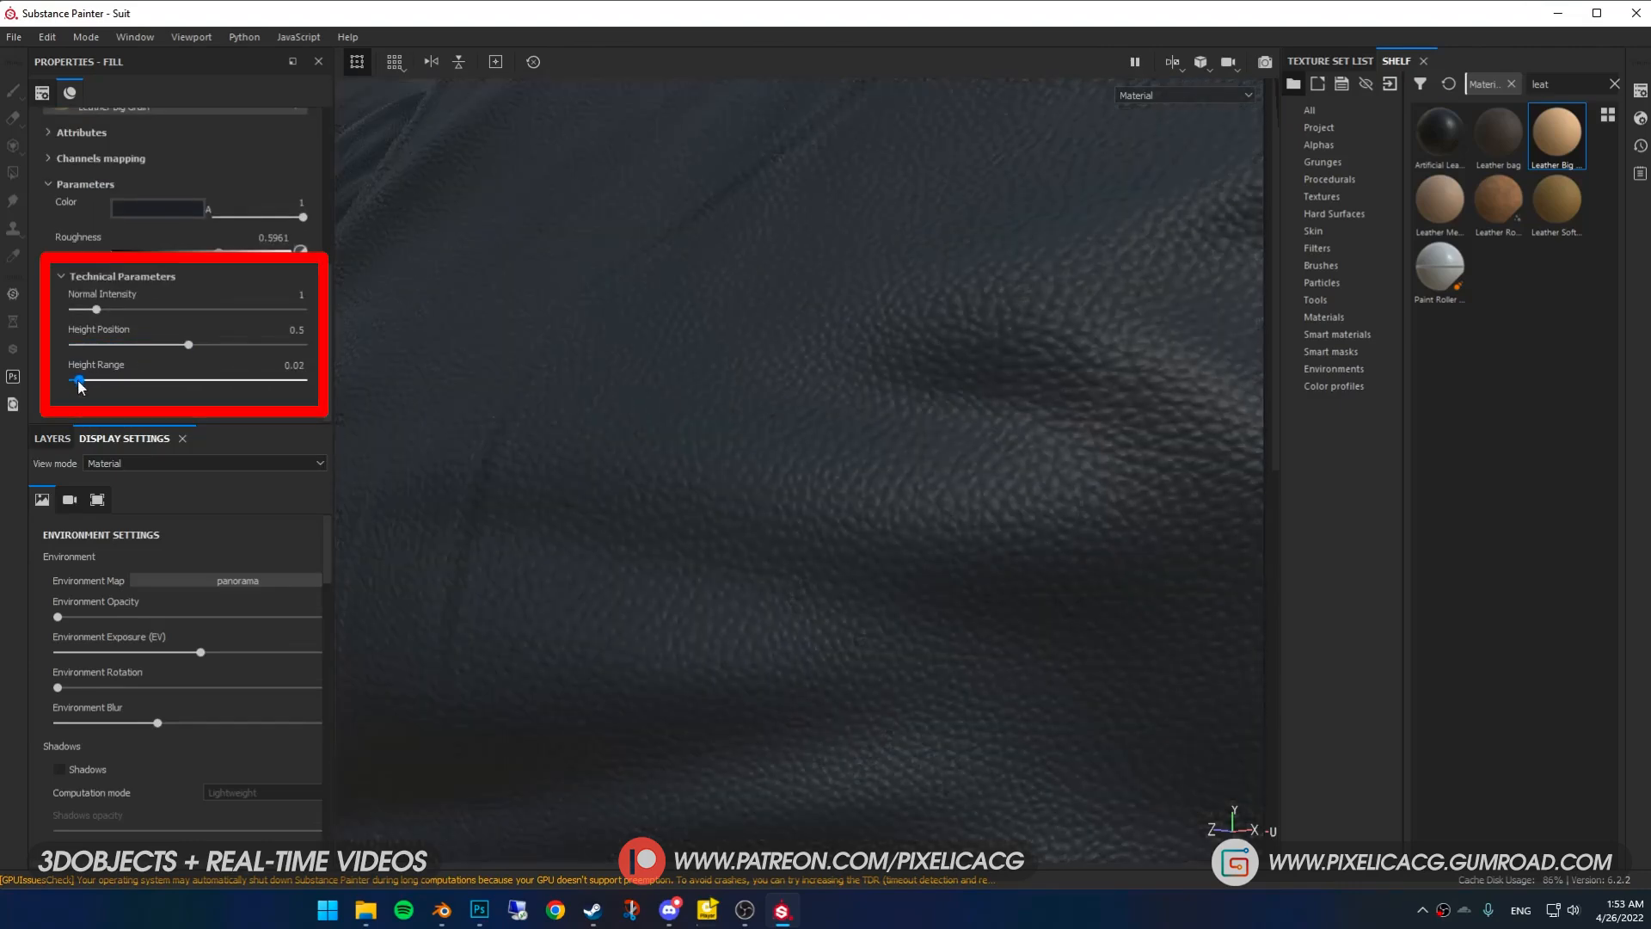
pyautogui.moveTo(79, 379); pyautogui.dragTo(85, 379)
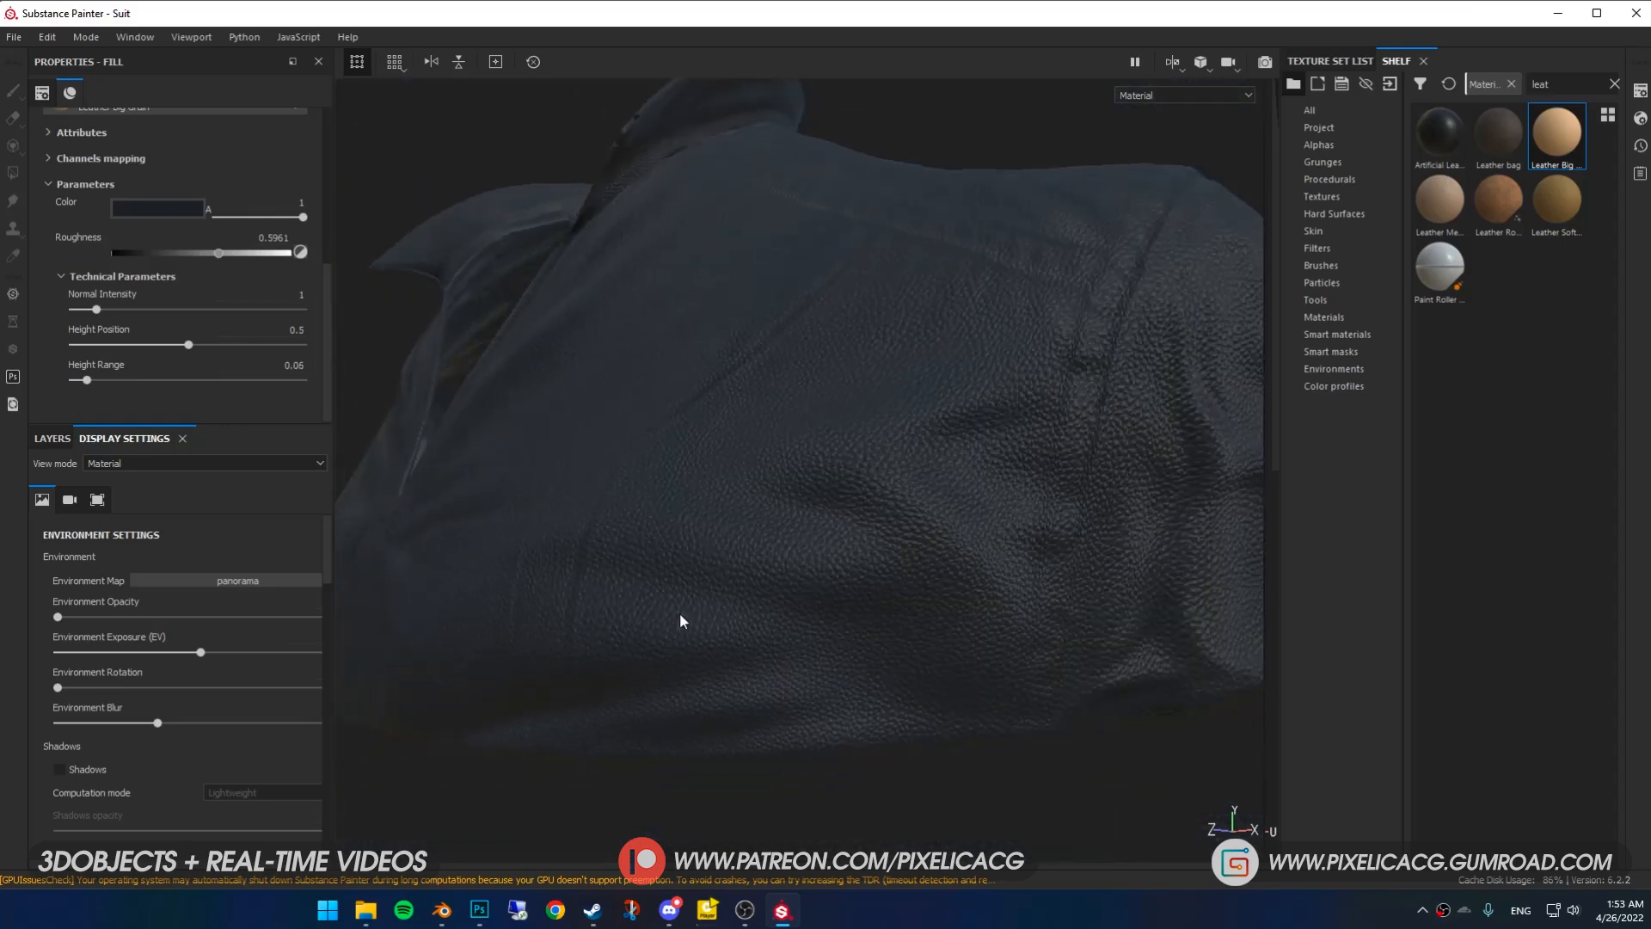
pyautogui.click(1322, 160)
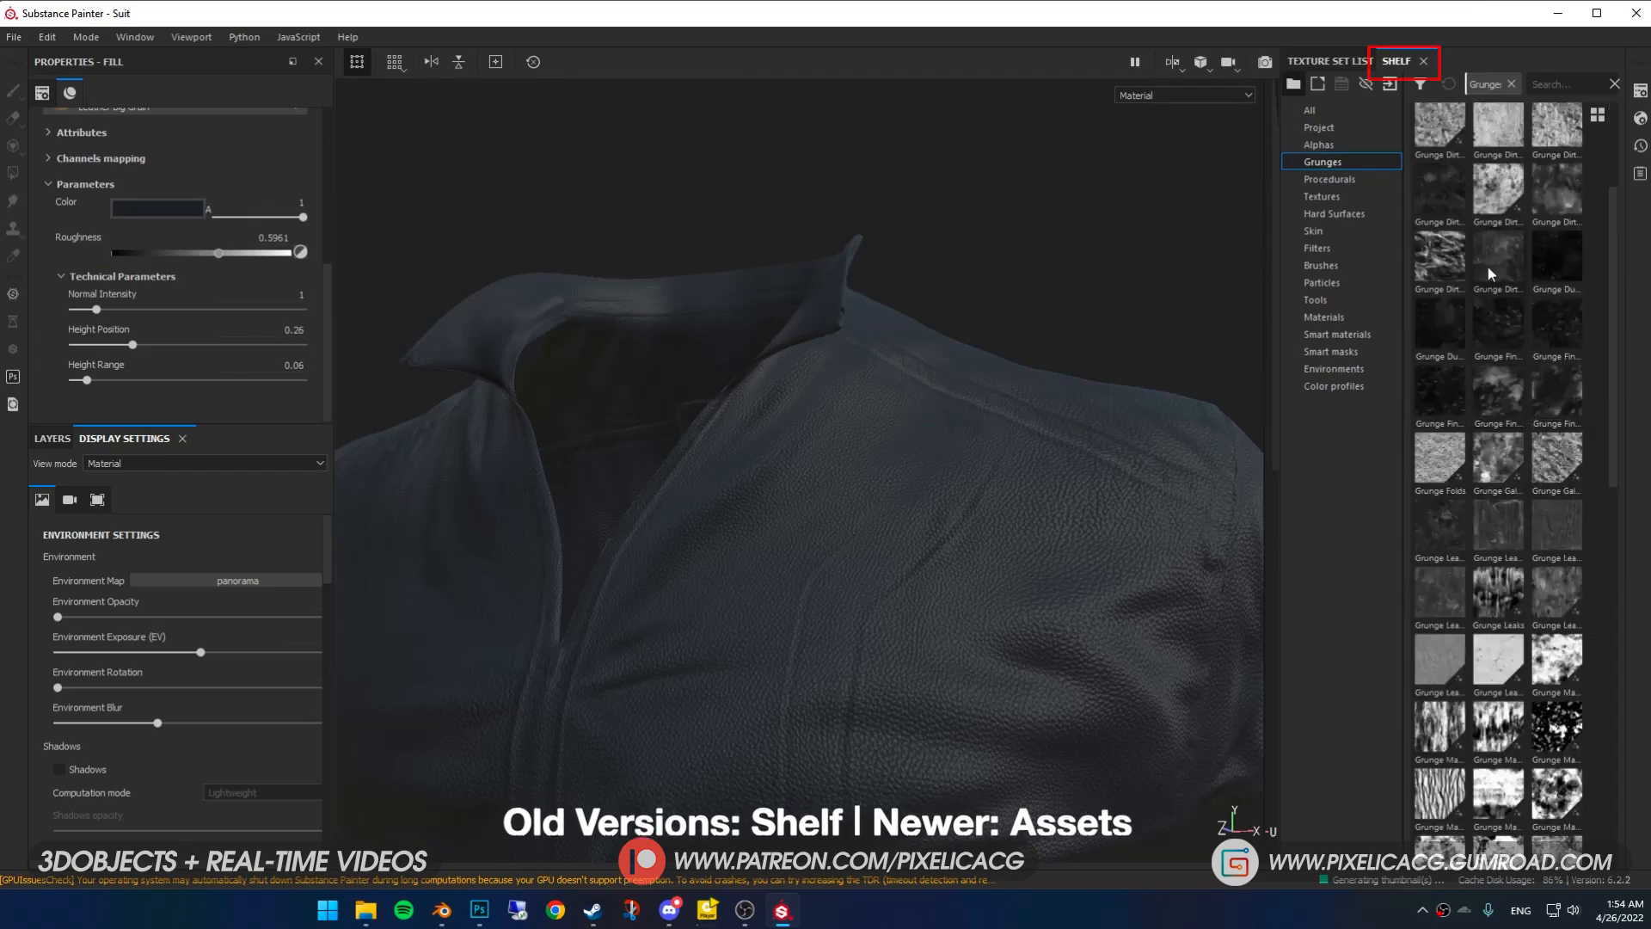
# - Add a fill layer with a black mask using Grunge Fingerprints Dirty, raising its balance
pyautogui.scroll(-3)
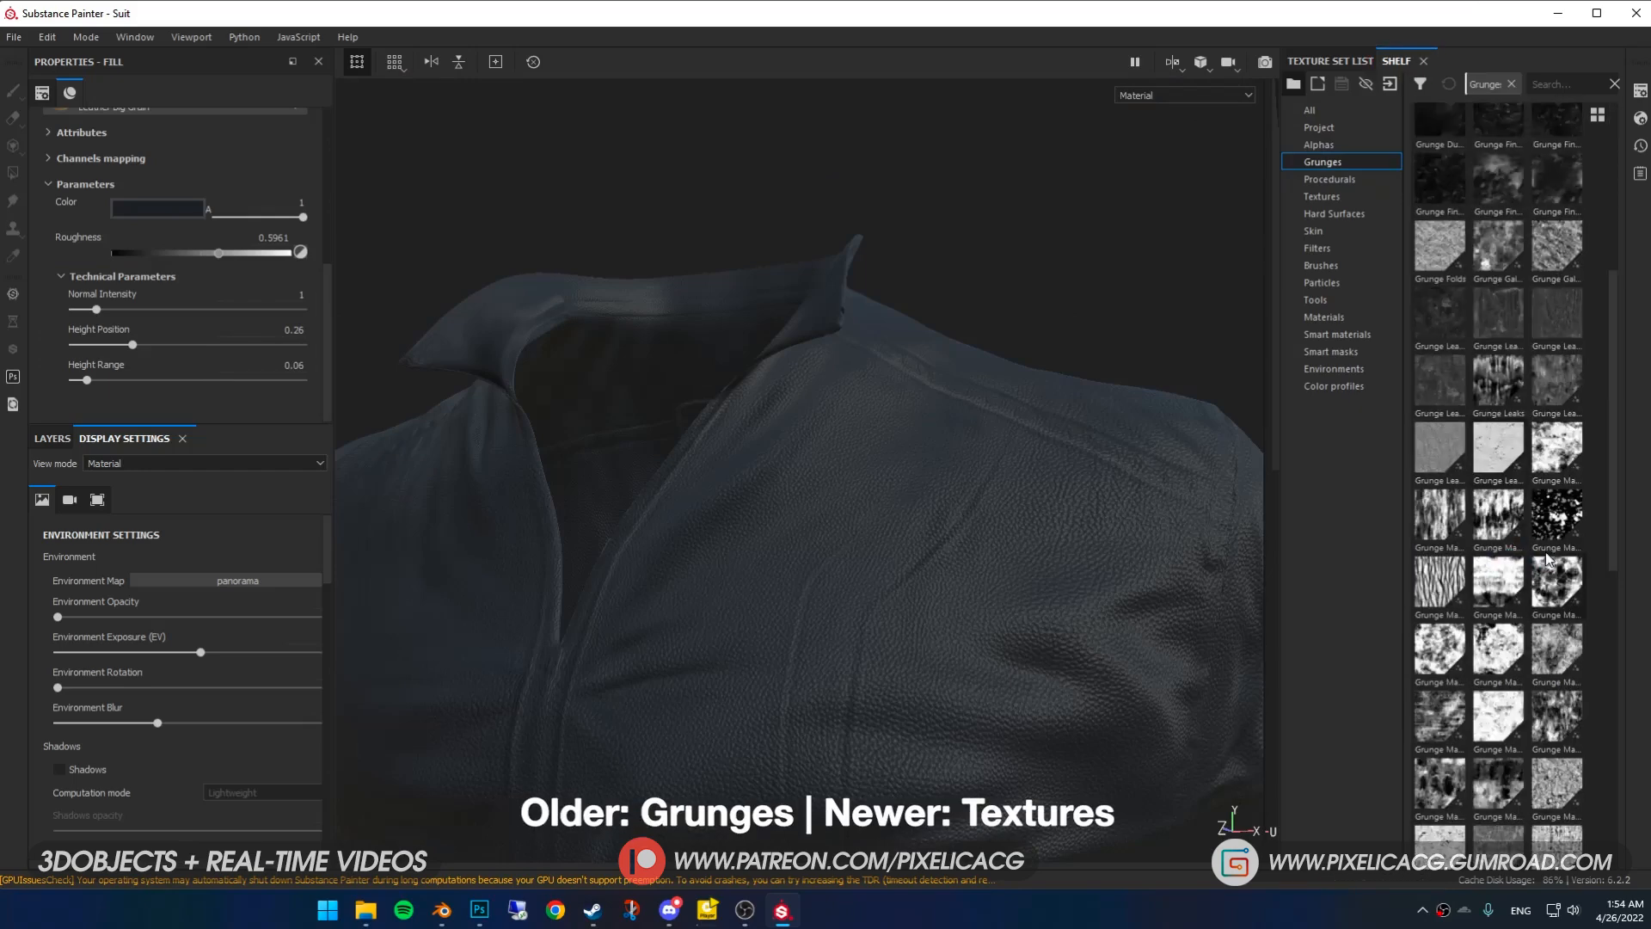
pyautogui.click(1556, 514)
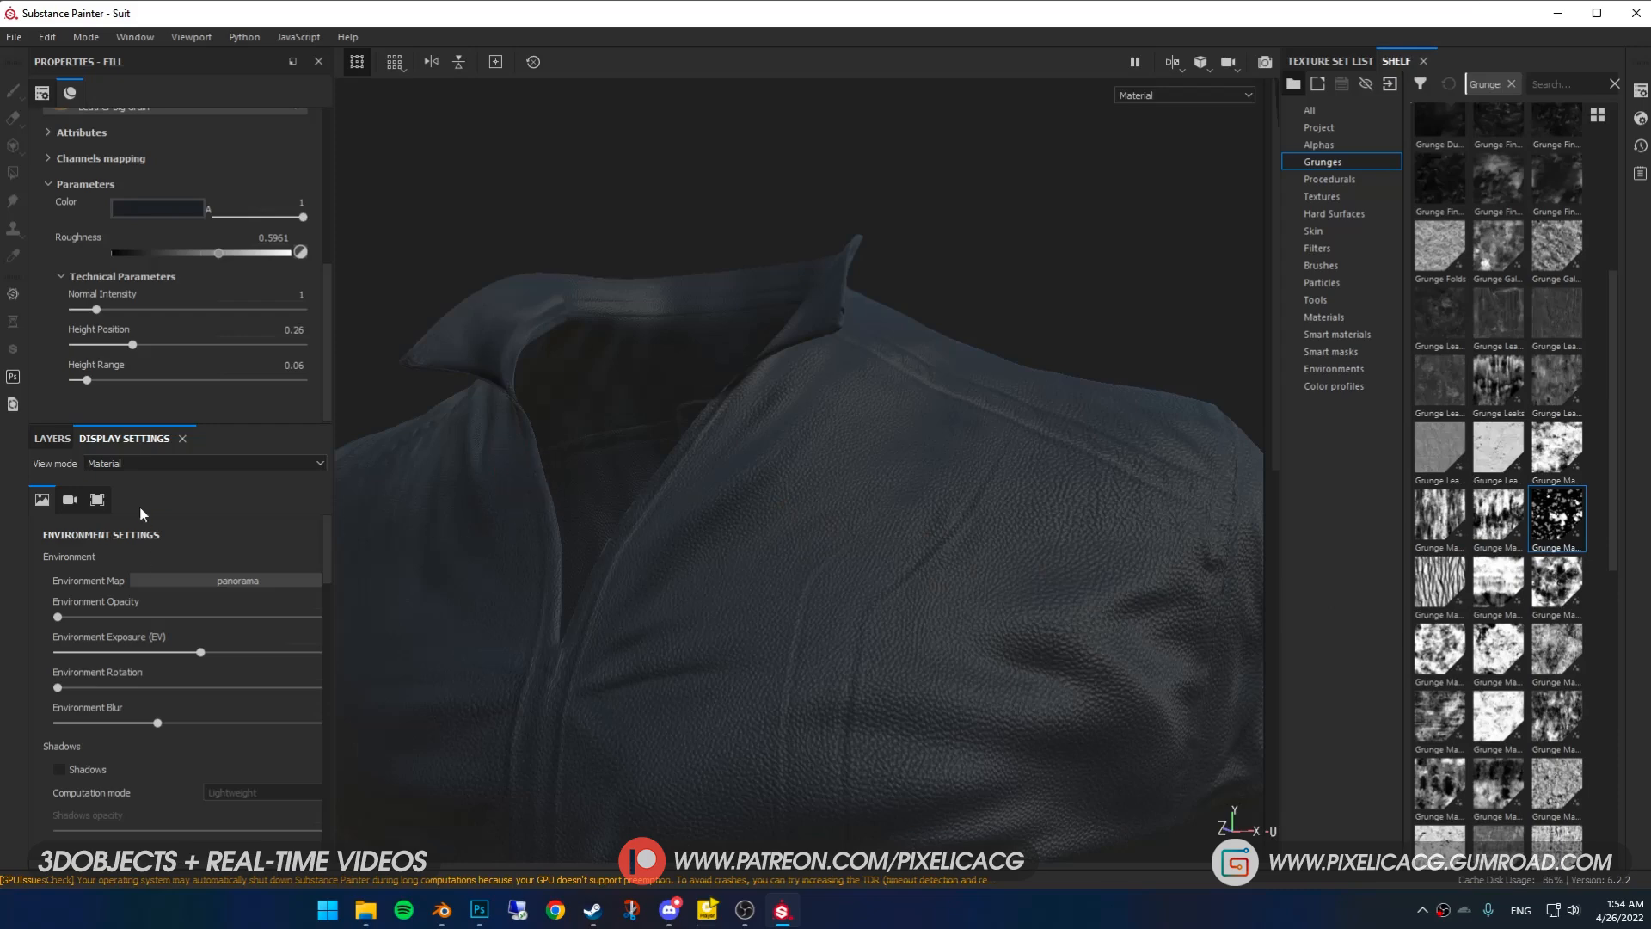
pyautogui.click(51, 438)
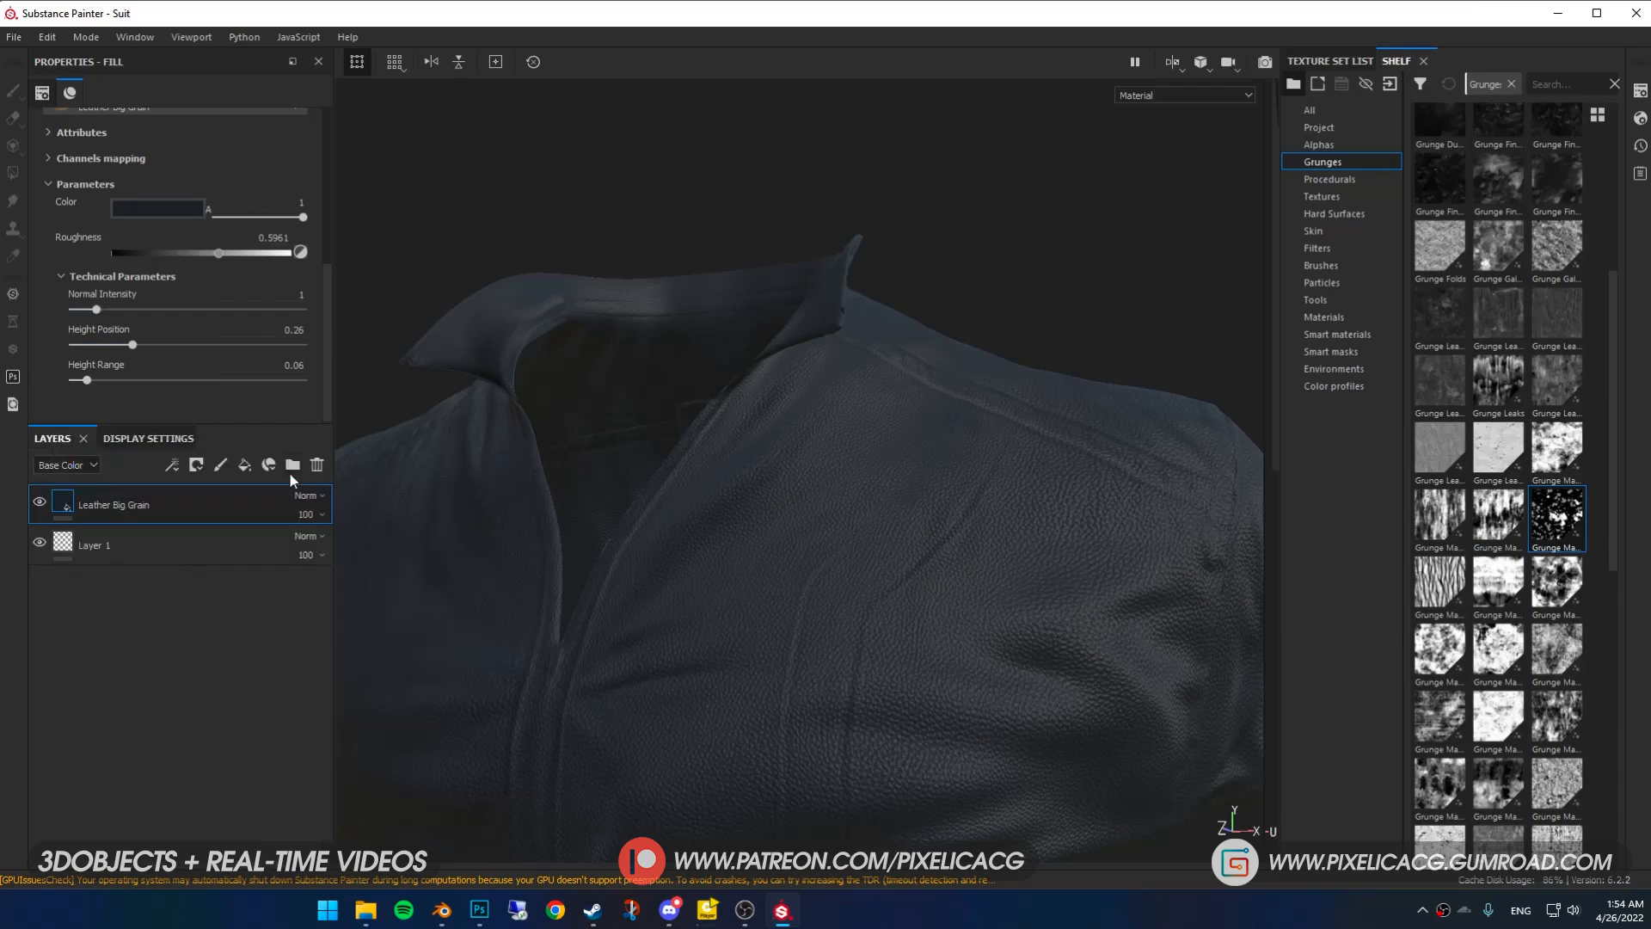
pyautogui.click(244, 465)
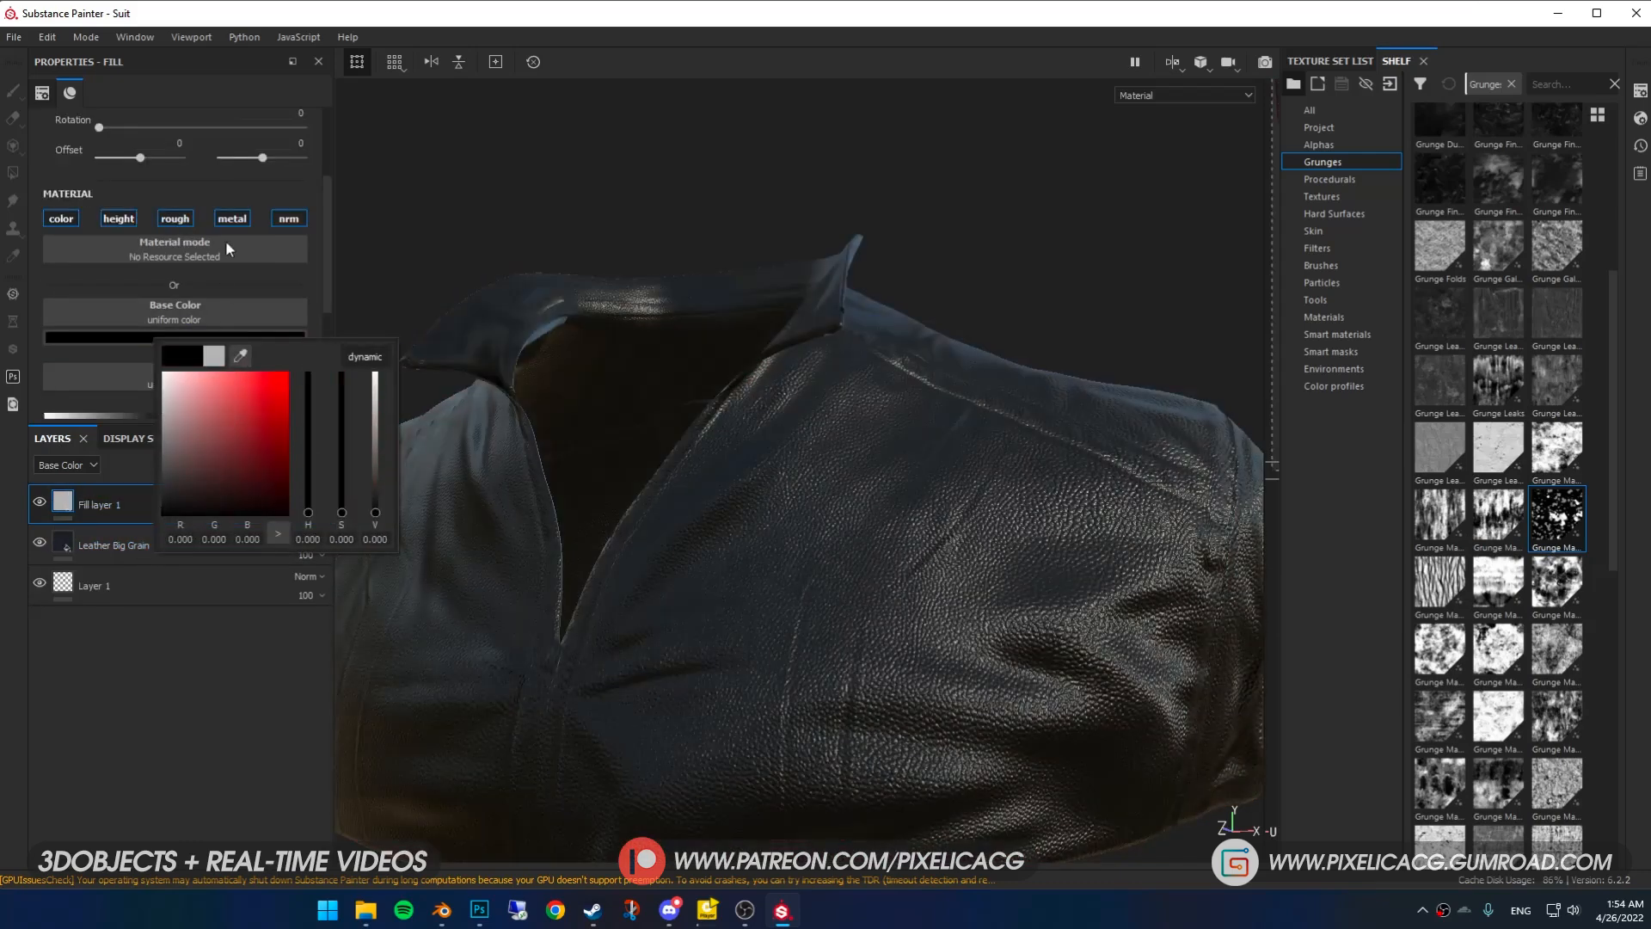
pyautogui.rightClick(99, 503)
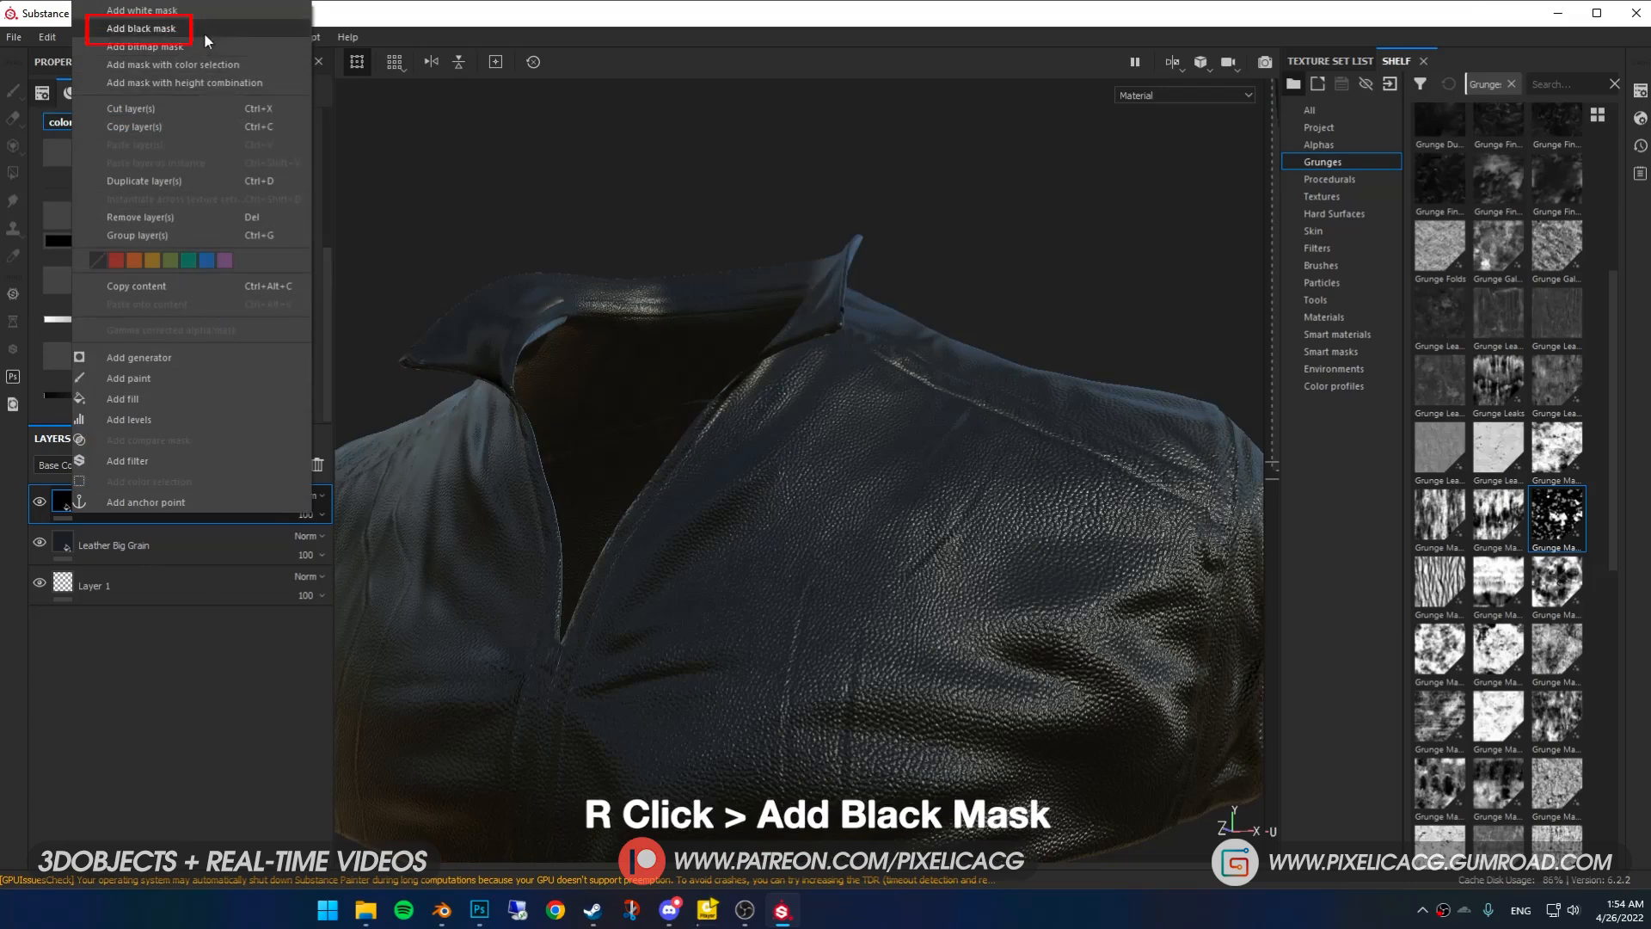
pyautogui.click(141, 29)
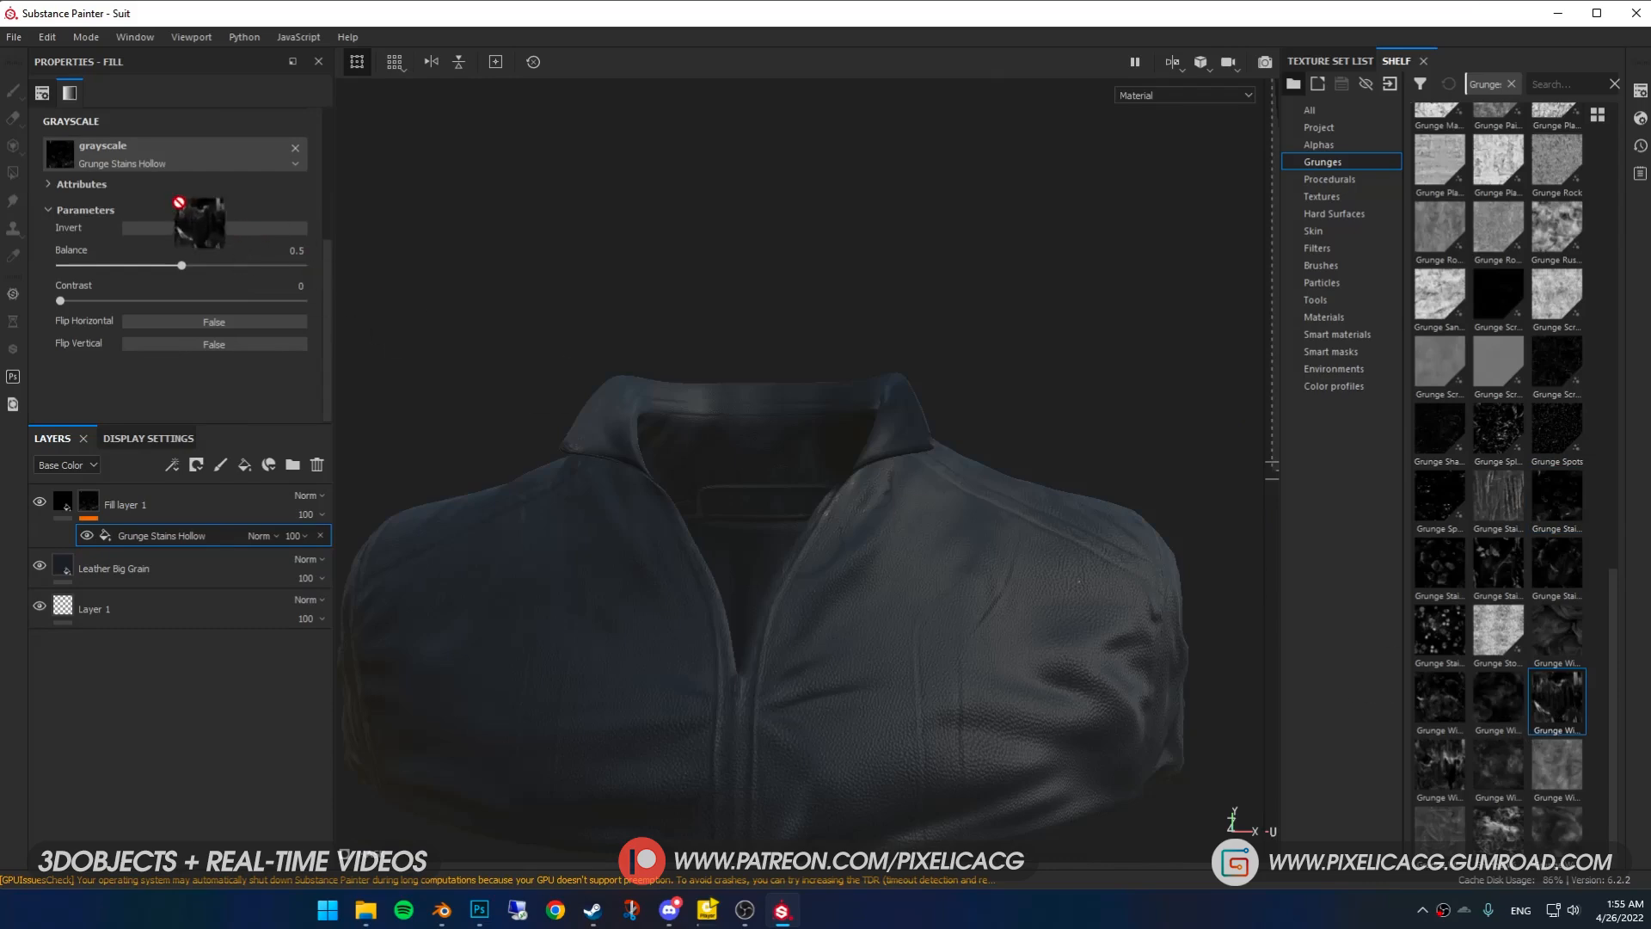
pyautogui.moveTo(182, 266); pyautogui.dragTo(193, 266)
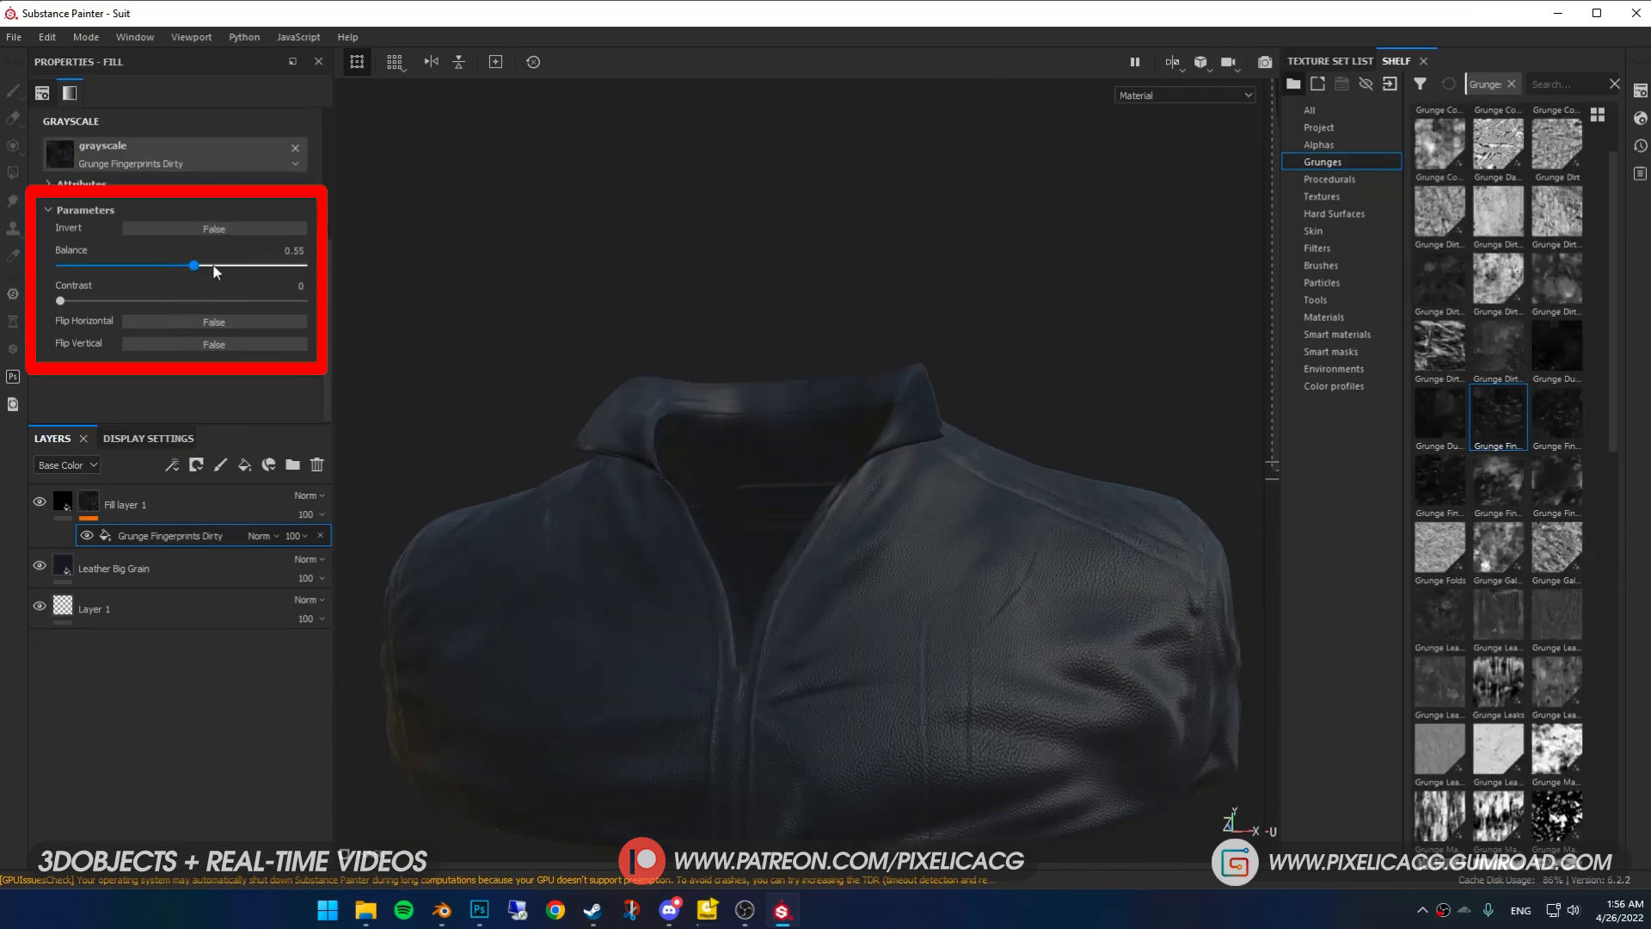
# - Raise the dirt mask Balance and make the dirt layer more matte with higher Roughness
pyautogui.moveTo(193, 265); pyautogui.dragTo(244, 265)
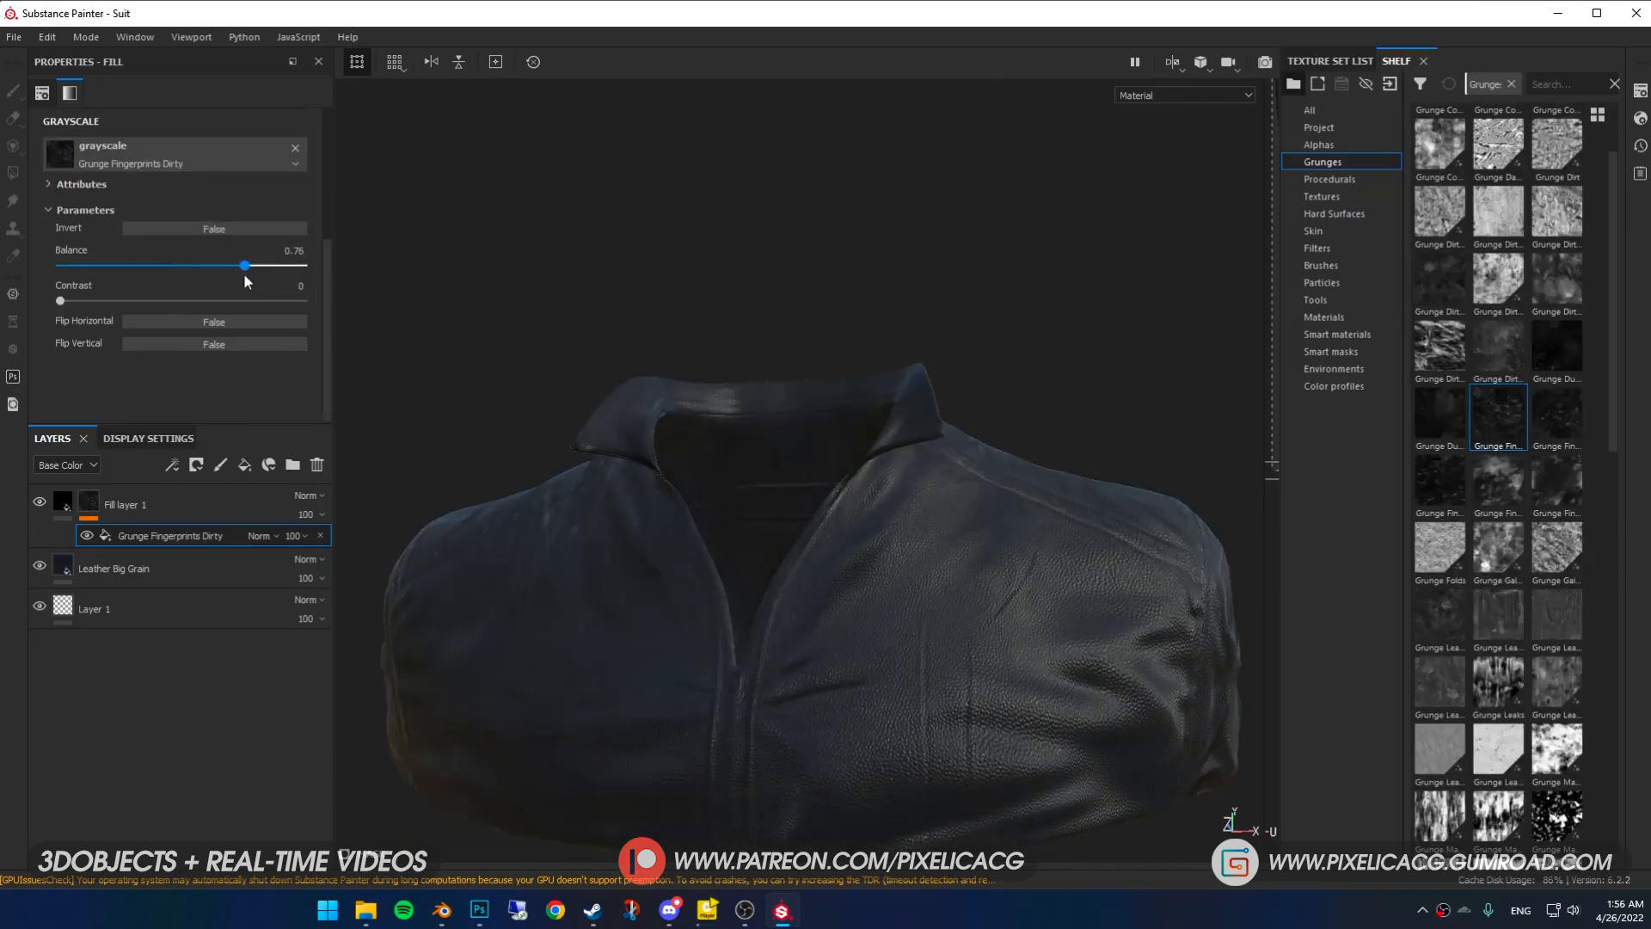
pyautogui.click(63, 503)
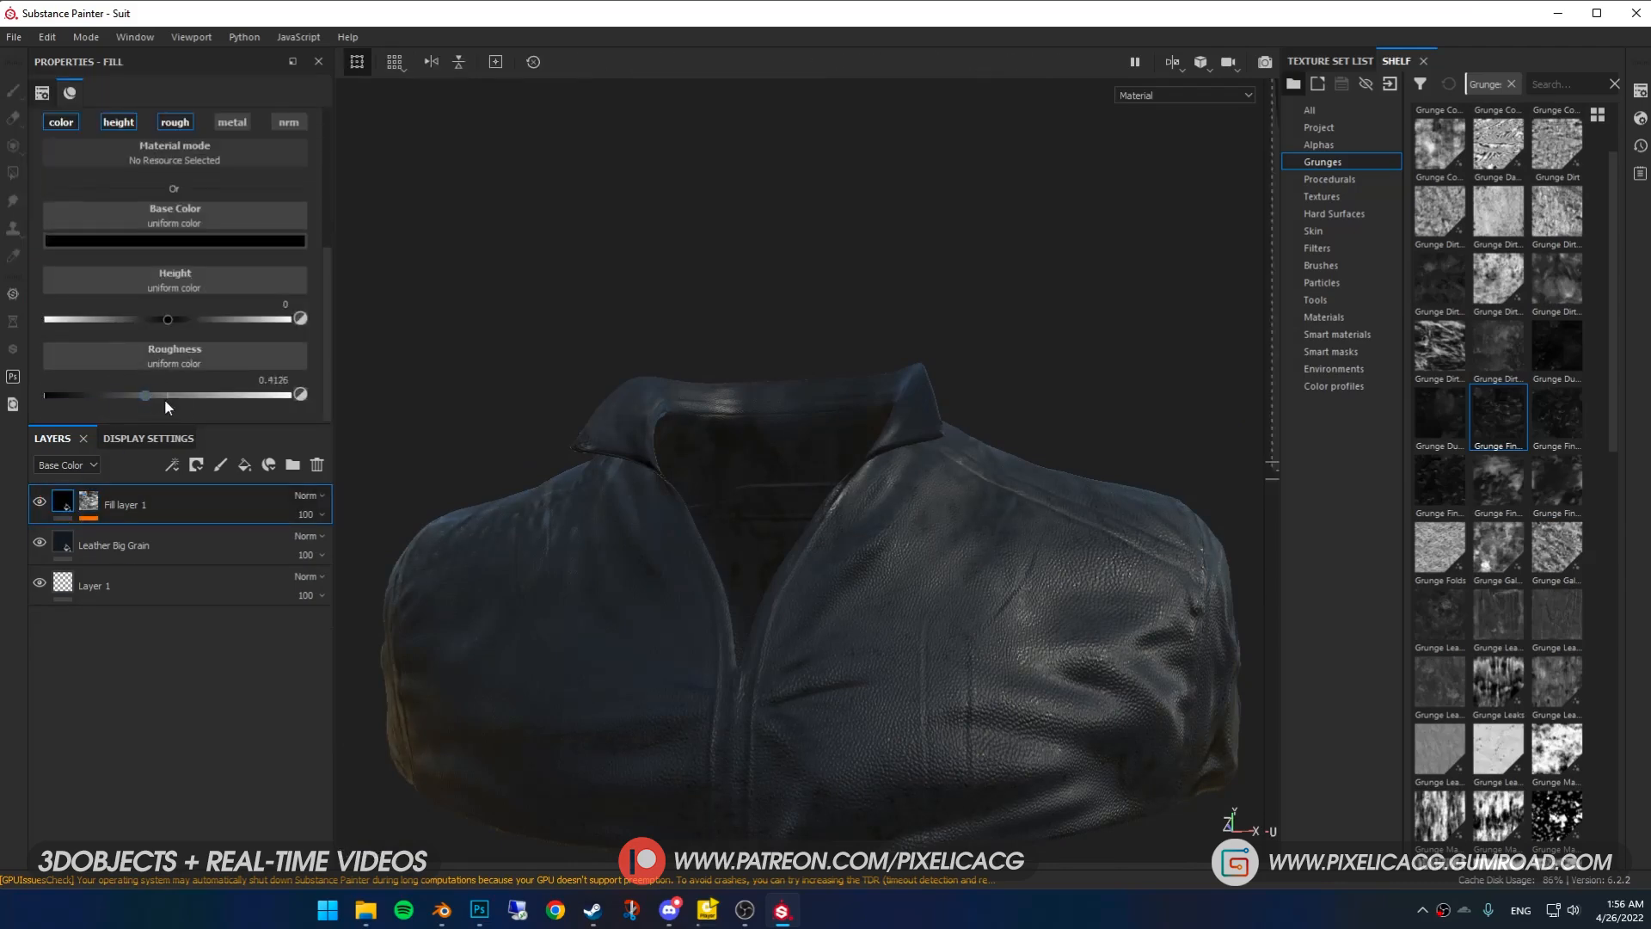
pyautogui.moveTo(145, 394); pyautogui.dragTo(242, 393)
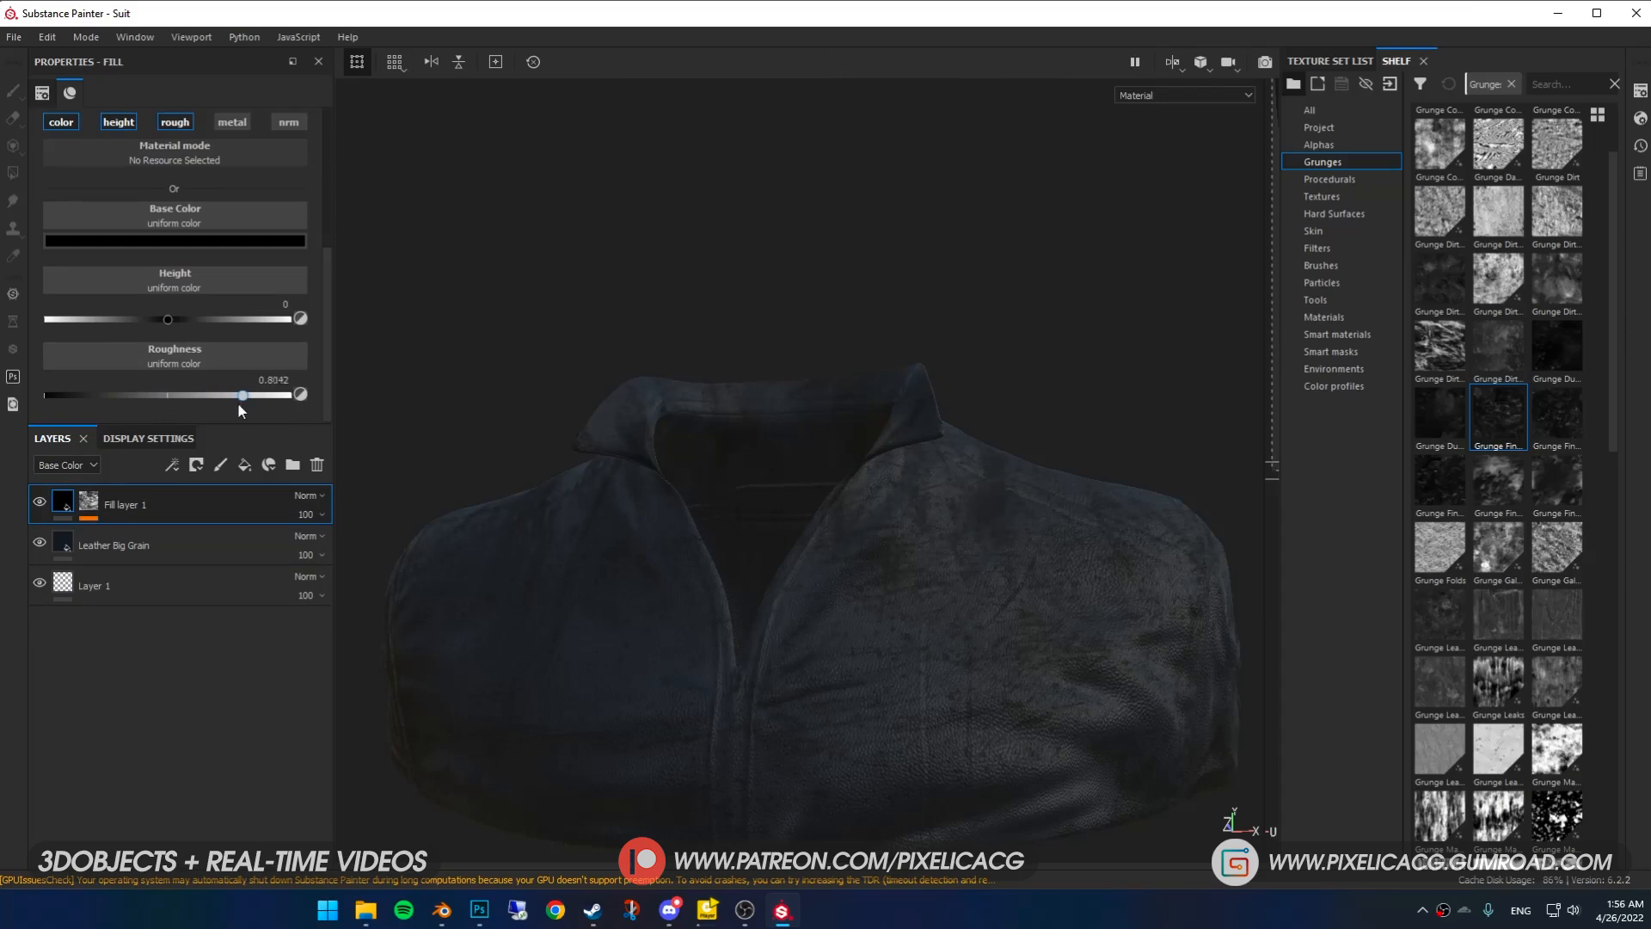
pyautogui.moveTo(243, 394); pyautogui.dragTo(220, 394)
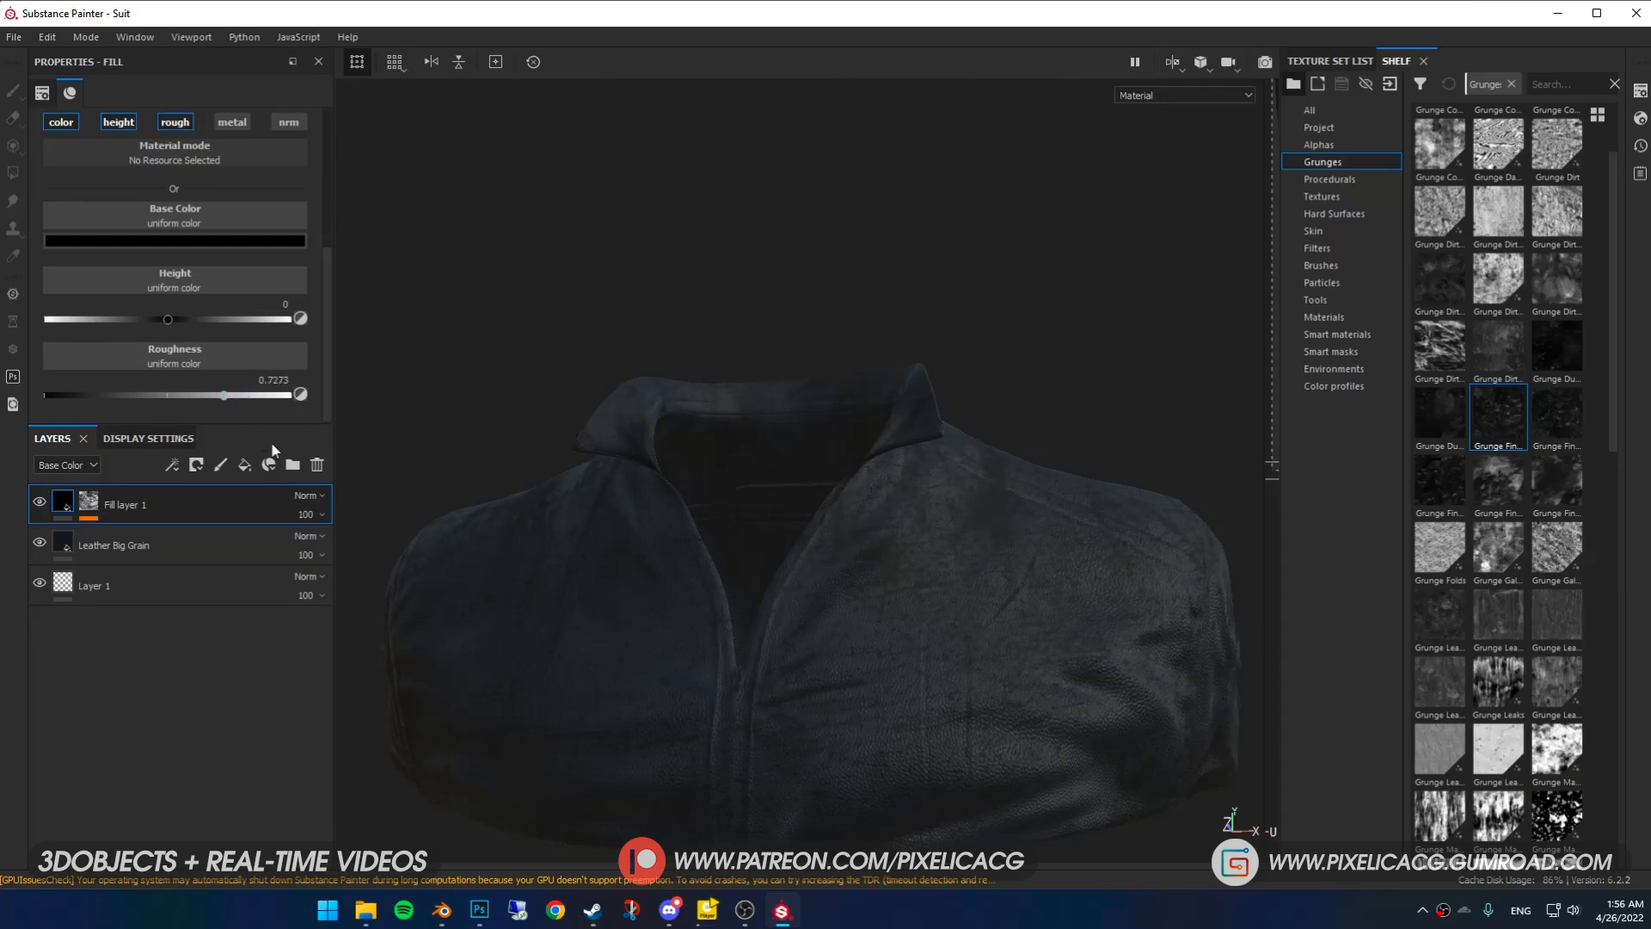
# - Try a denser UV Scale on the grunge mask fill, then revert it
pyautogui.click(70, 93)
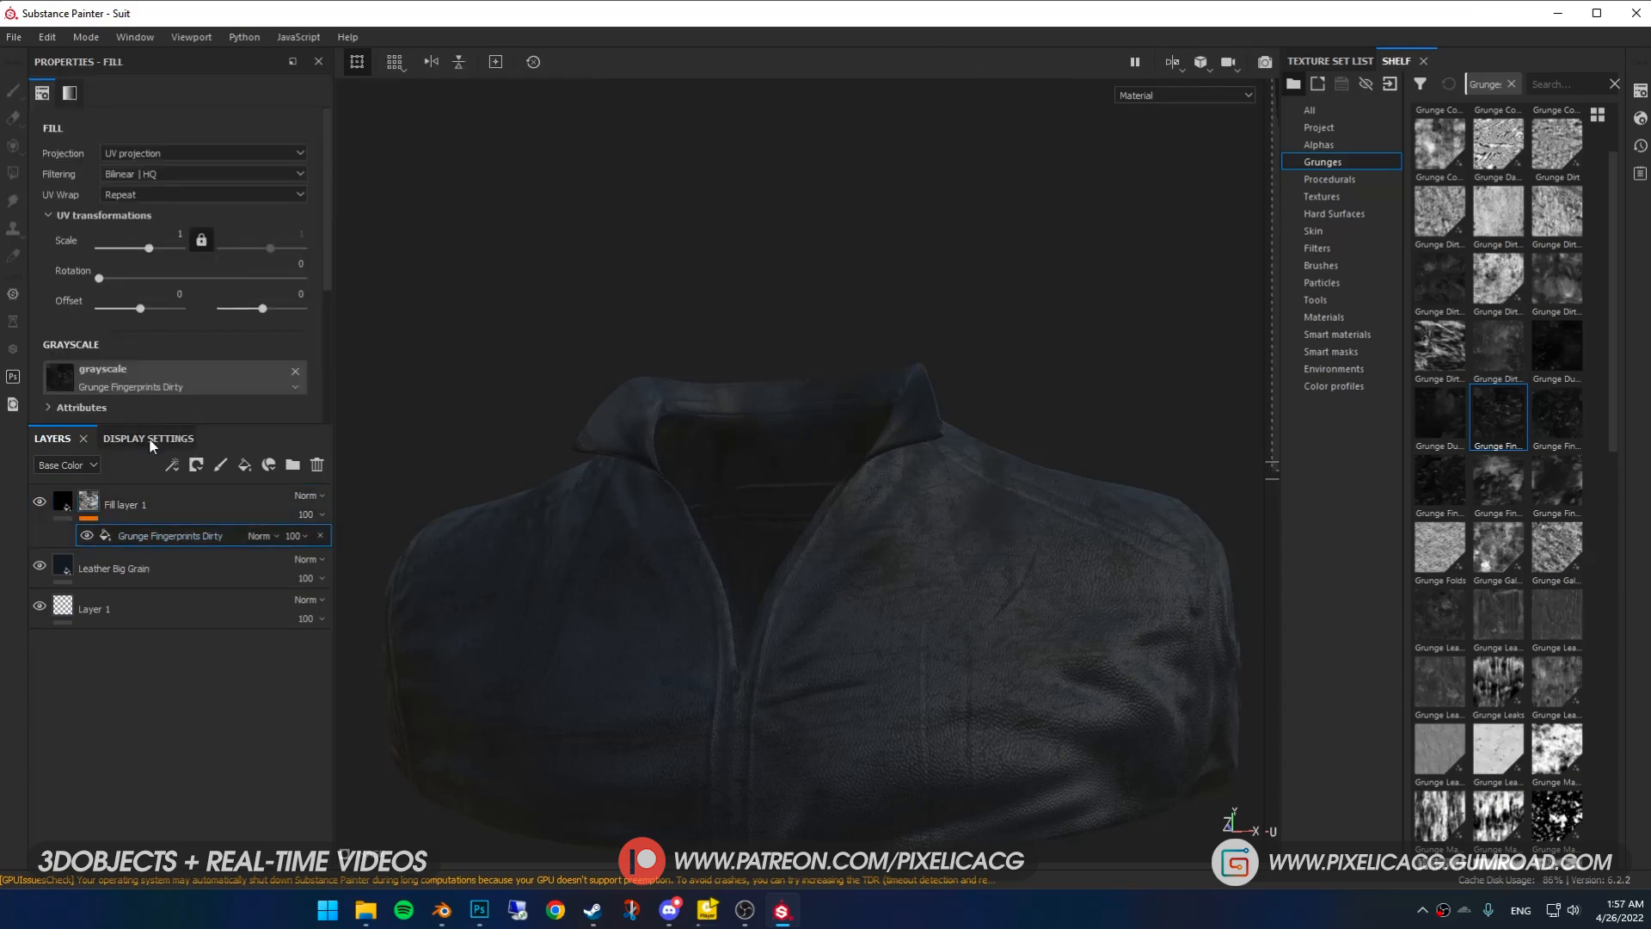
pyautogui.moveTo(149, 247); pyautogui.dragTo(160, 248)
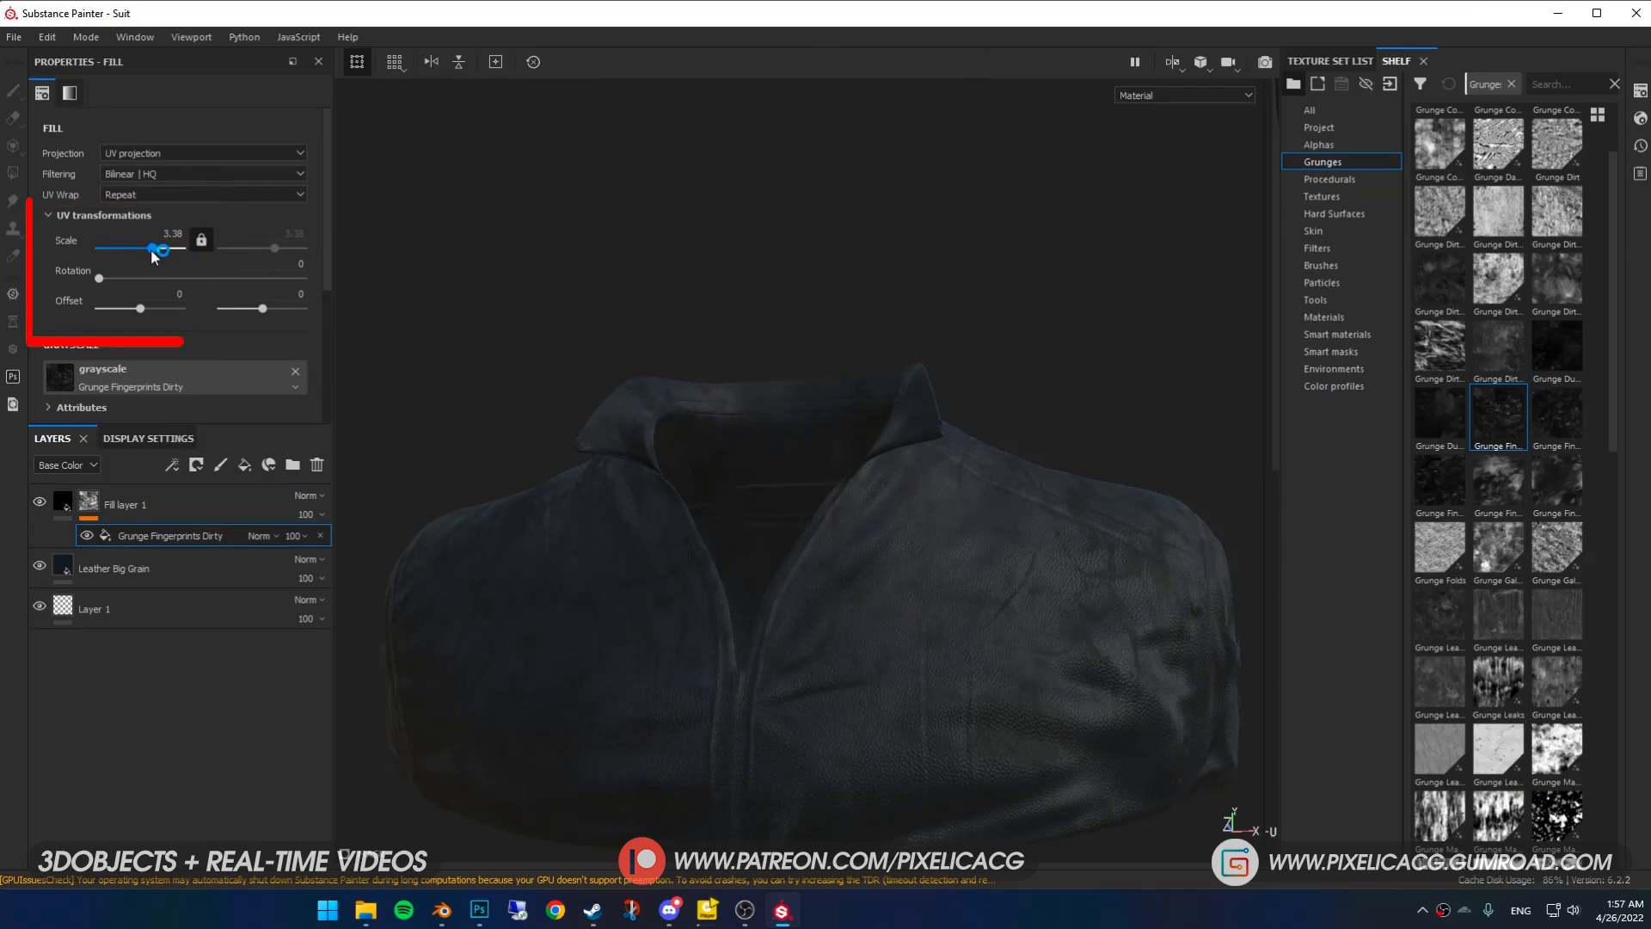
pyautogui.moveTo(160, 248); pyautogui.dragTo(149, 248)
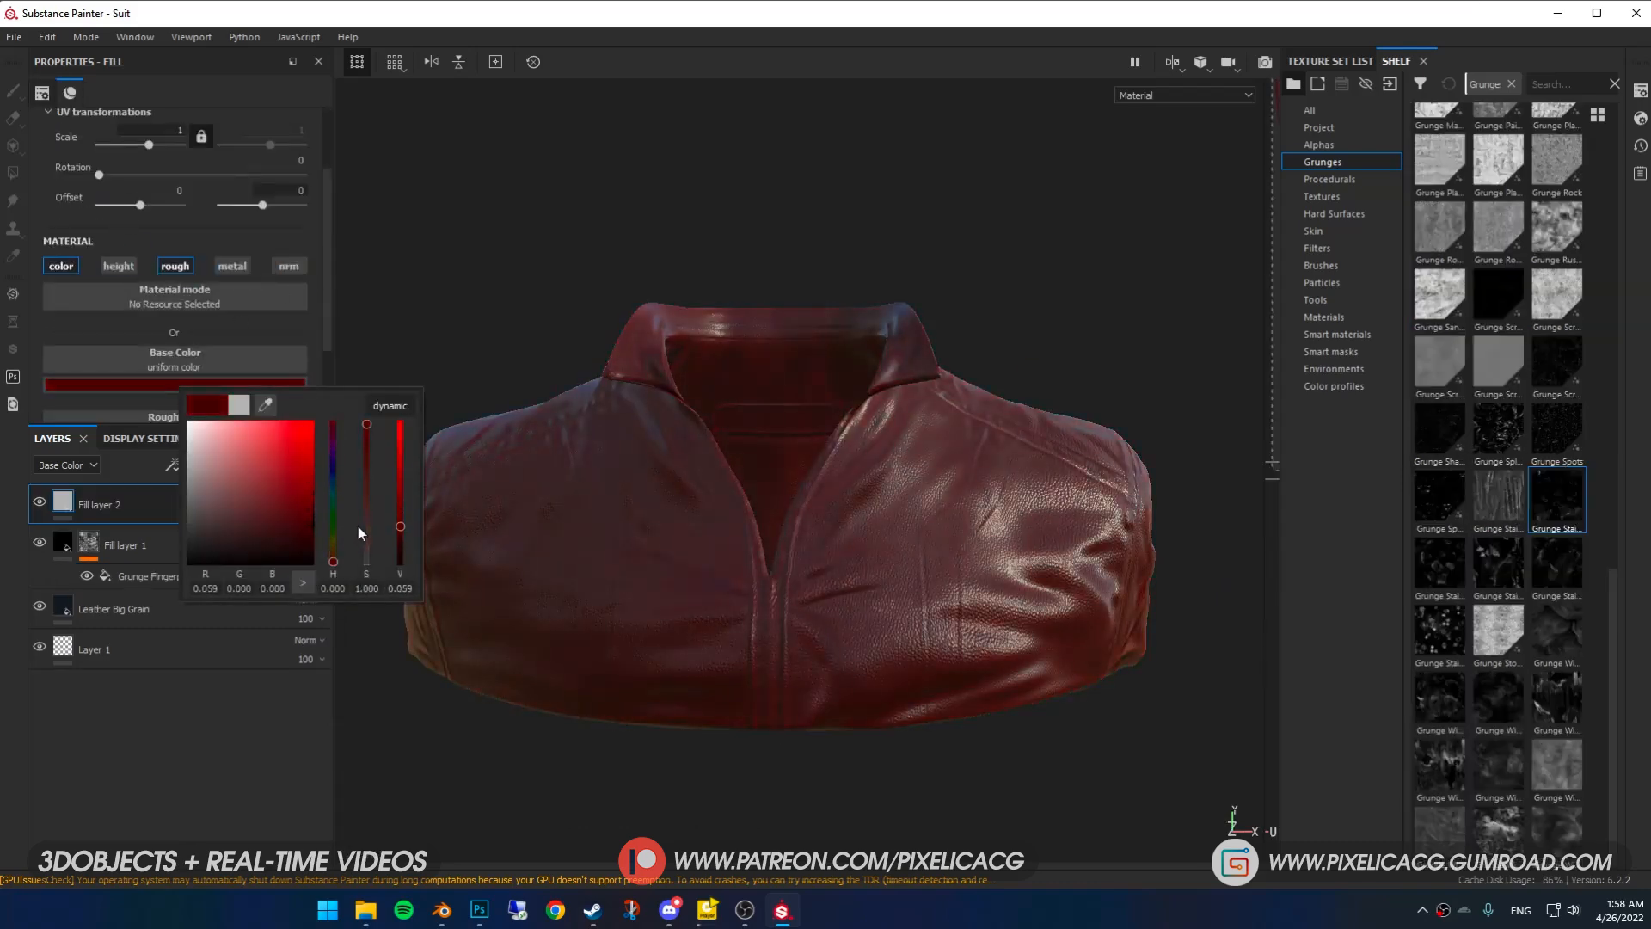
# - Mask Fill layer 2 with Grunge Wipe Smudgy Heavy, tuning its Balance and Contrast
pyautogui.rightClick(123, 503)
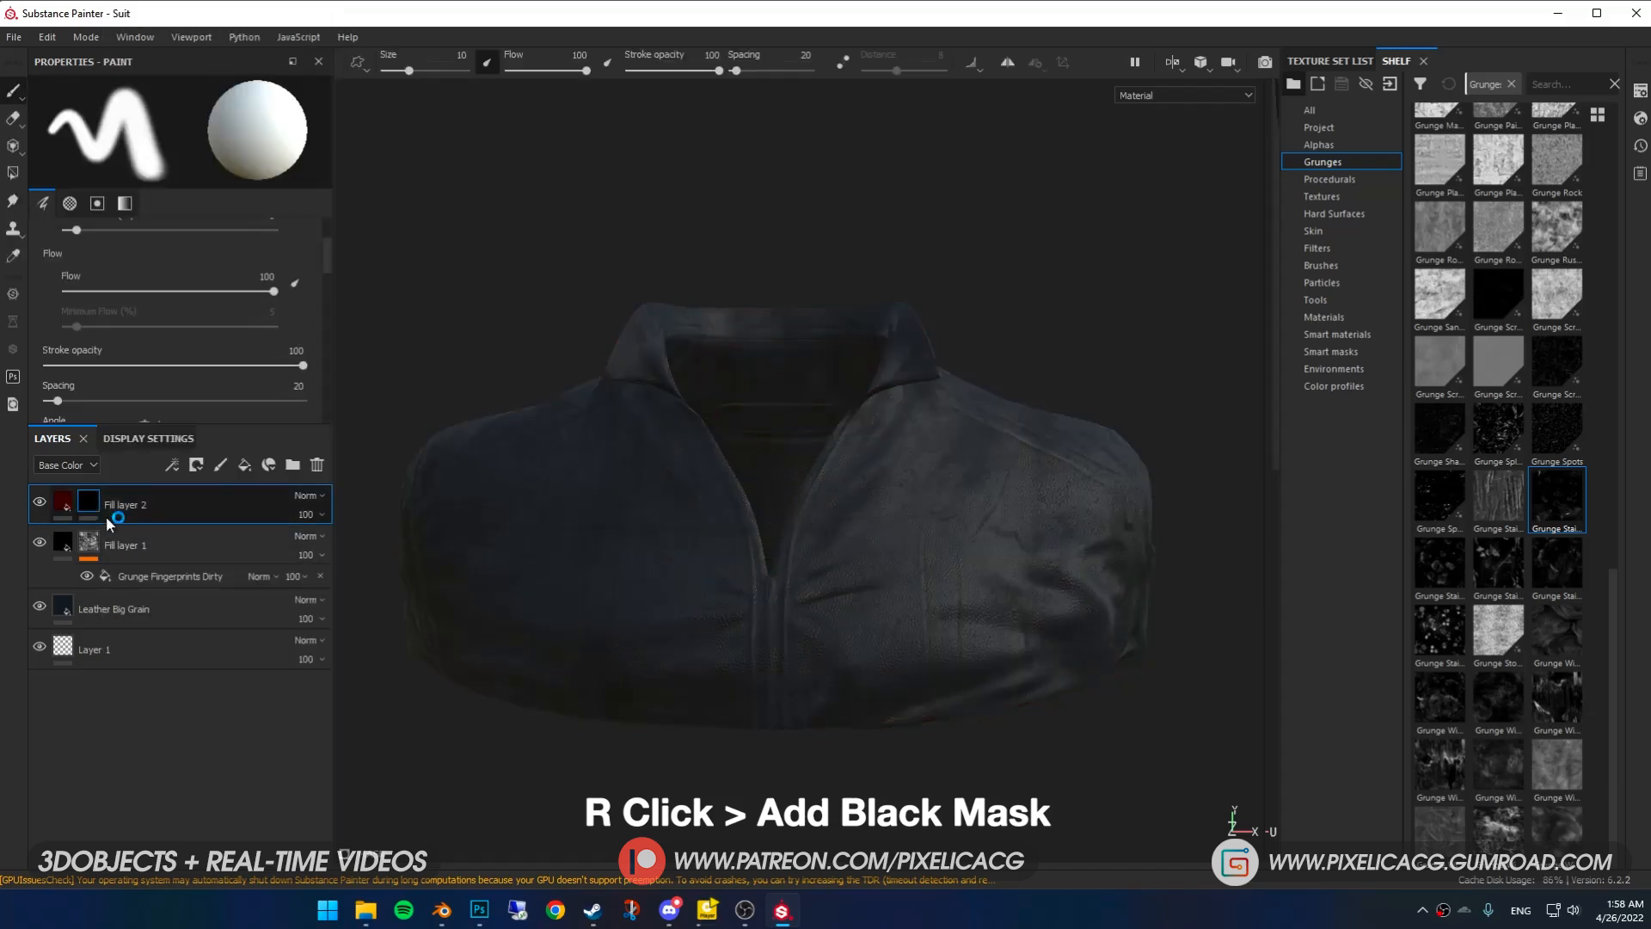
pyautogui.rightClick(89, 503)
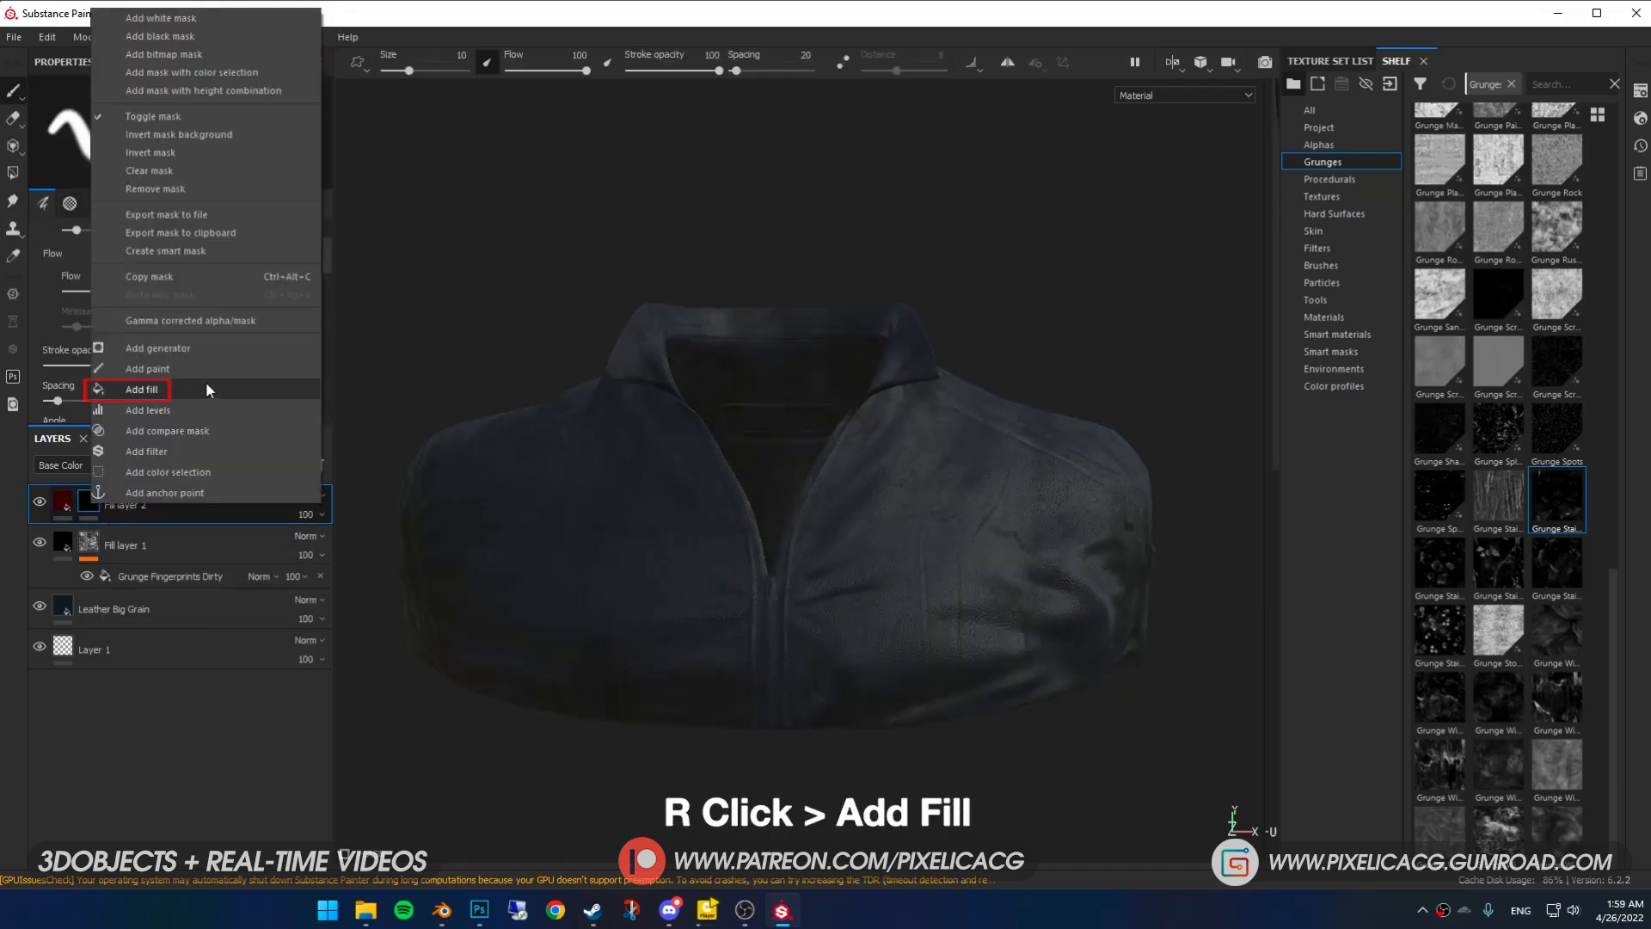
pyautogui.click(142, 389)
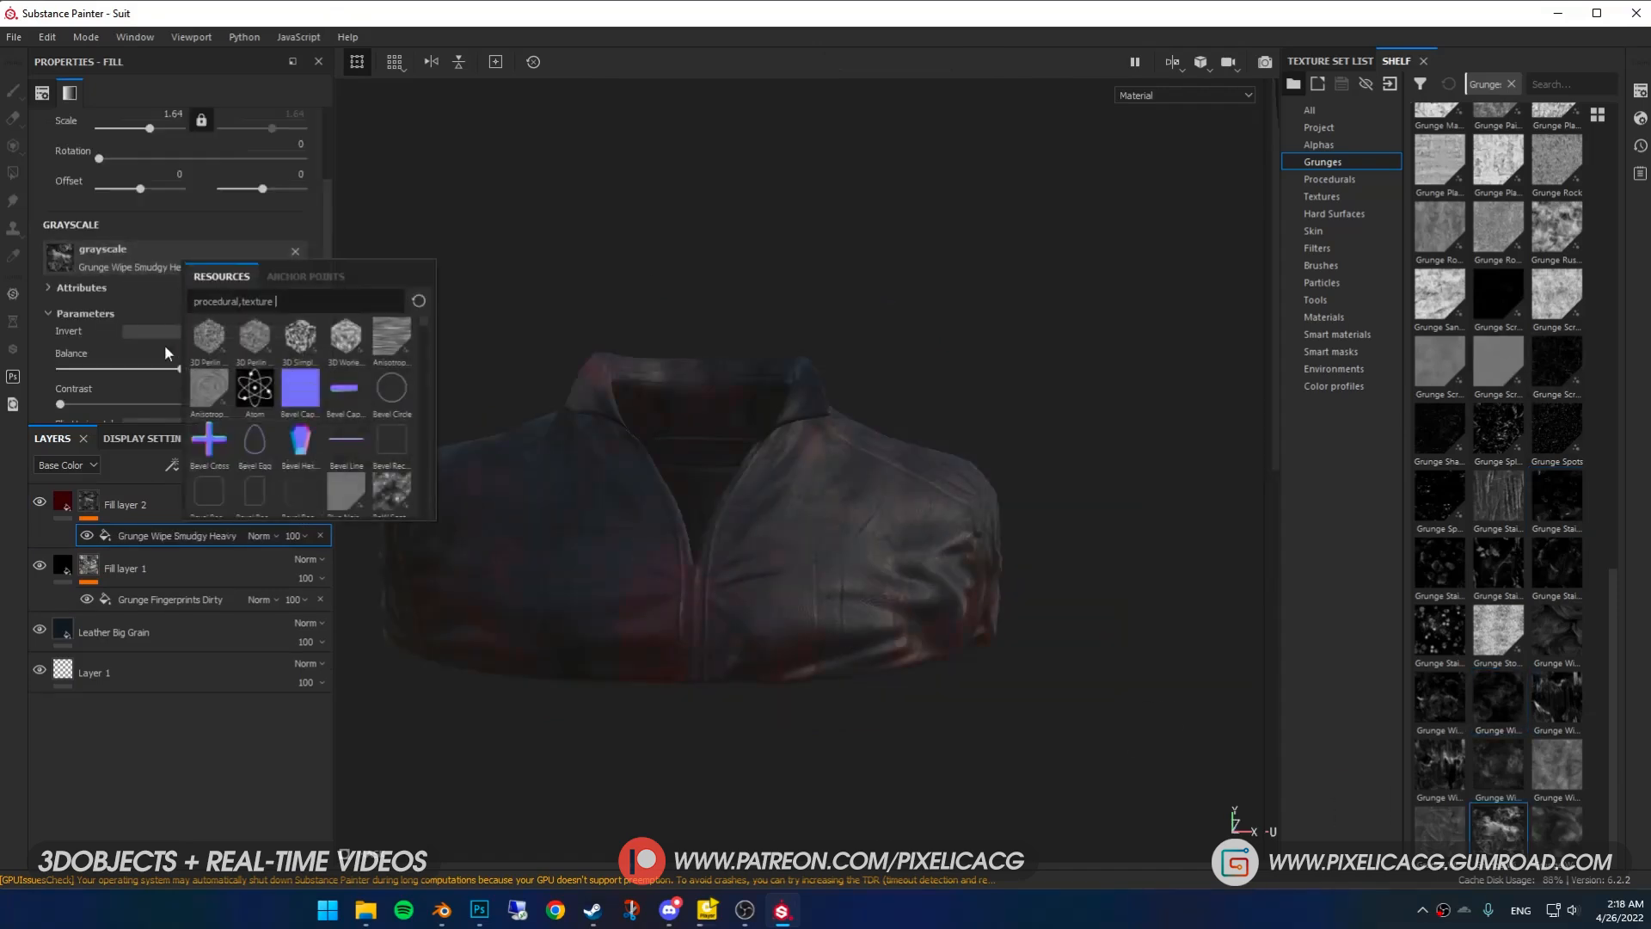
pyautogui.moveTo(140, 370); pyautogui.dragTo(222, 370)
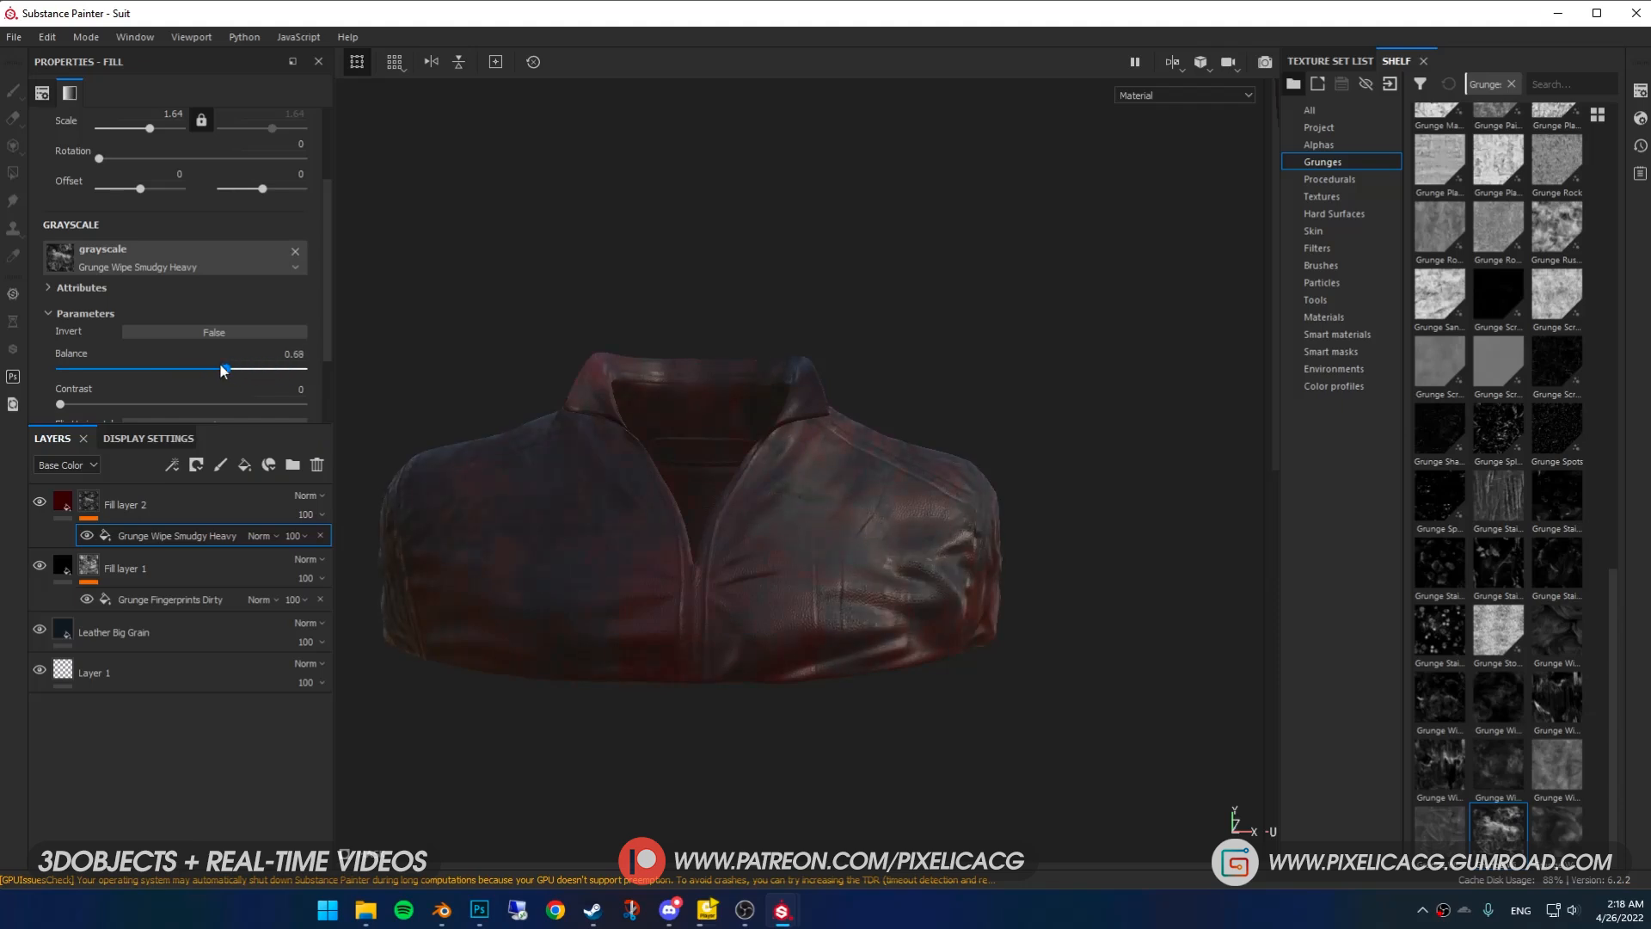
pyautogui.moveTo(61, 404); pyautogui.dragTo(176, 405)
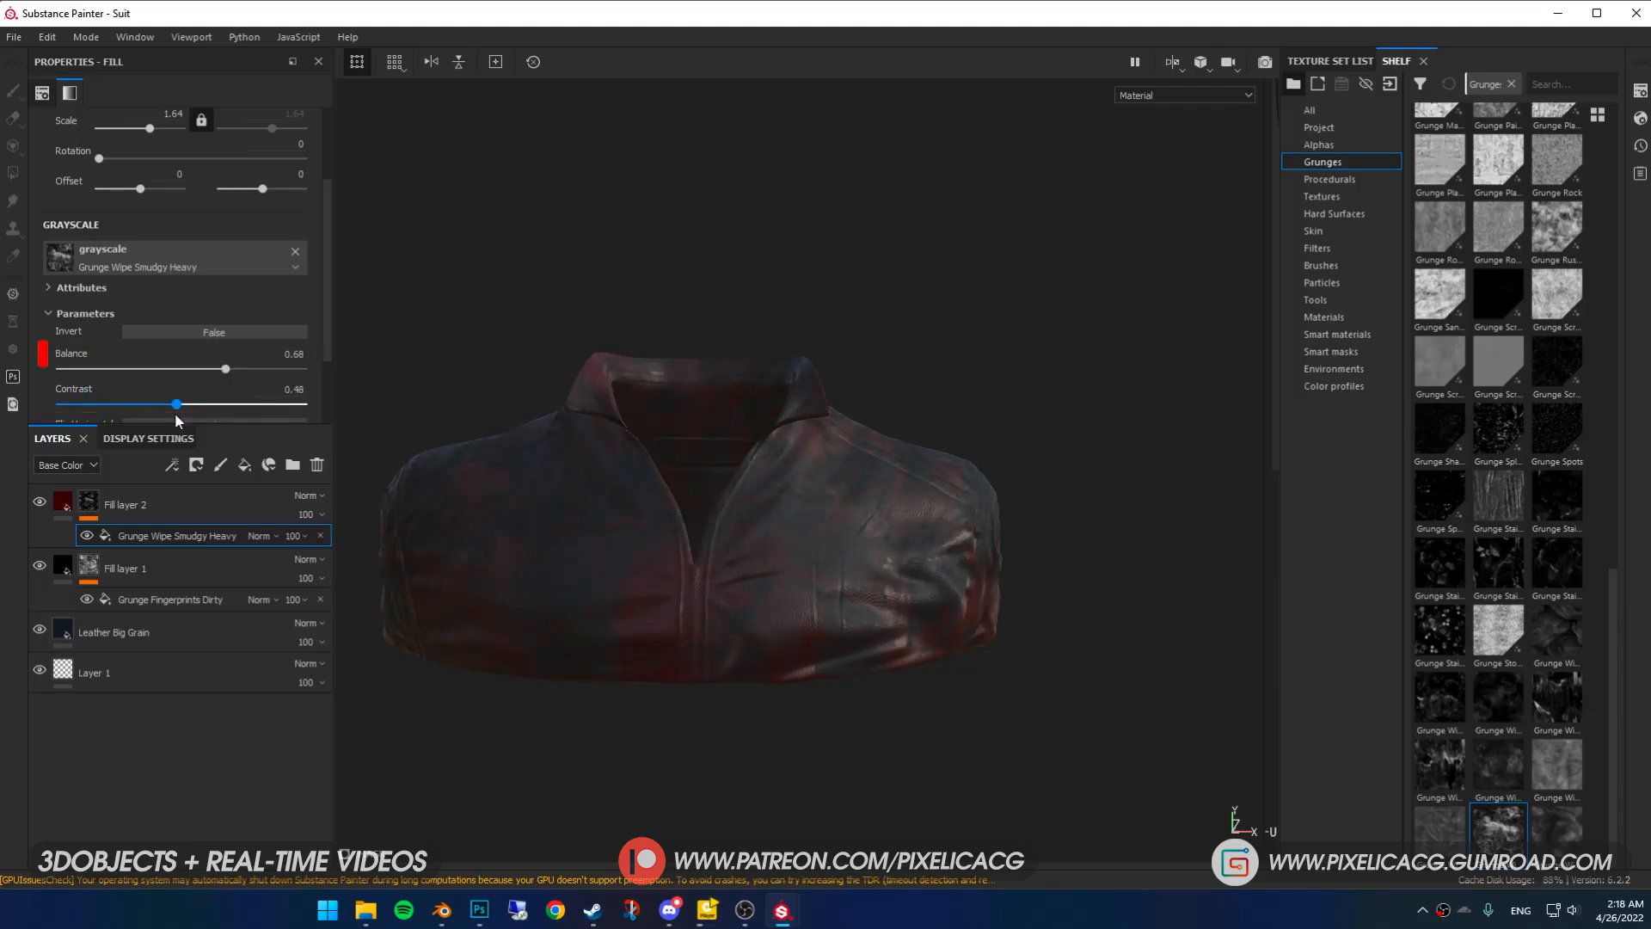
pyautogui.moveTo(225, 369); pyautogui.dragTo(207, 369)
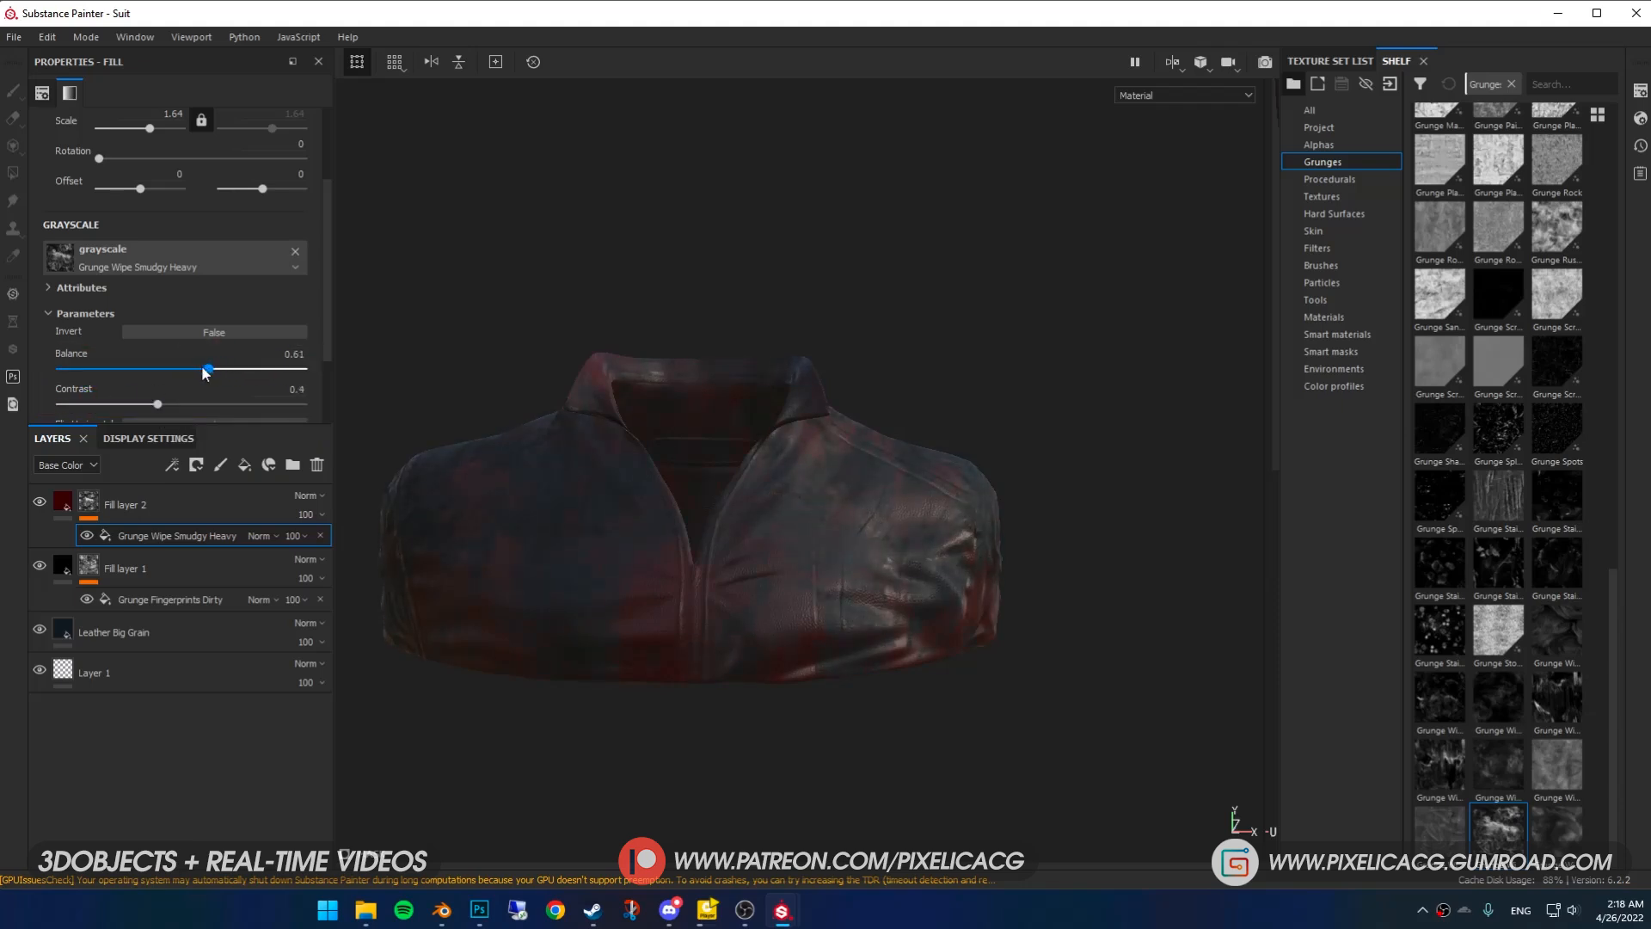
pyautogui.moveTo(205, 370); pyautogui.dragTo(187, 370)
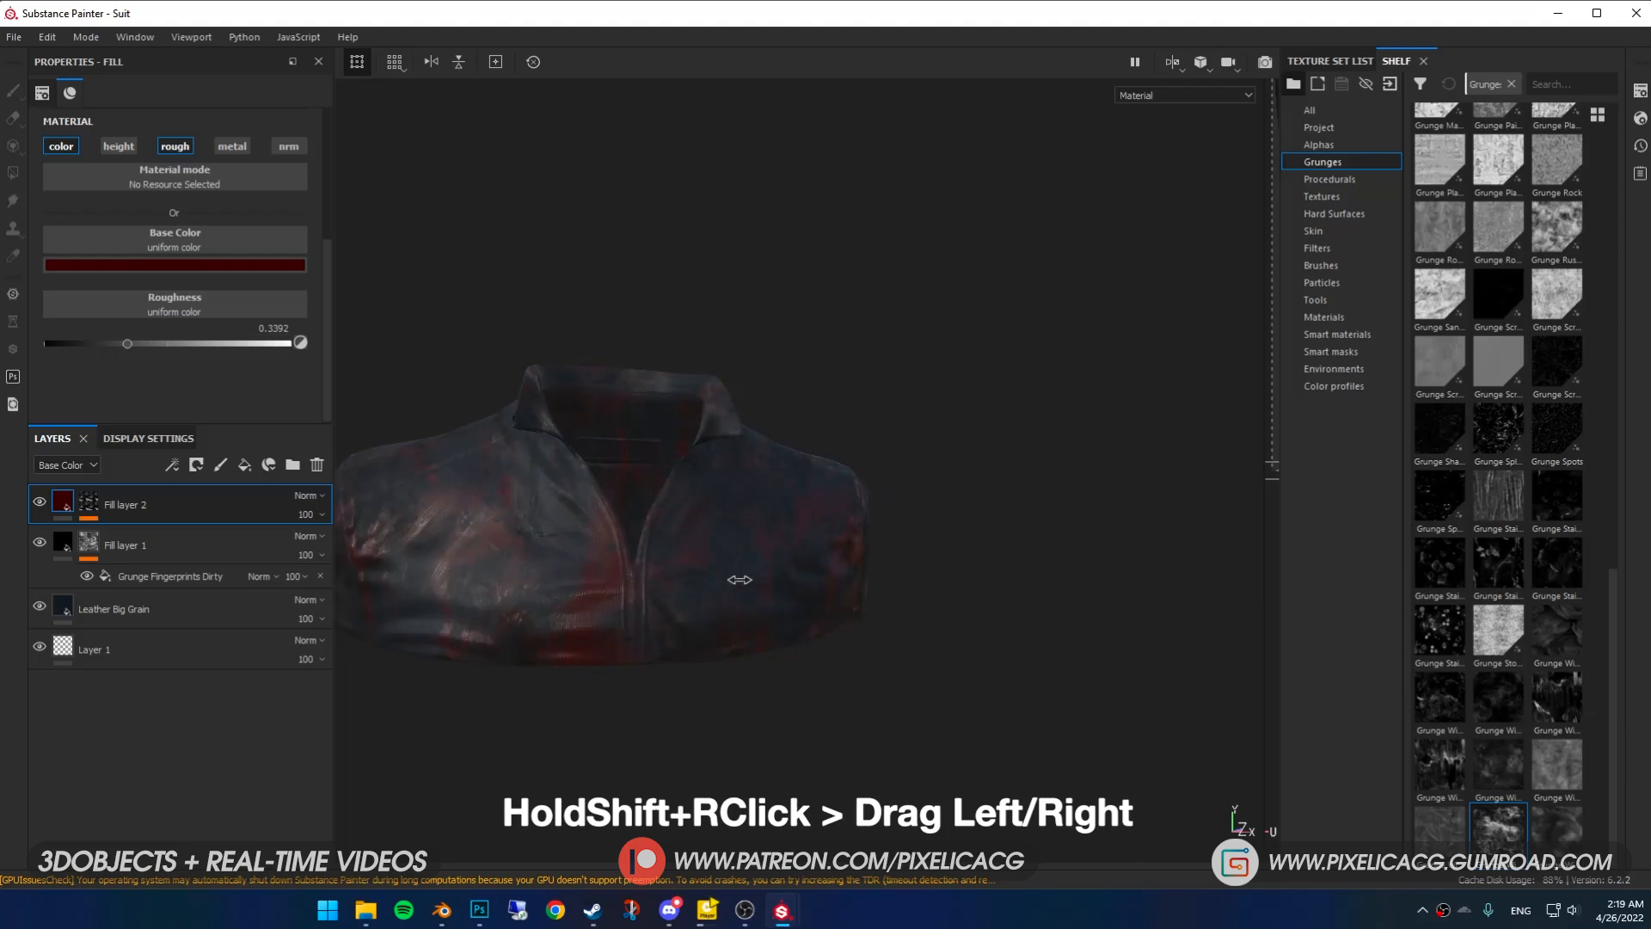
# - Adjust the Fingerprints Dirty grunge scale and balance on the red fill layer
pyautogui.moveTo(740, 579); pyautogui.dragTo(756, 576)
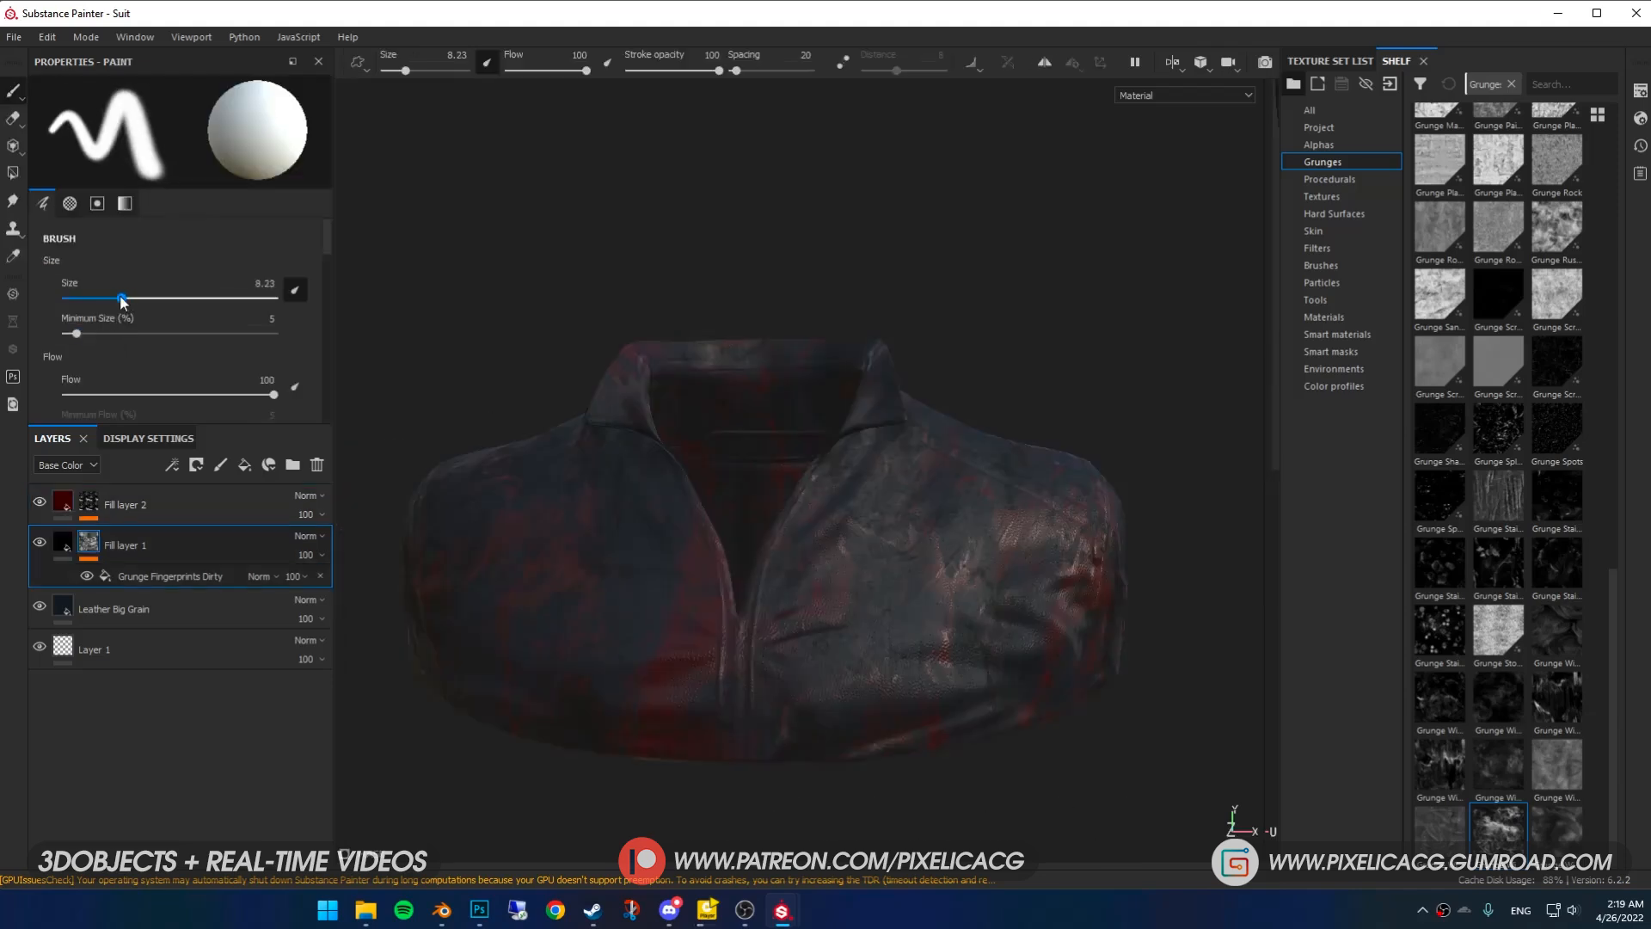
pyautogui.click(168, 577)
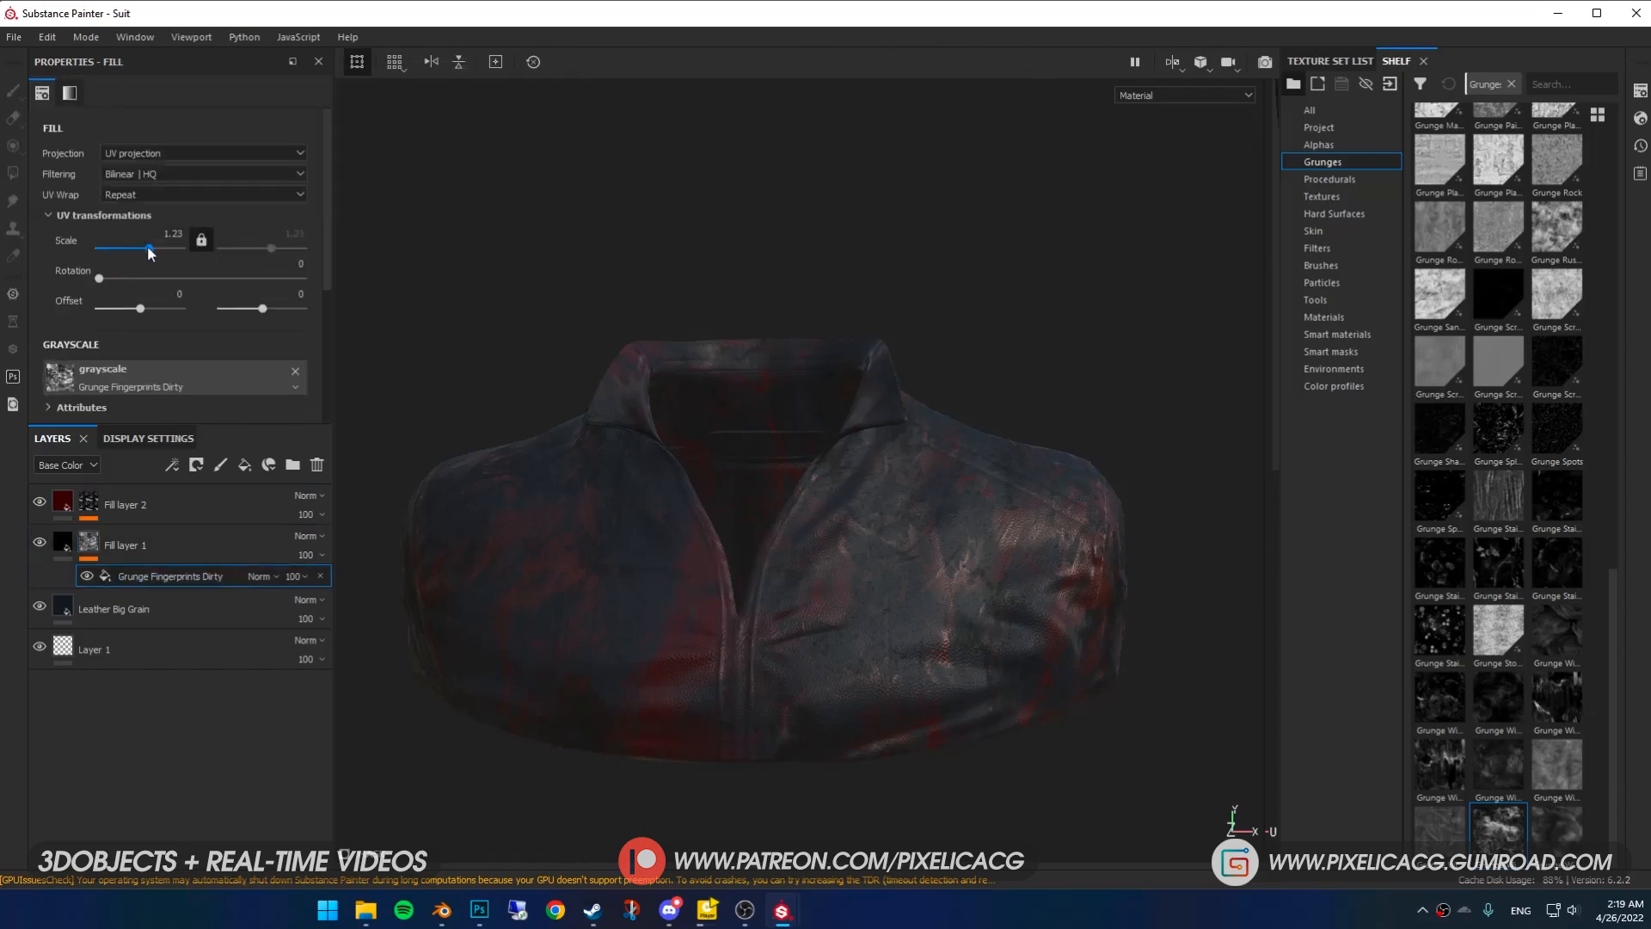
pyautogui.moveTo(163, 249); pyautogui.dragTo(148, 249)
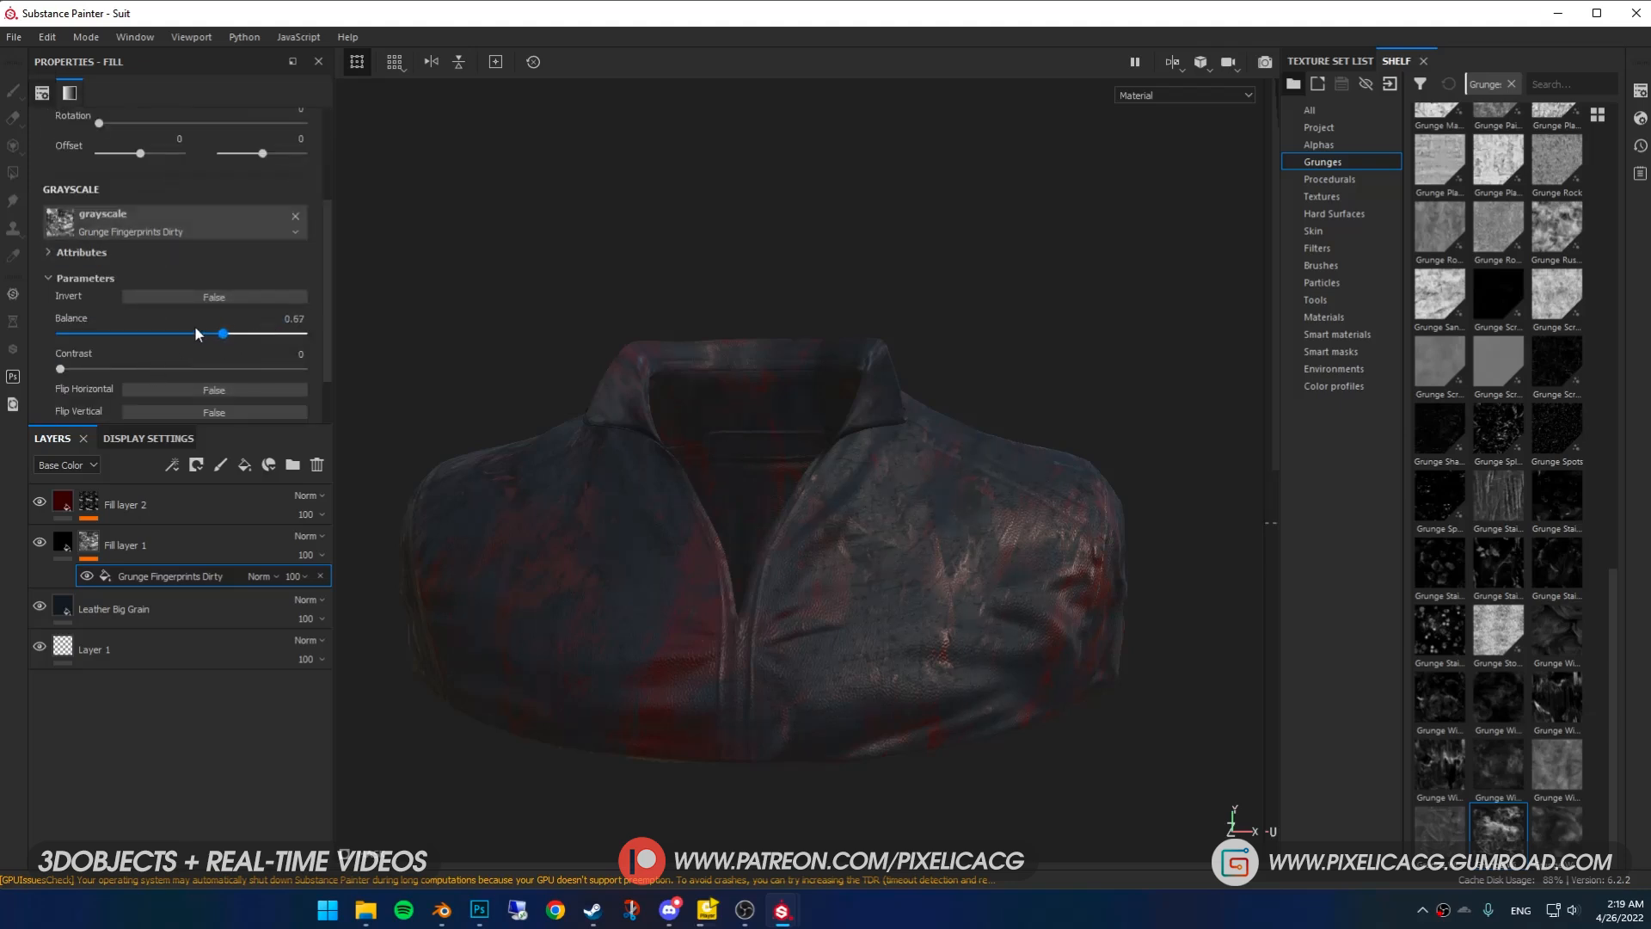
# - Duplicate Fill layer 1 to create Fill layer 1 copy 1 for Grunge Wipe grainy streaks
pyautogui.rightClick(124, 544)
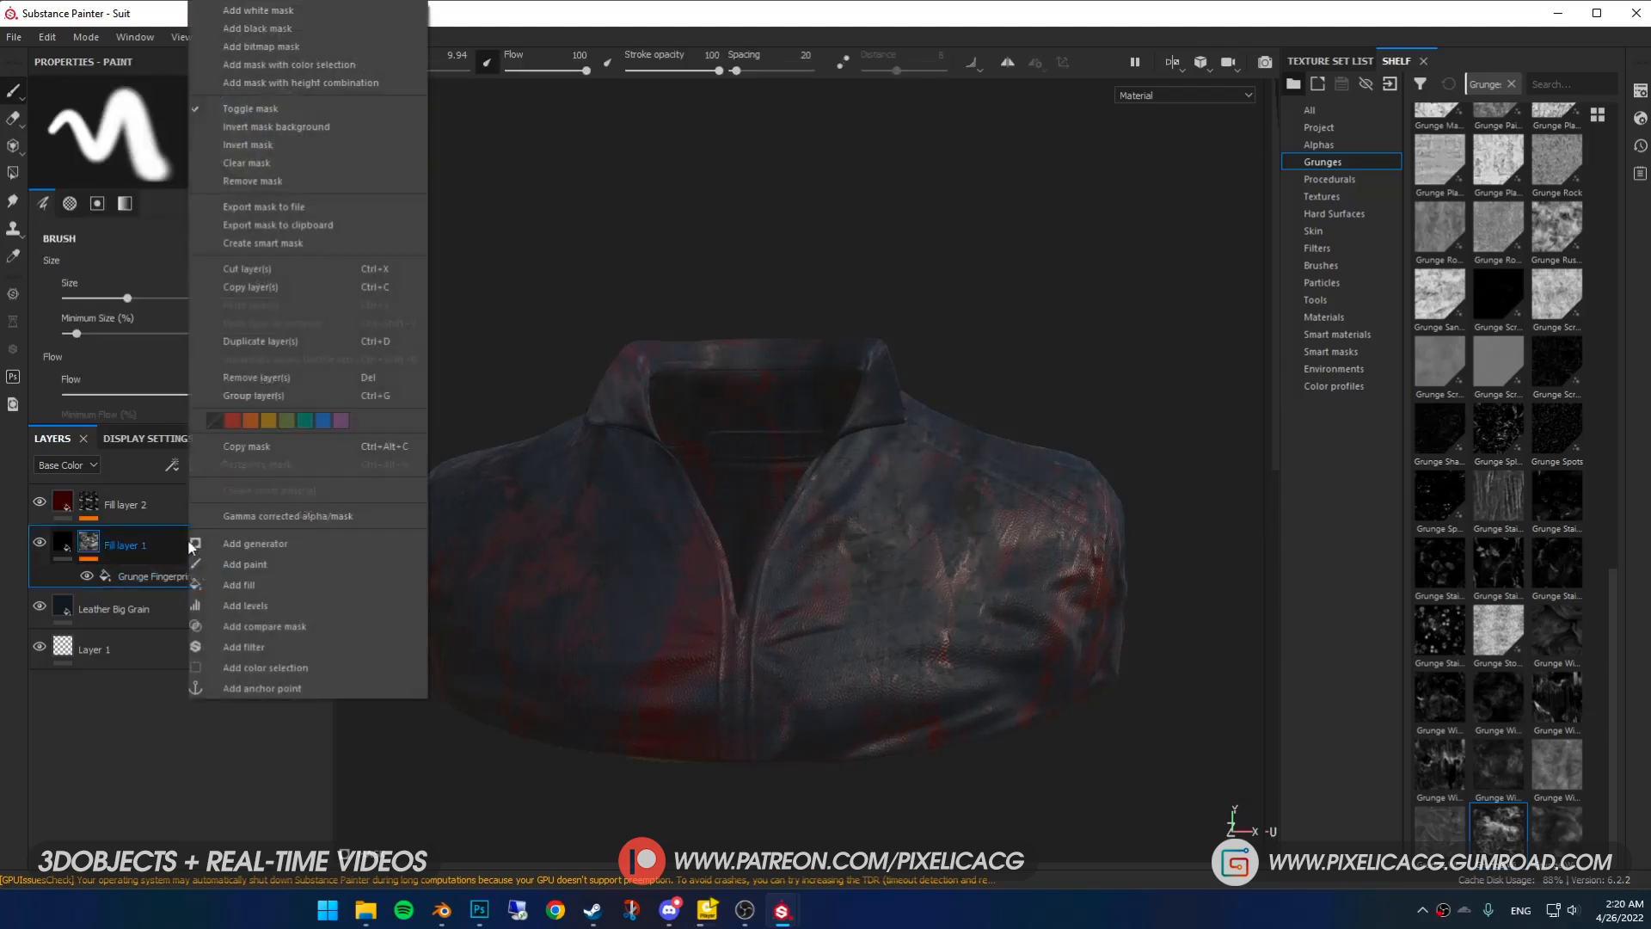
pyautogui.click(259, 341)
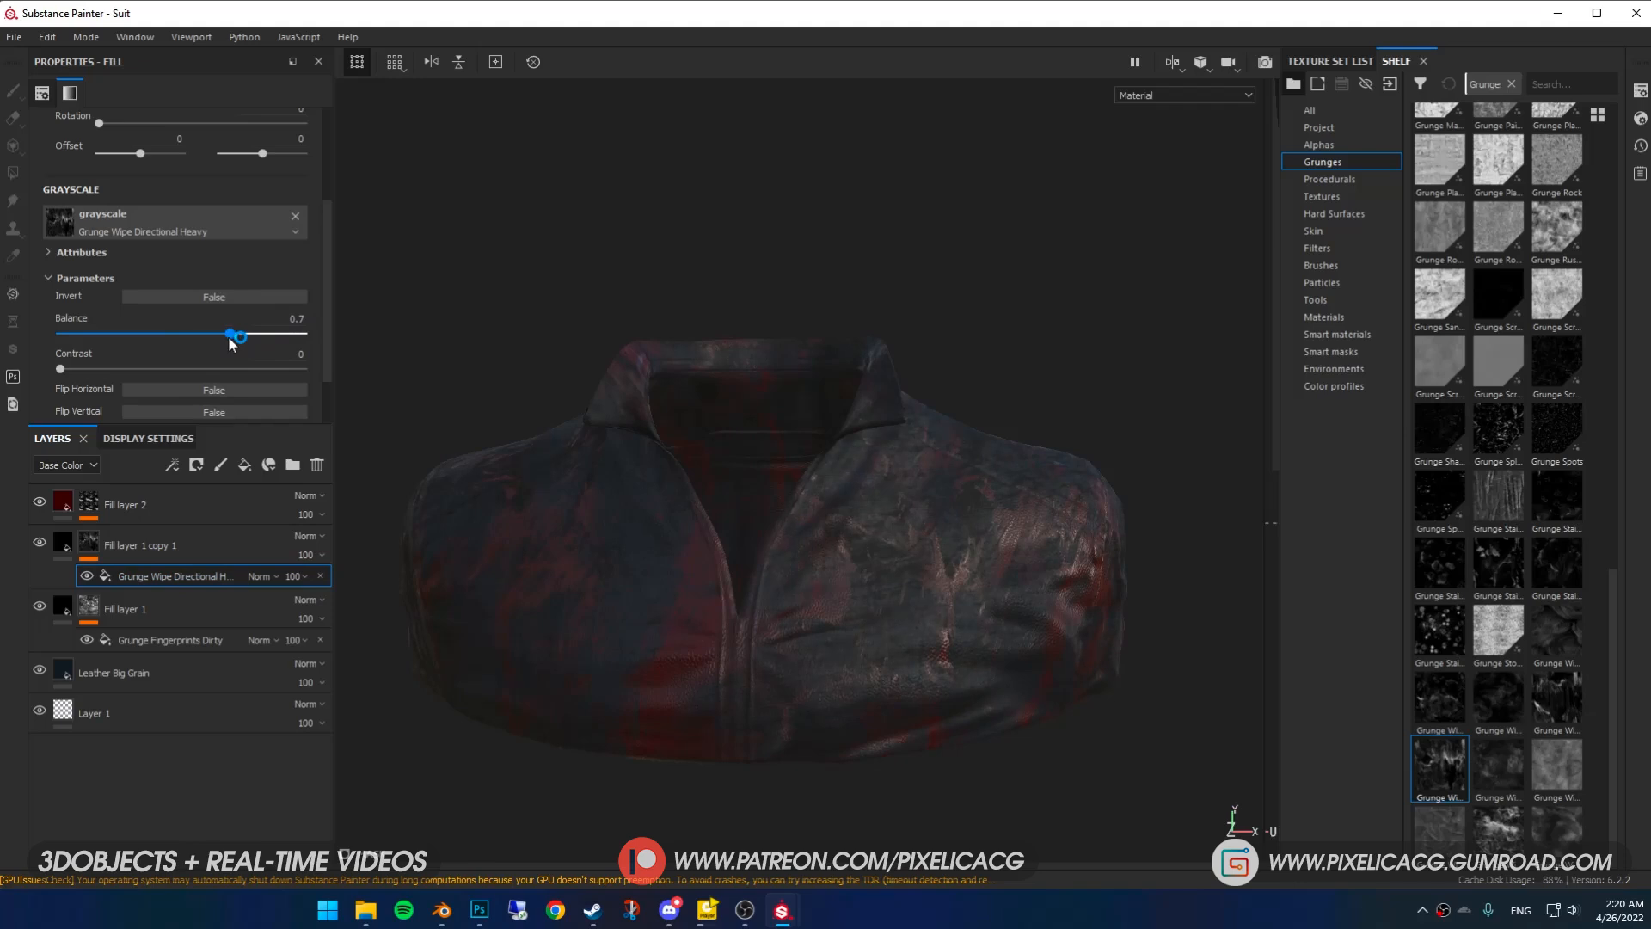
pyautogui.click(14, 36)
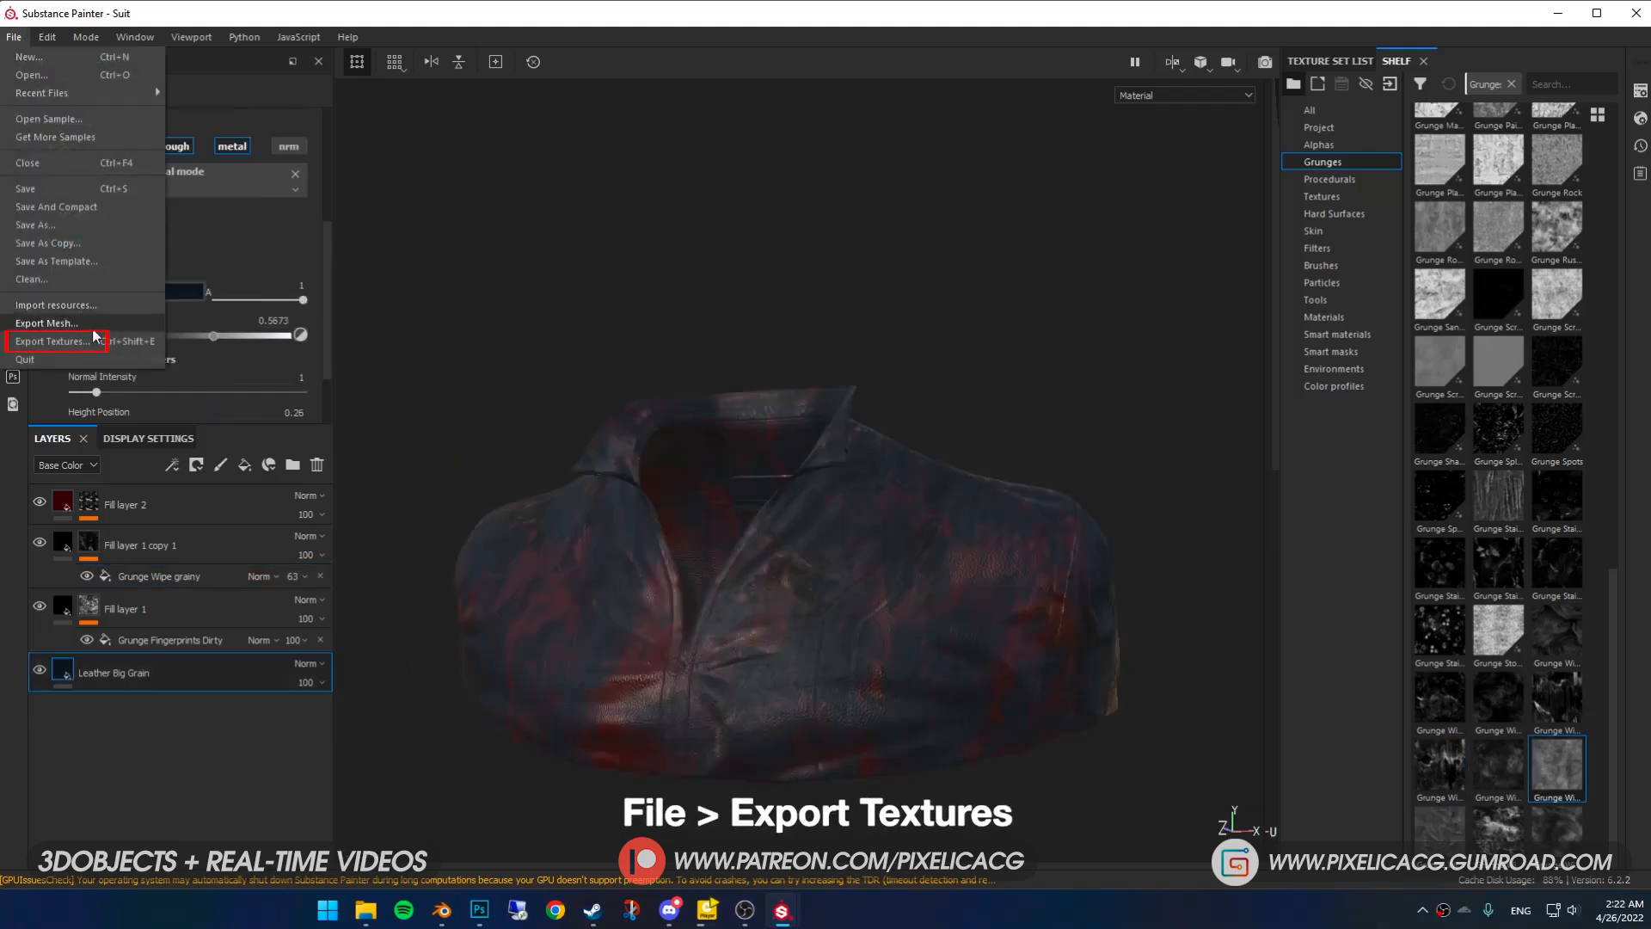
# - Export the jacket's textures via Export Textures and choose the output folder
pyautogui.click(52, 341)
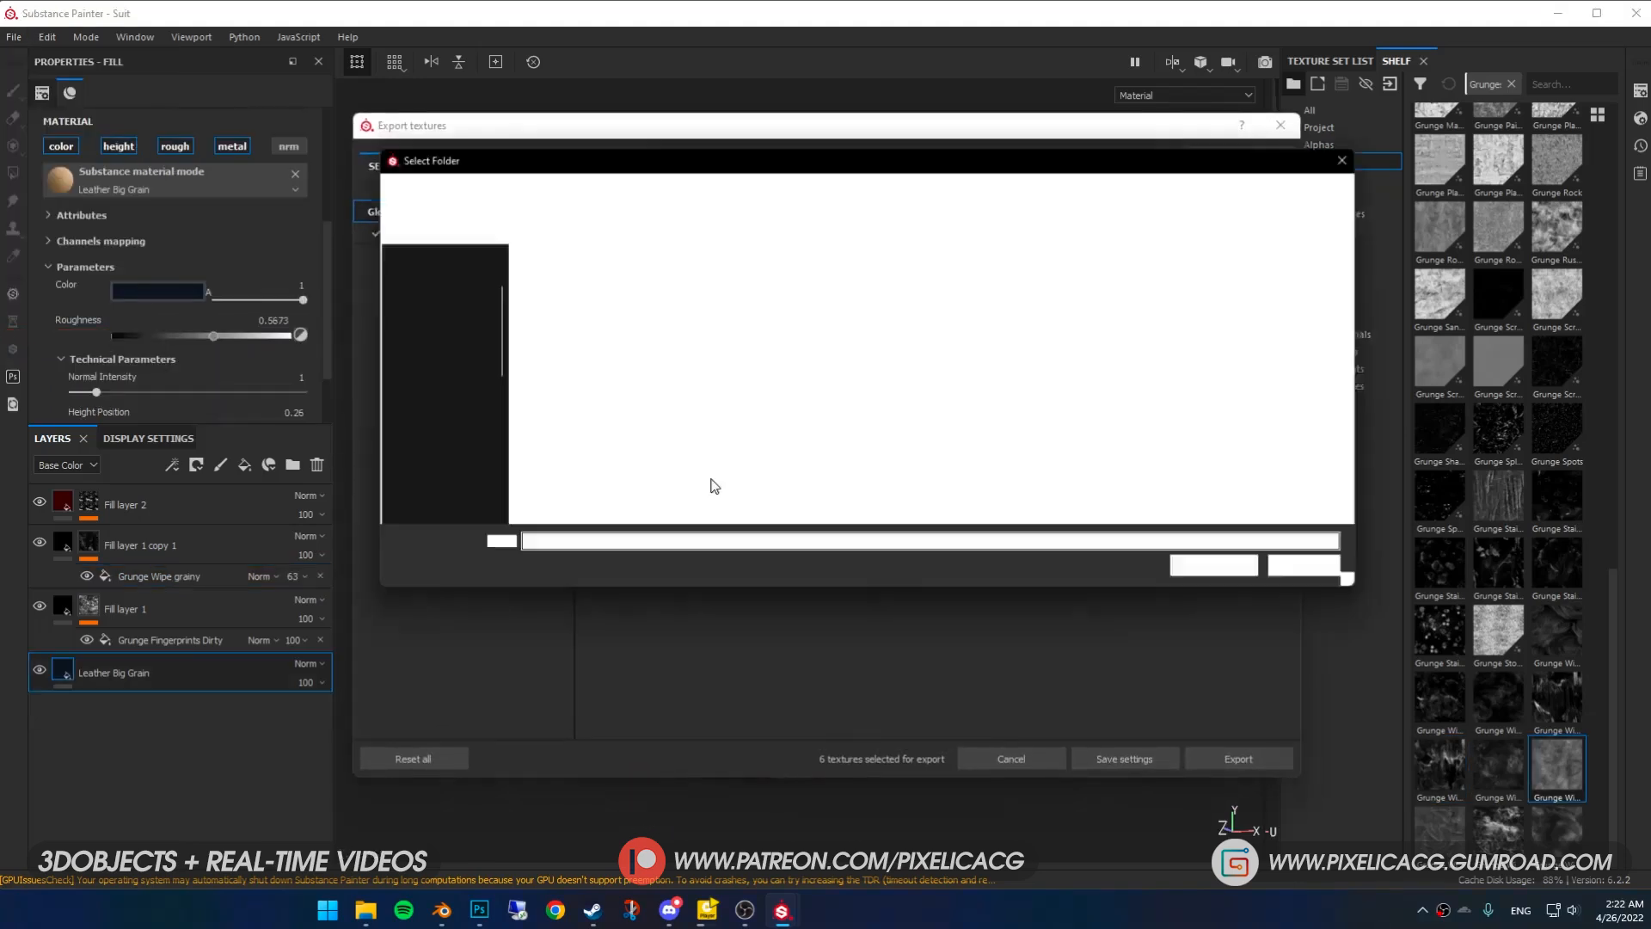
pyautogui.click(1340, 160)
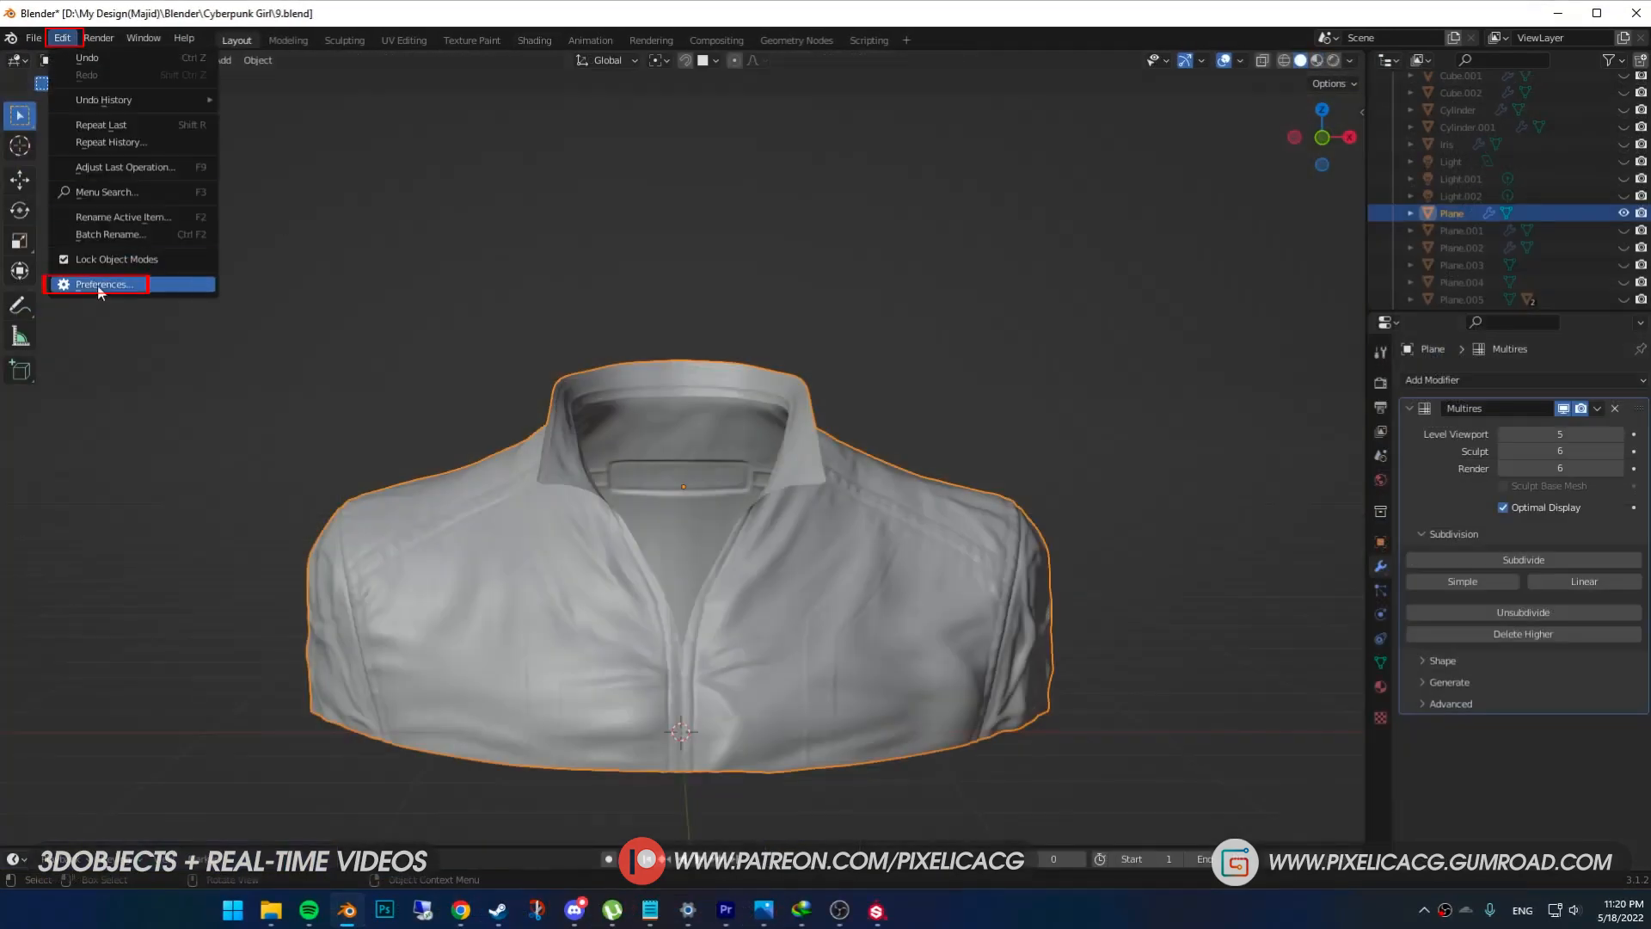
# - Wire the exported leather maps into the jacket material with Principled Texture Setup
pyautogui.click(102, 285)
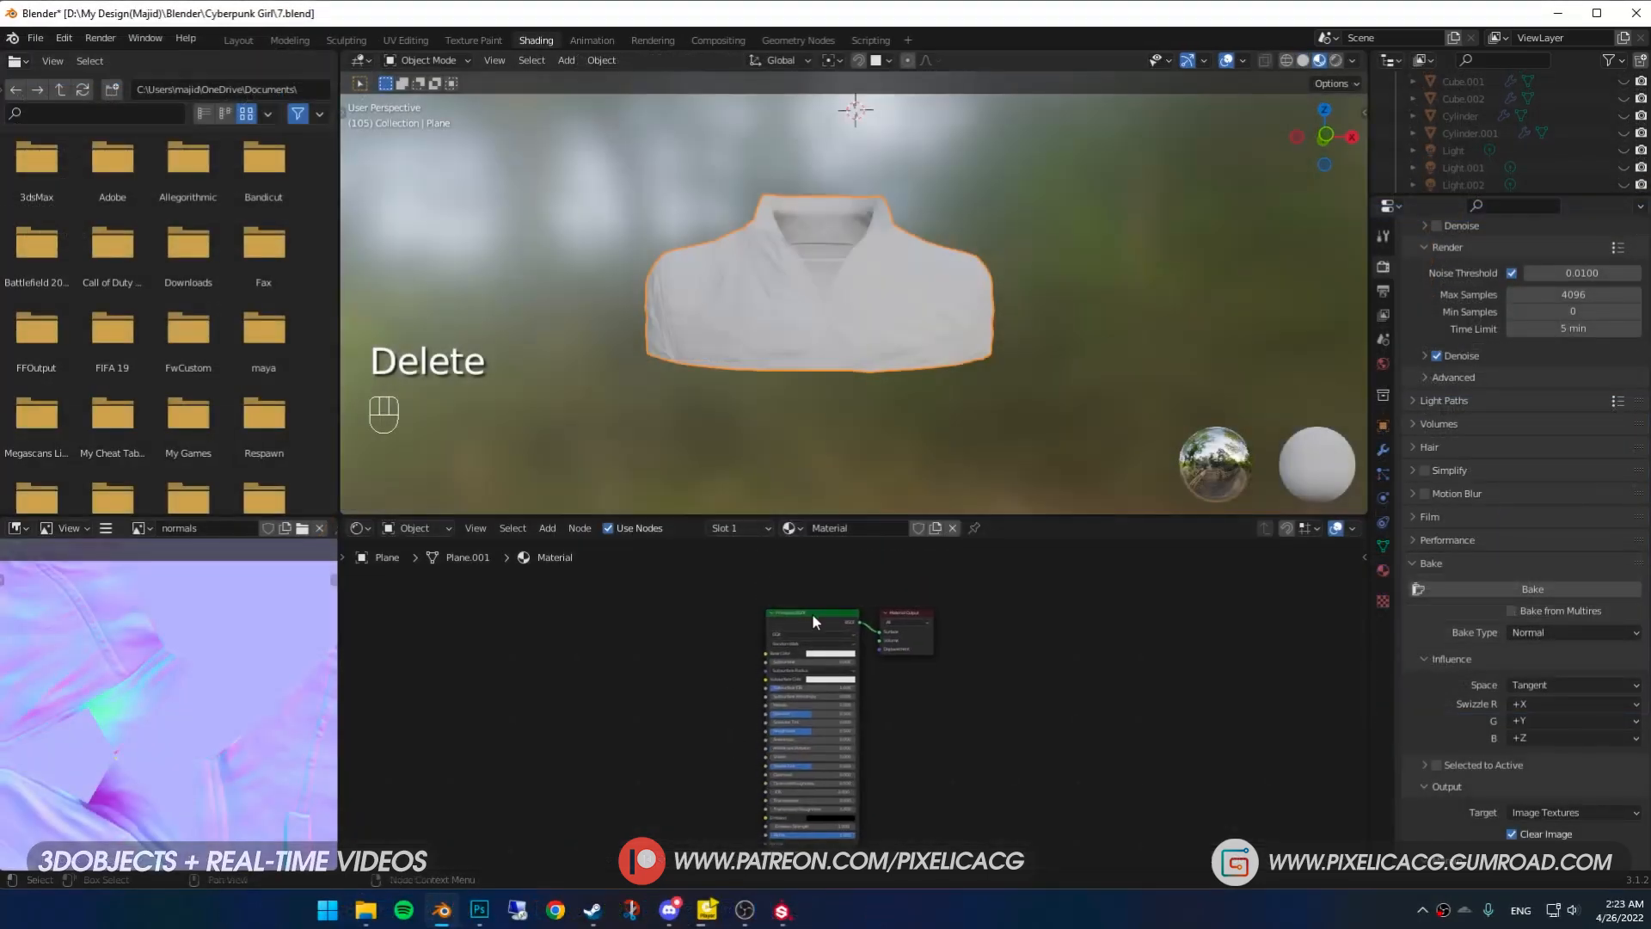
pyautogui.press('ctrl+shift+t')
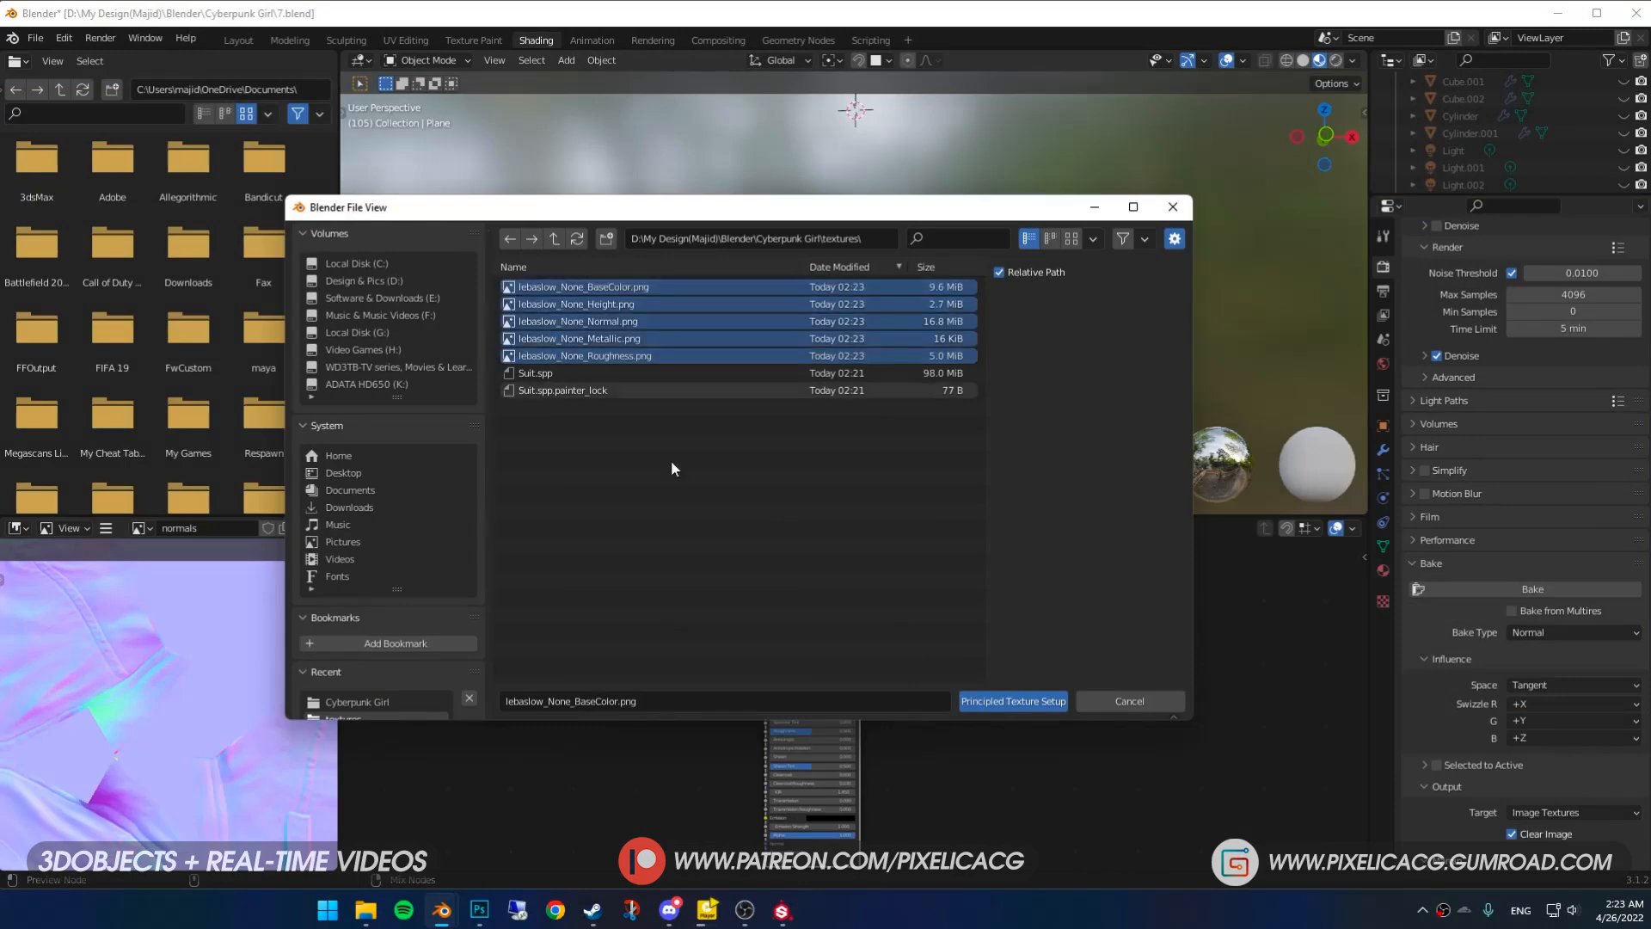
pyautogui.click(1011, 700)
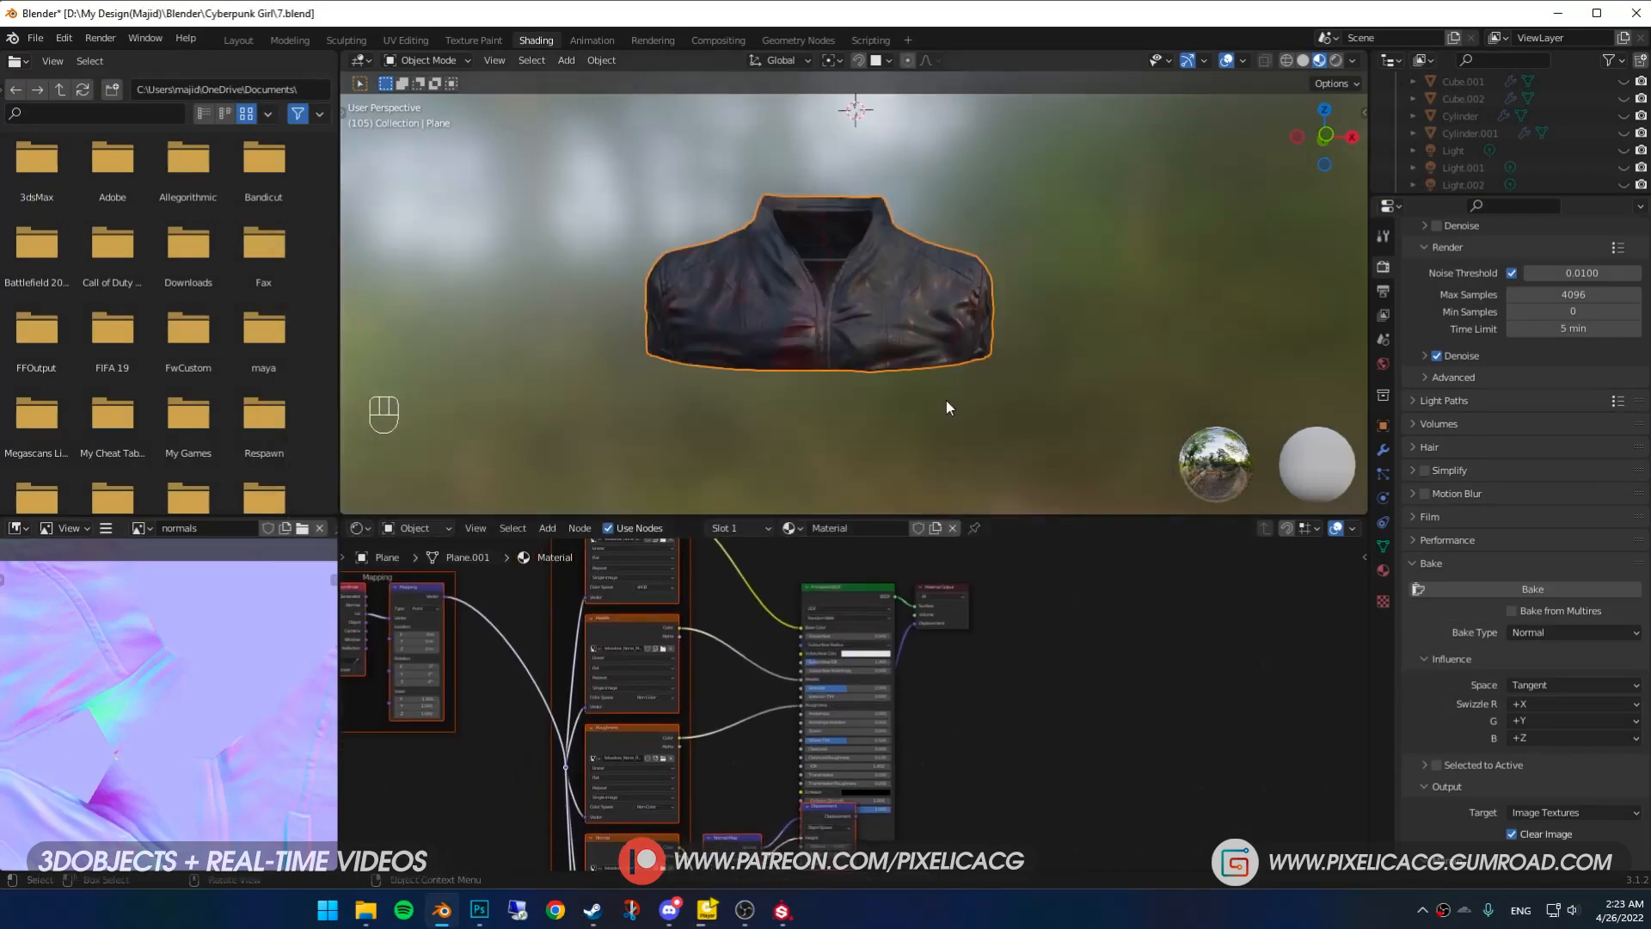
# - Inspect the leather-textured jacket up close in the Layout view
pyautogui.click(239, 40)
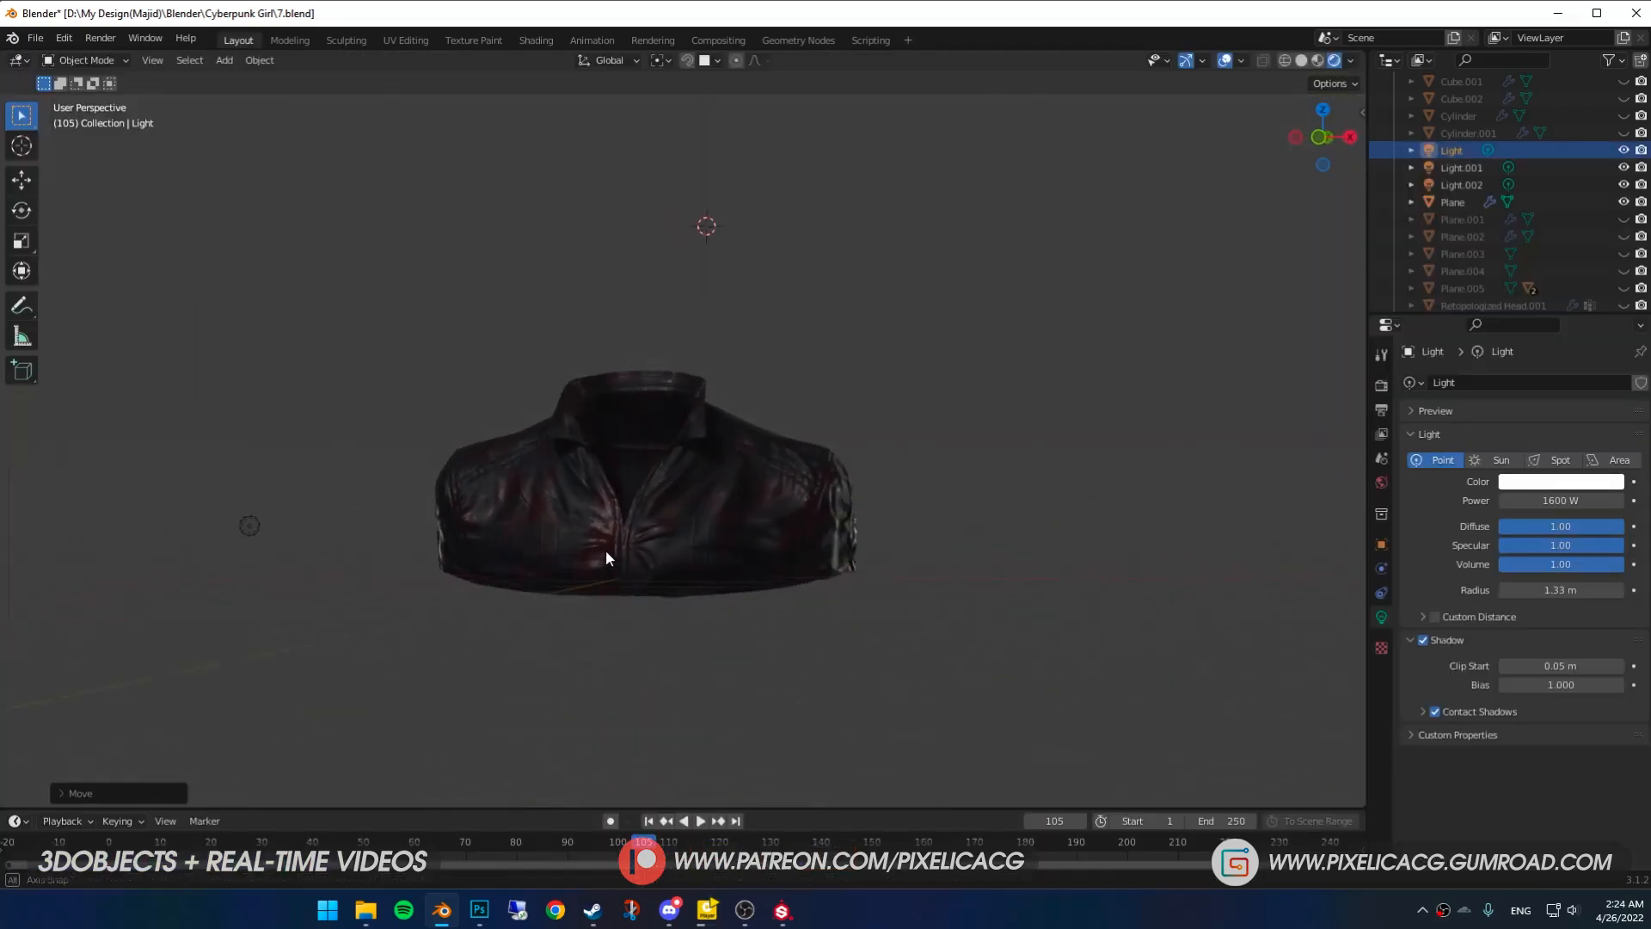
pyautogui.moveTo(606, 558); pyautogui.dragTo(801, 634)
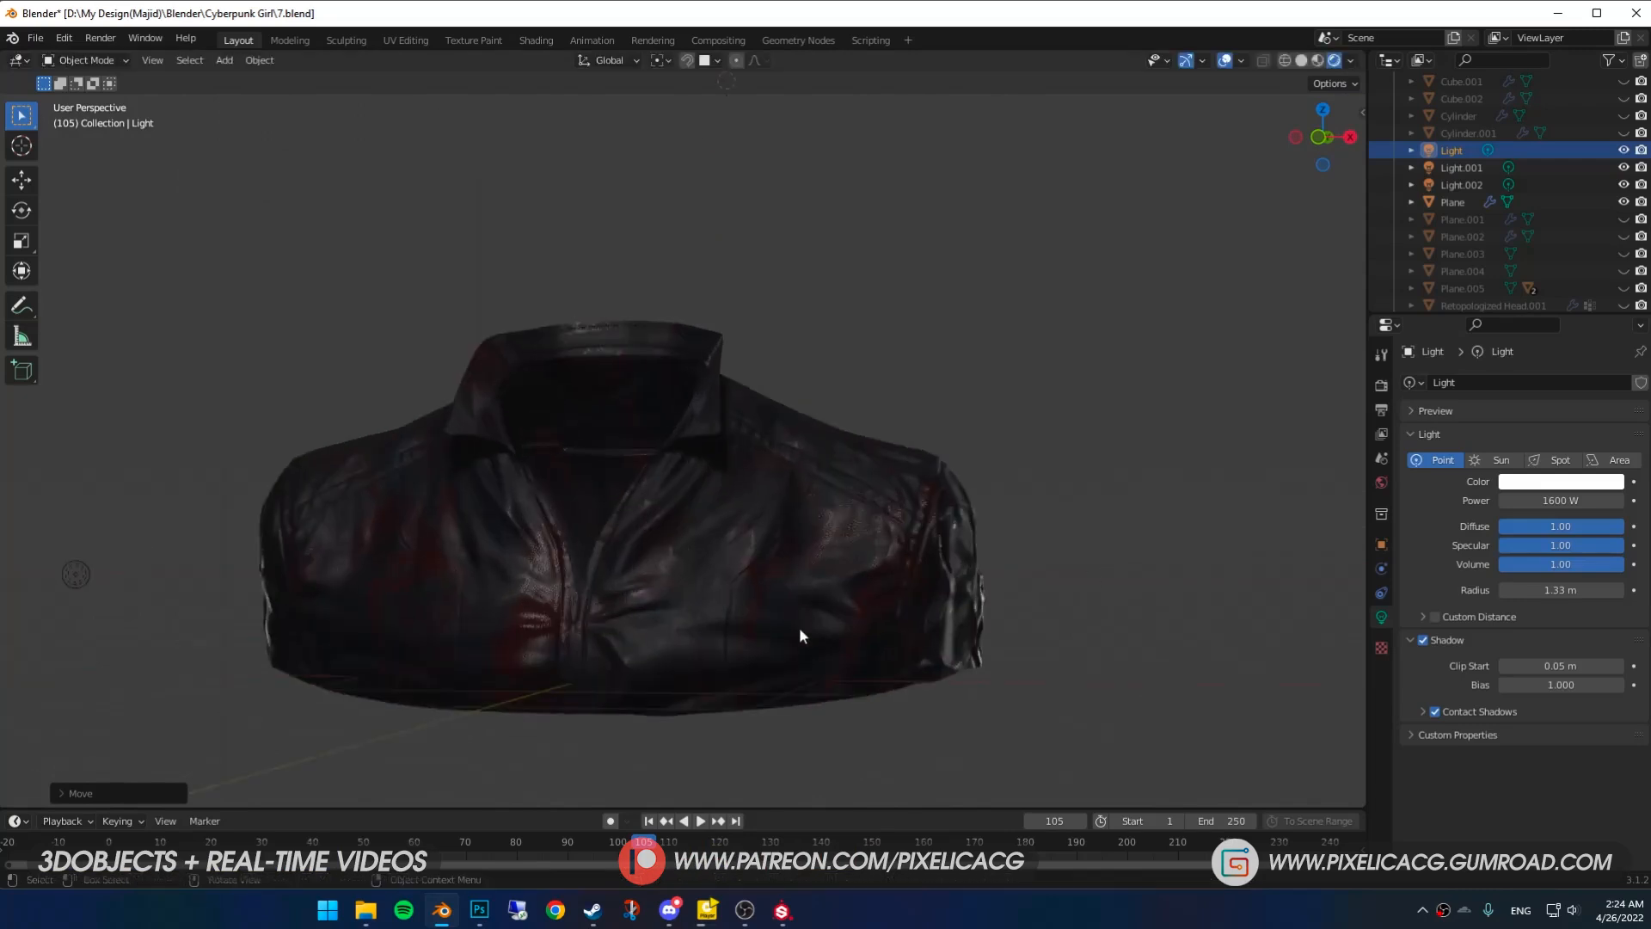
pyautogui.moveTo(801, 636); pyautogui.dragTo(943, 705)
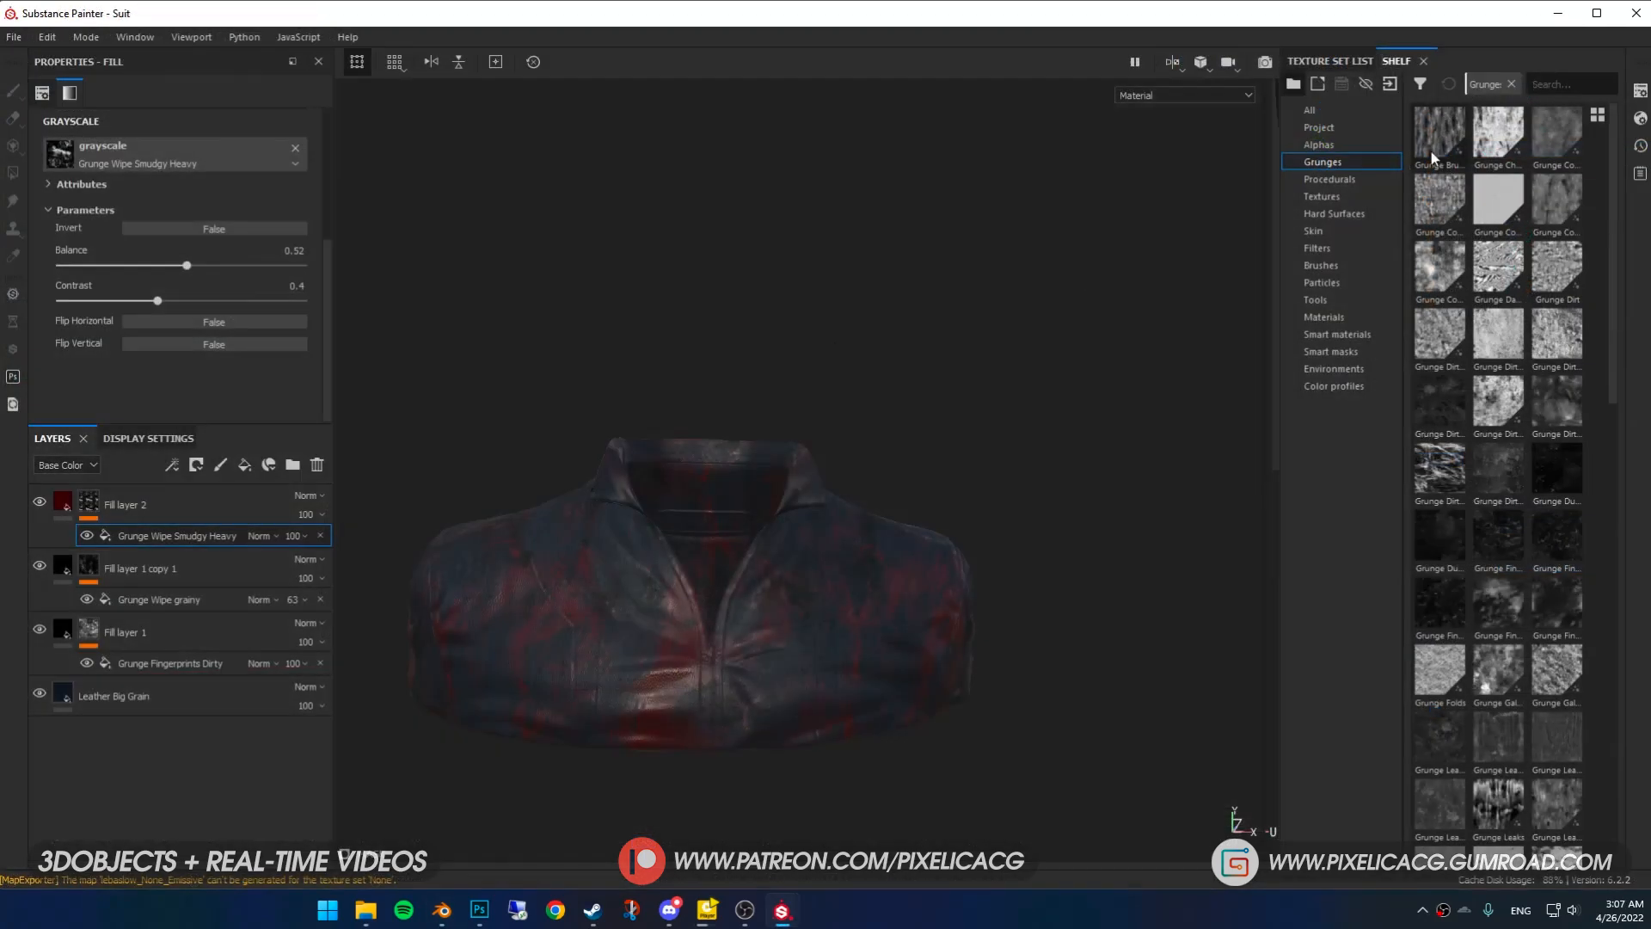
# - Add a paint effect to Fill layer 2's Grunge Wipe Smudgy Heavy mask
pyautogui.write('wip')
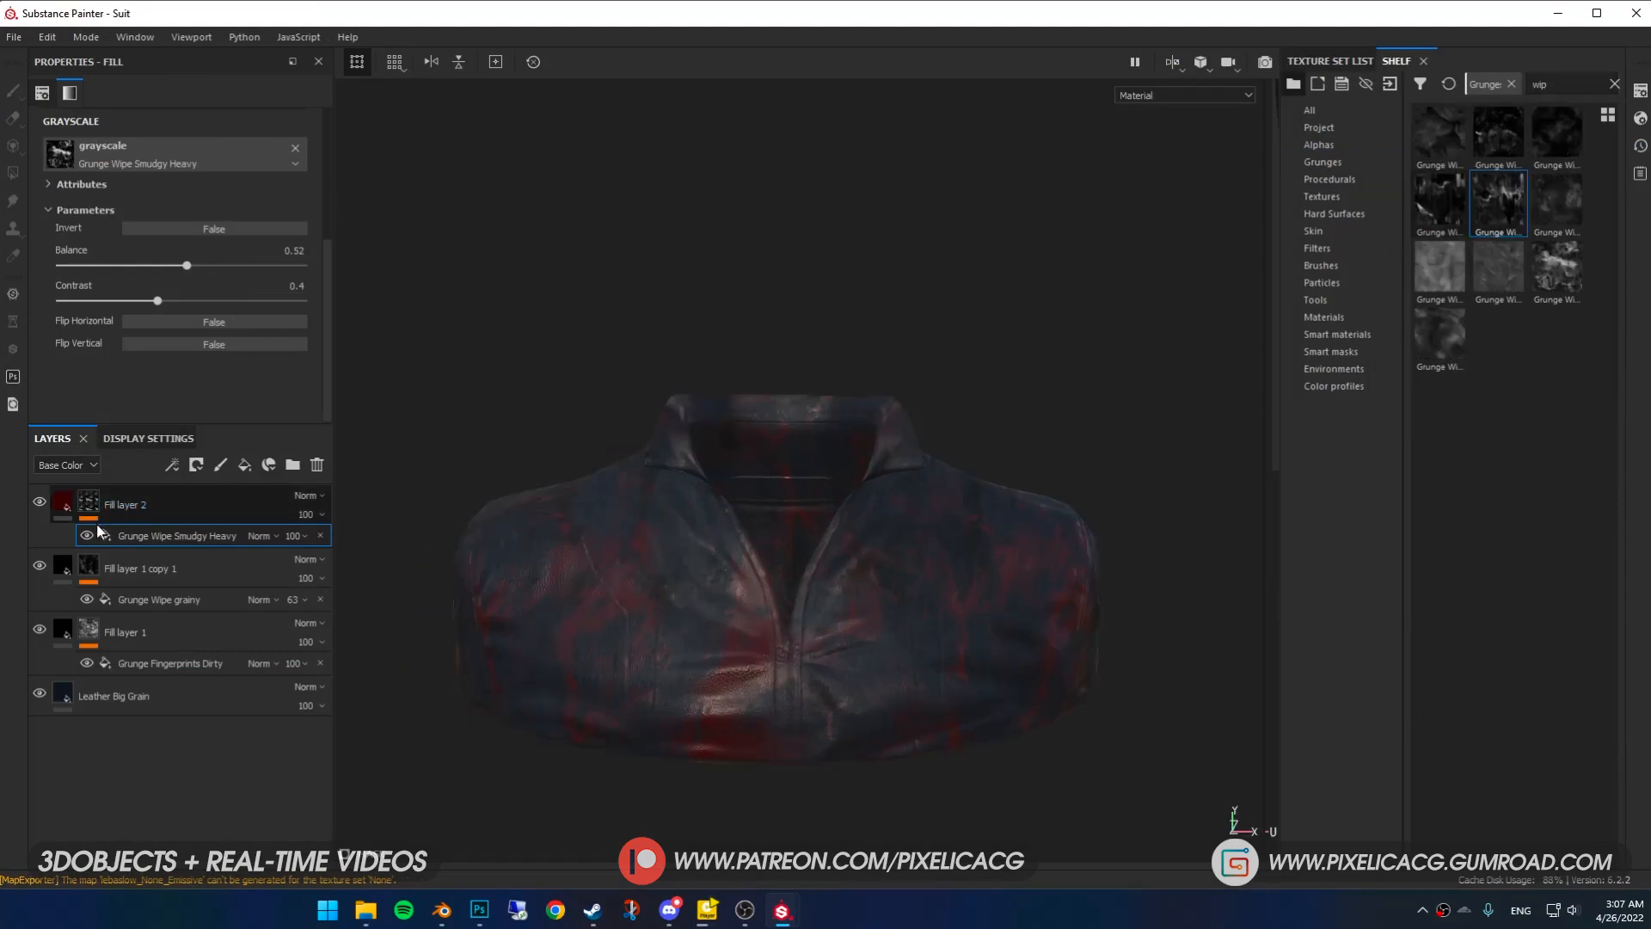
pyautogui.rightClick(177, 535)
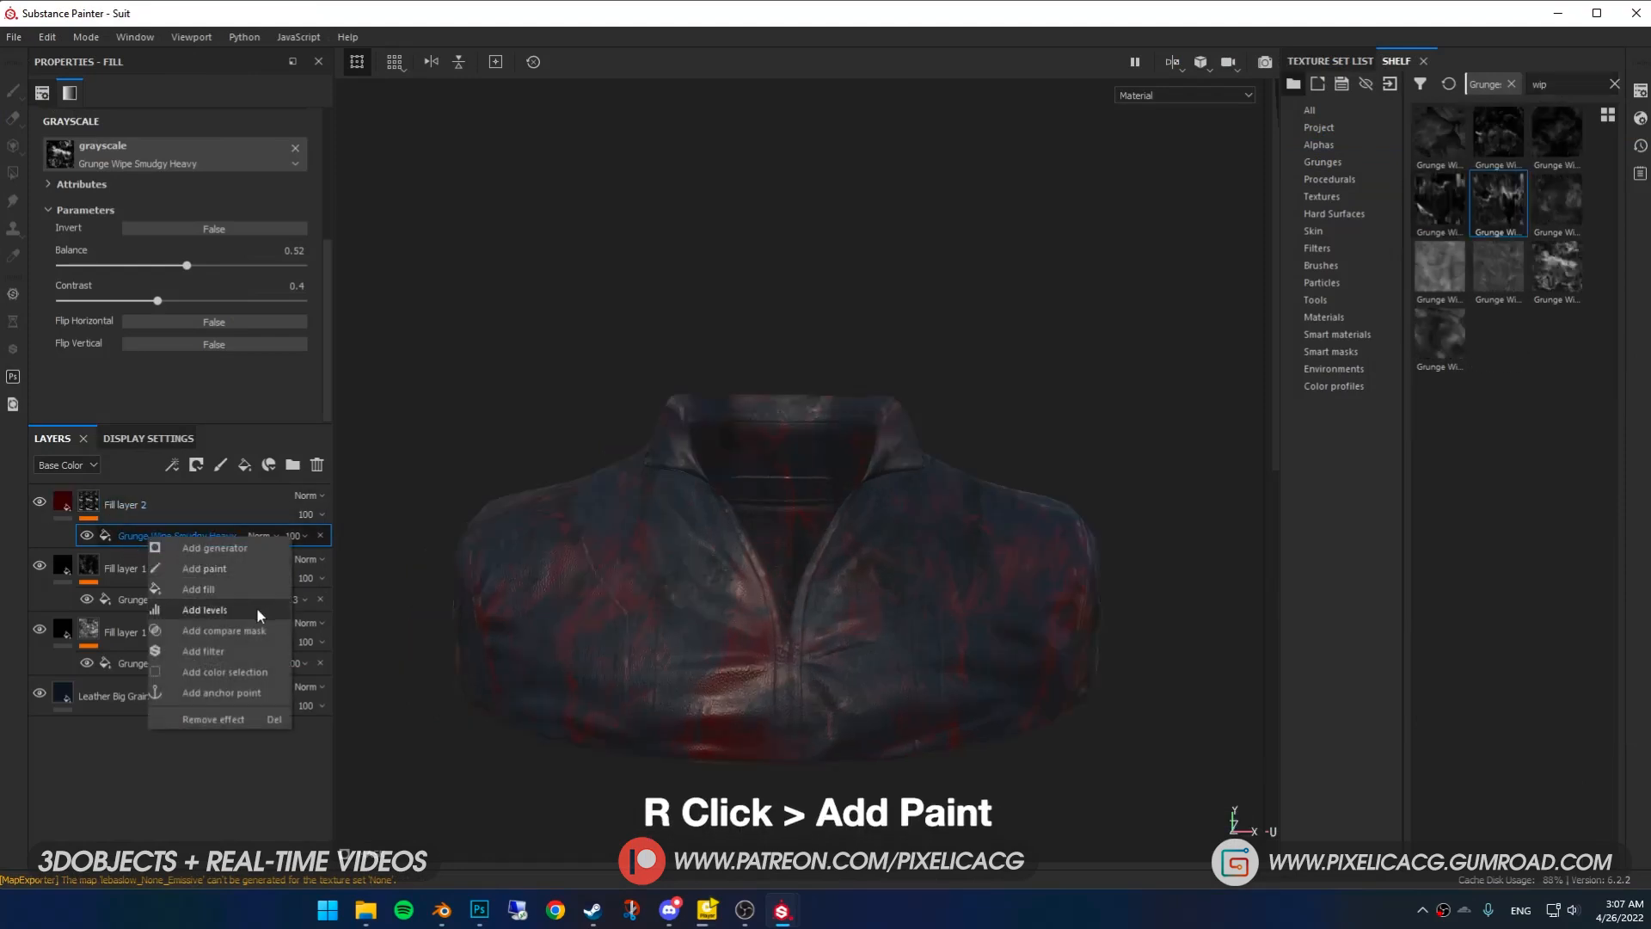
pyautogui.click(203, 569)
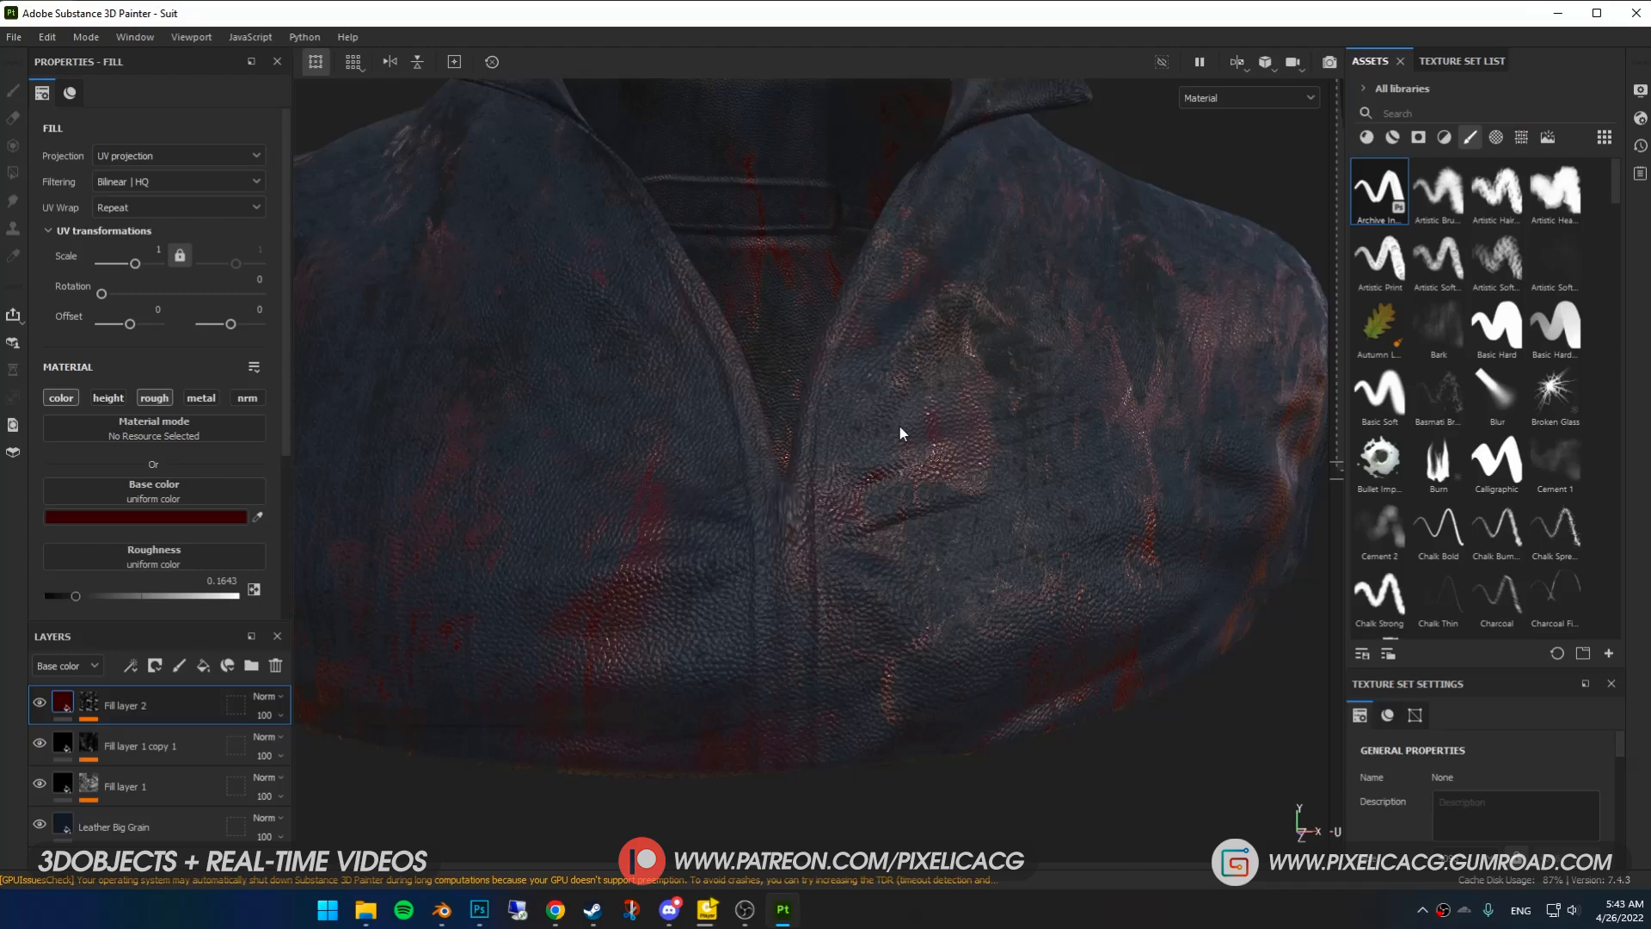
pyautogui.moveTo(498, 576)
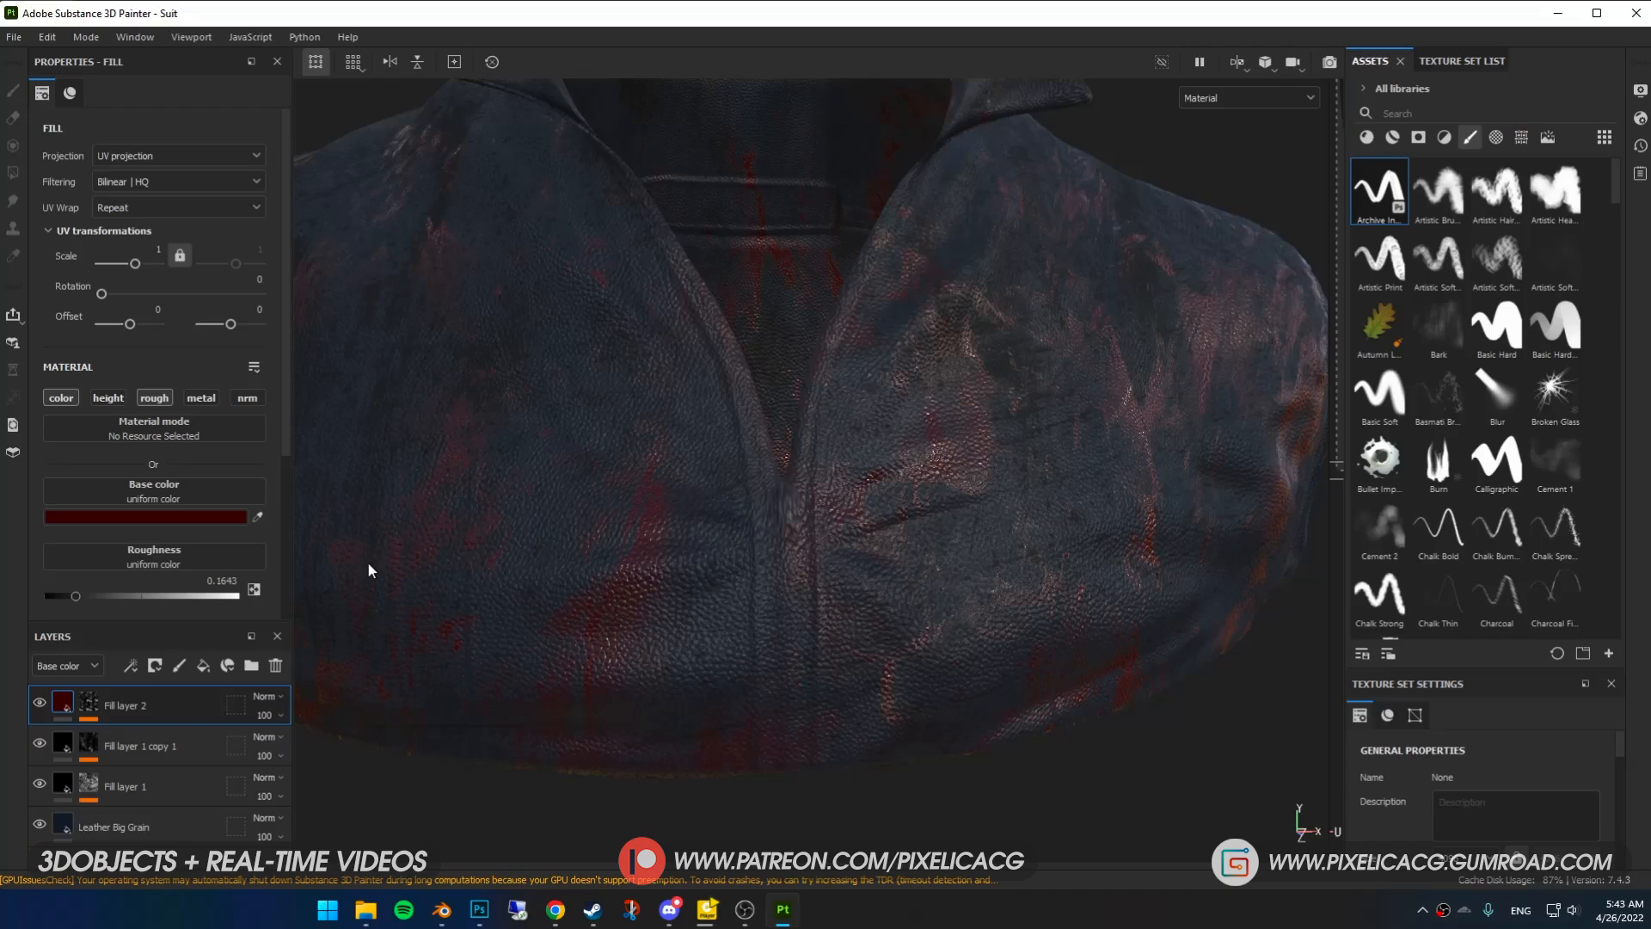
# - Add a paint layer and draw Stitches Straight strokes along the jacket's seams
pyautogui.click(179, 665)
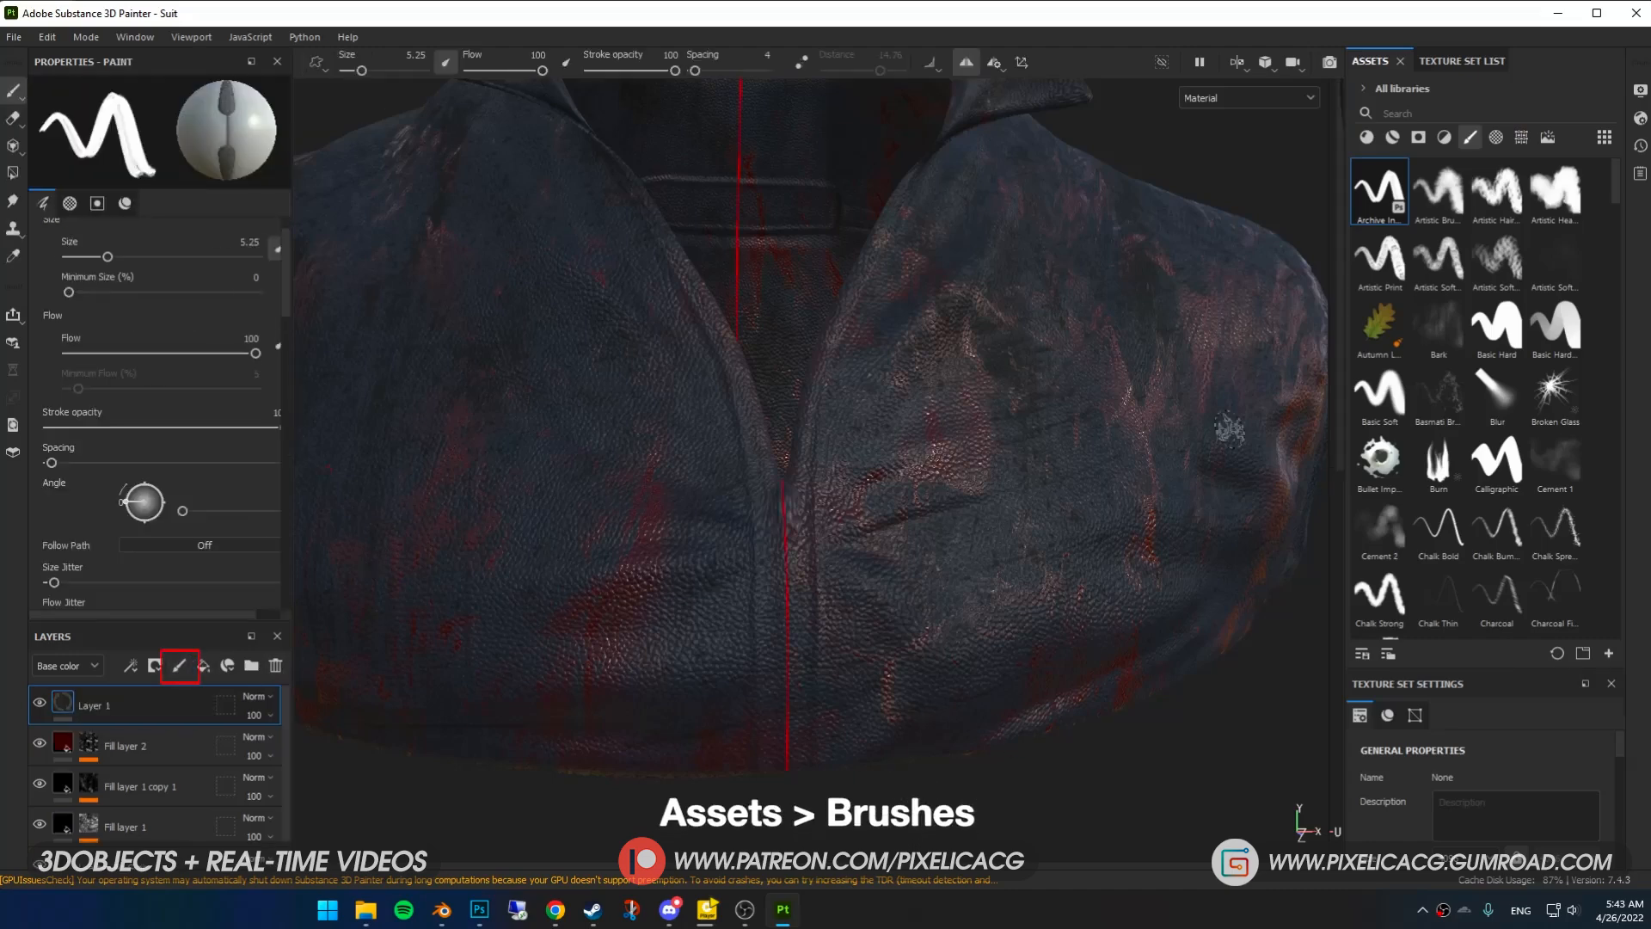
pyautogui.write('stit')
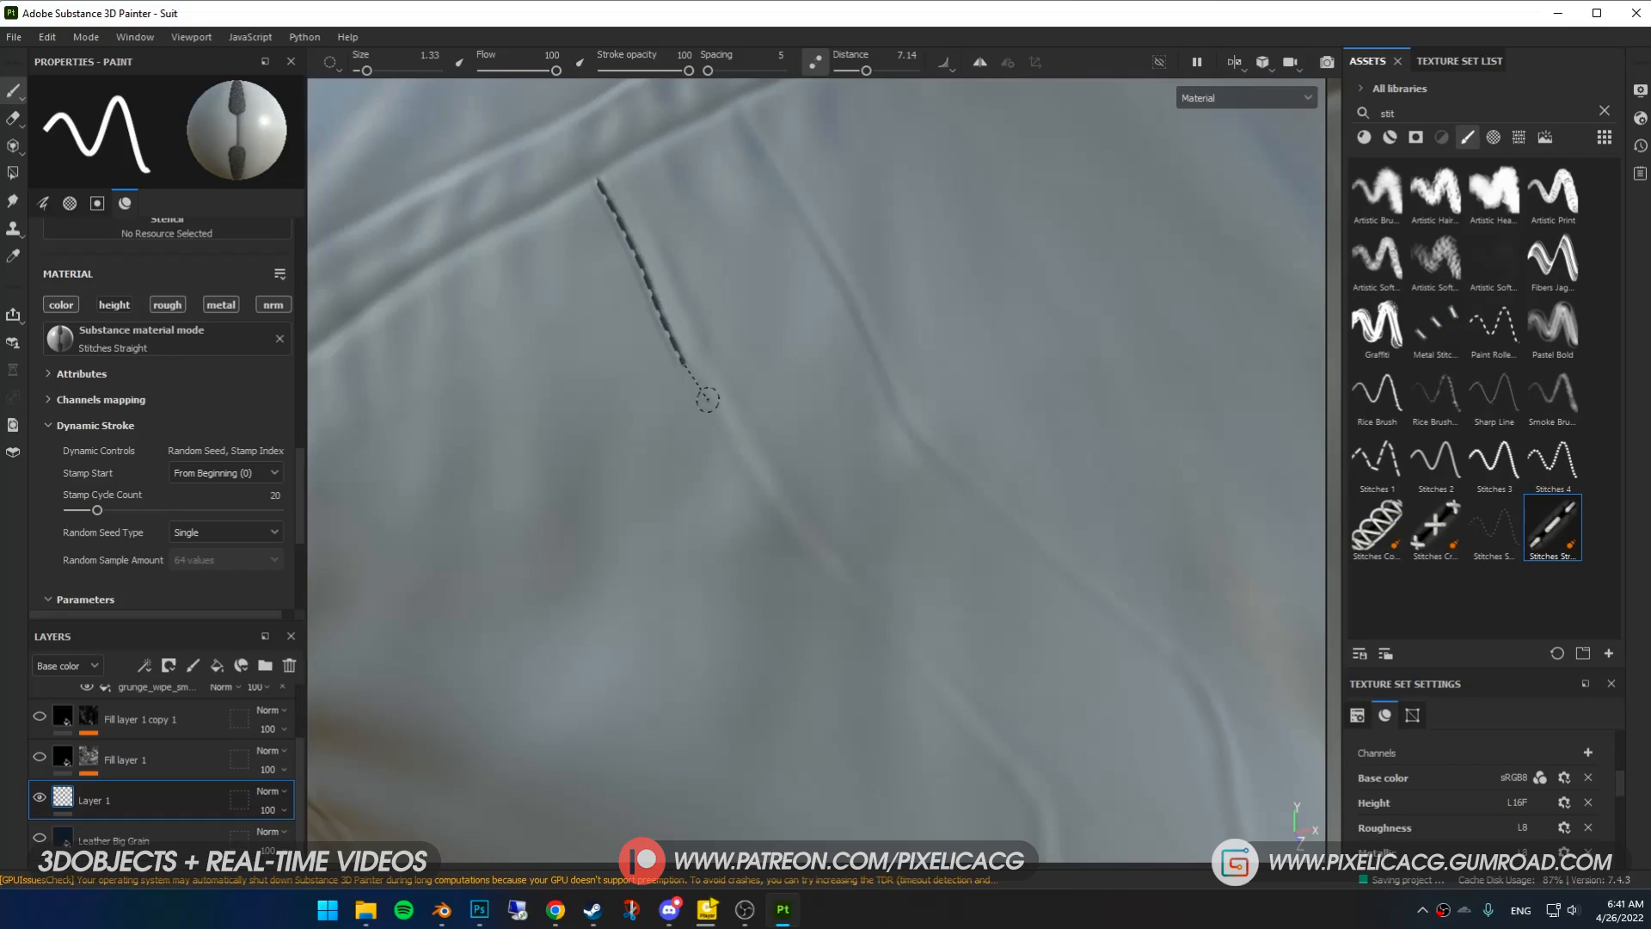
pyautogui.moveTo(707, 398); pyautogui.dragTo(787, 540)
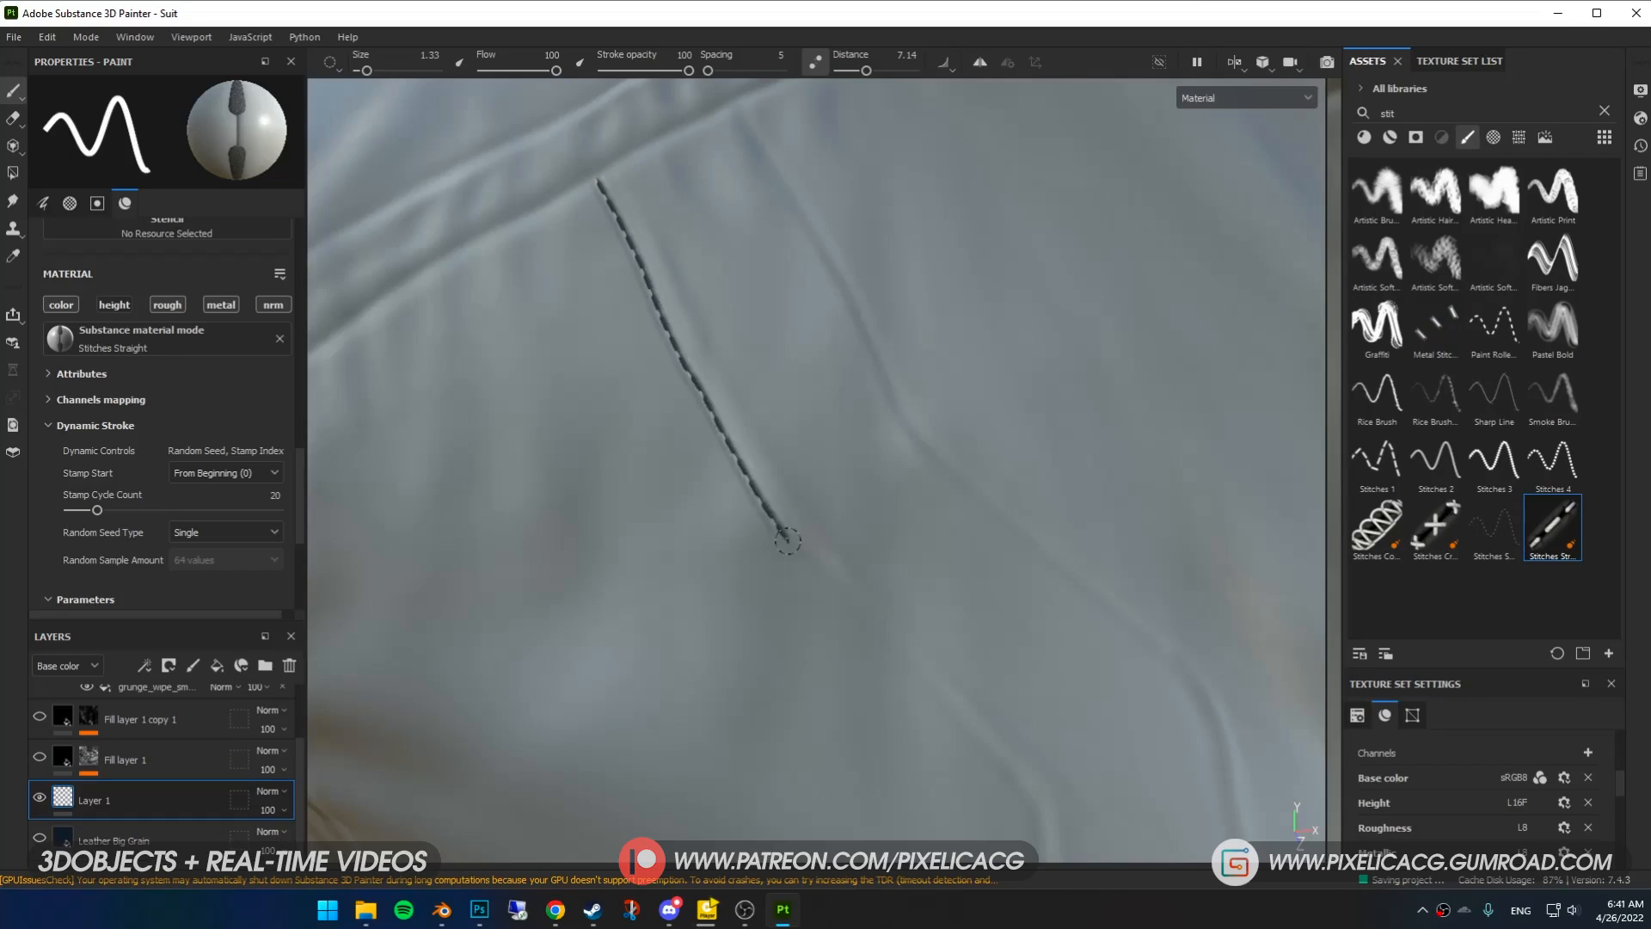
pyautogui.moveTo(784, 542); pyautogui.dragTo(942, 716)
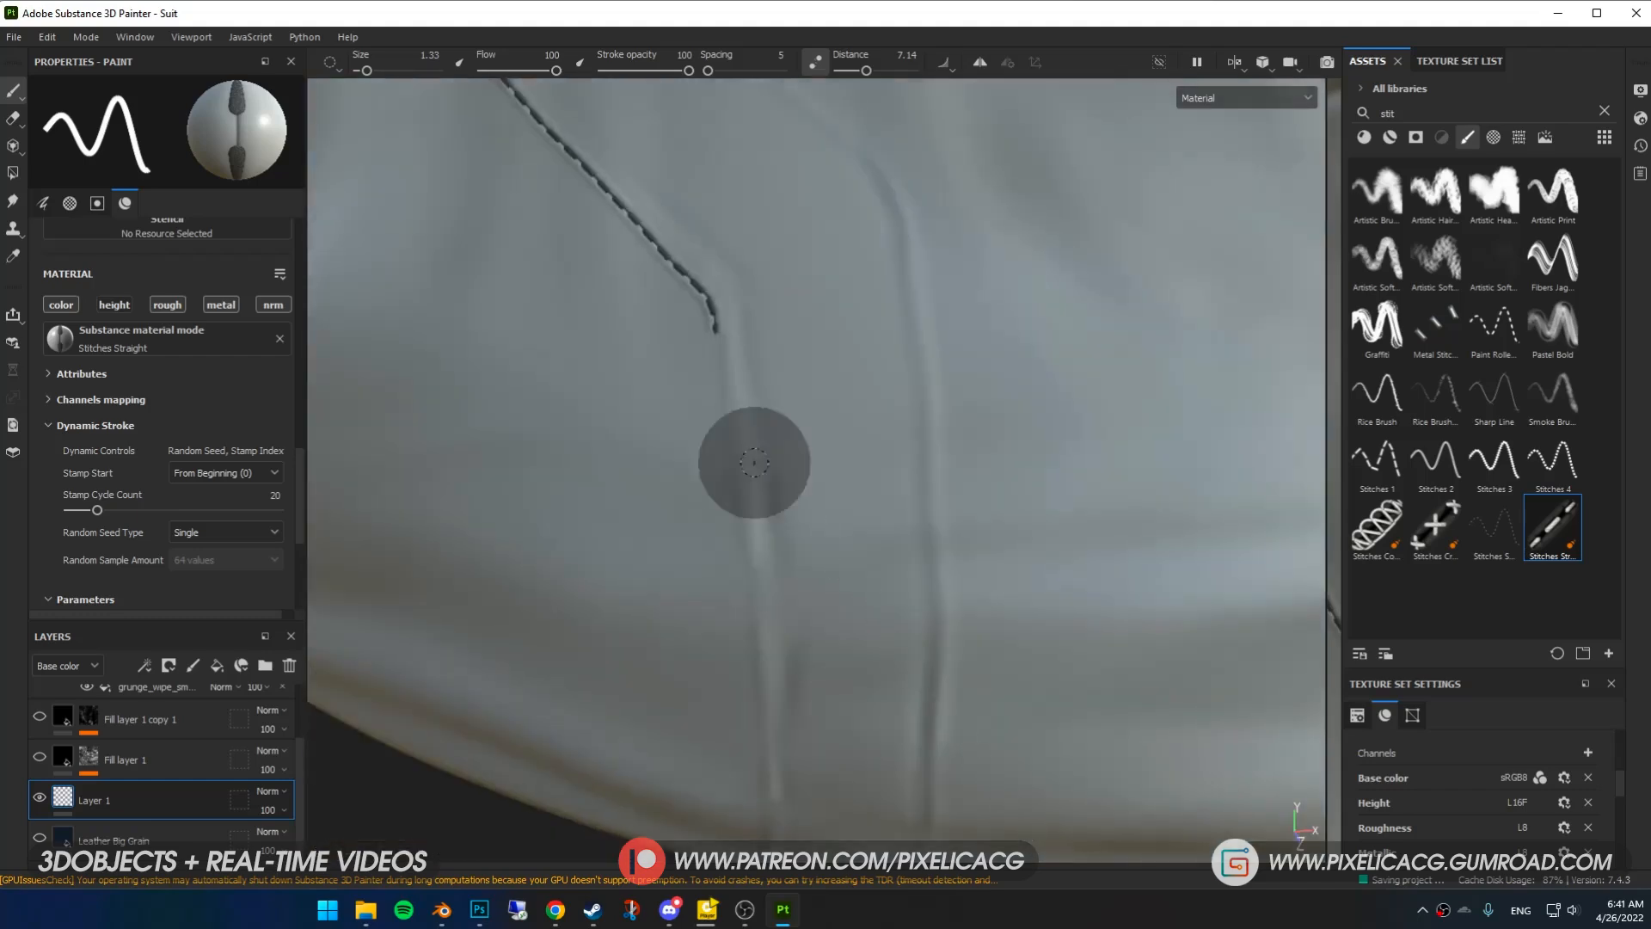
pyautogui.moveTo(753, 464); pyautogui.dragTo(837, 579)
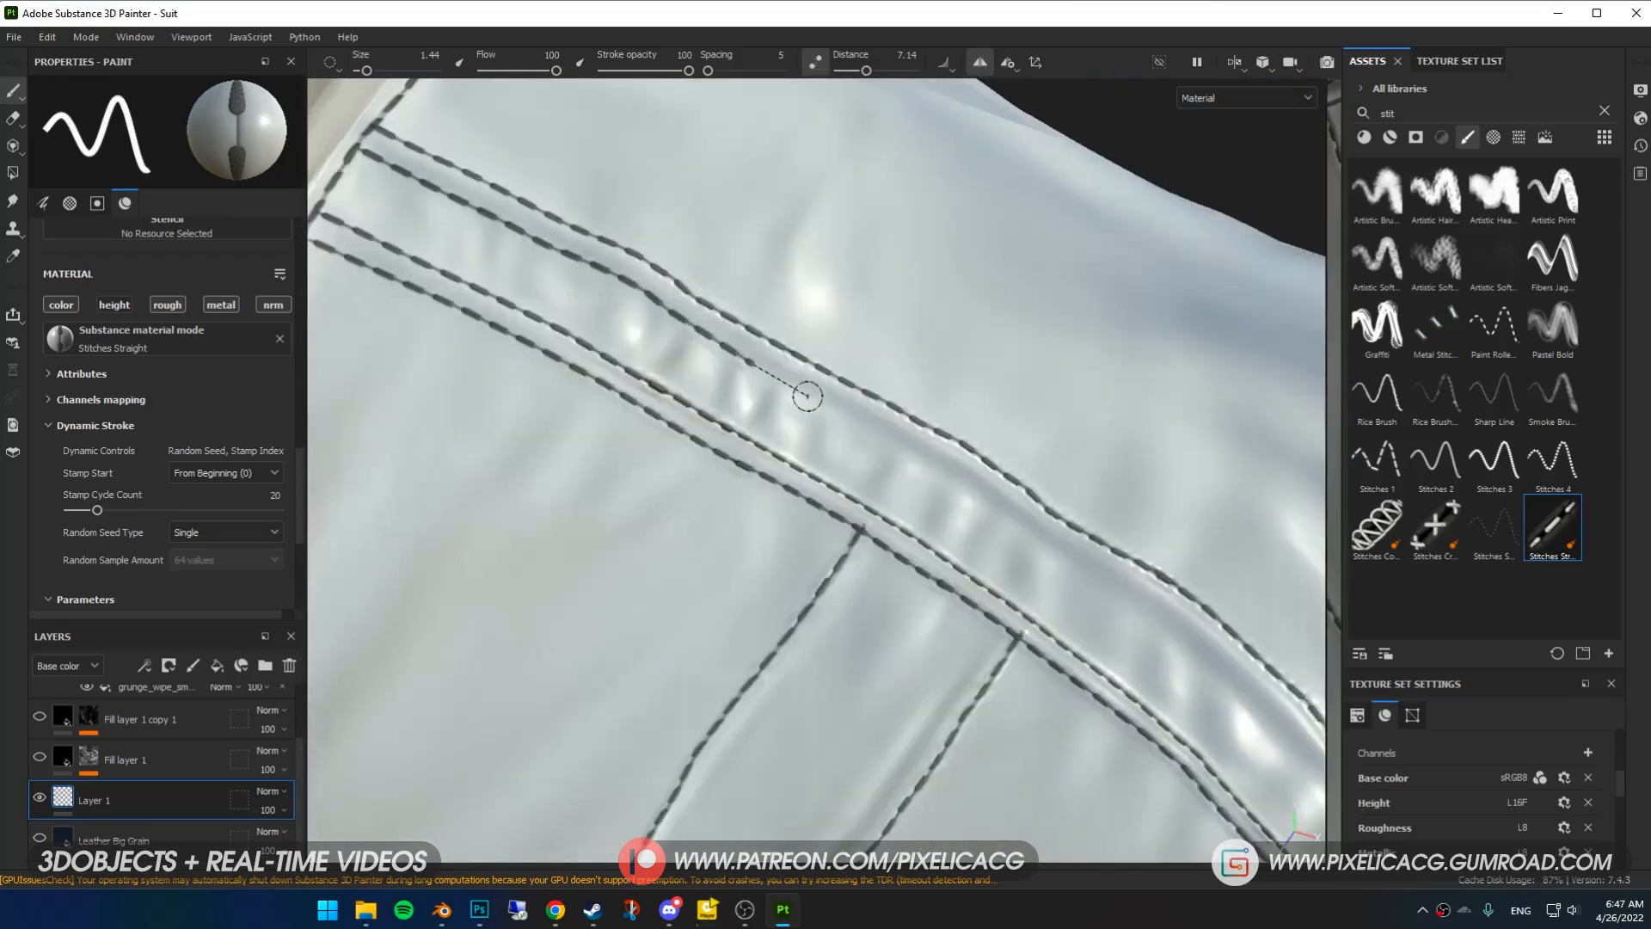
pyautogui.moveTo(806, 394); pyautogui.dragTo(1256, 504)
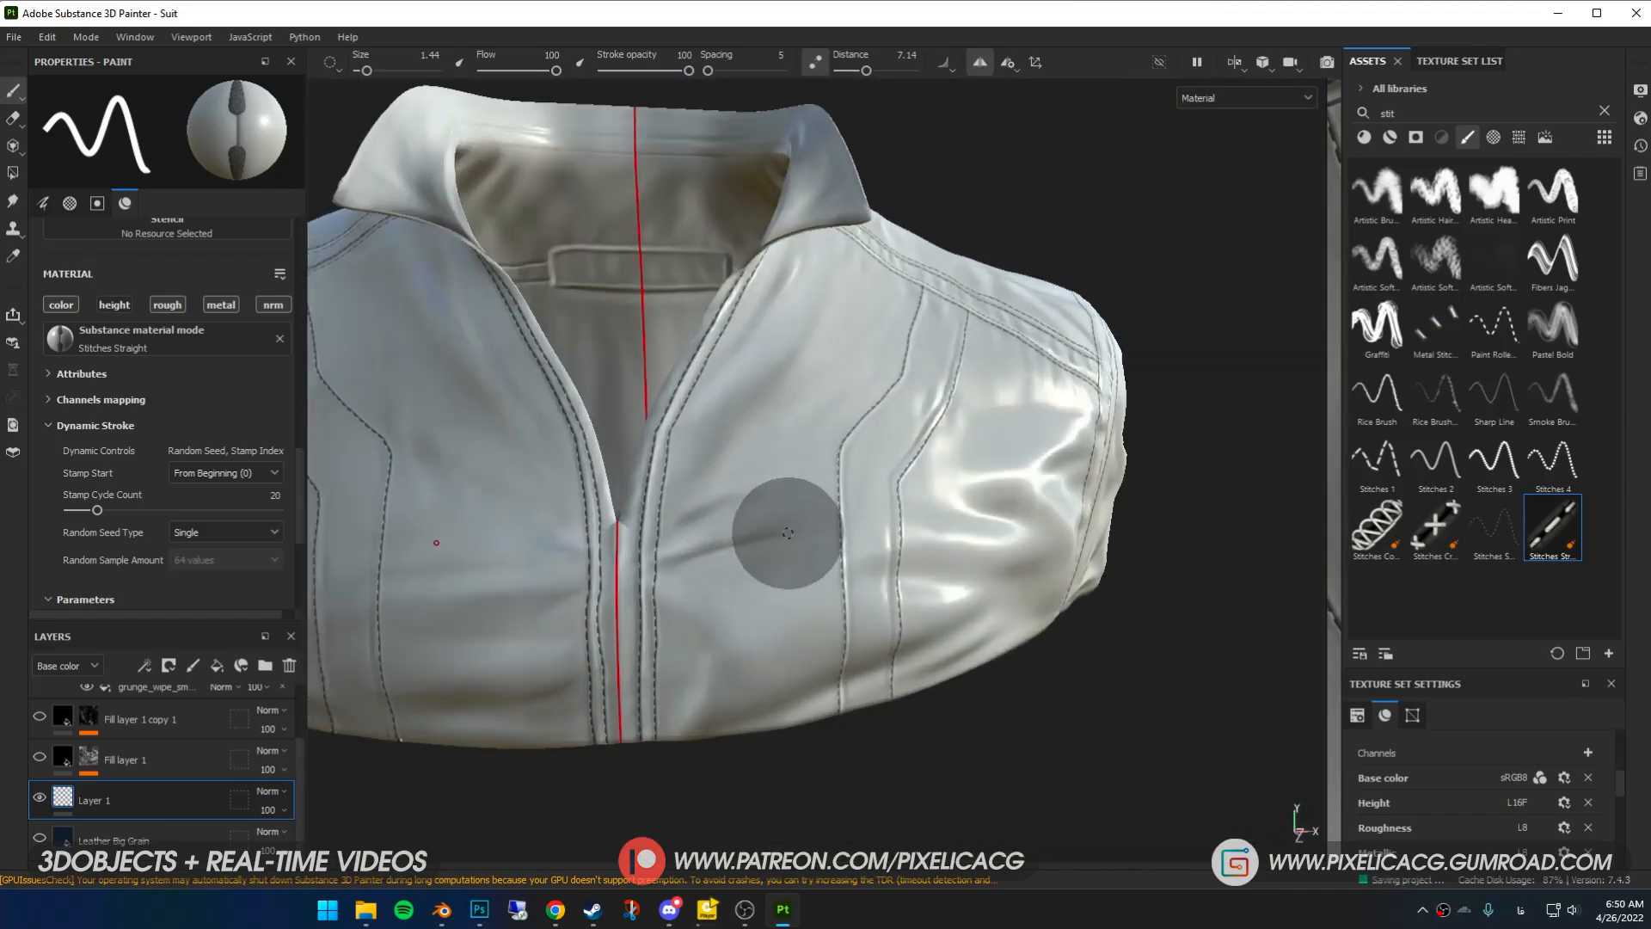
# - Close the stitched jacket project and bring up the File menu
pyautogui.click(39, 755)
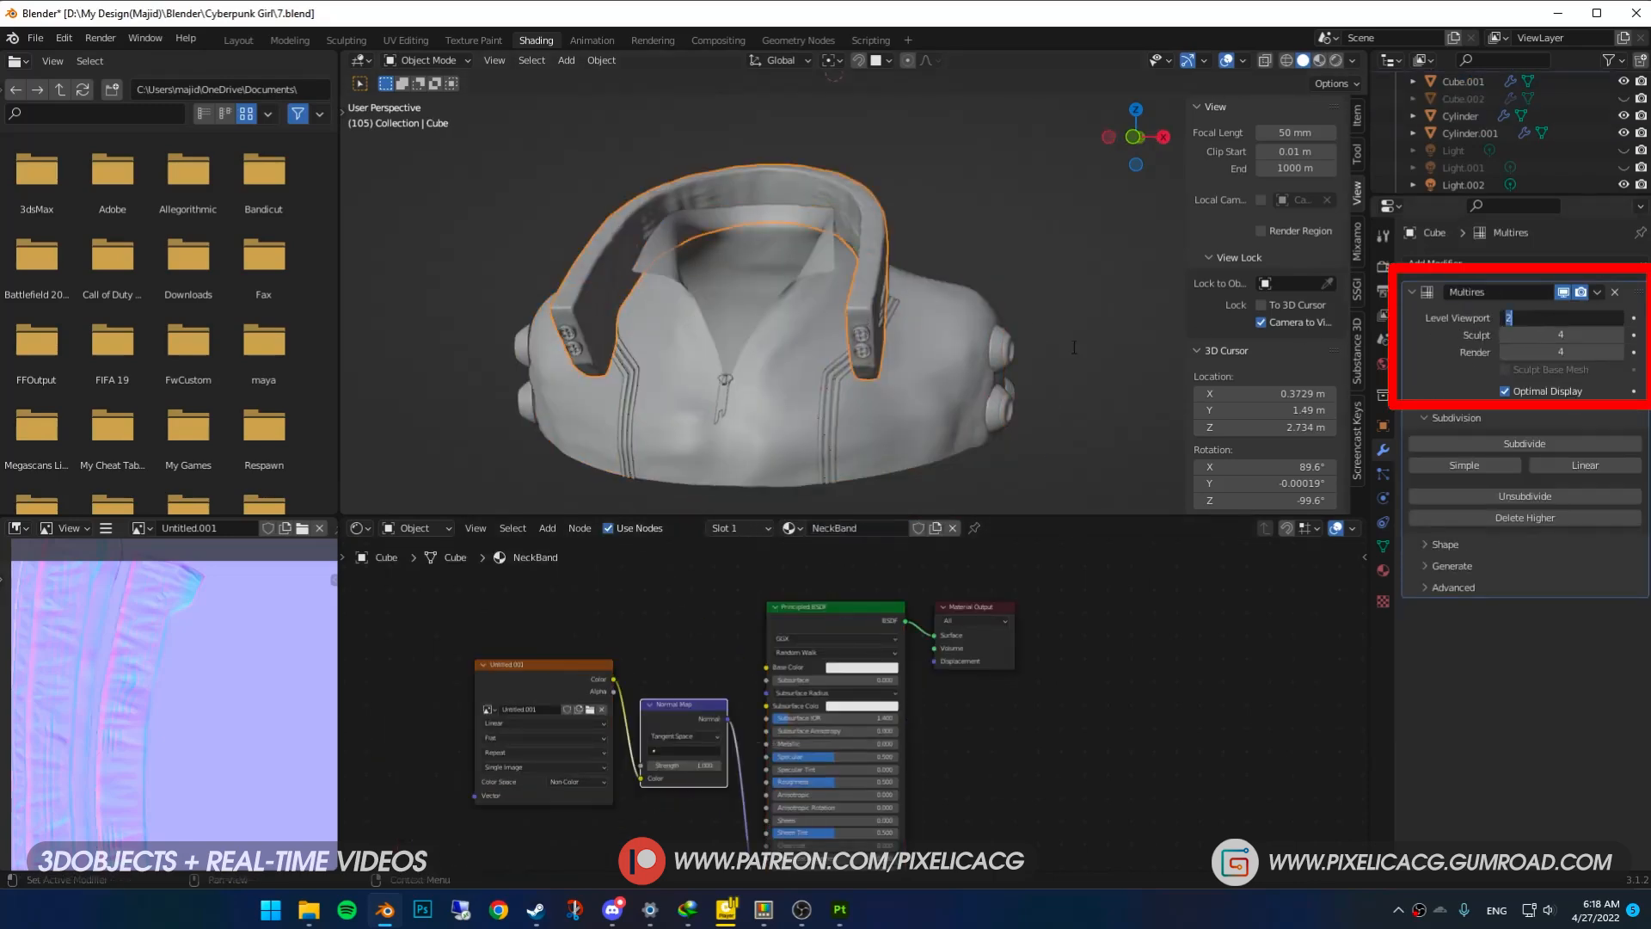
pyautogui.click(35, 39)
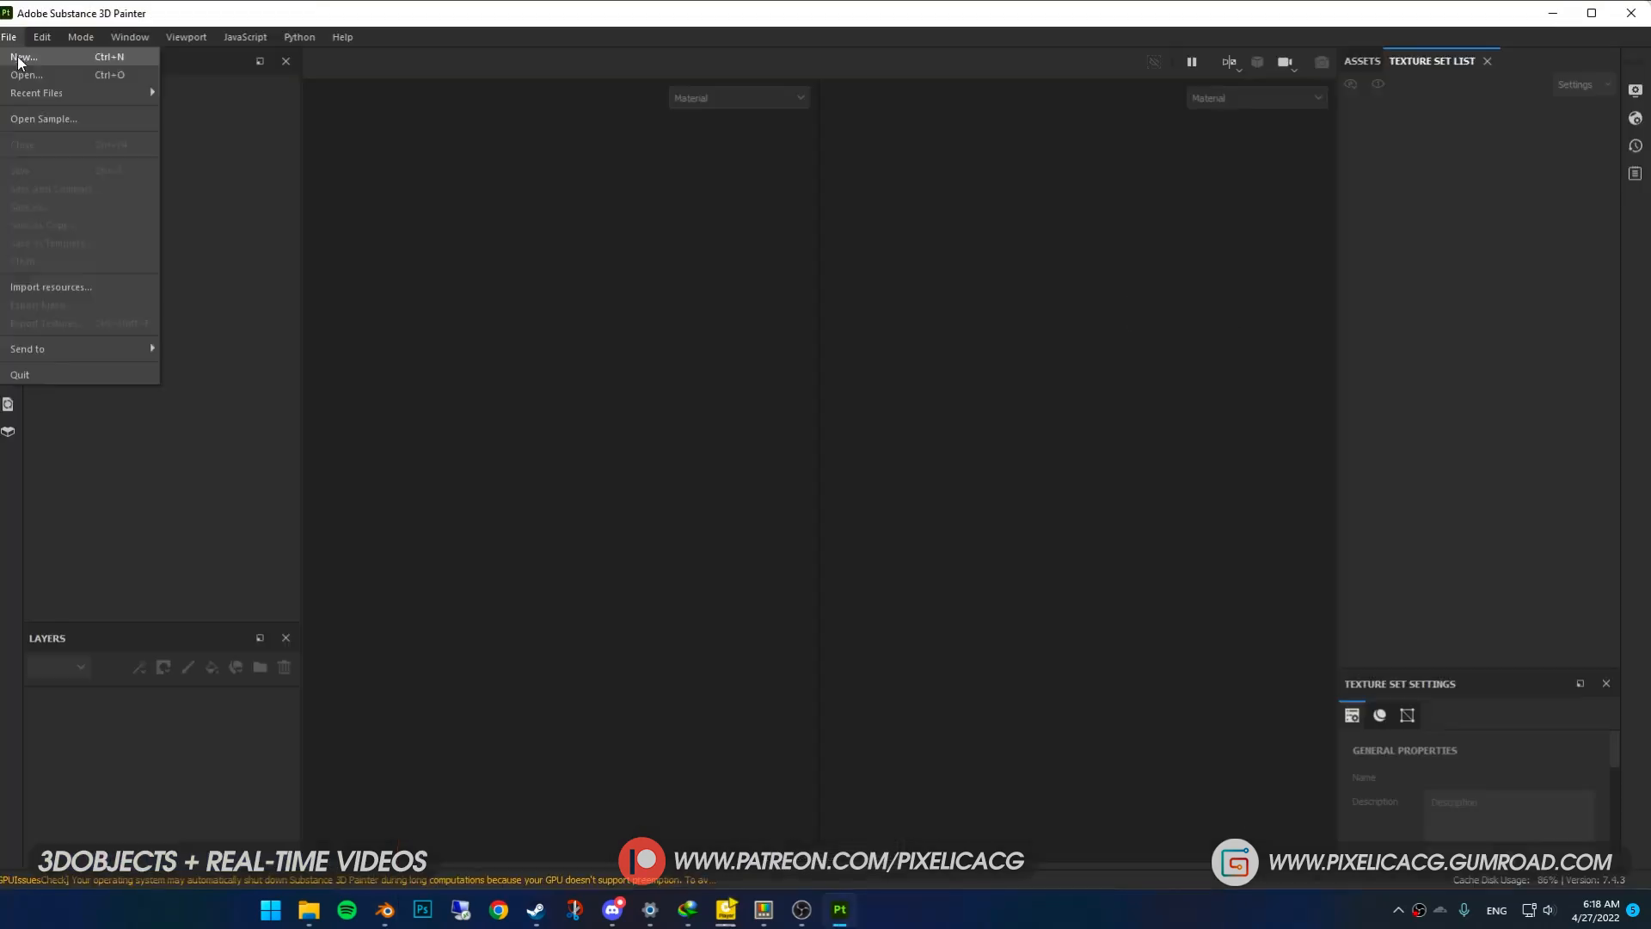
# - Create a new project from NeckAbn.obj at 4096 resolution without Auto-unwrap
pyautogui.click(20, 56)
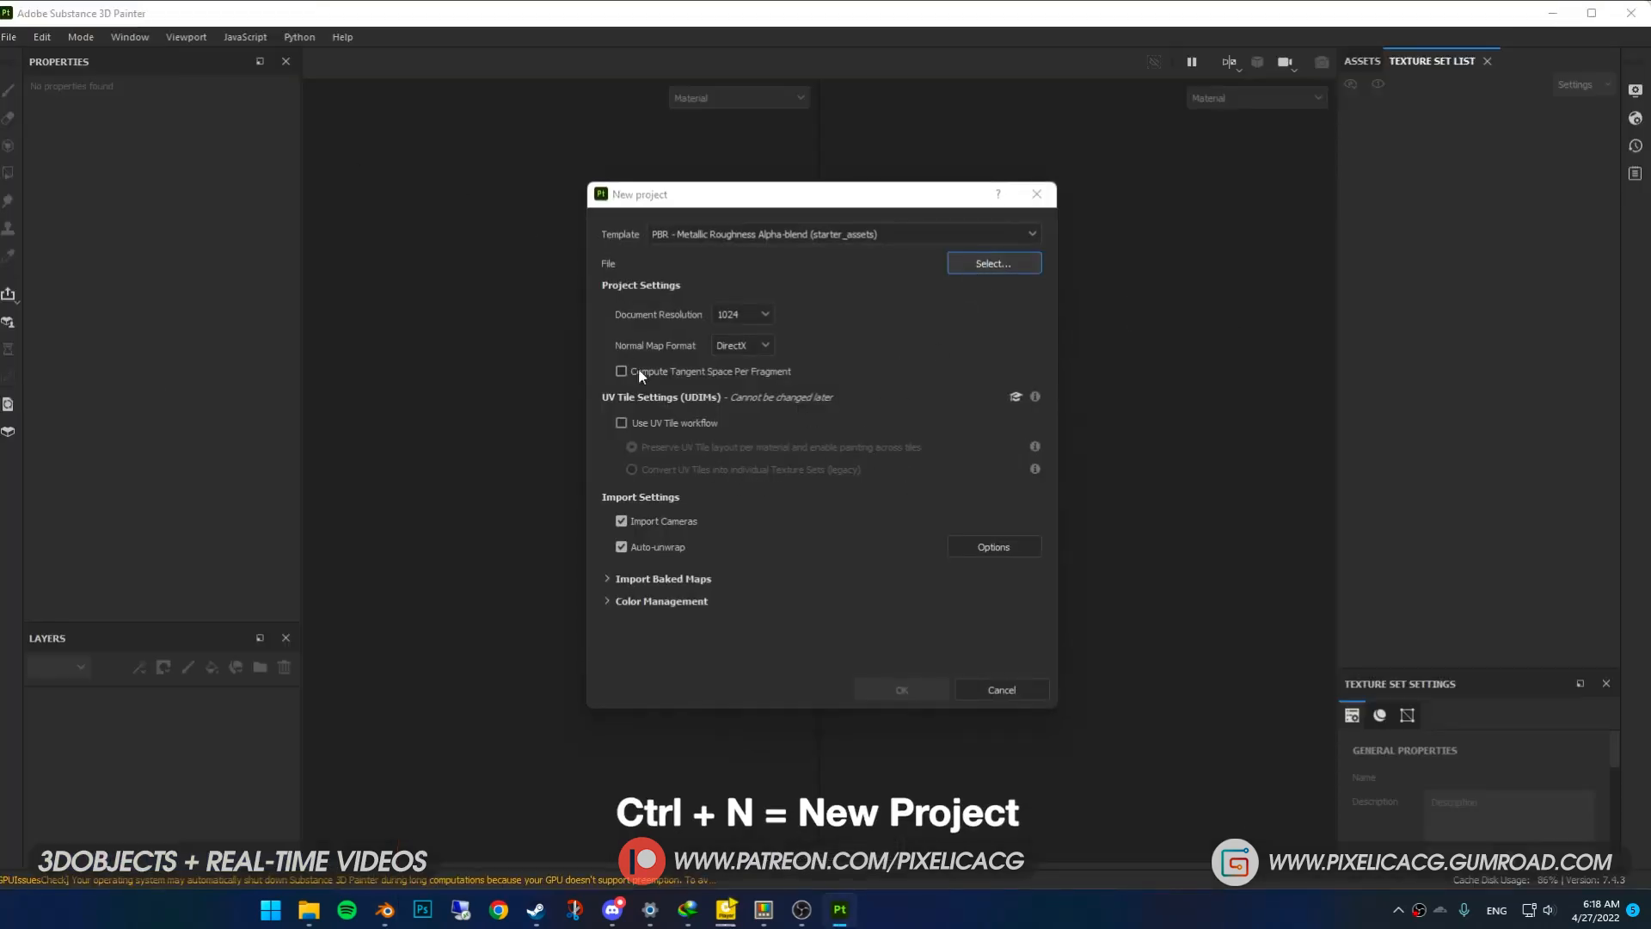
pyautogui.click(991, 262)
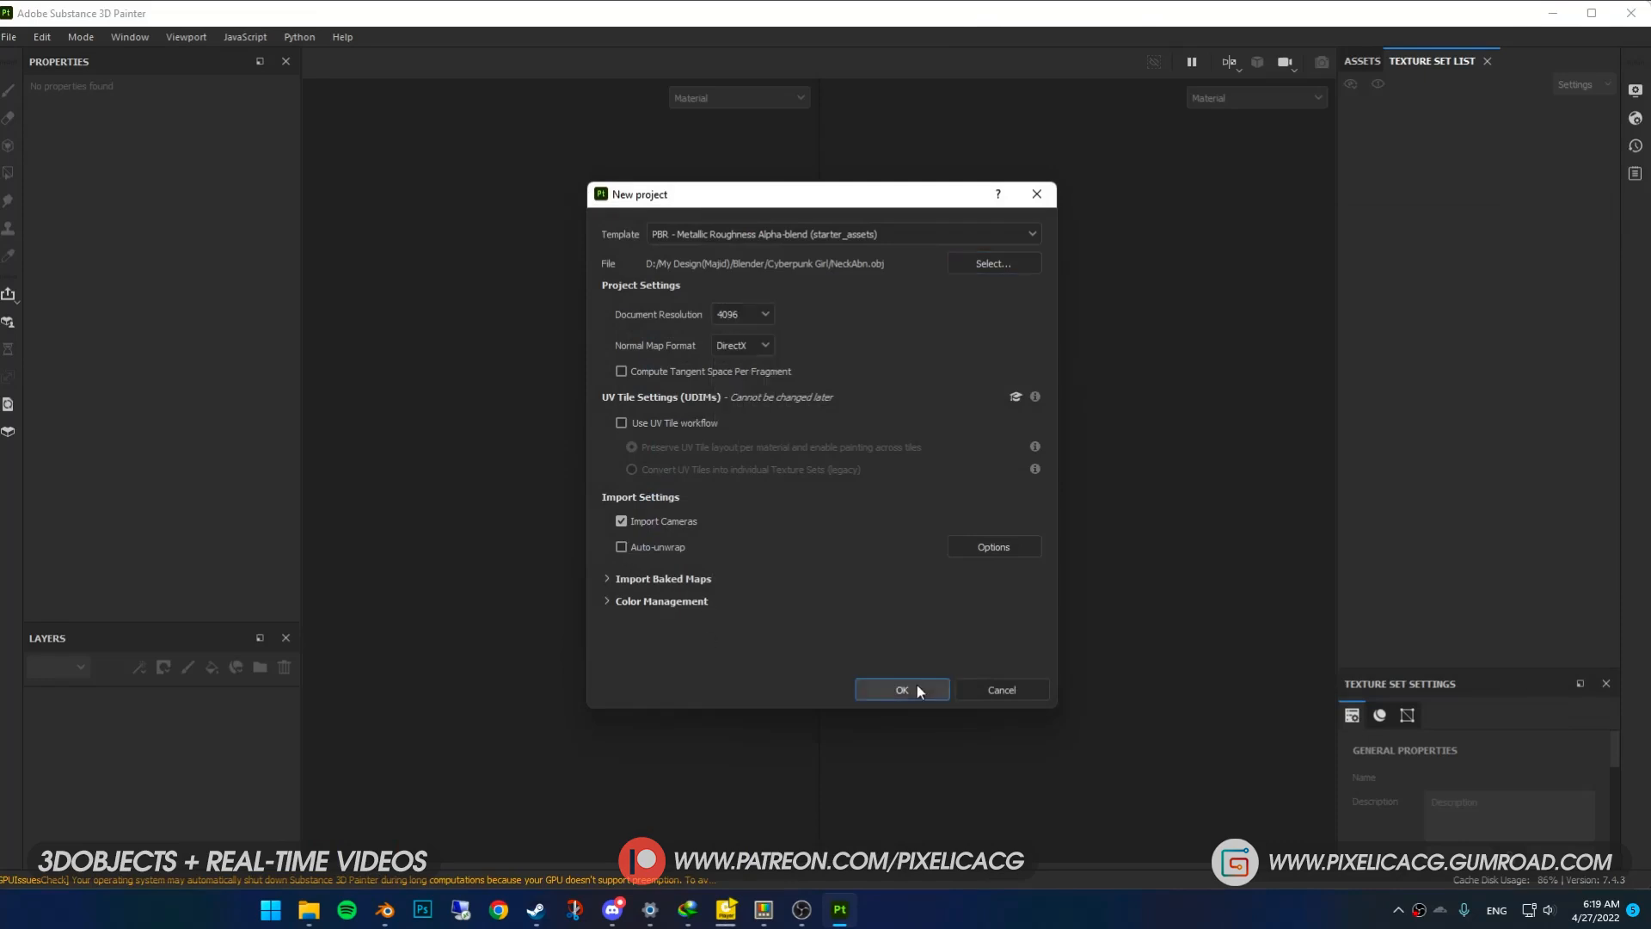
pyautogui.click(900, 690)
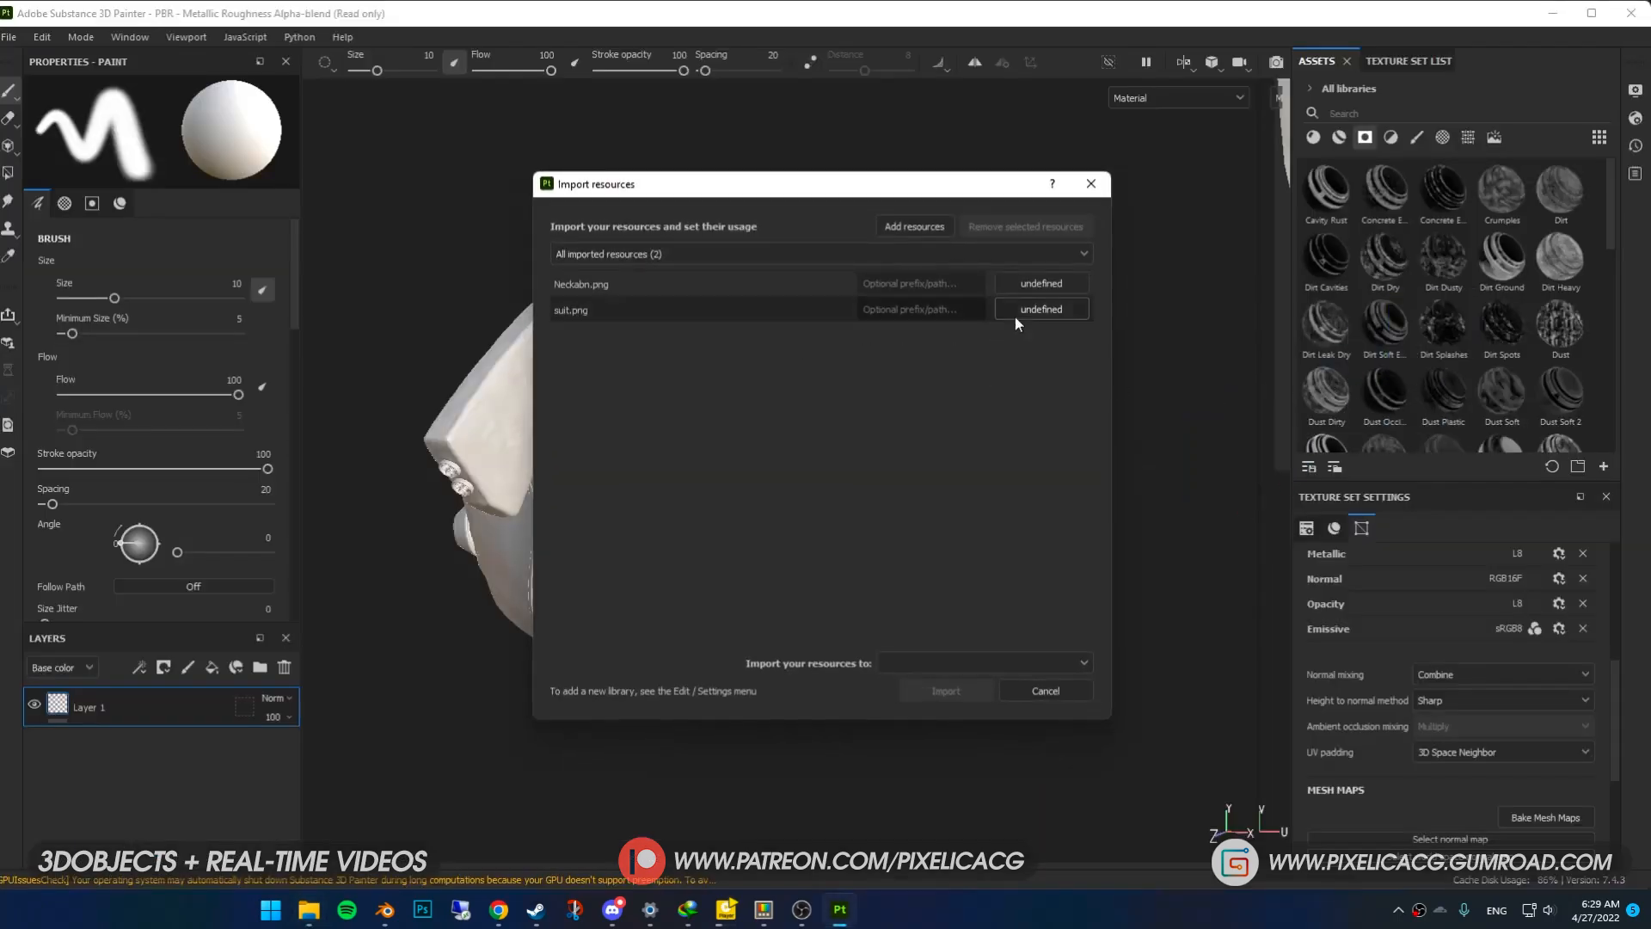
# - Import Neckabn.png and suit.png as textures into the current session
pyautogui.click(1039, 309)
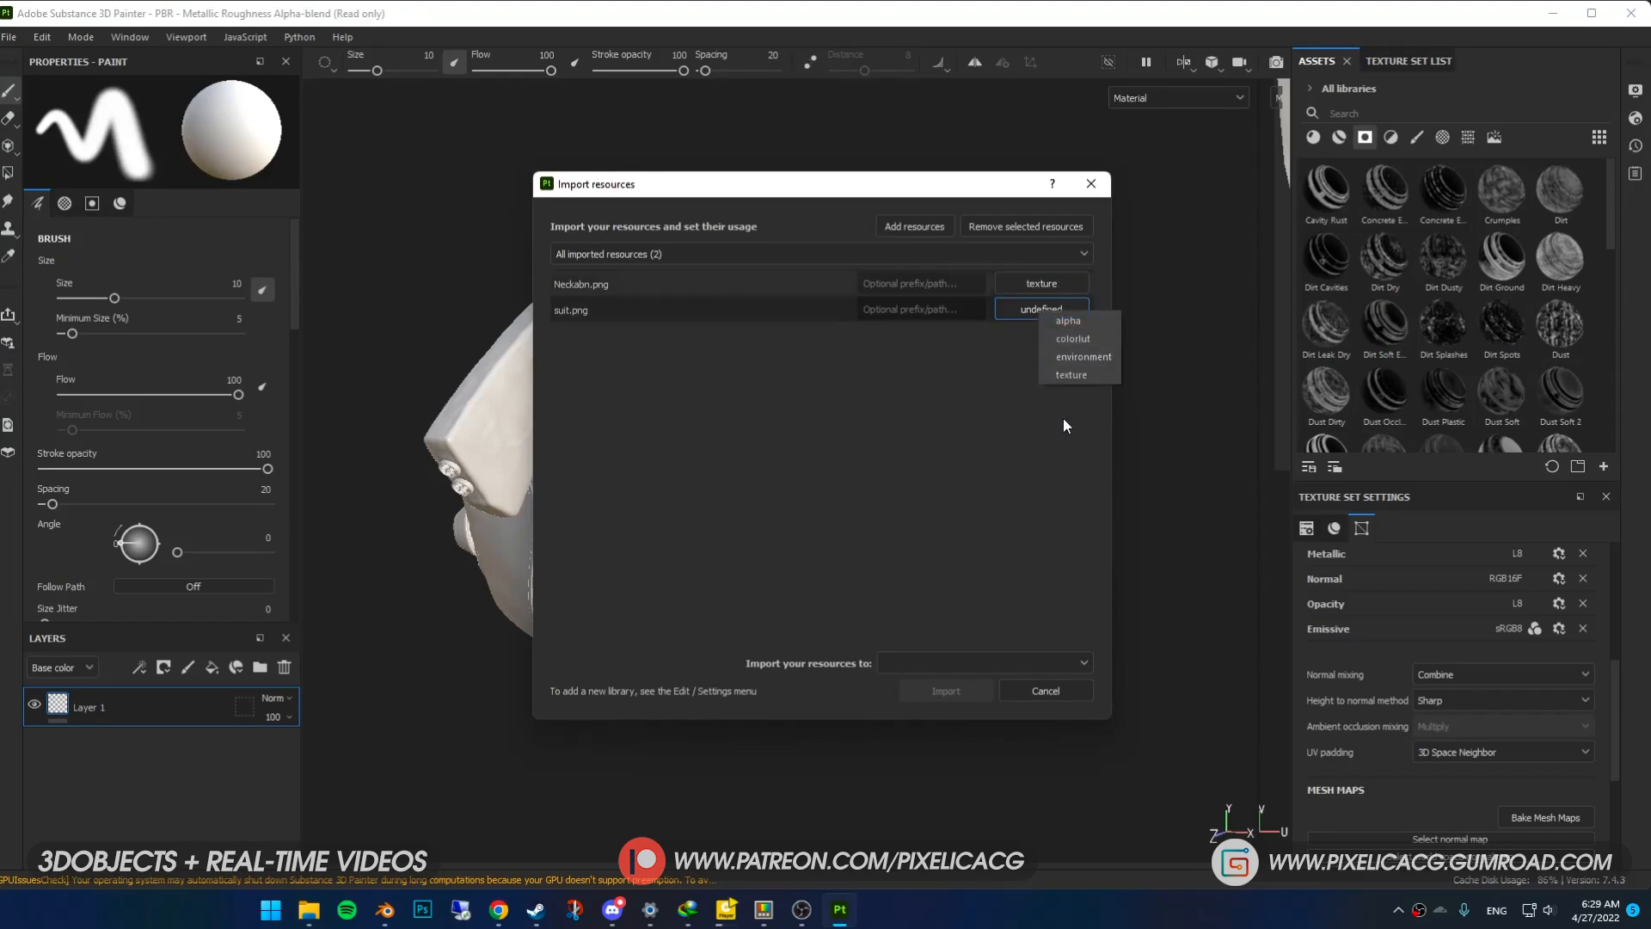
pyautogui.click(1070, 375)
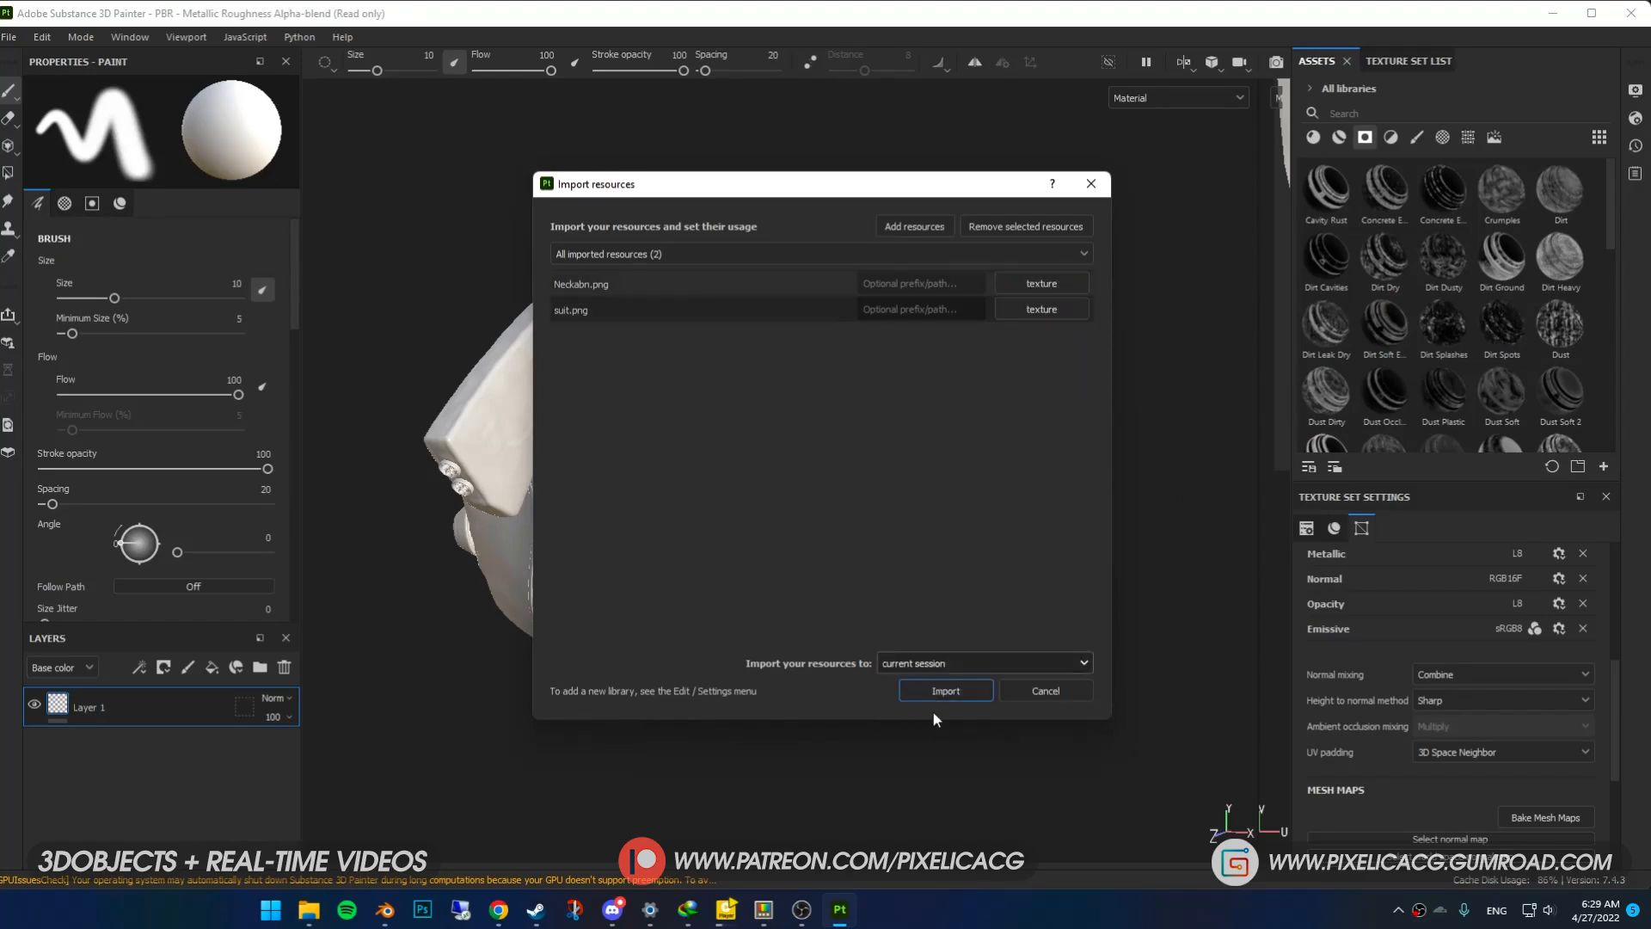
pyautogui.click(944, 690)
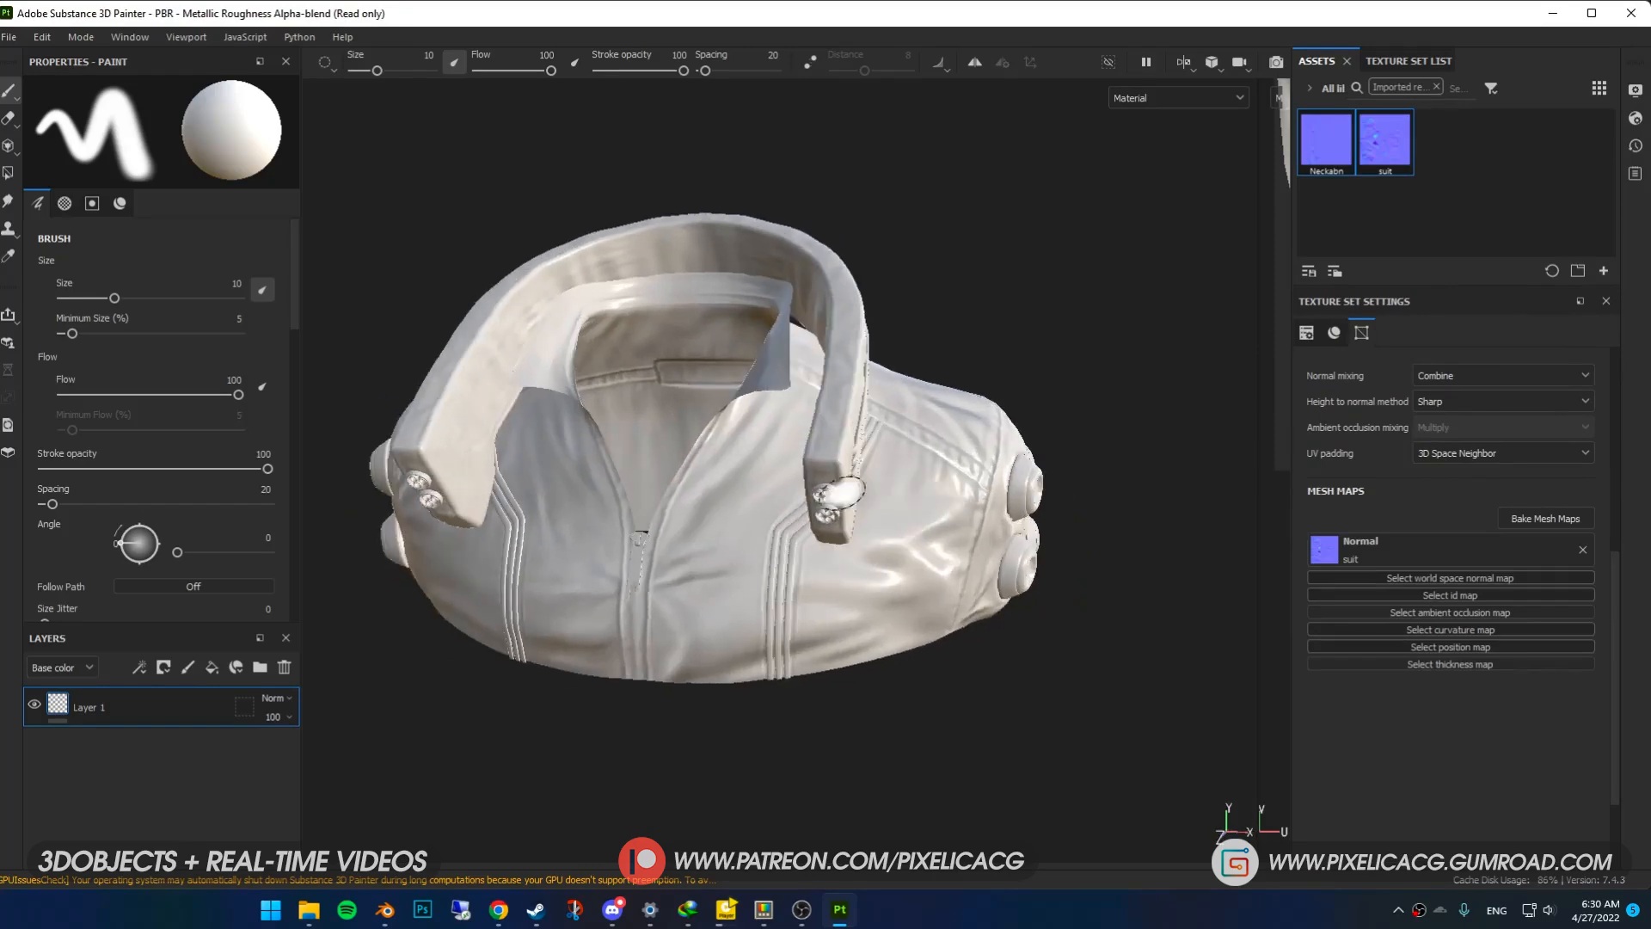
# - Apply Leather Sofa to the neckband, adjust its base leather layer, and add a fill layer
pyautogui.click(1408, 60)
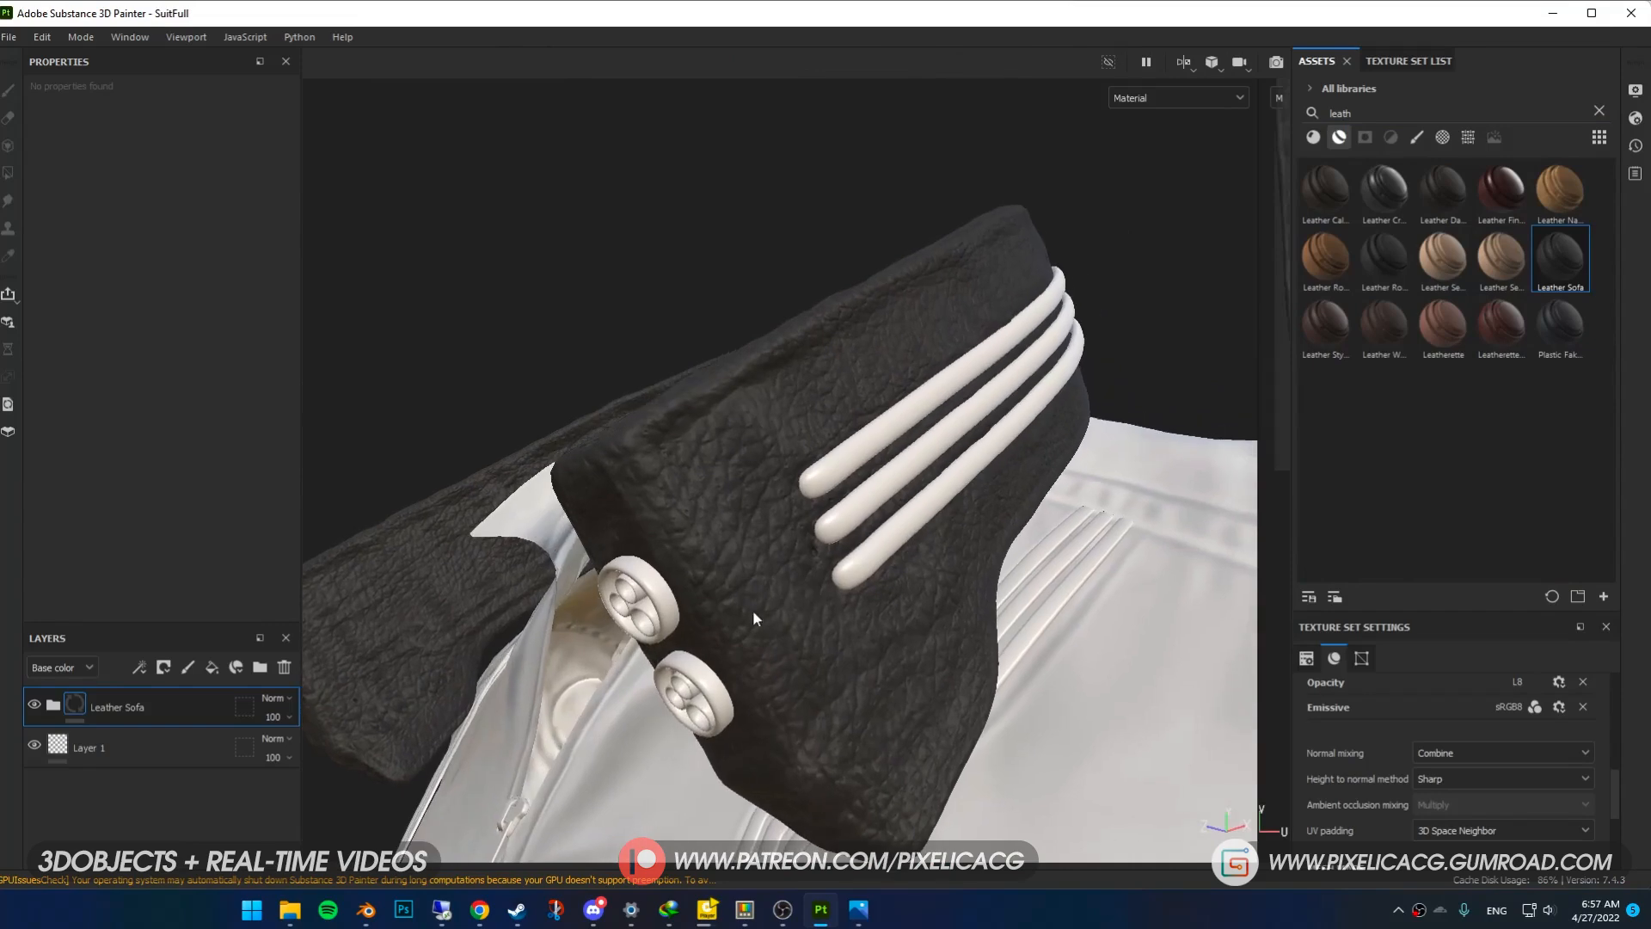
pyautogui.click(53, 707)
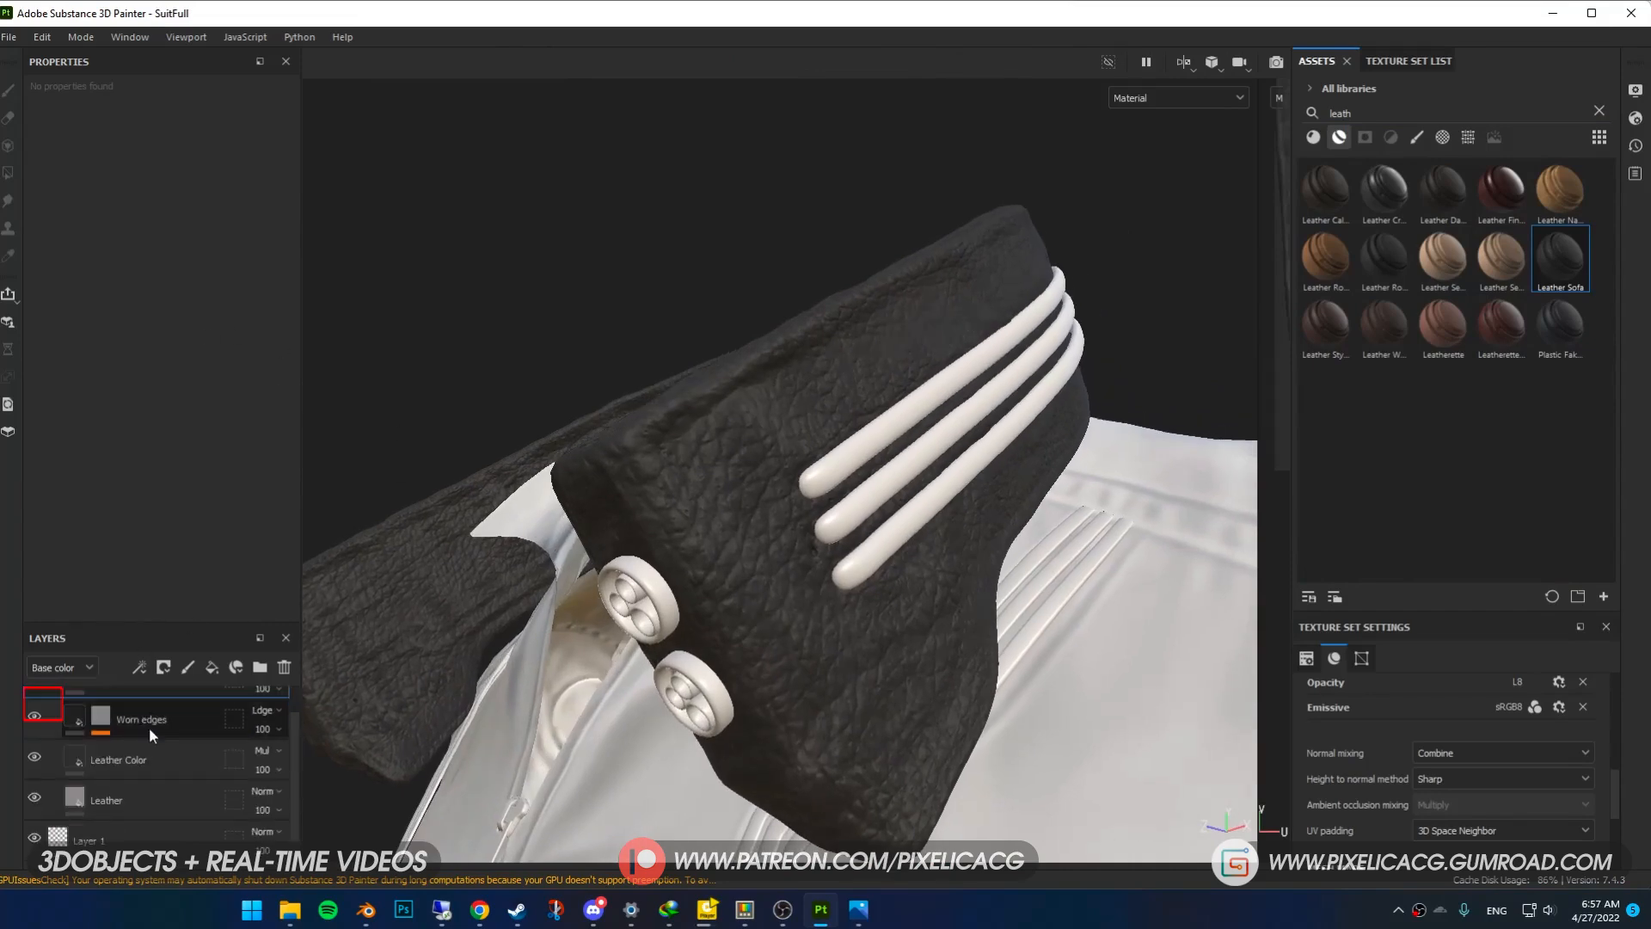
pyautogui.click(141, 719)
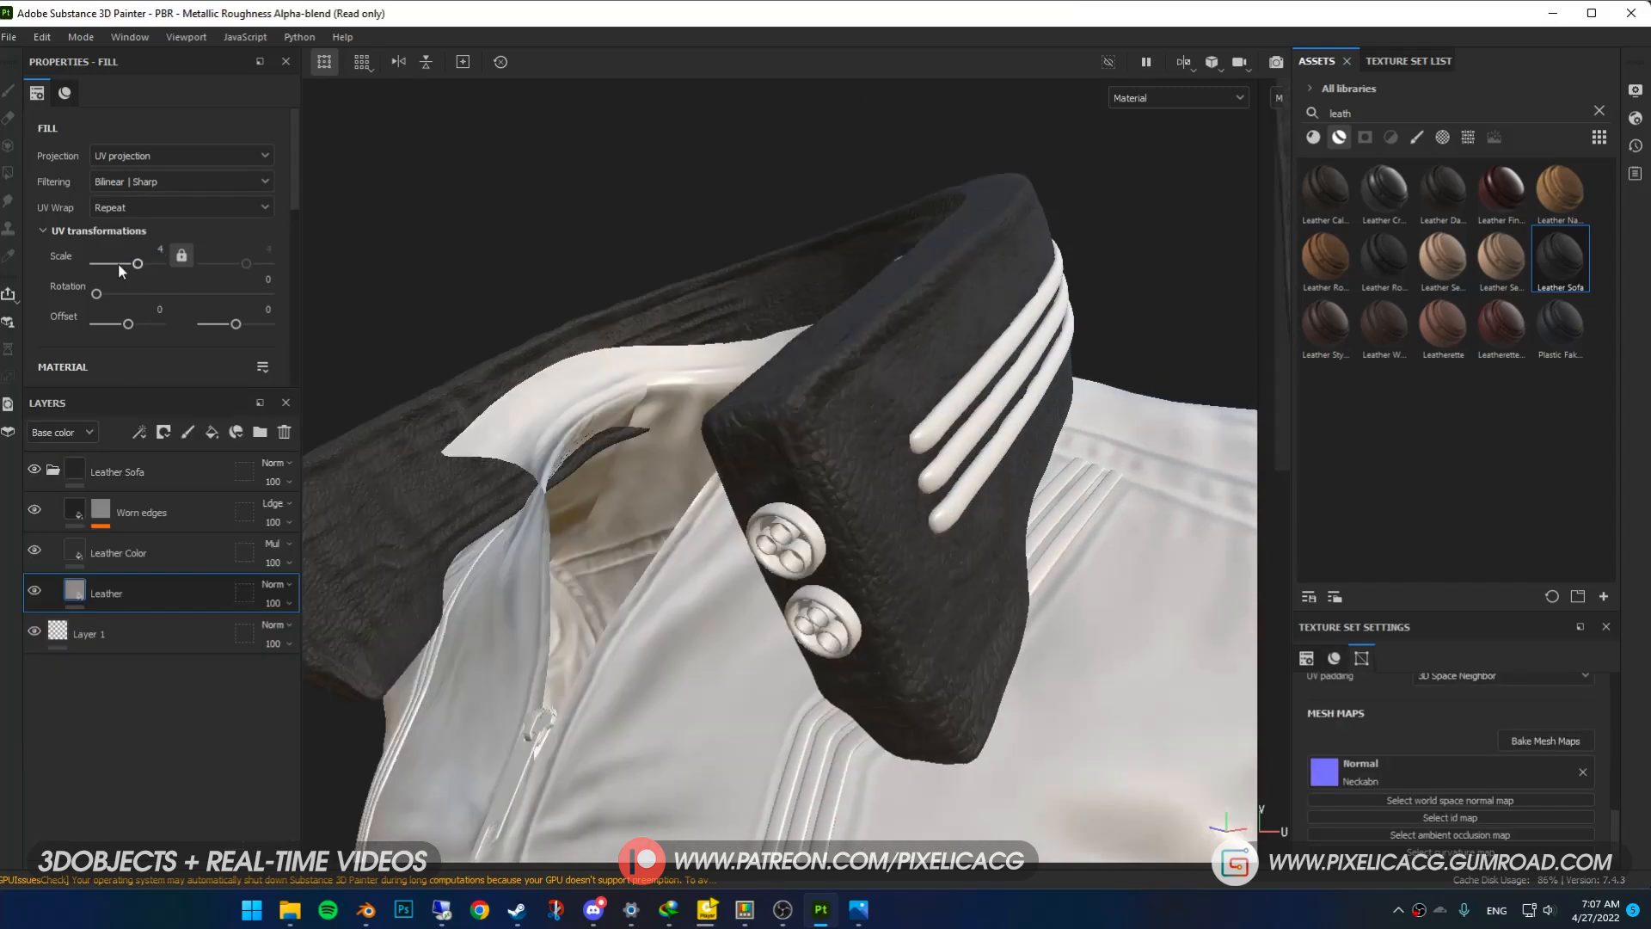
pyautogui.click(209, 432)
pyautogui.write('rust')
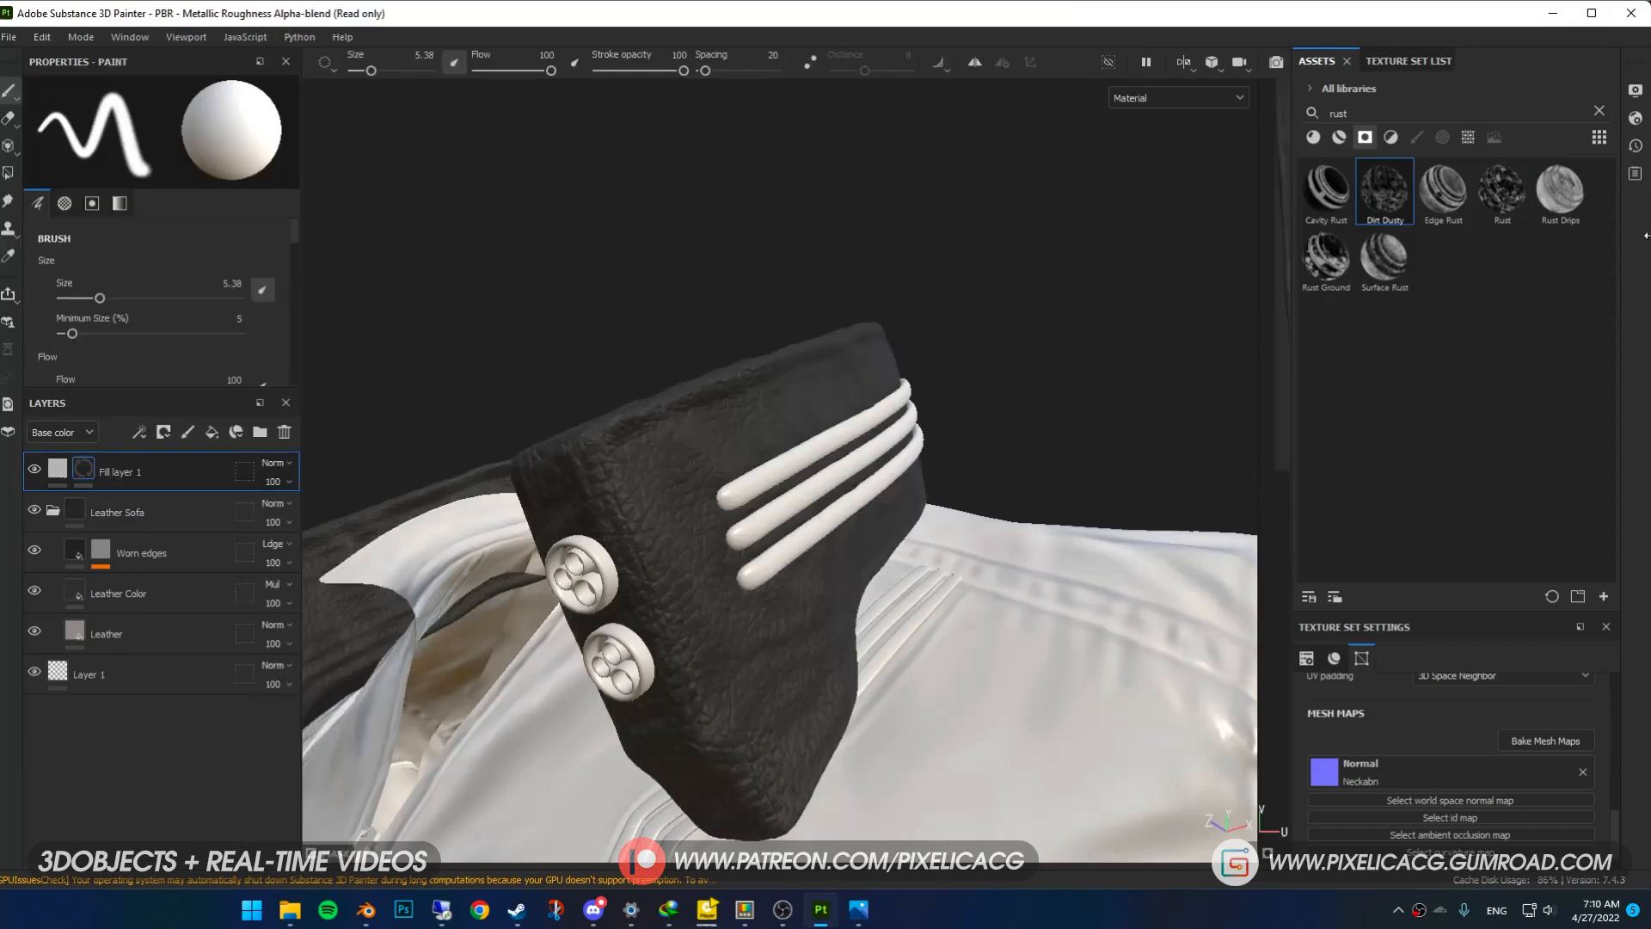
# - Give Fill layer 1 a Cavity Rust mask: higher balance, lower contrast, opacity about 26
pyautogui.click(1325, 192)
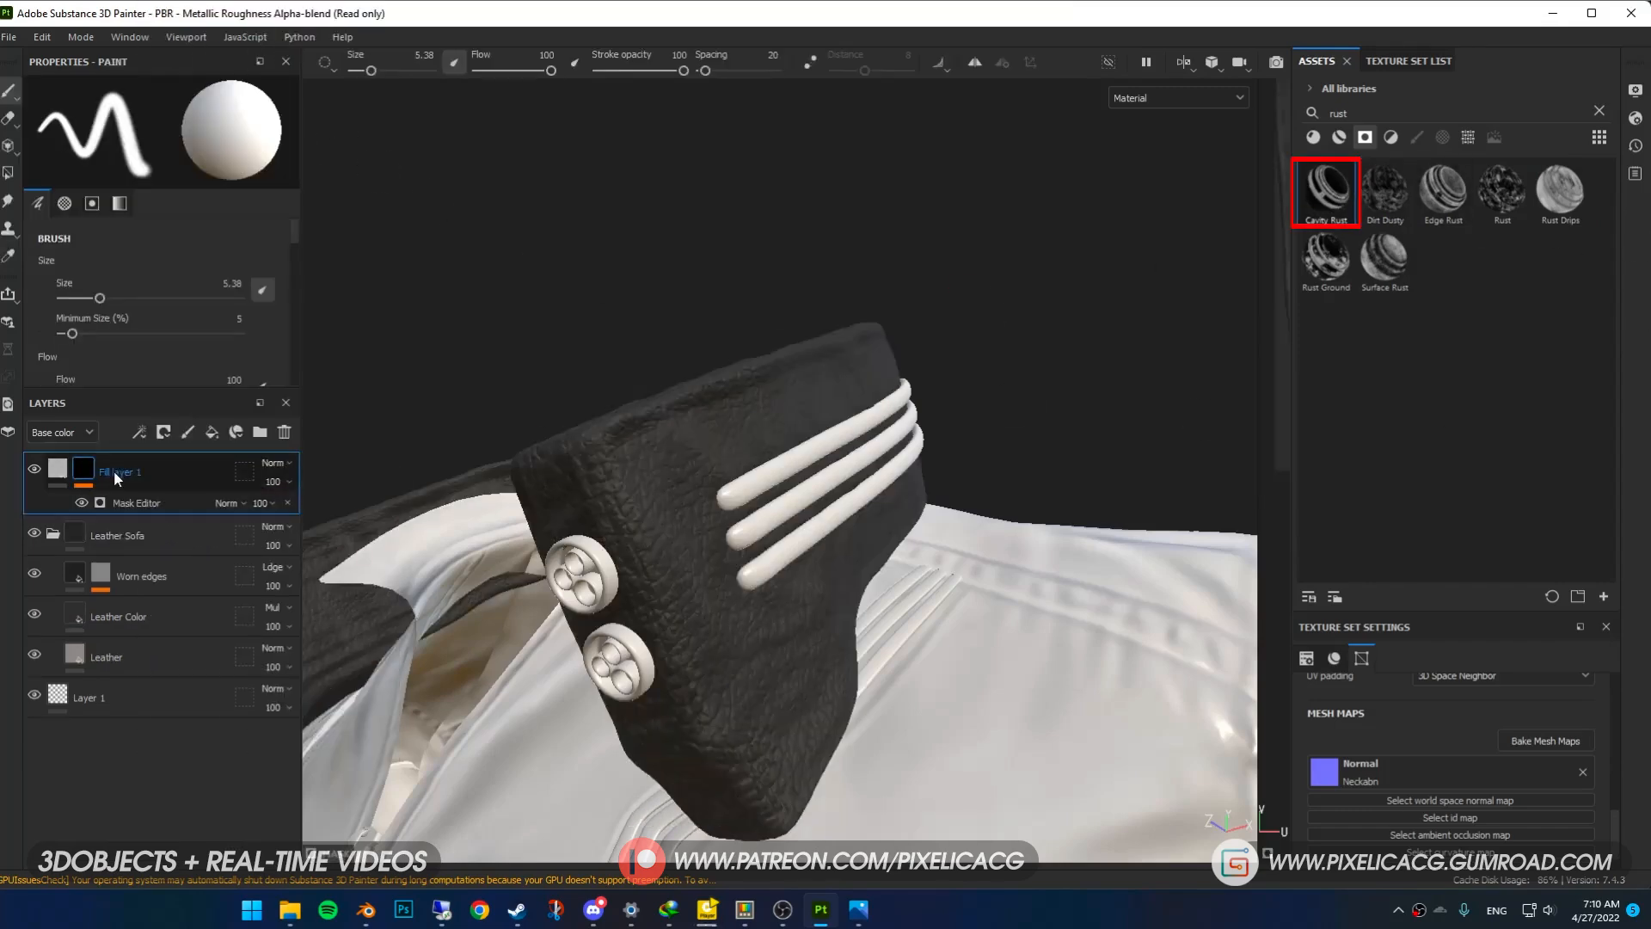
pyautogui.click(136, 502)
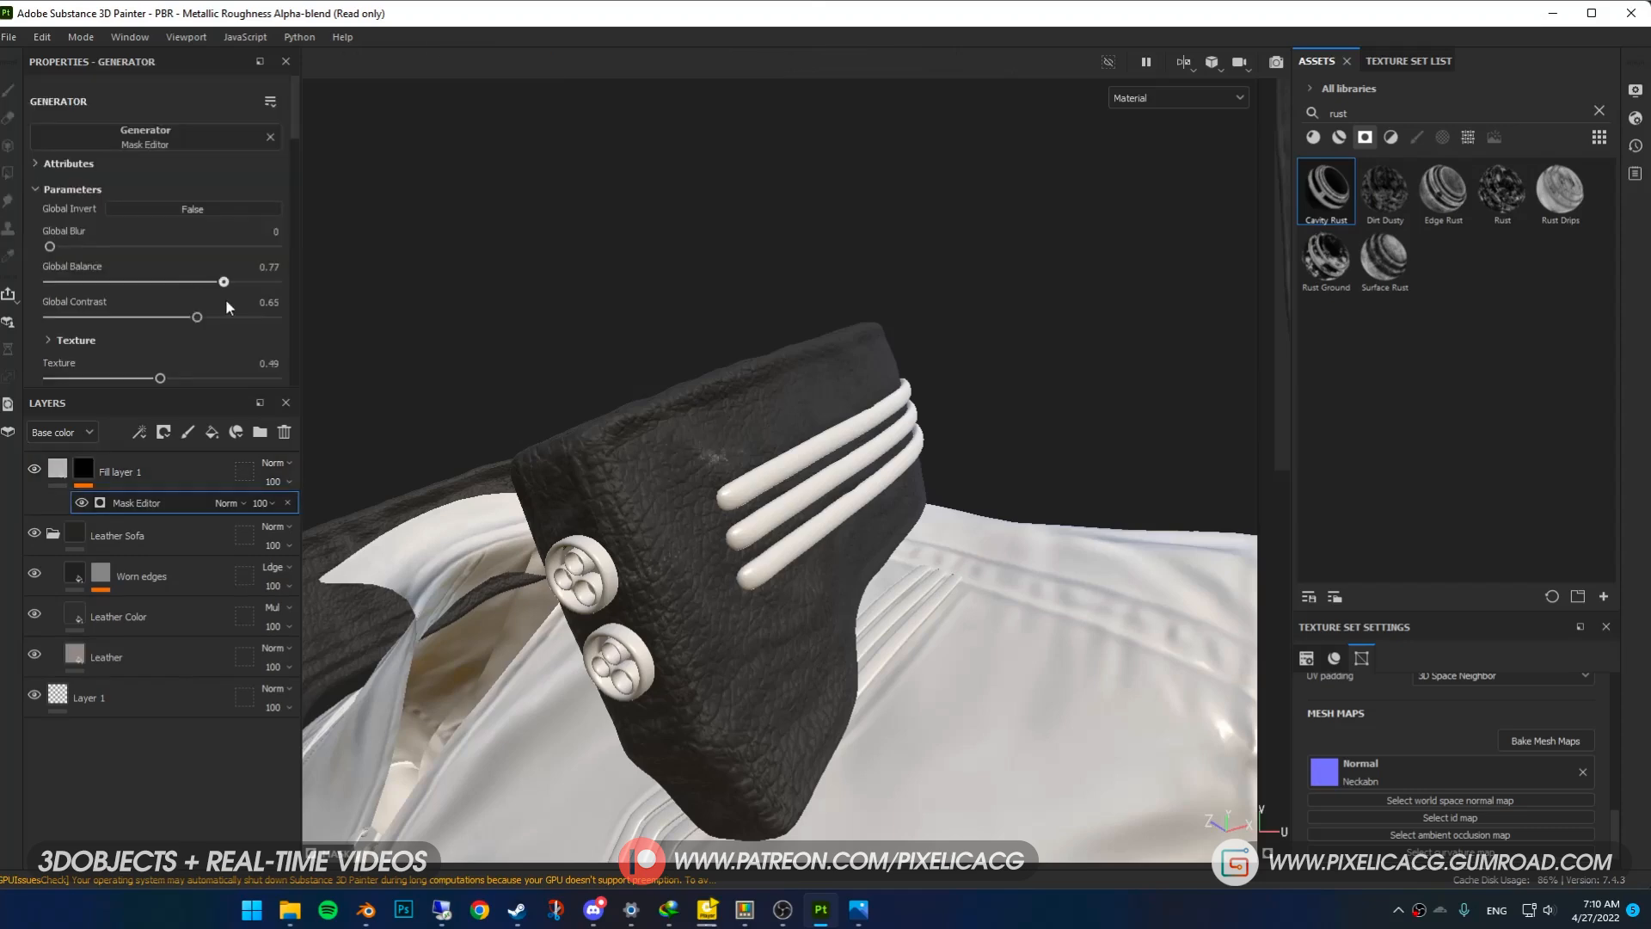
pyautogui.moveTo(222, 281); pyautogui.dragTo(247, 281)
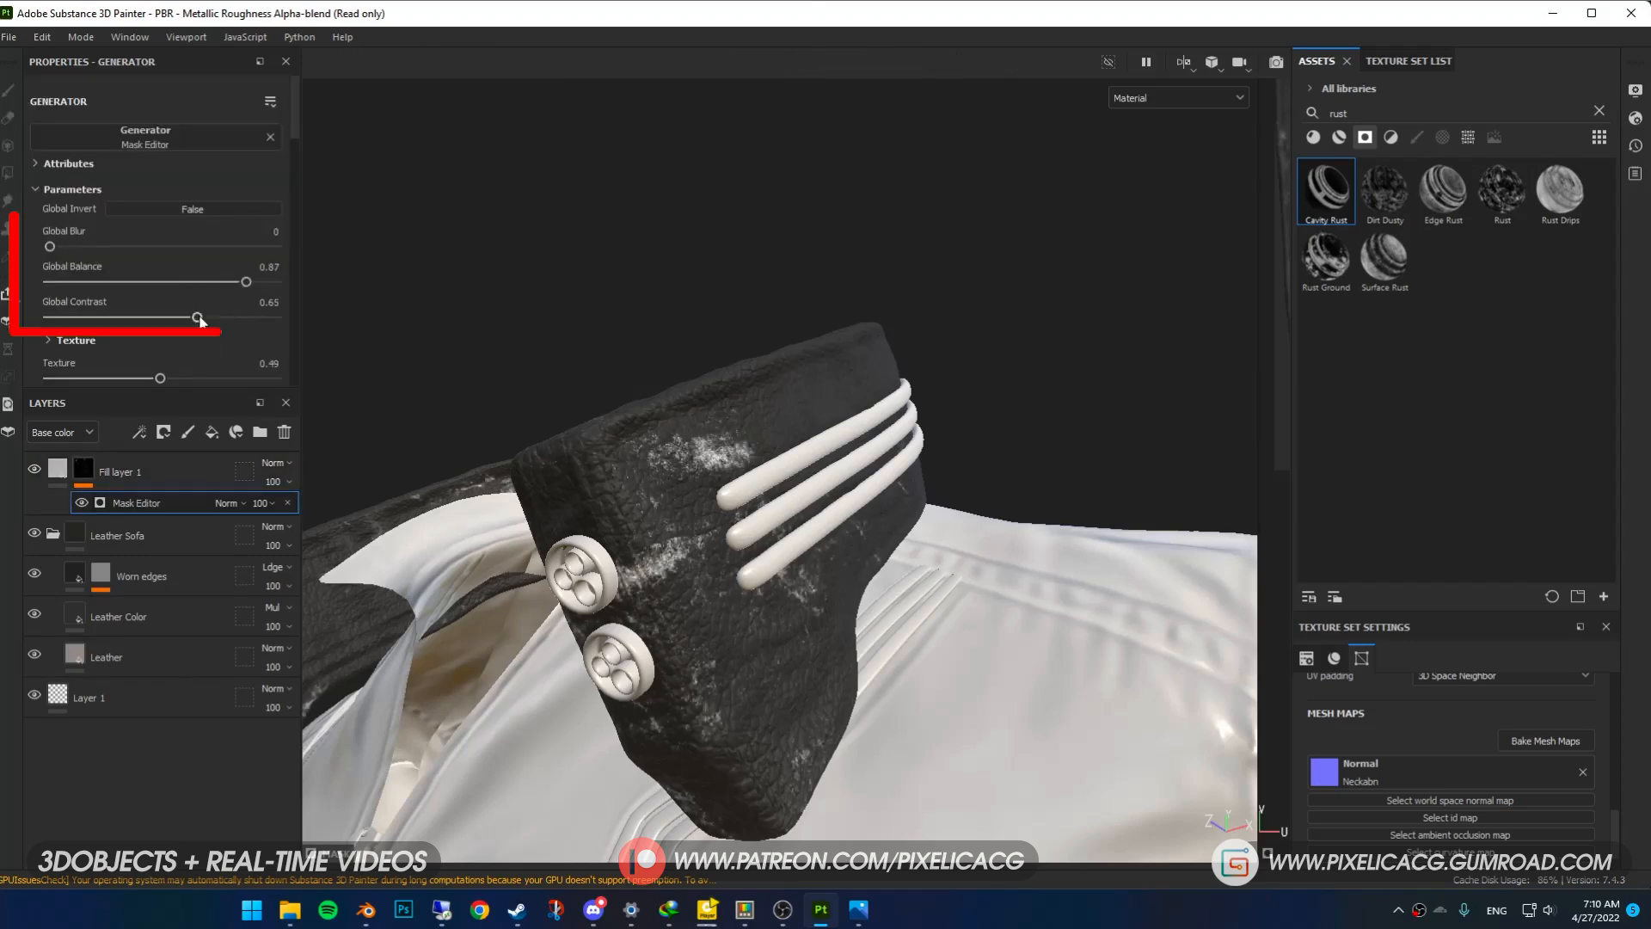
pyautogui.moveTo(195, 318); pyautogui.dragTo(179, 317)
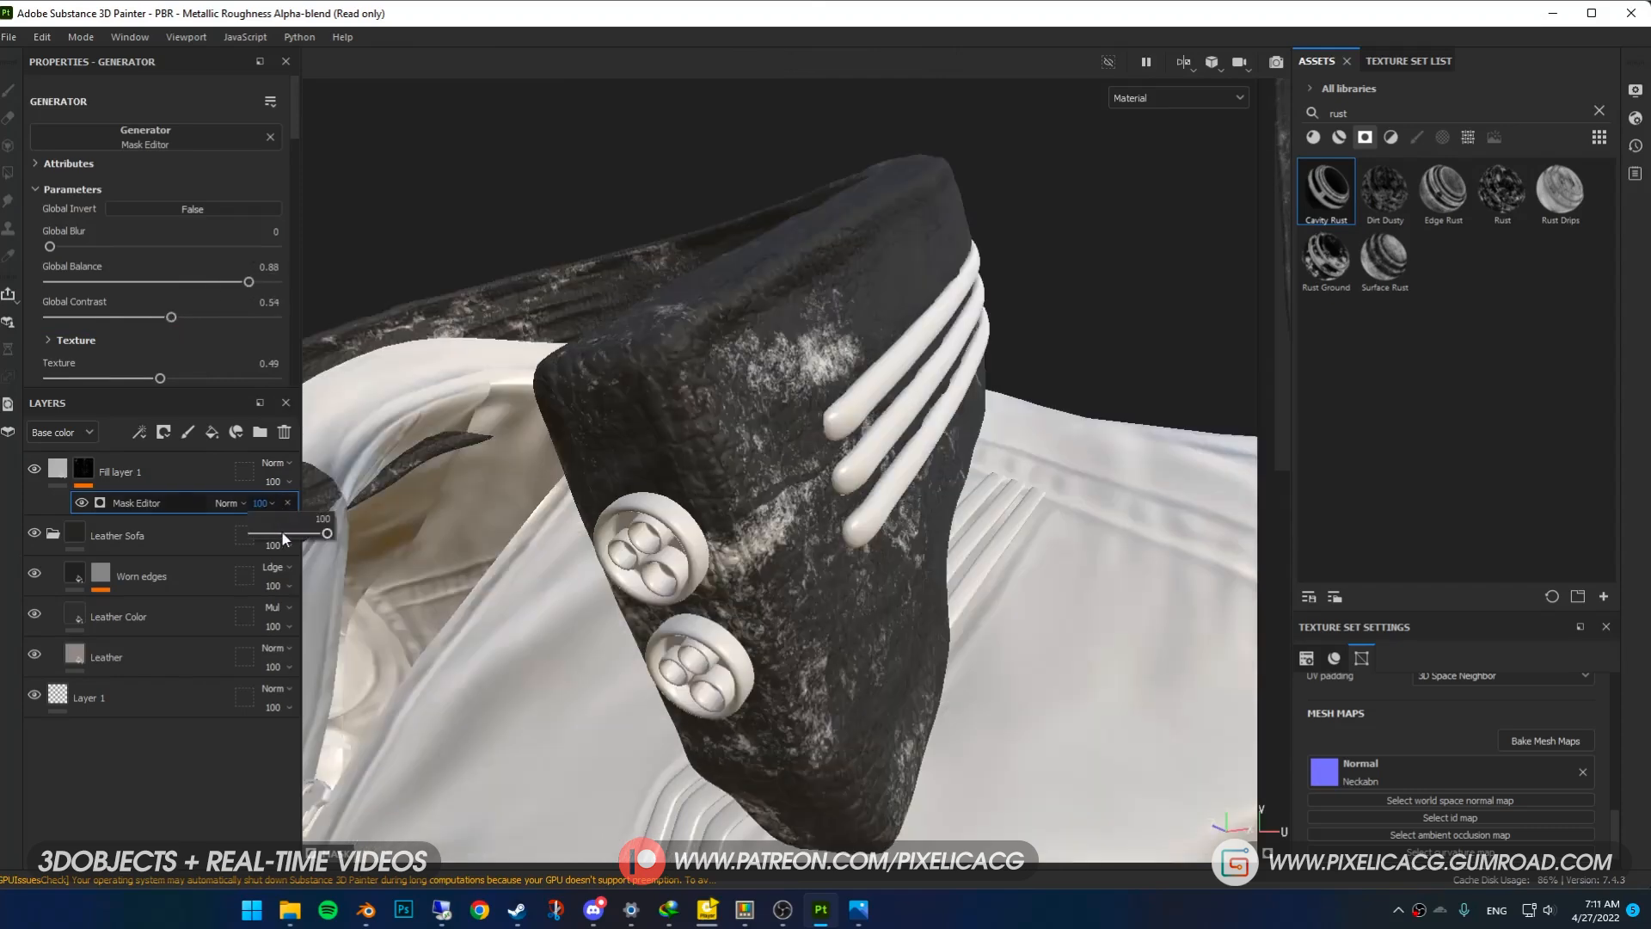
pyautogui.moveTo(326, 531); pyautogui.dragTo(253, 531)
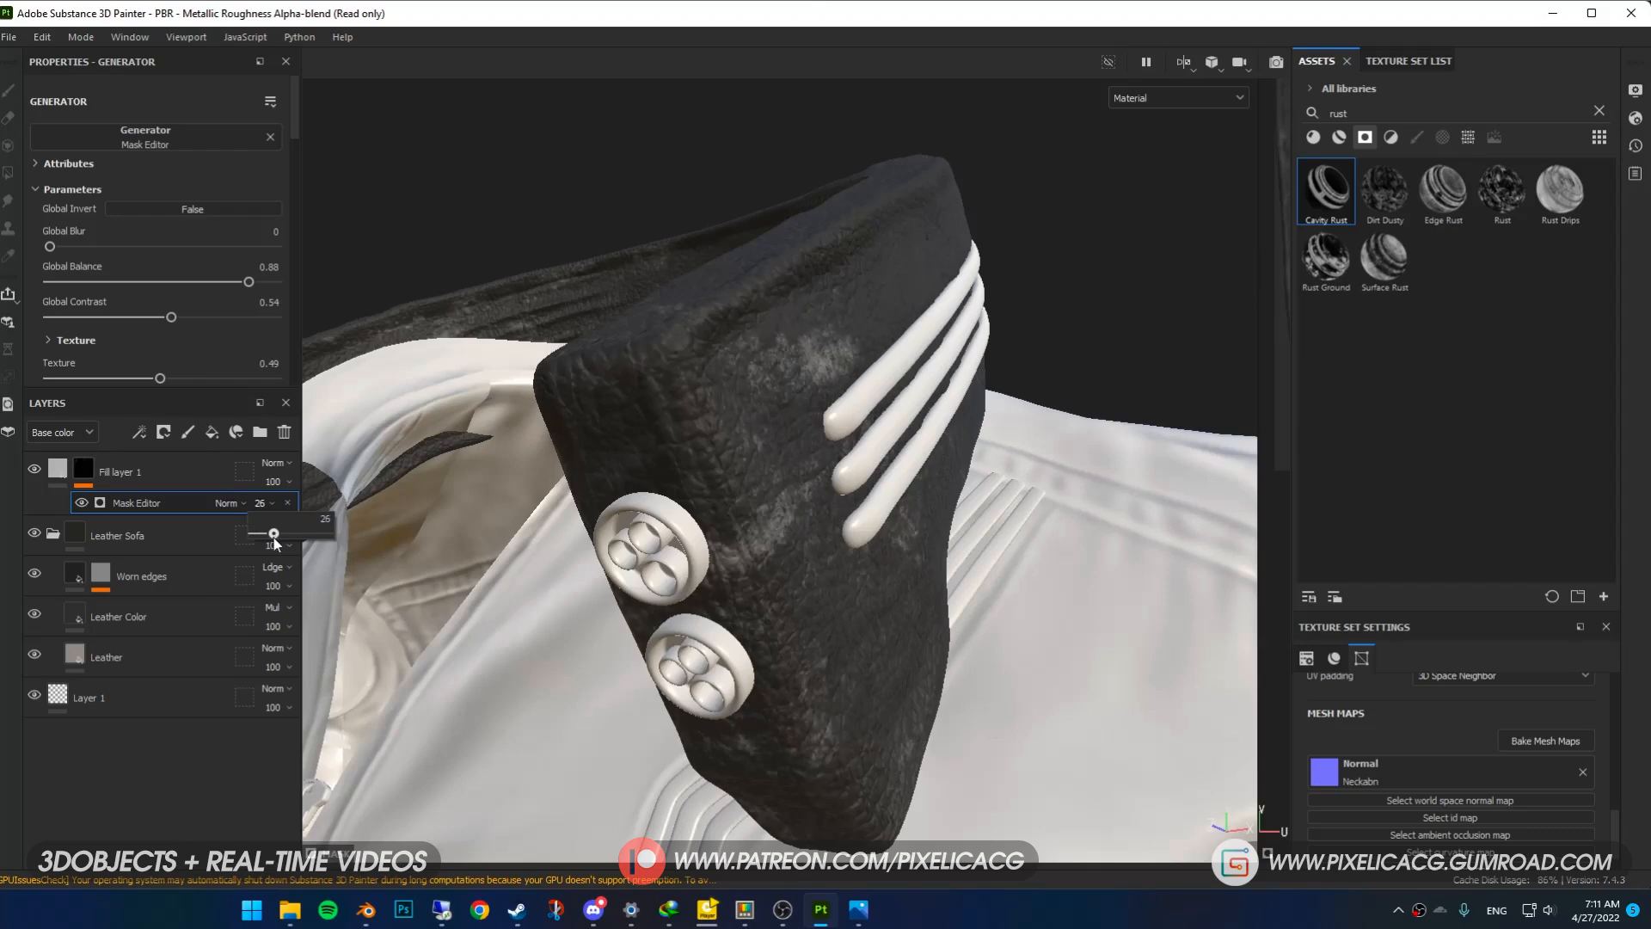
pyautogui.click(58, 470)
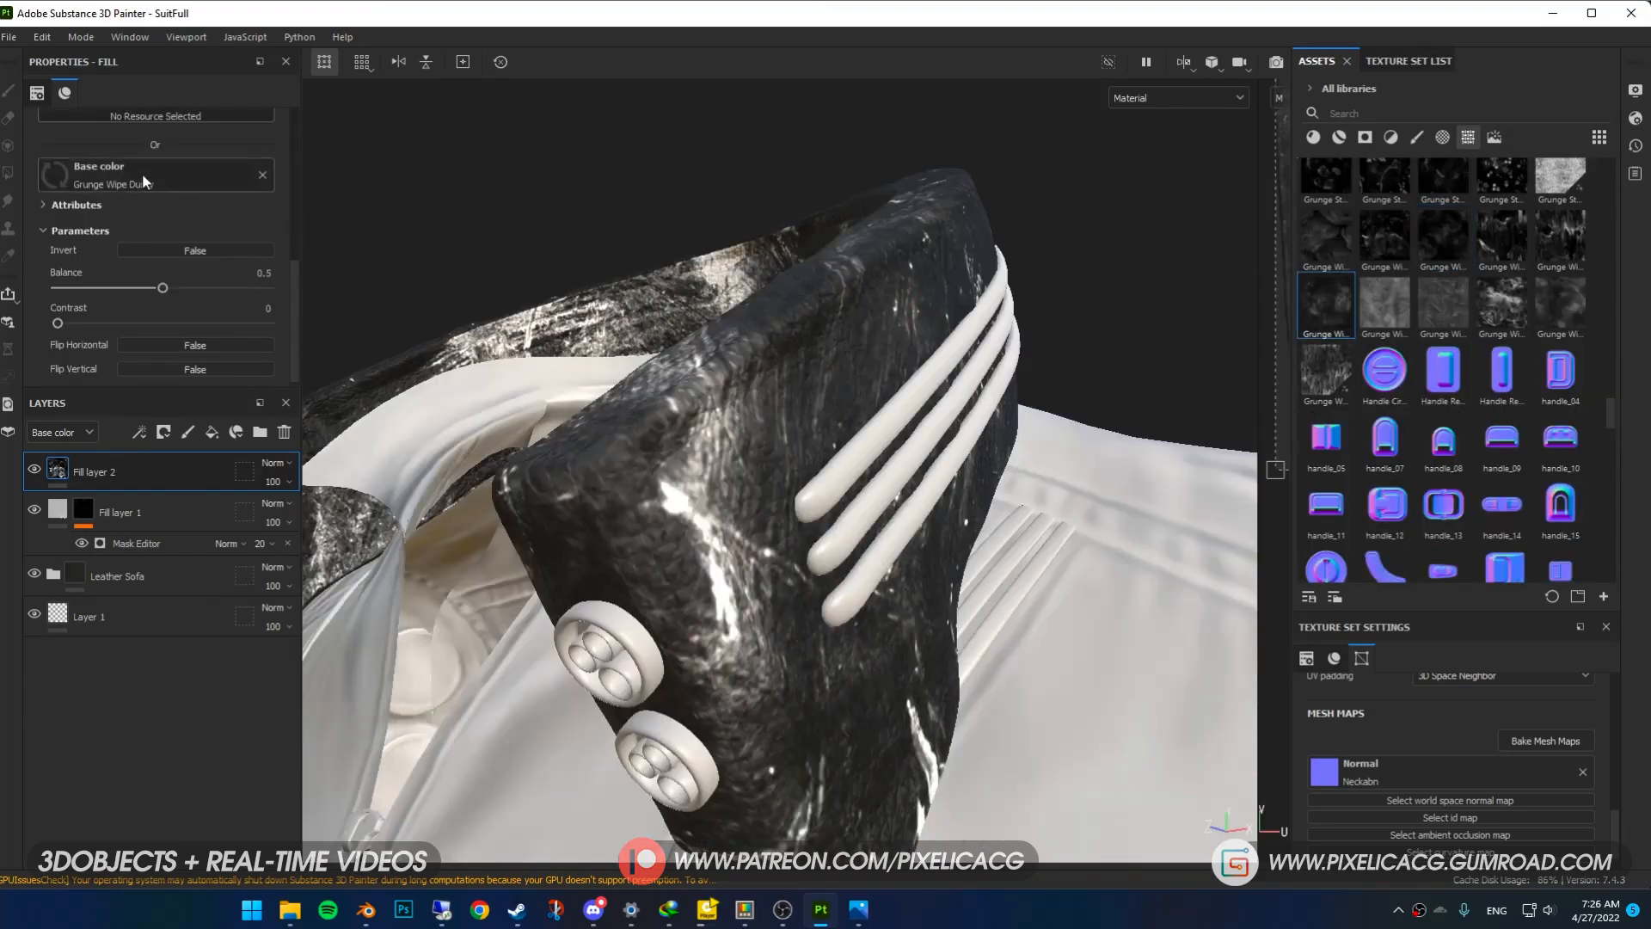
# - Boost Grunge Wipe Dusty contrast, black-mask Fill layer 2, paint neckband edges, set opacity 43
pyautogui.moveTo(164, 288); pyautogui.dragTo(245, 287)
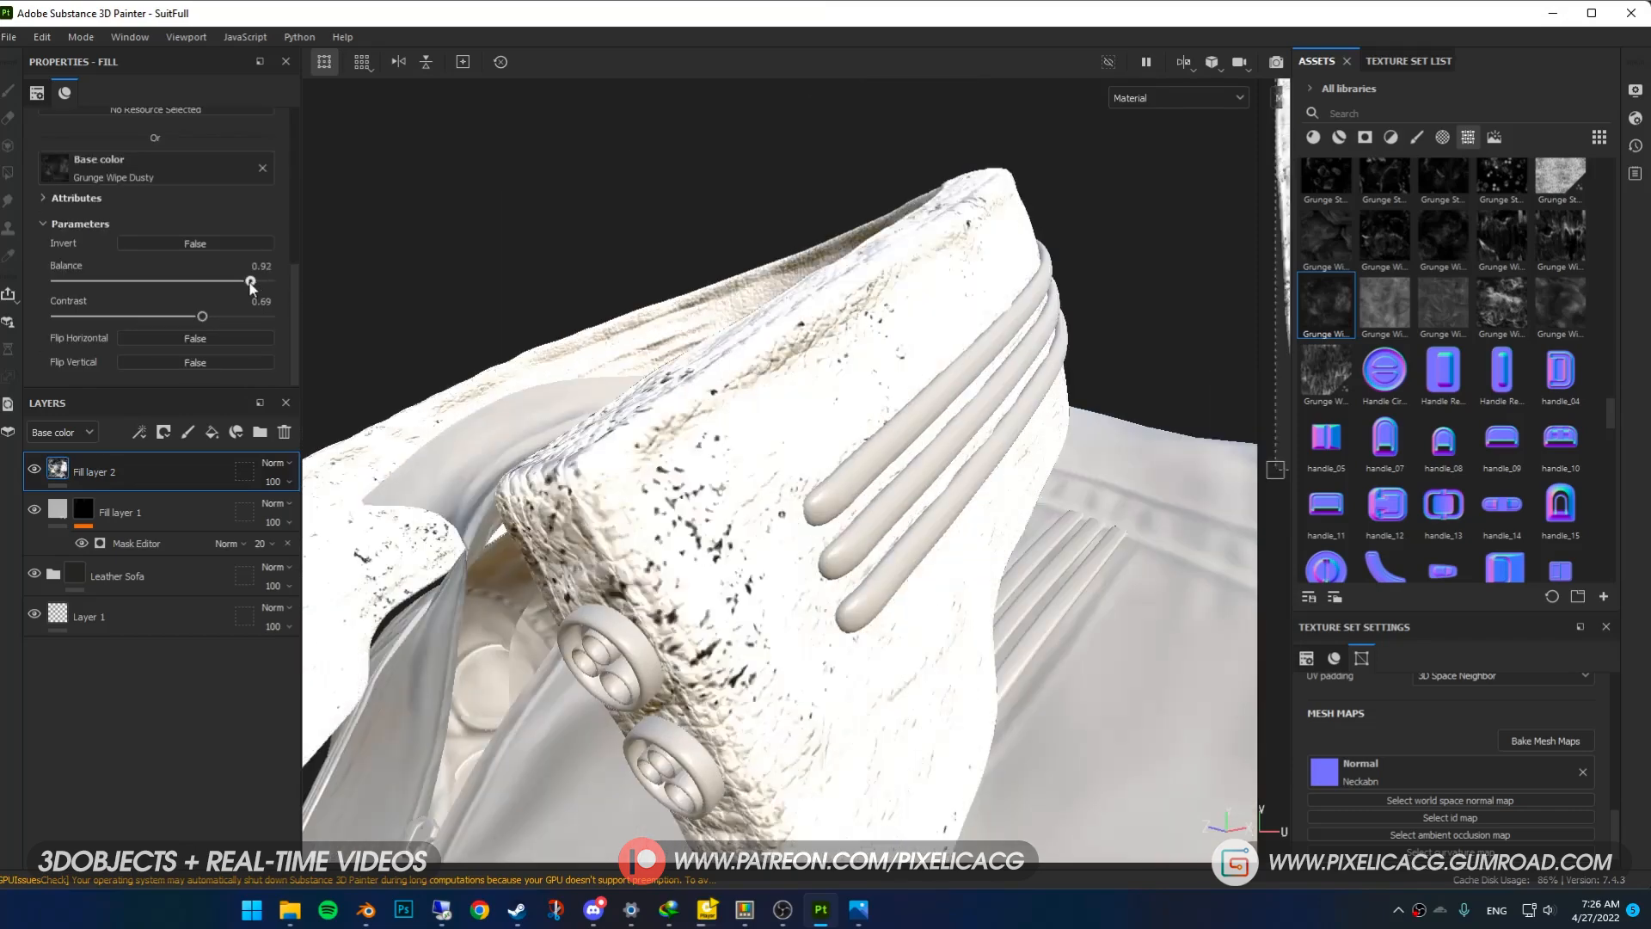
pyautogui.rightClick(95, 472)
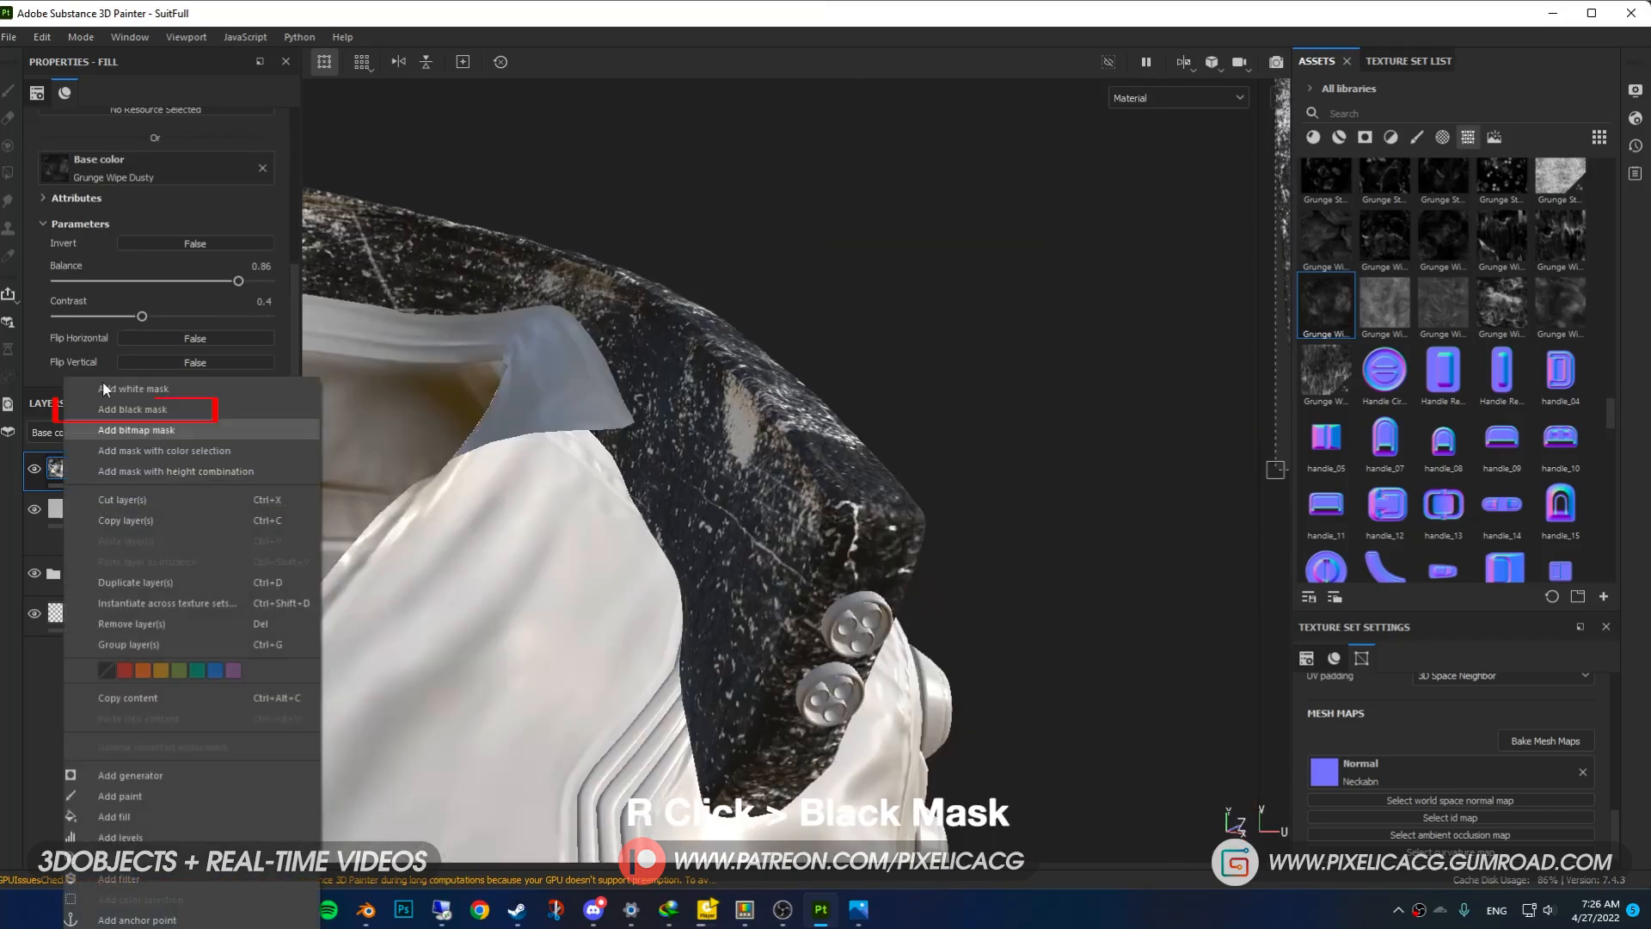
pyautogui.click(132, 408)
pyautogui.write('ru')
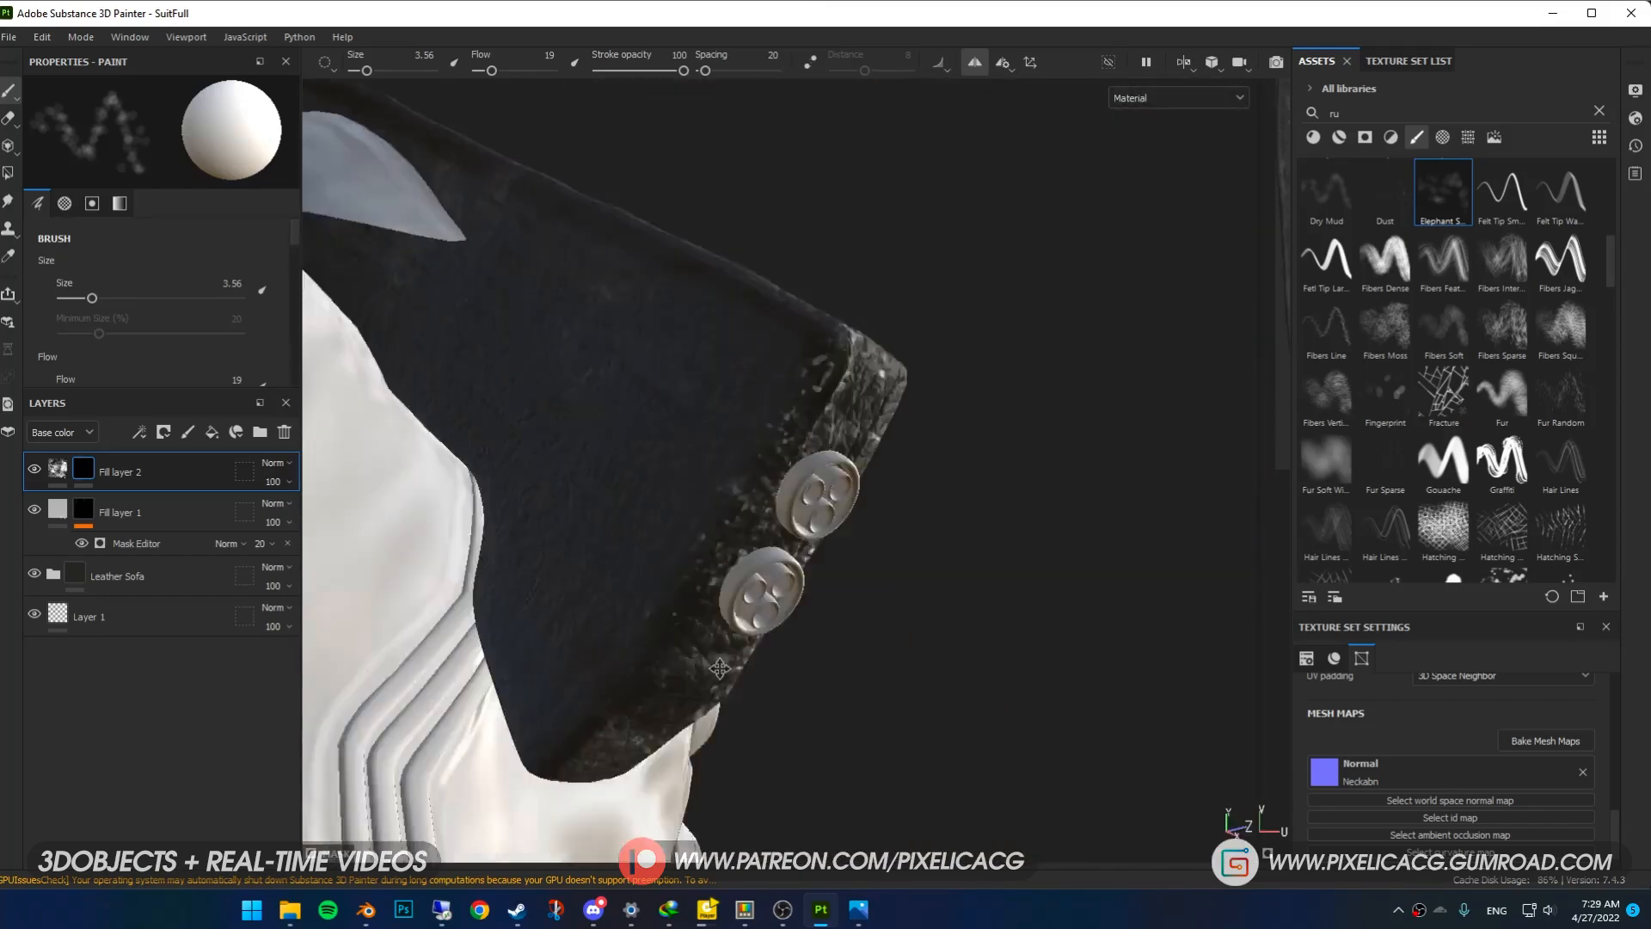
pyautogui.moveTo(719, 667); pyautogui.dragTo(800, 340)
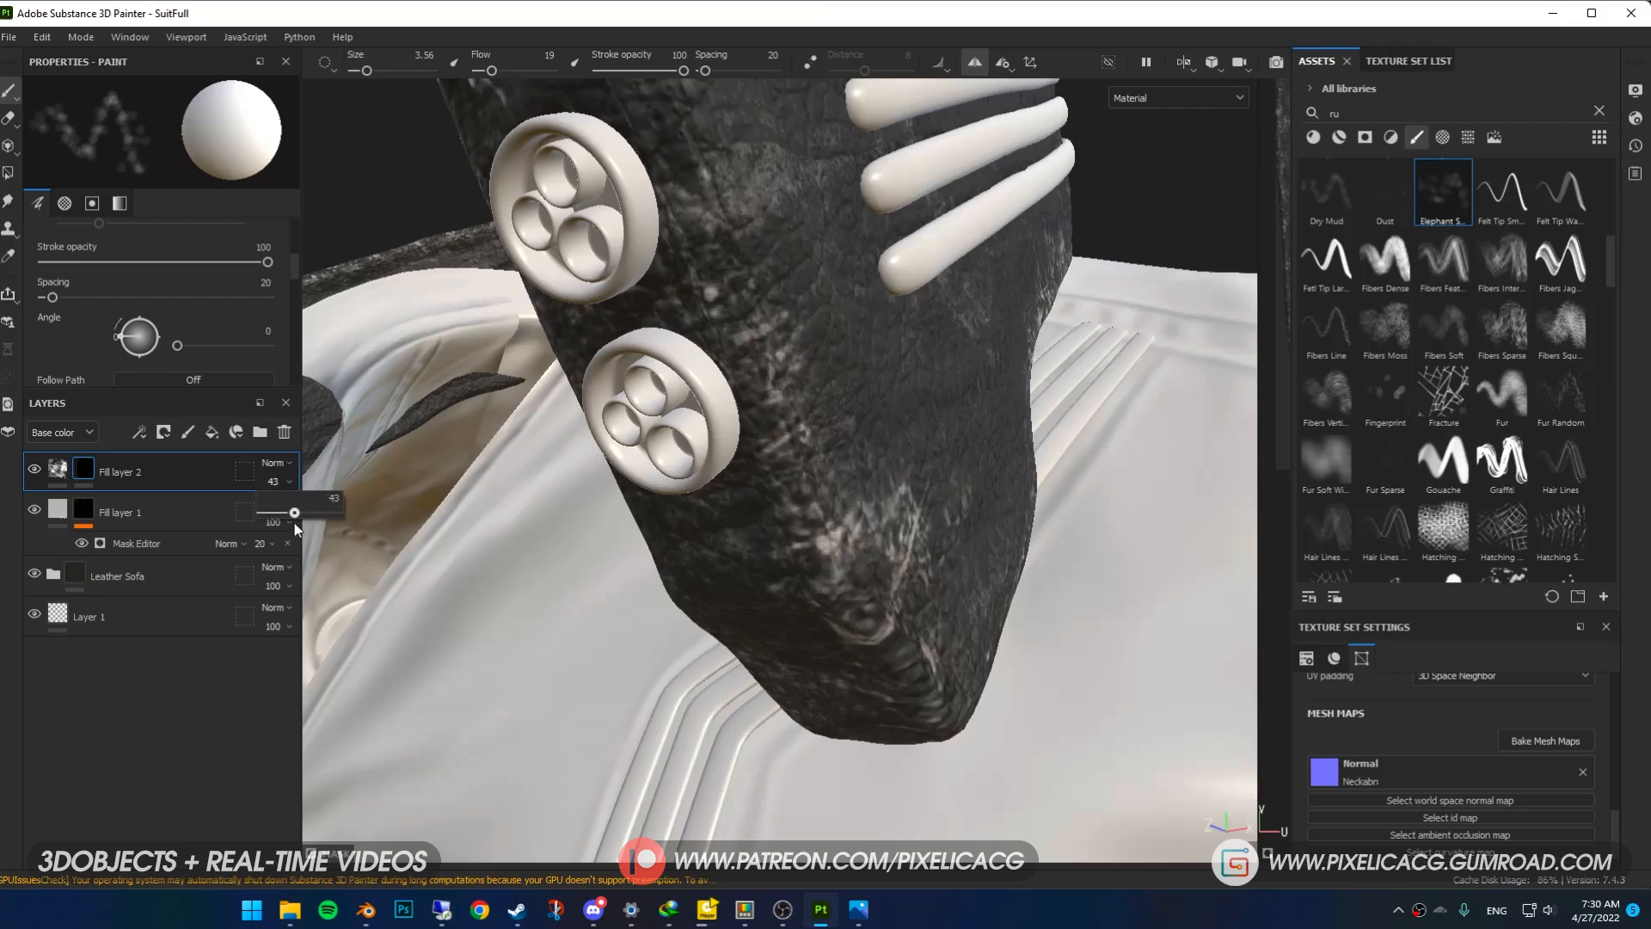
pyautogui.click(1387, 60)
pyautogui.write('leat')
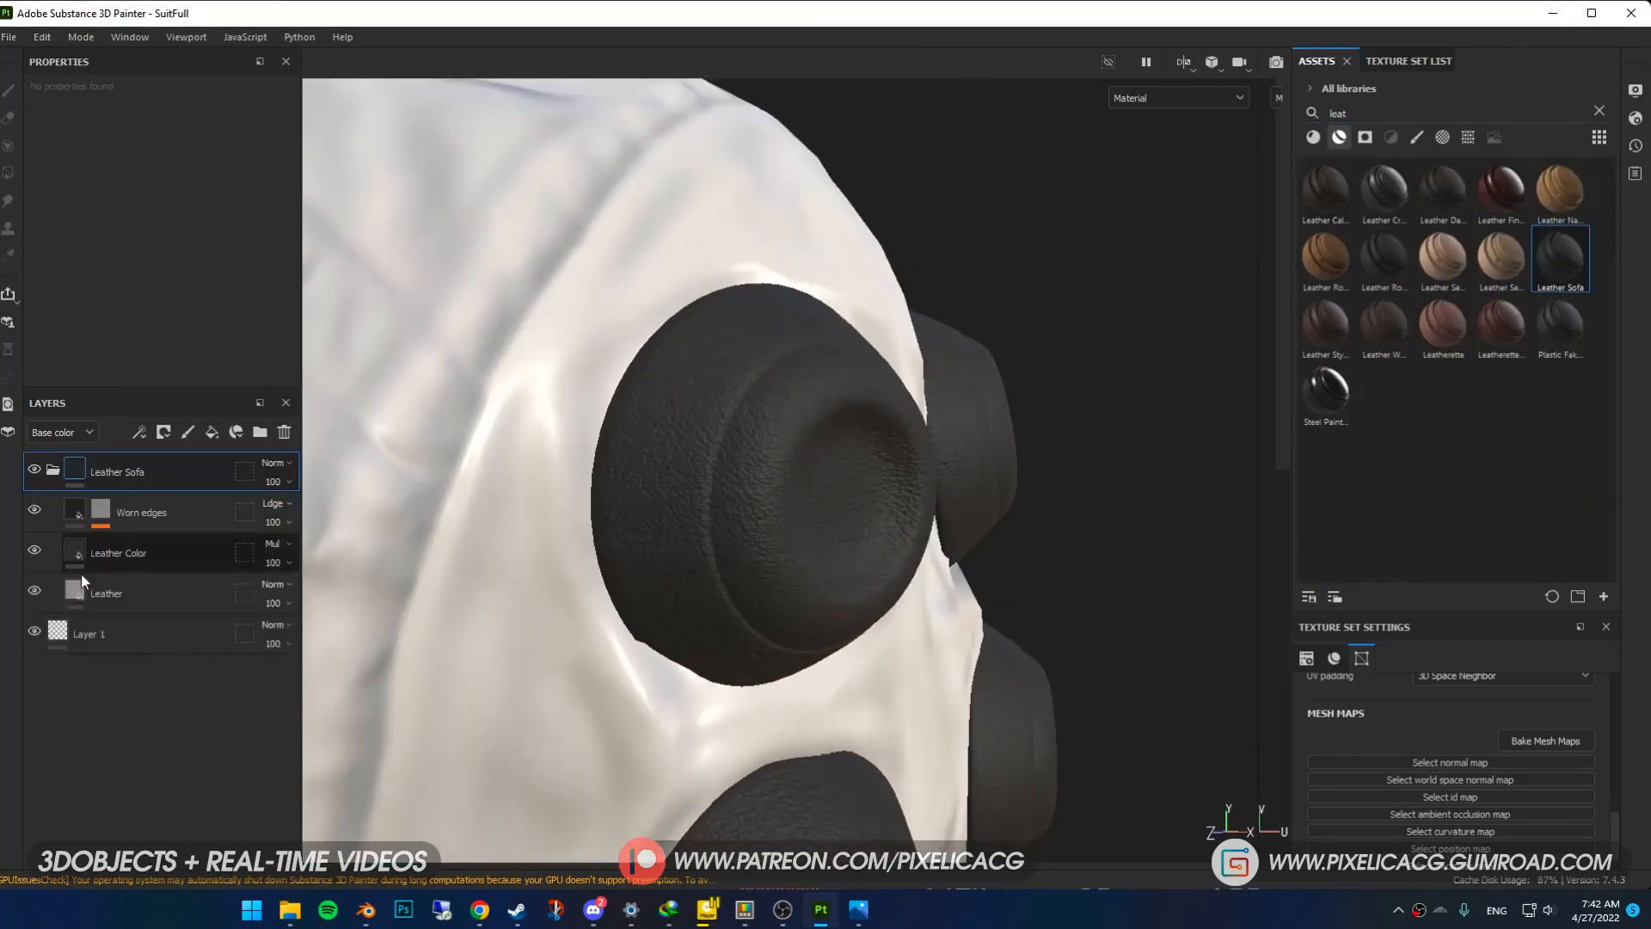
# - Select the shoulder caps' Leather Sofa layer and filter assets to grunge textures
pyautogui.click(118, 553)
pyautogui.write('rust')
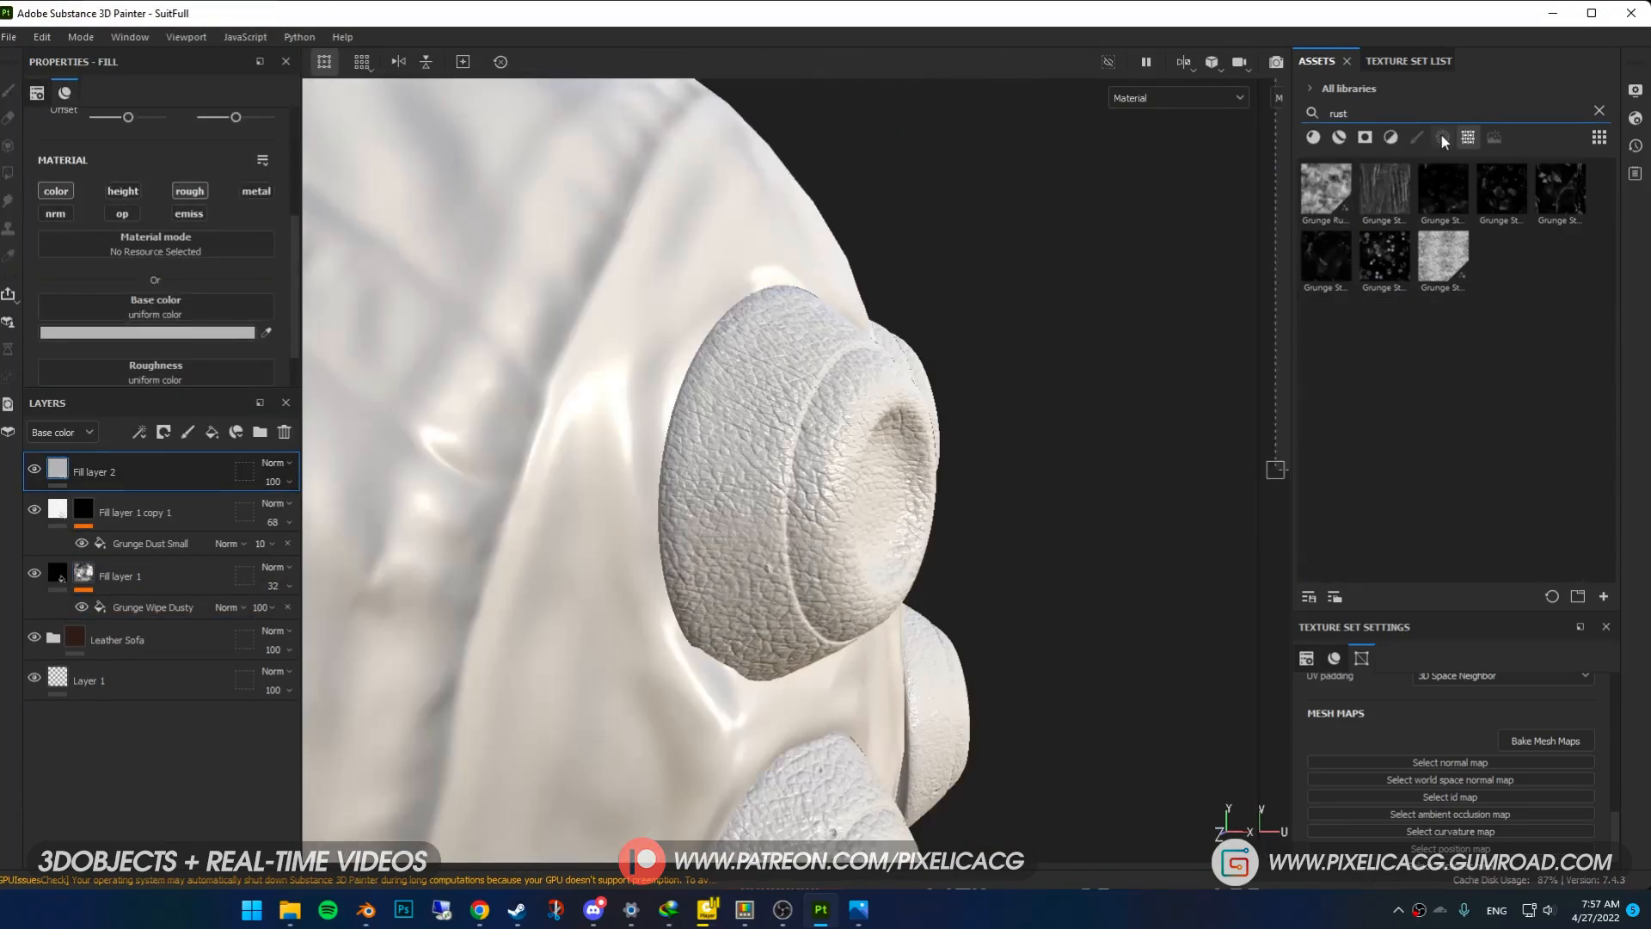
pyautogui.click(1326, 189)
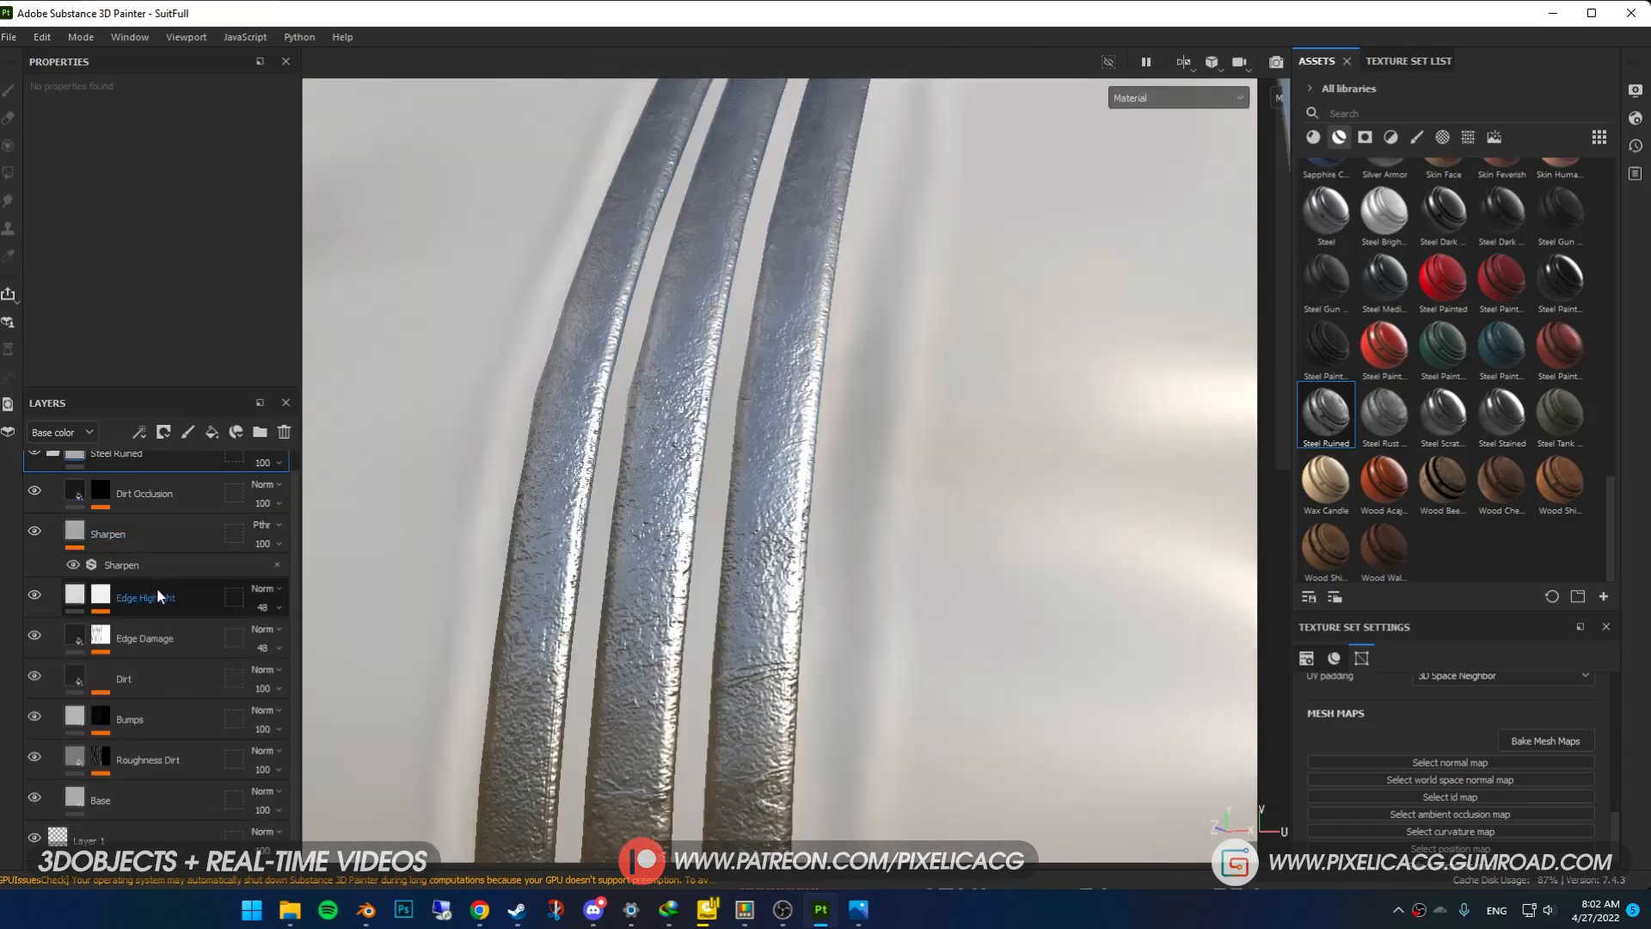
# - Hide Edge Damage and Bumps on the steel strips and lower roughness to 0.3
pyautogui.click(144, 638)
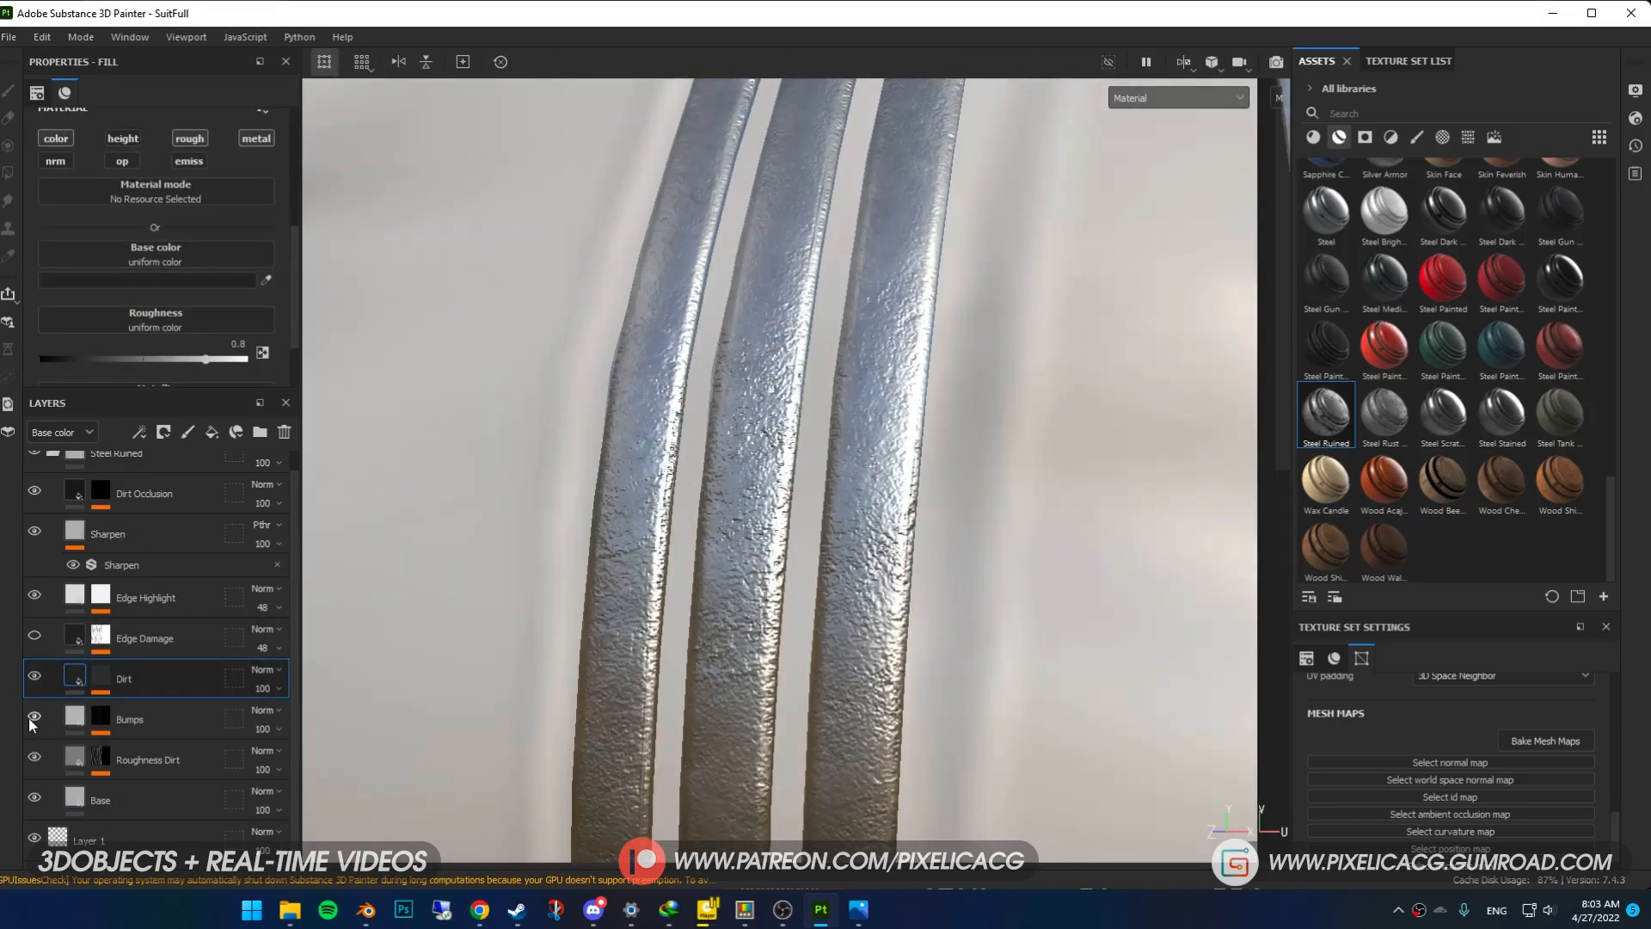
pyautogui.click(146, 597)
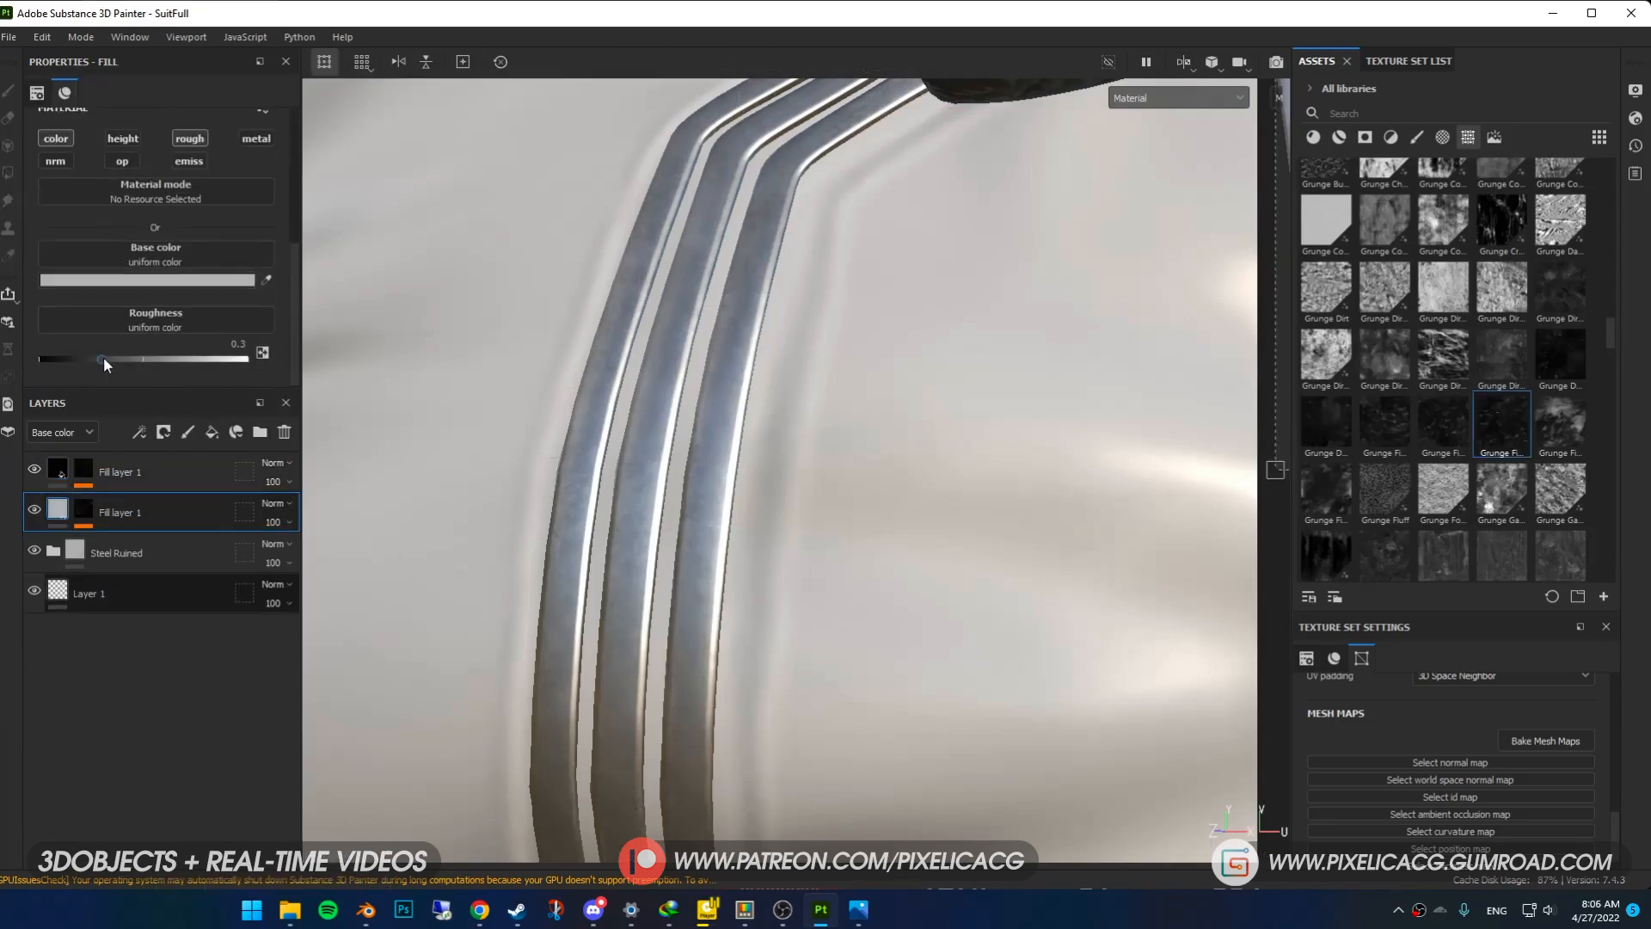
pyautogui.moveTo(100, 359); pyautogui.dragTo(189, 360)
pyautogui.write('gol')
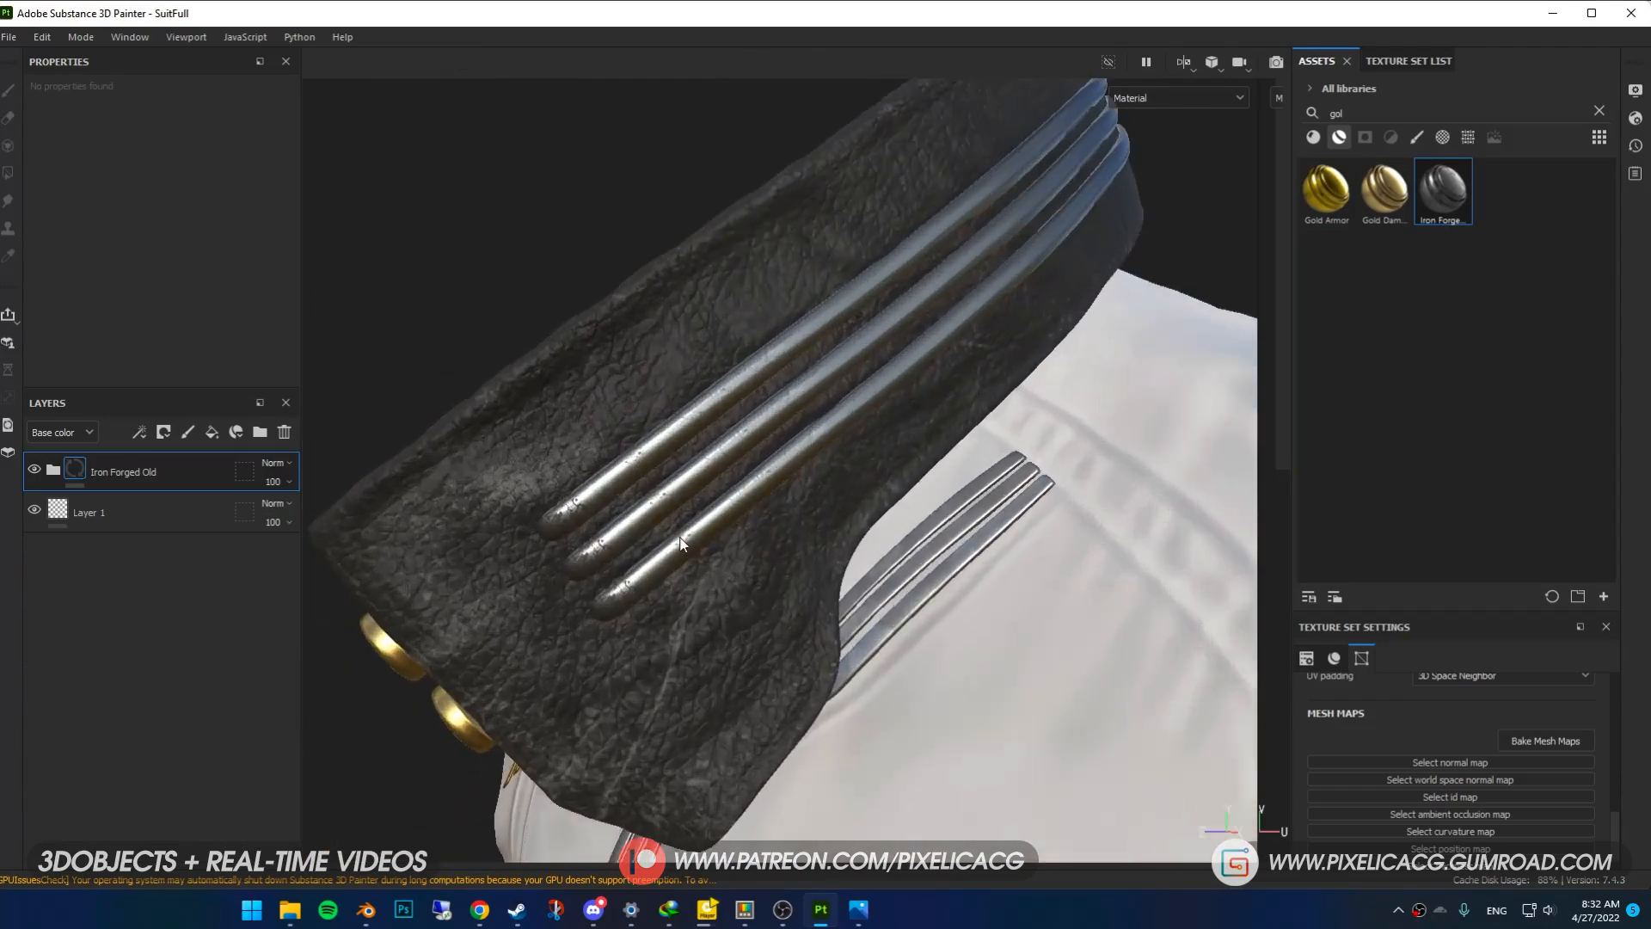
# - Open the Export Textures dialog from the File menu and choose the output image format
pyautogui.moveTo(679, 543); pyautogui.dragTo(722, 516)
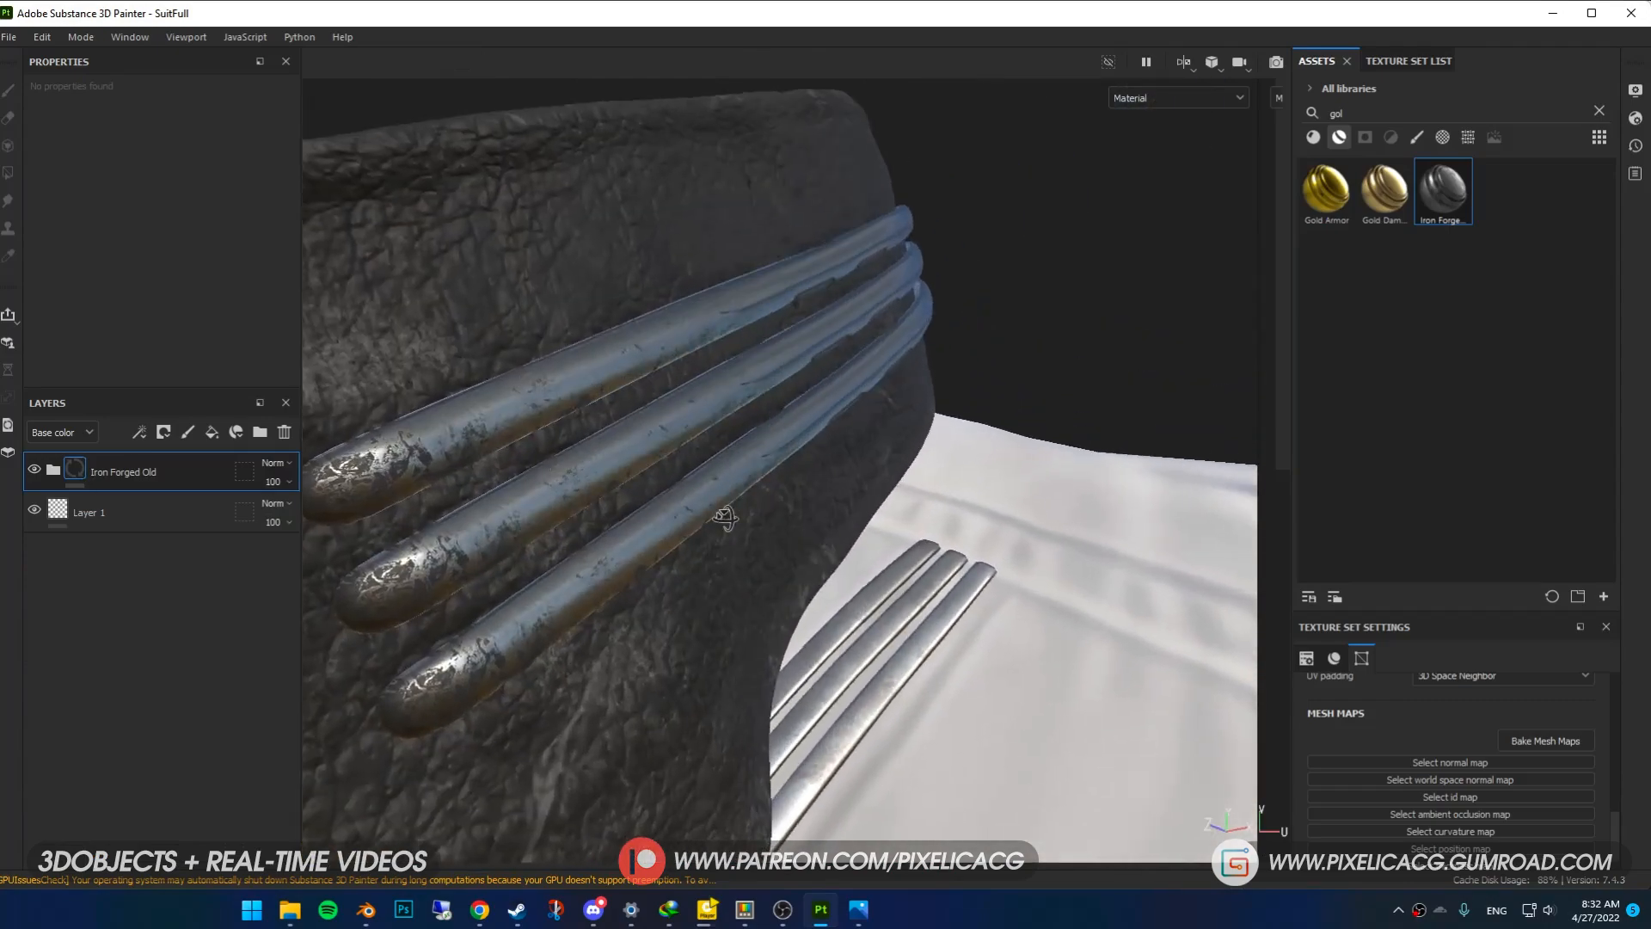
pyautogui.click(9, 37)
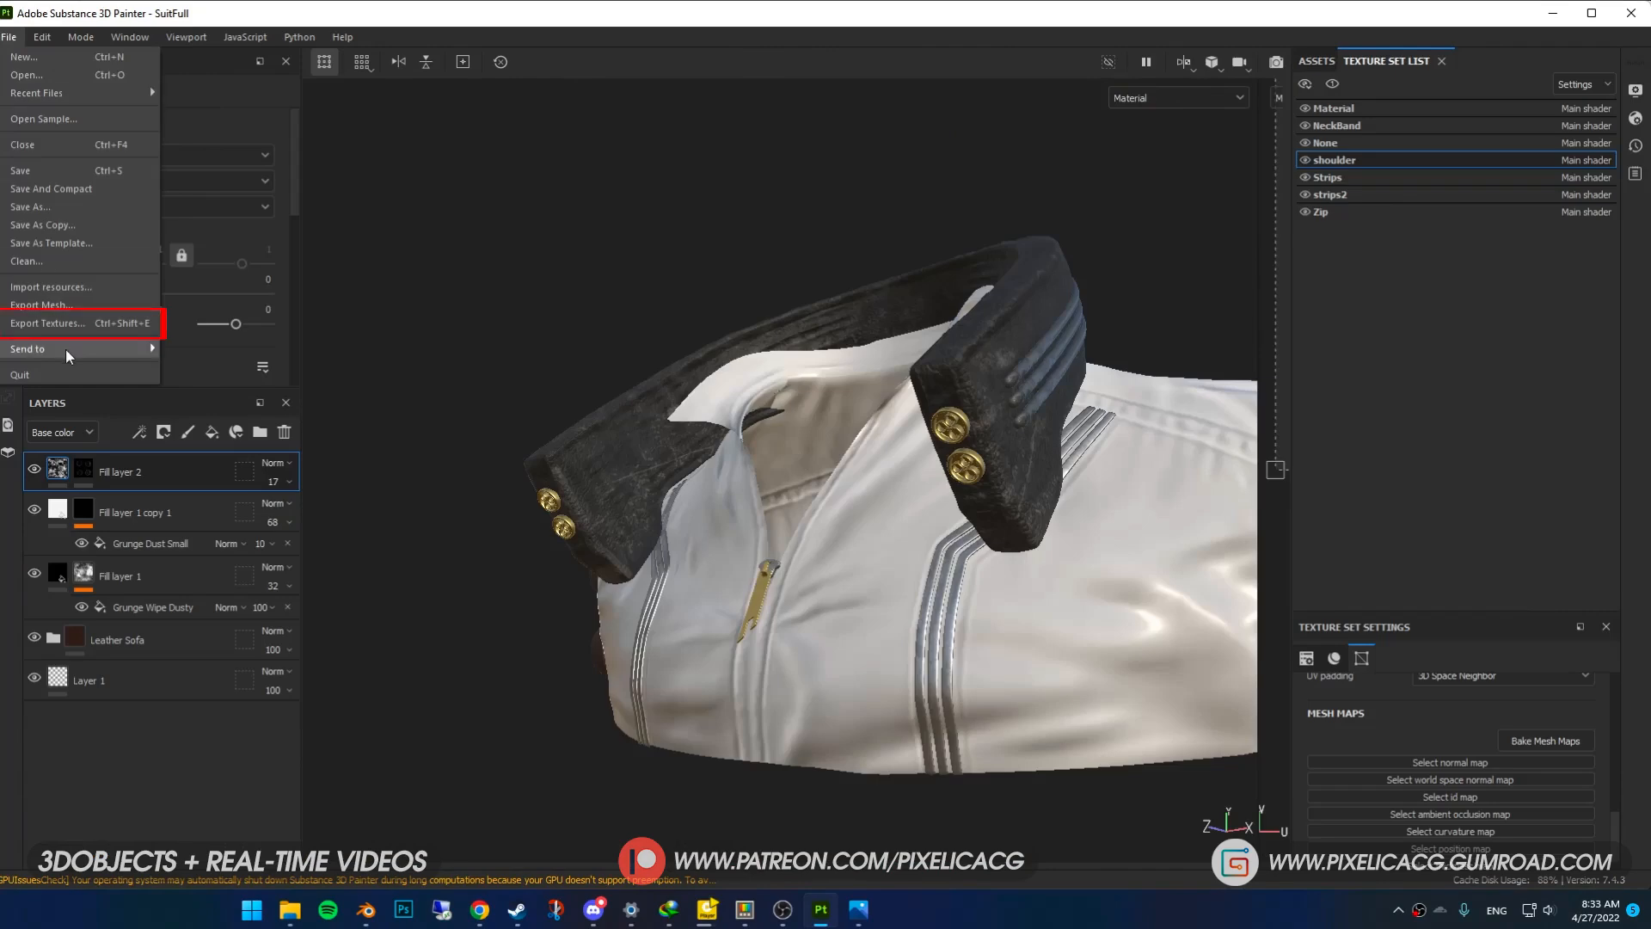
pyautogui.click(47, 323)
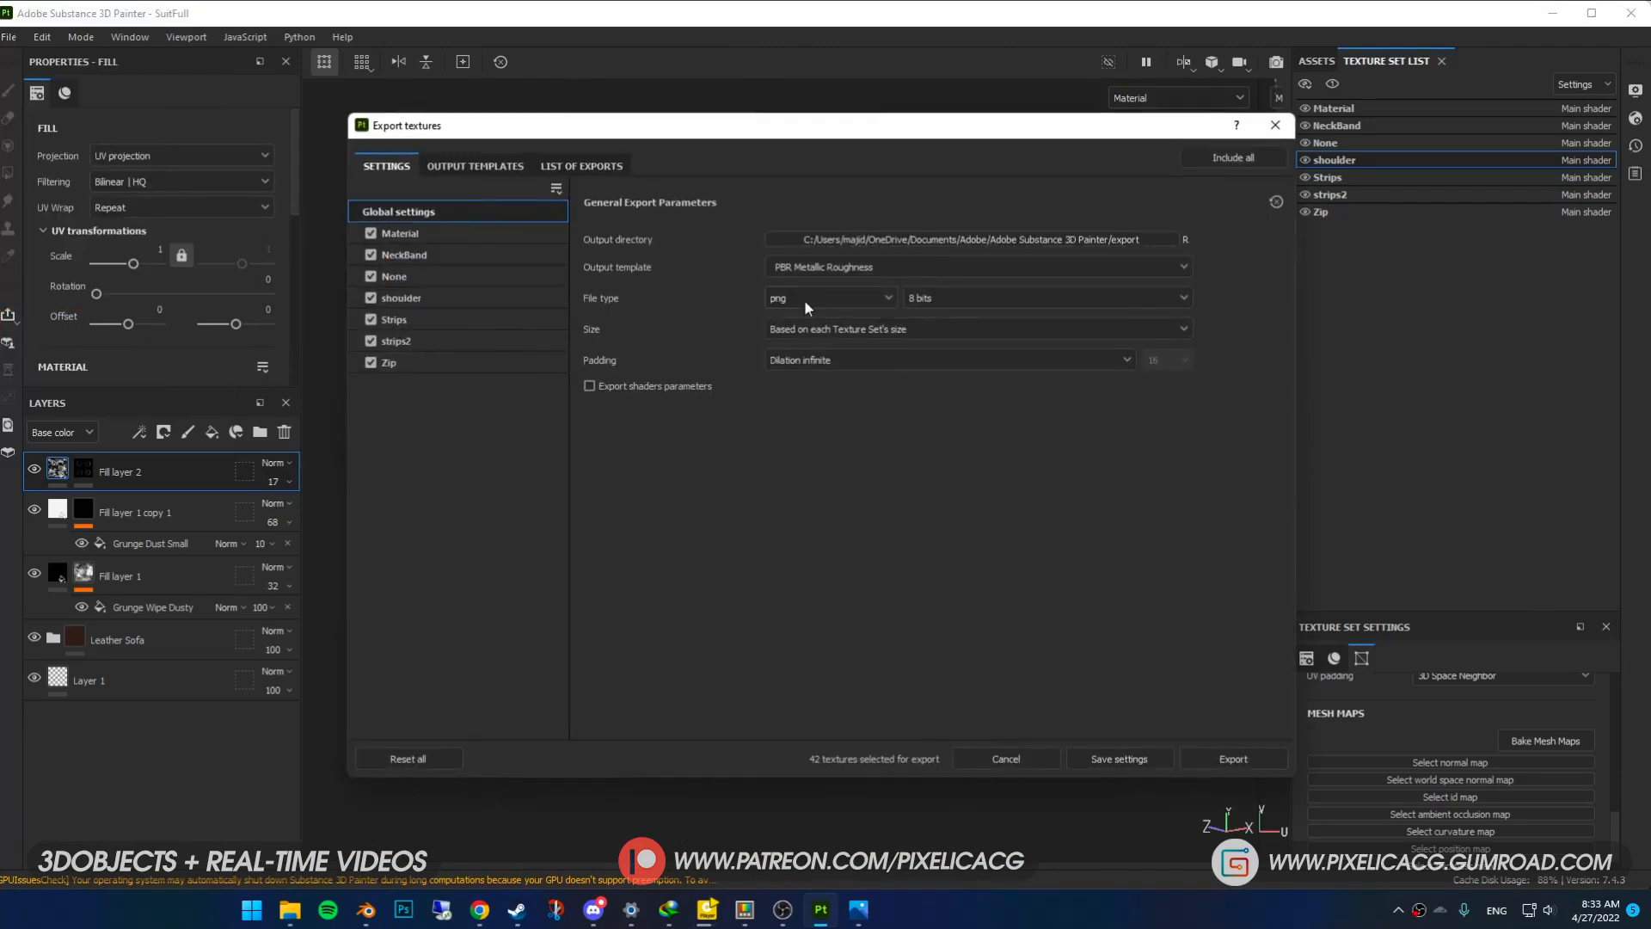
pyautogui.click(399, 233)
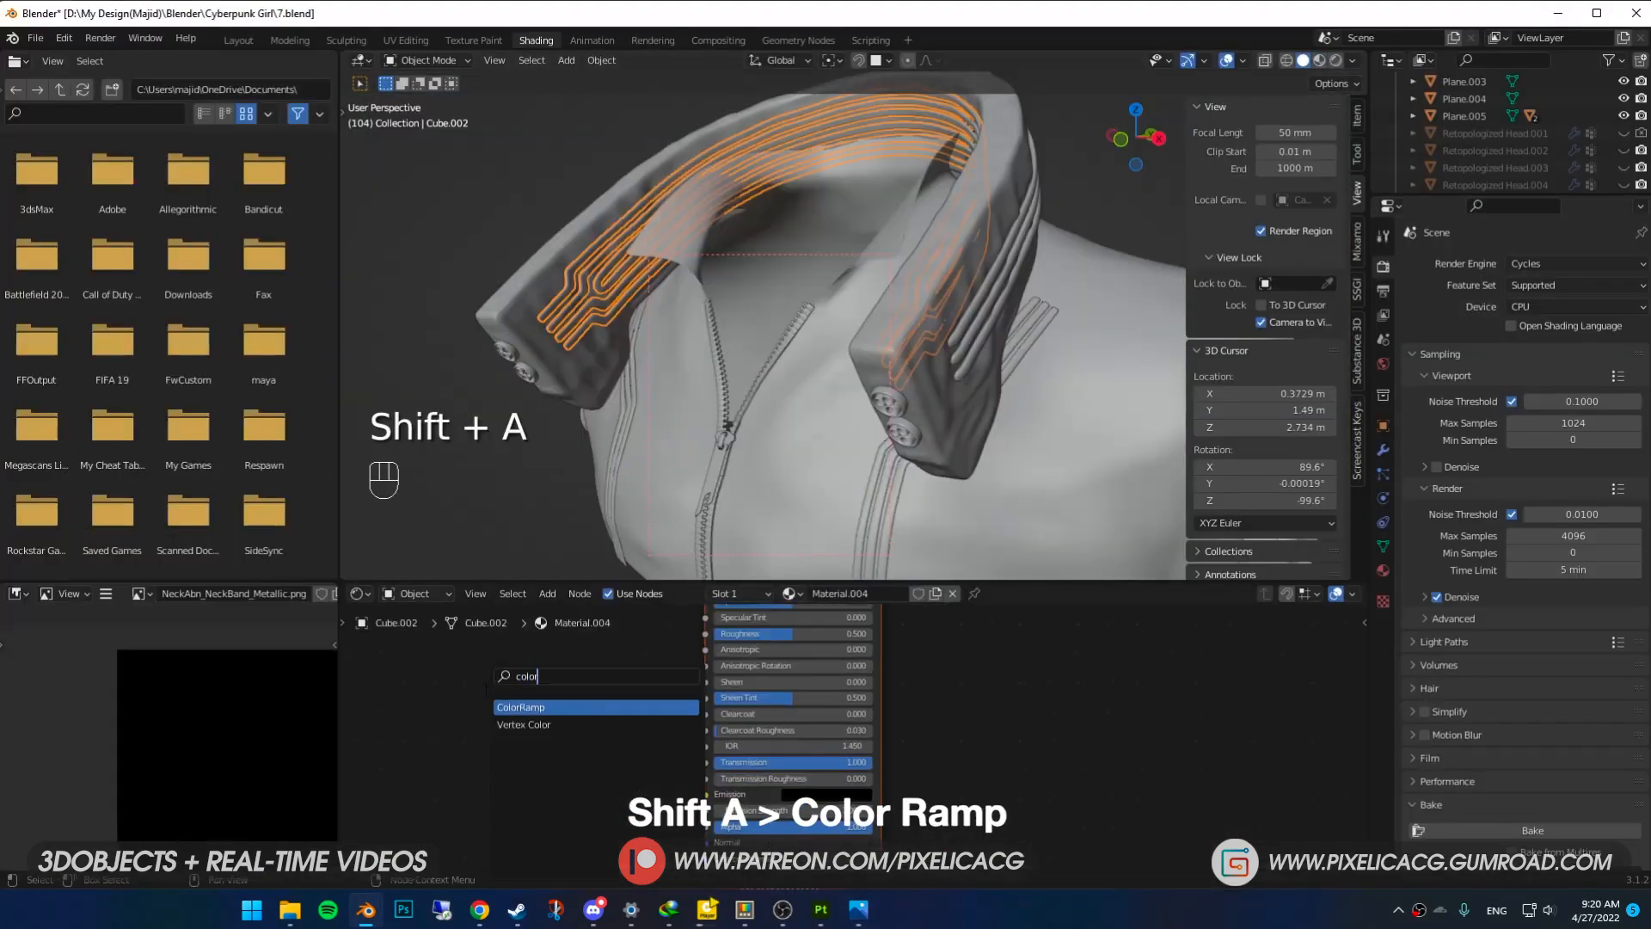
# - Add ColorRamp and Layer Weight nodes to the strip material, linking Facing into the ramp
pyautogui.click(519, 707)
pyautogui.write('wei')
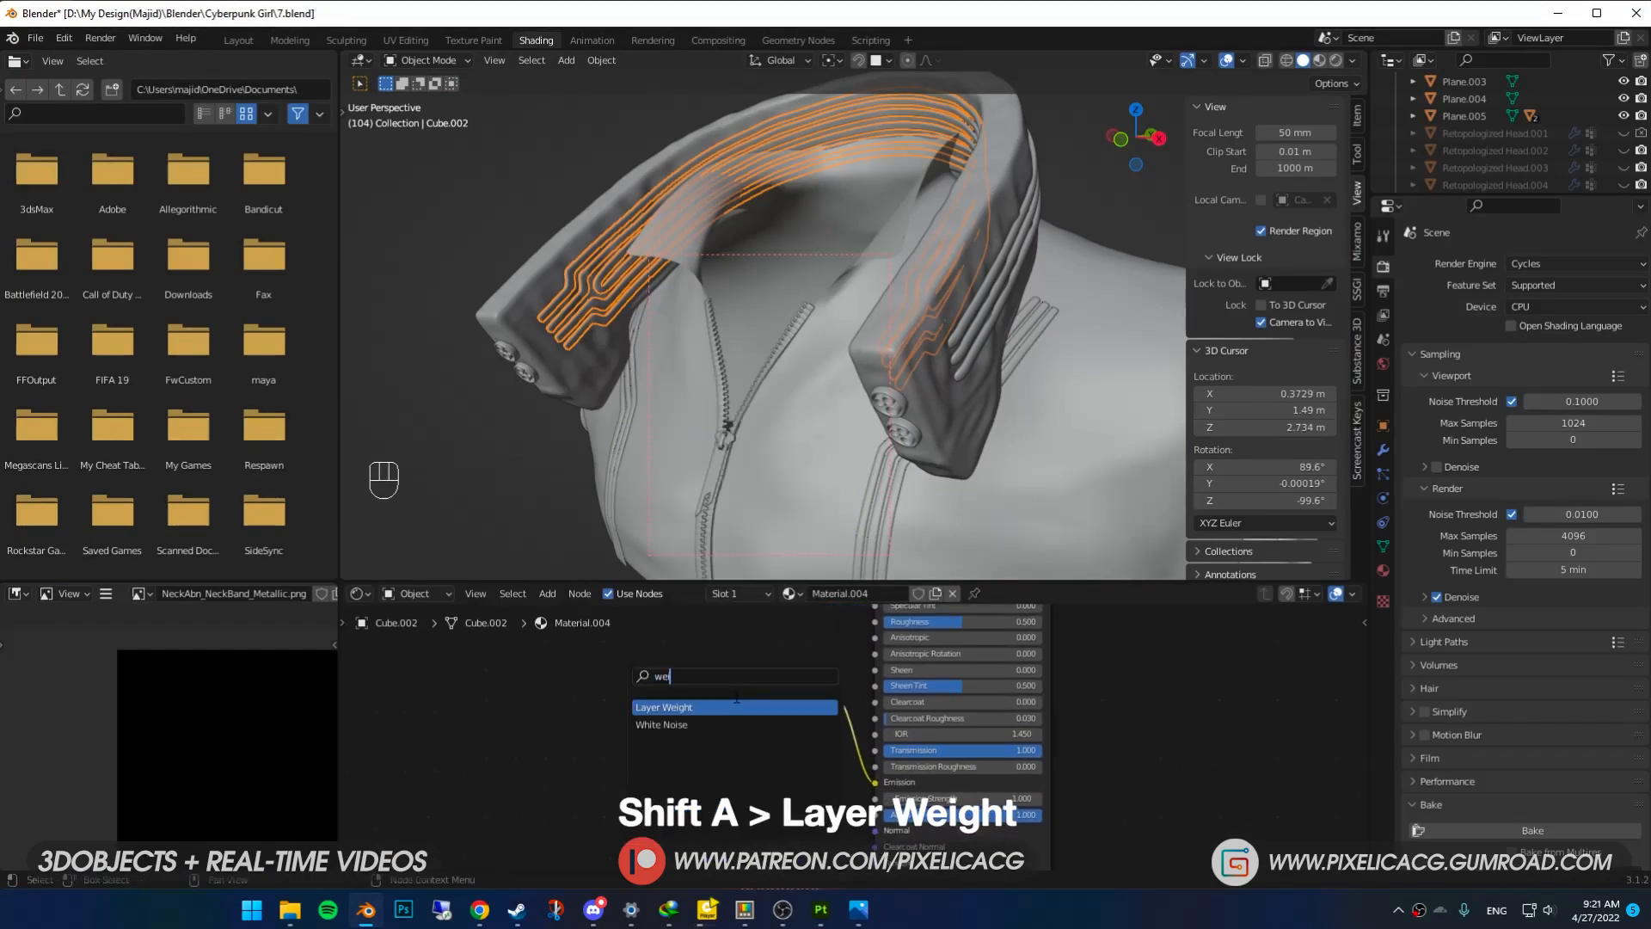
pyautogui.click(663, 707)
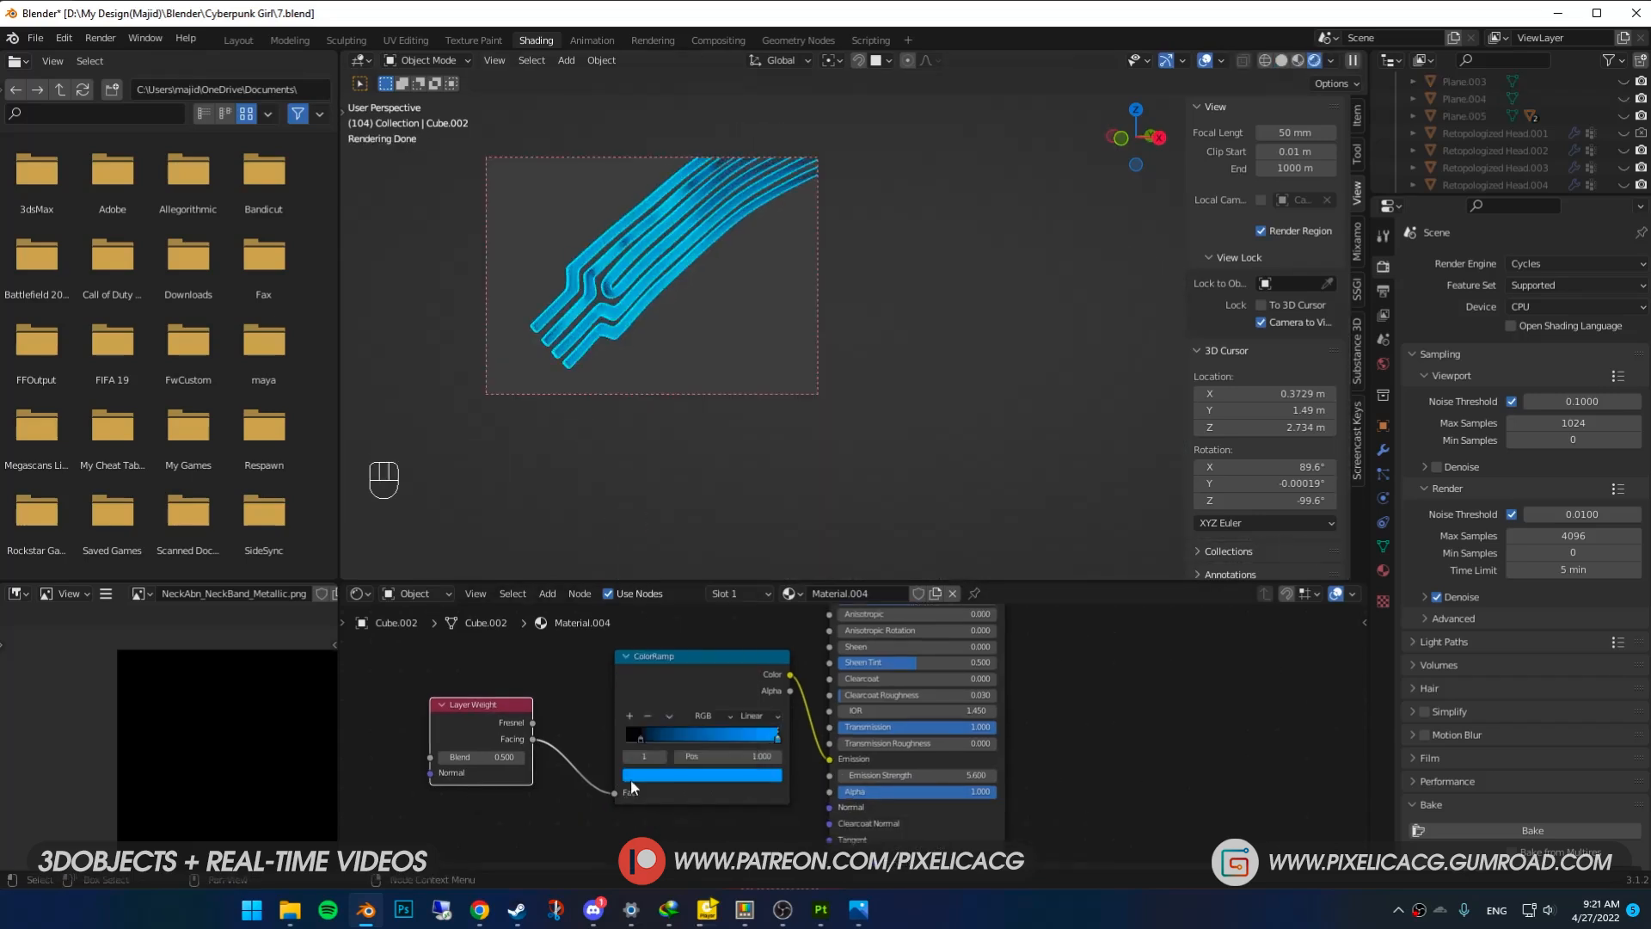
pyautogui.moveTo(769, 733); pyautogui.dragTo(689, 732)
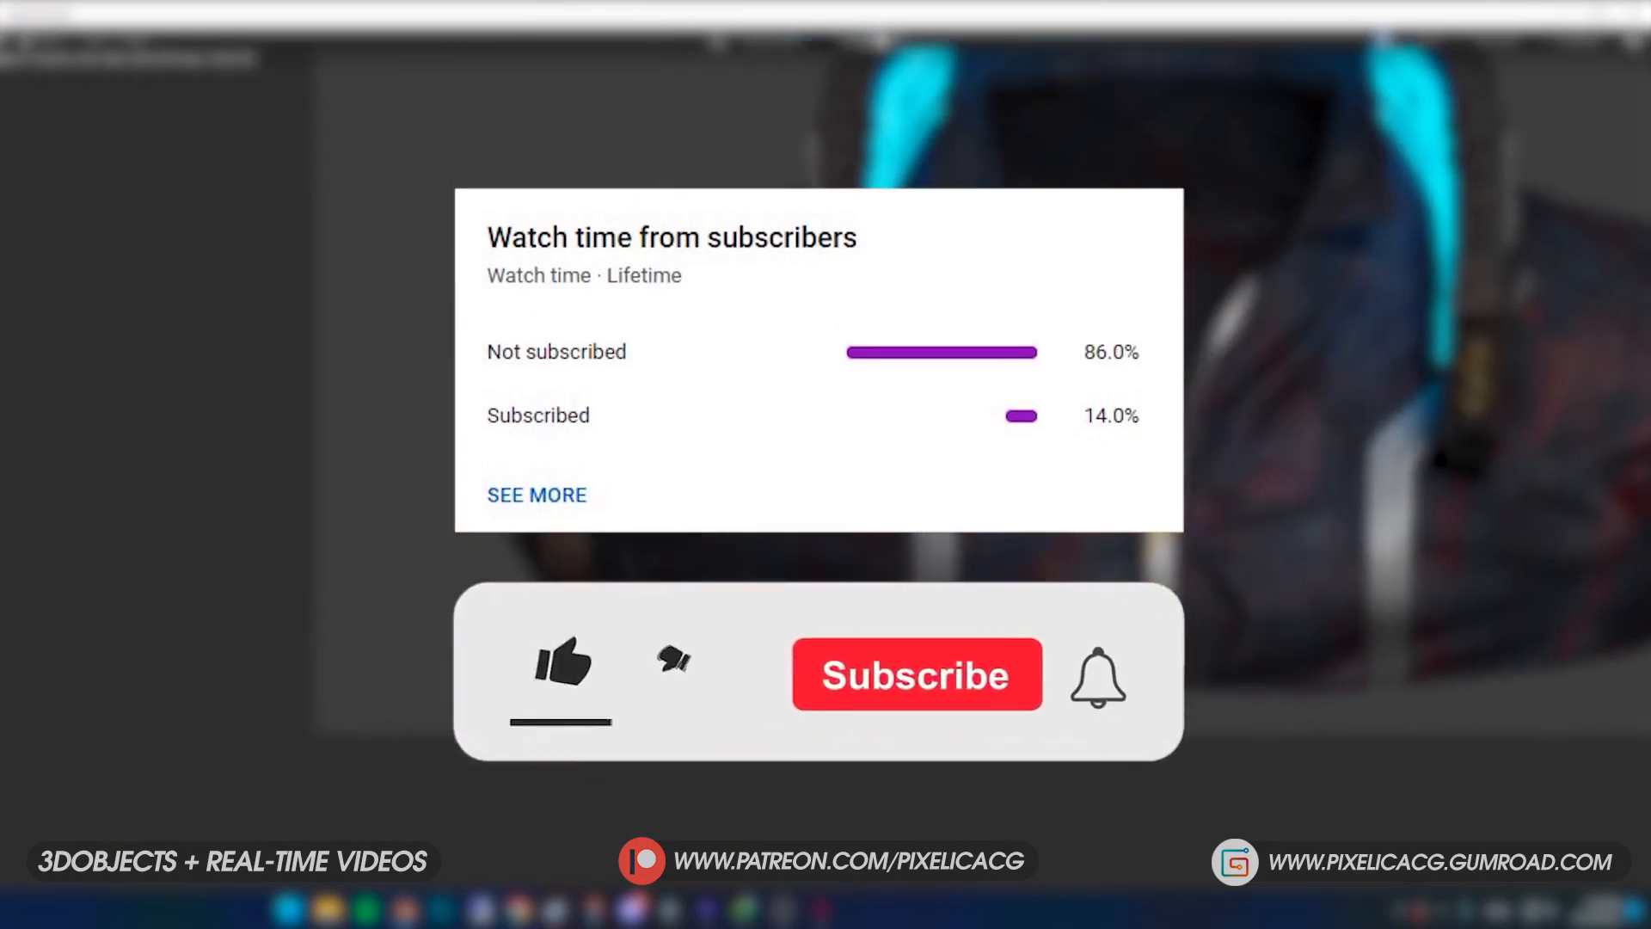
pyautogui.click(562, 662)
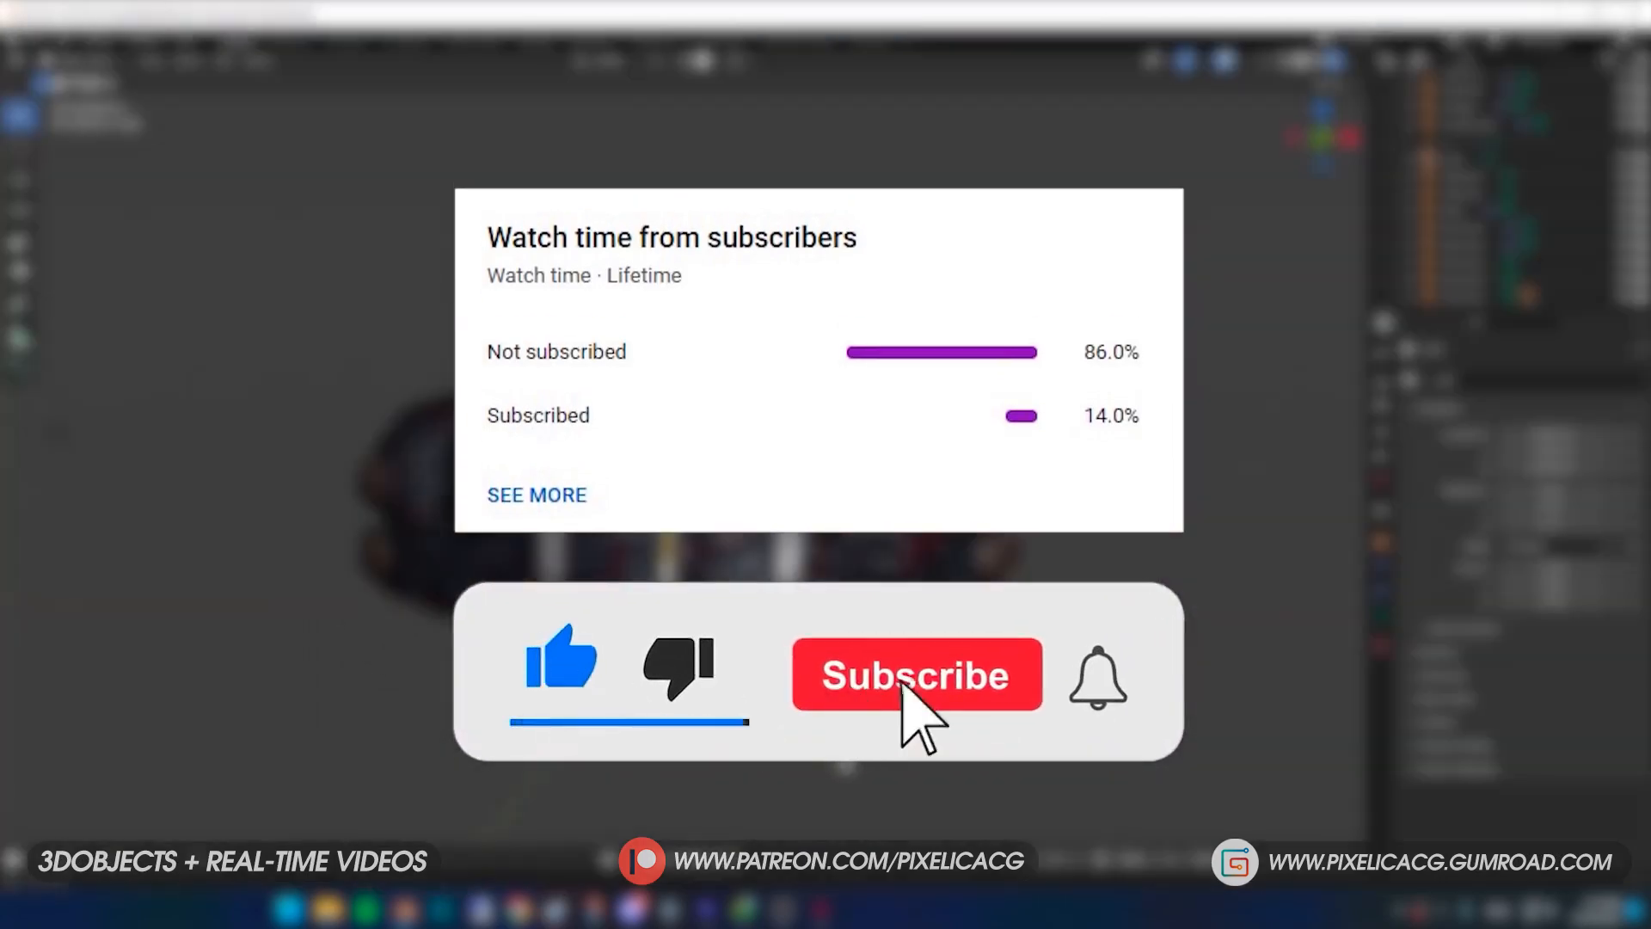
pyautogui.click(914, 674)
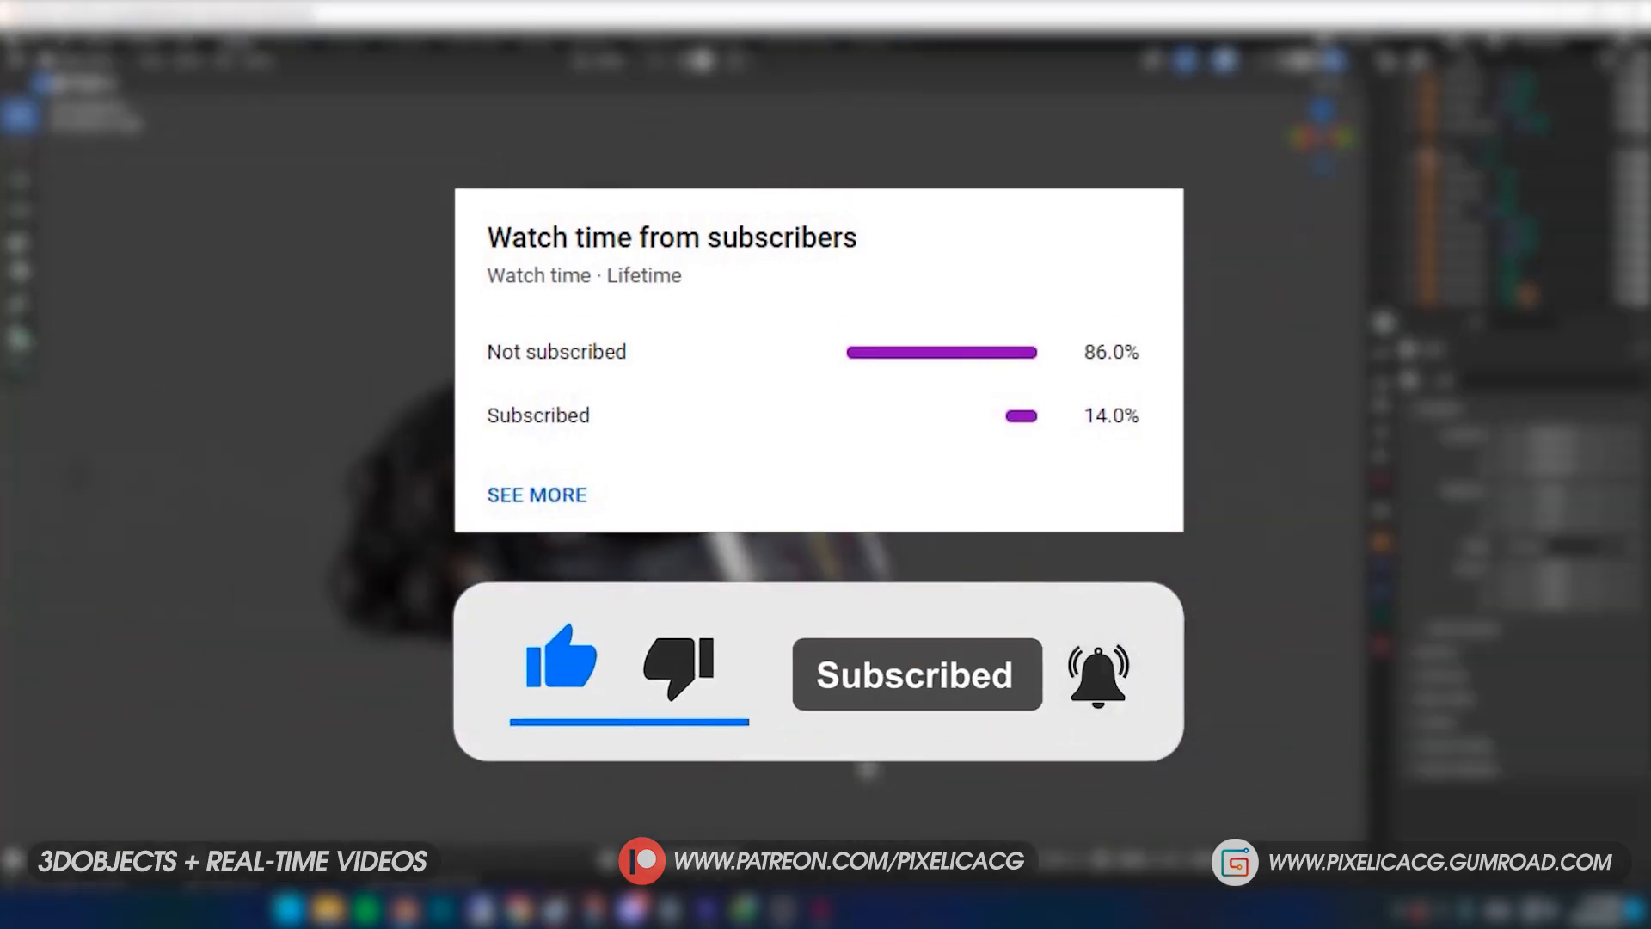